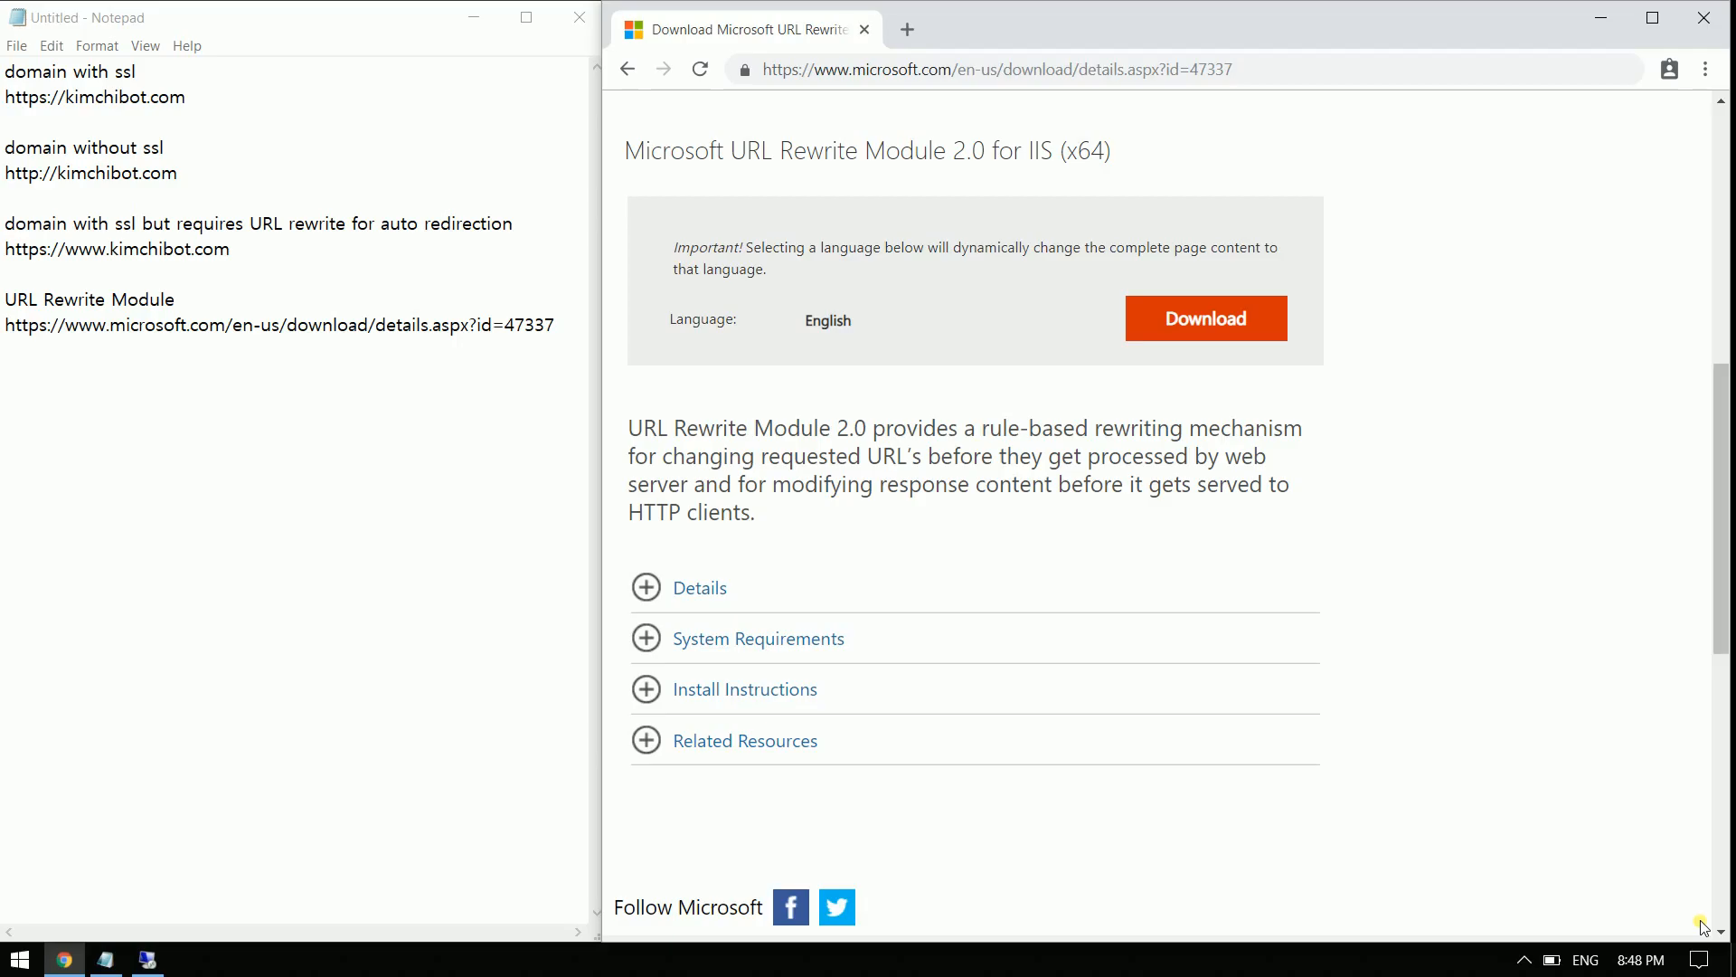
pyautogui.moveTo(797, 9)
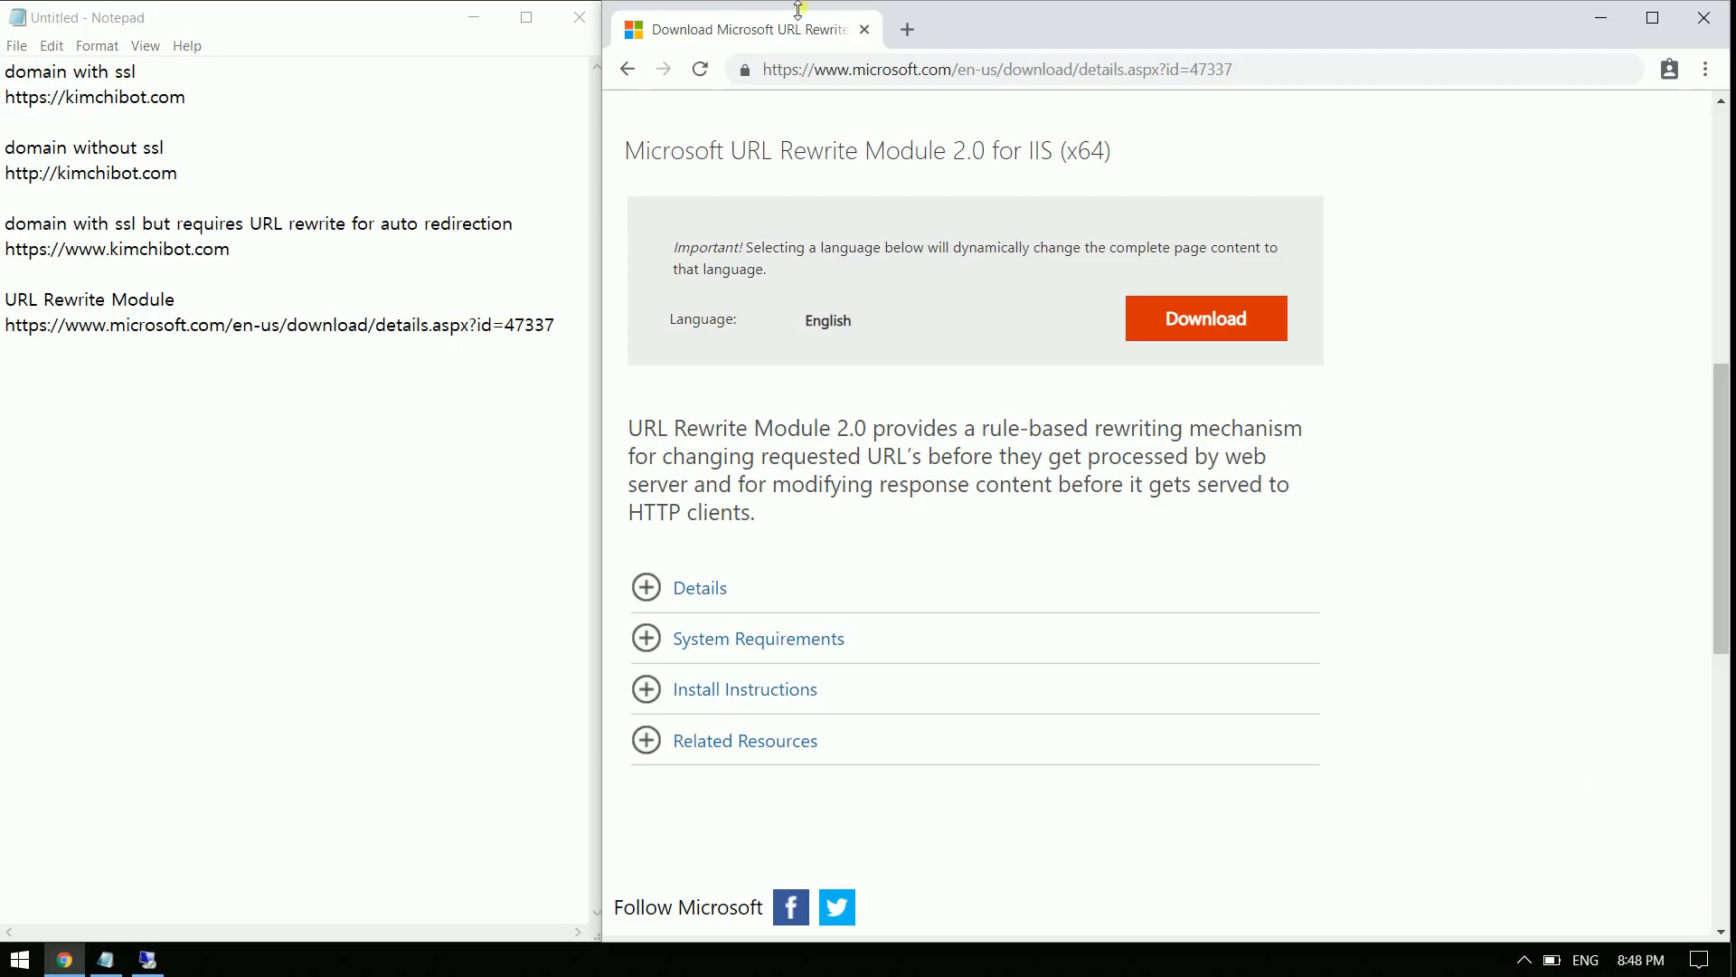
pyautogui.click(904, 29)
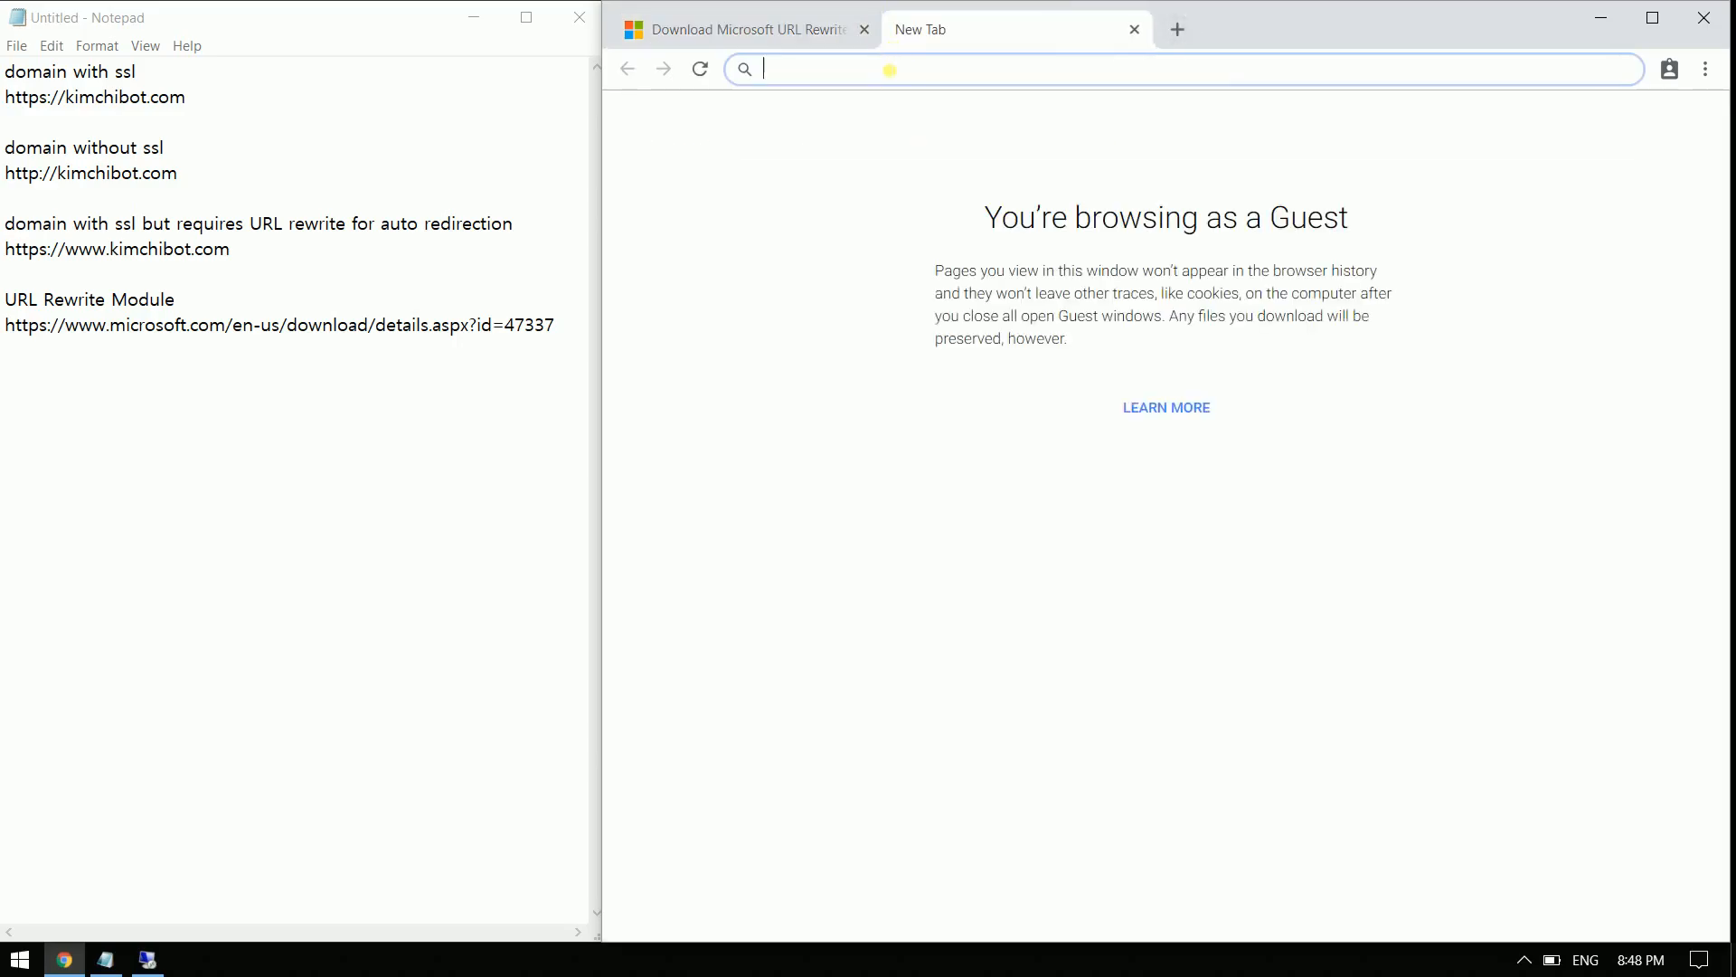
pyautogui.write('https')
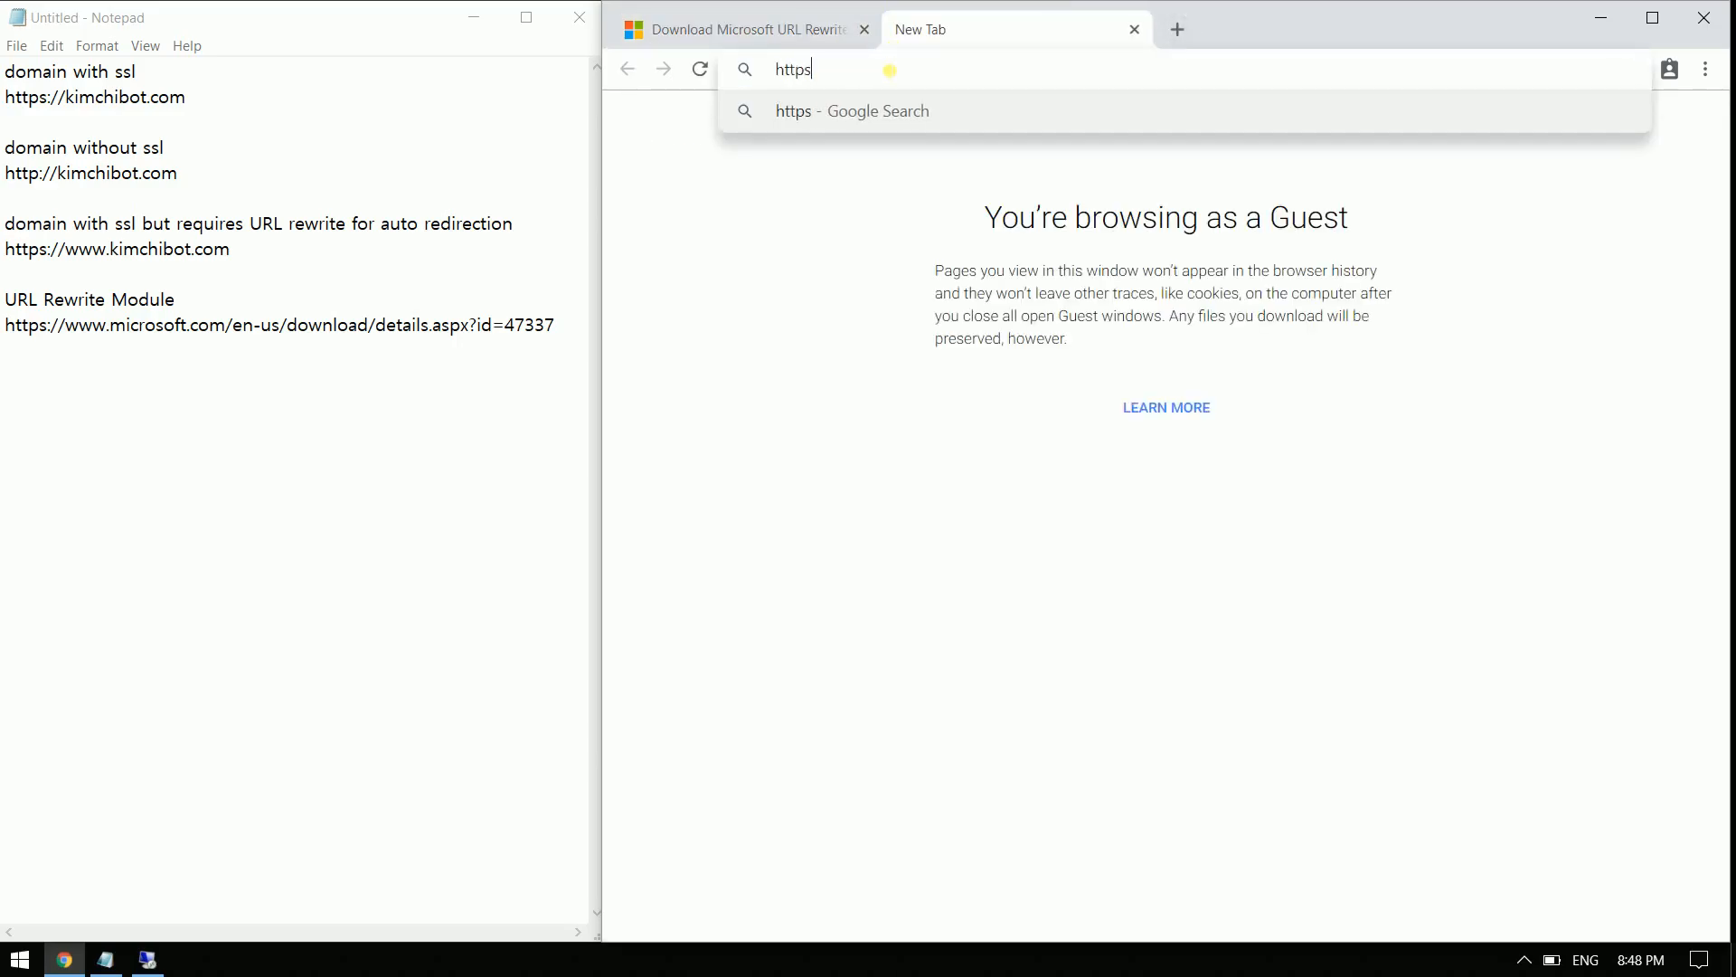
pyautogui.write('://k')
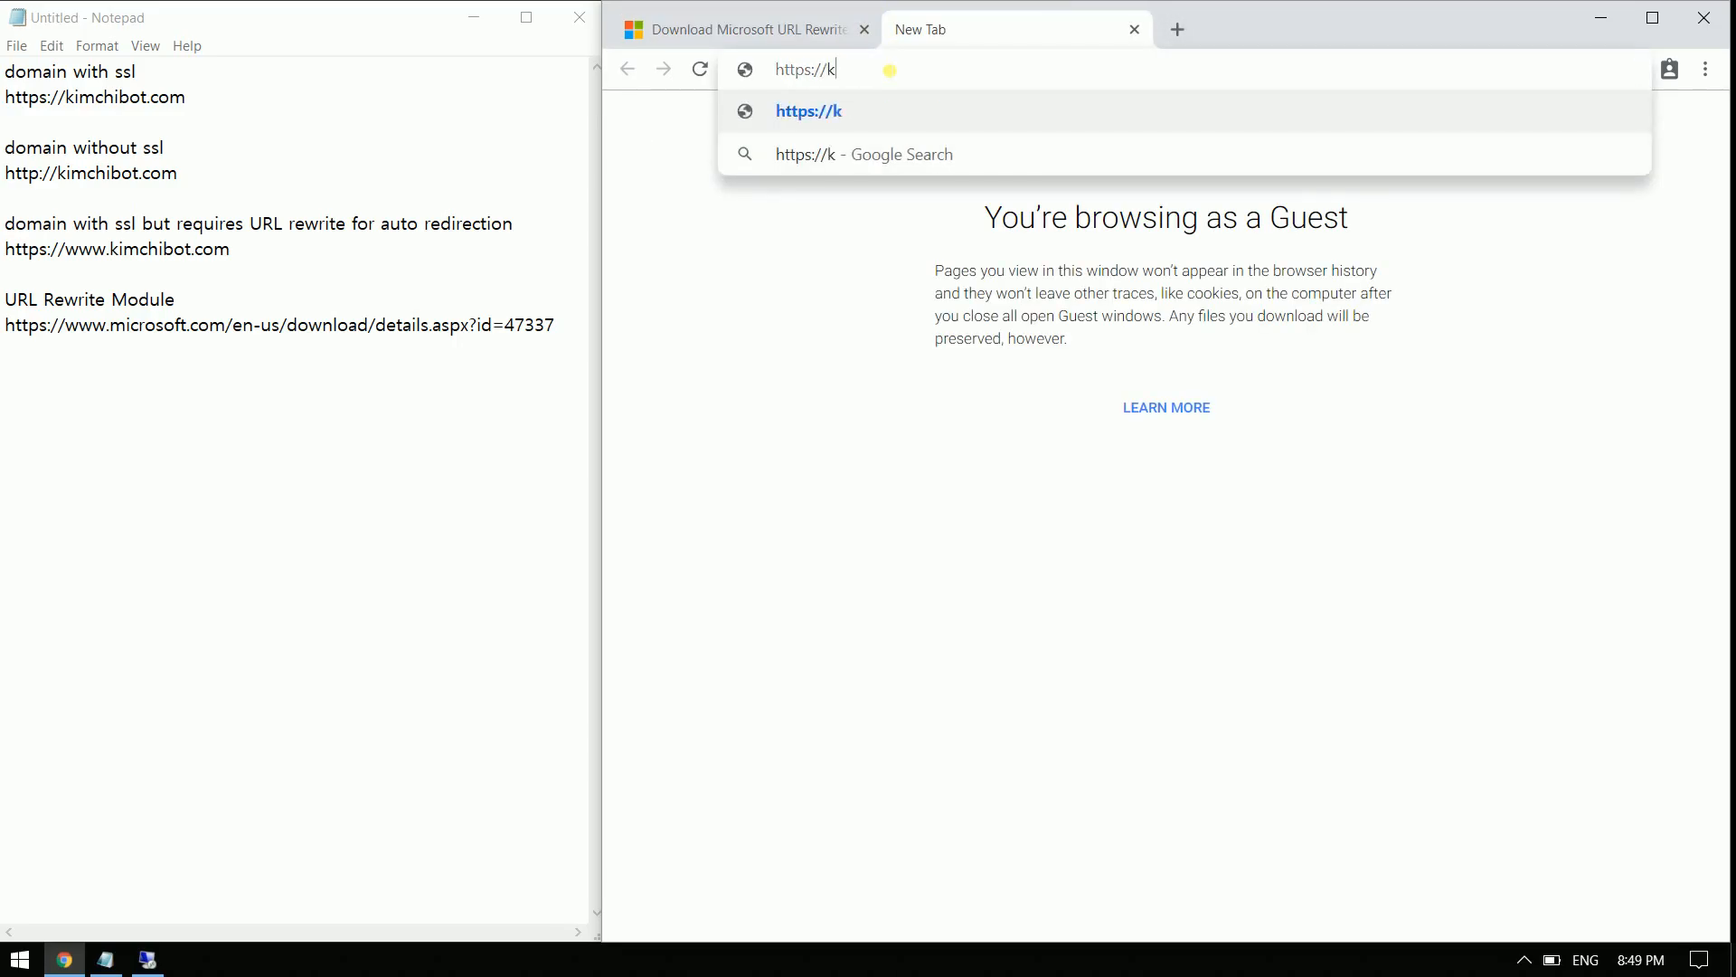
pyautogui.write('imchibot.com')
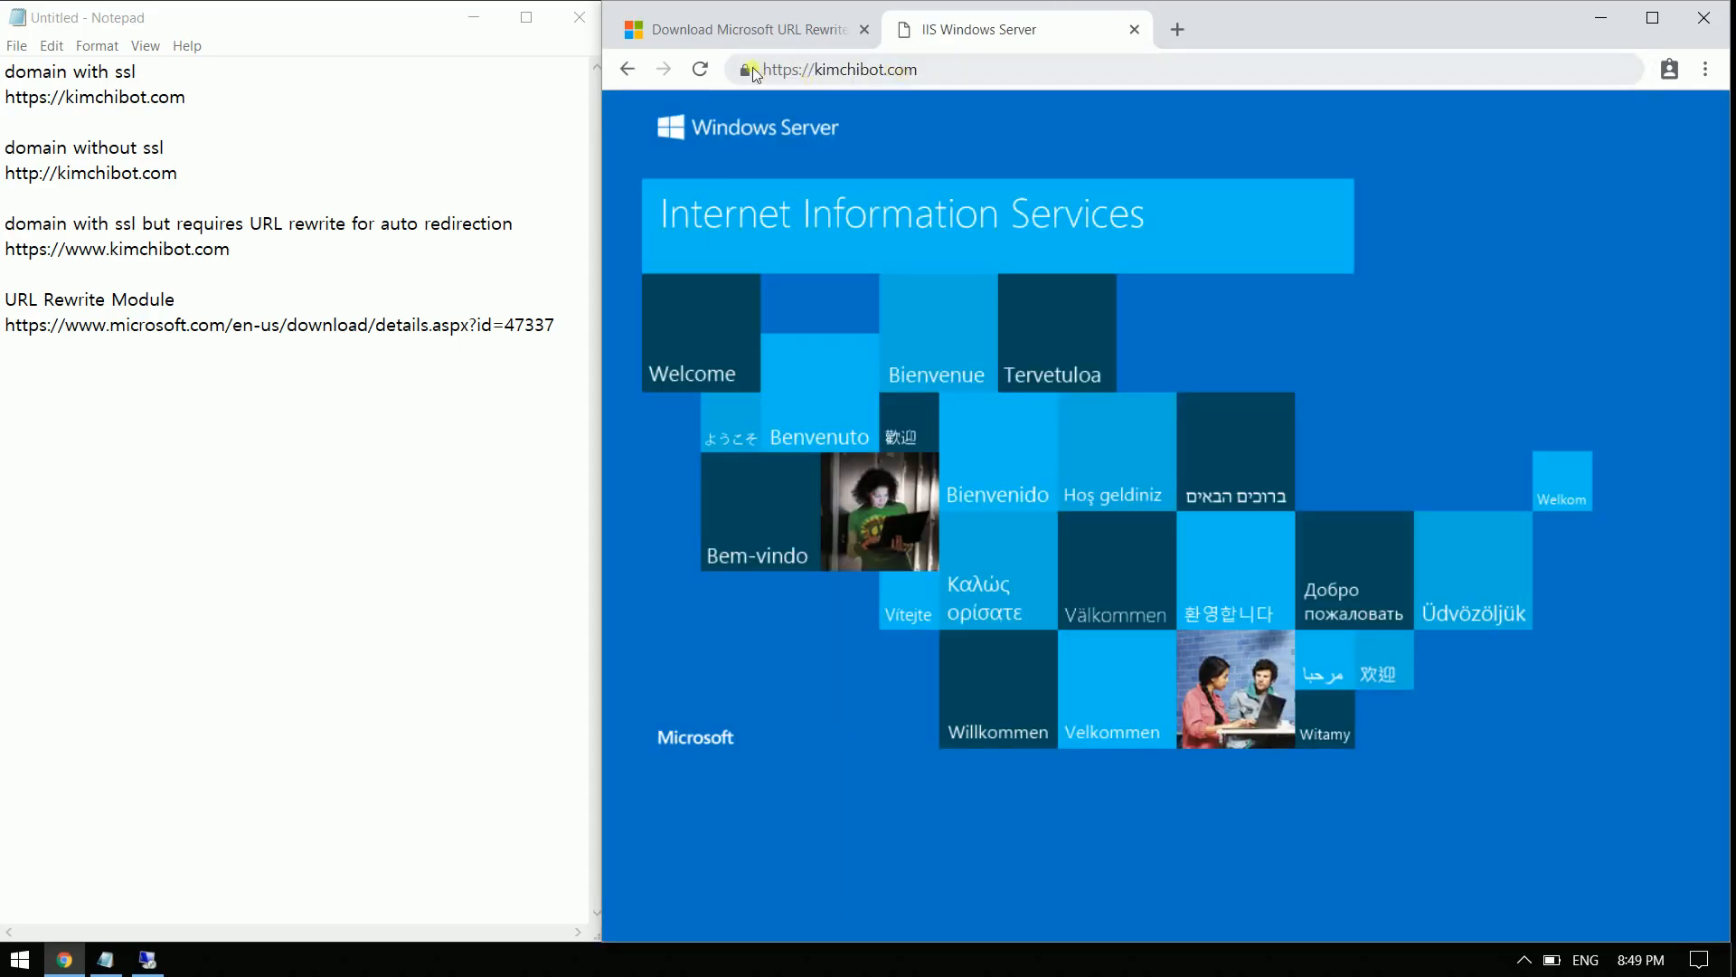
pyautogui.moveTo(751, 69)
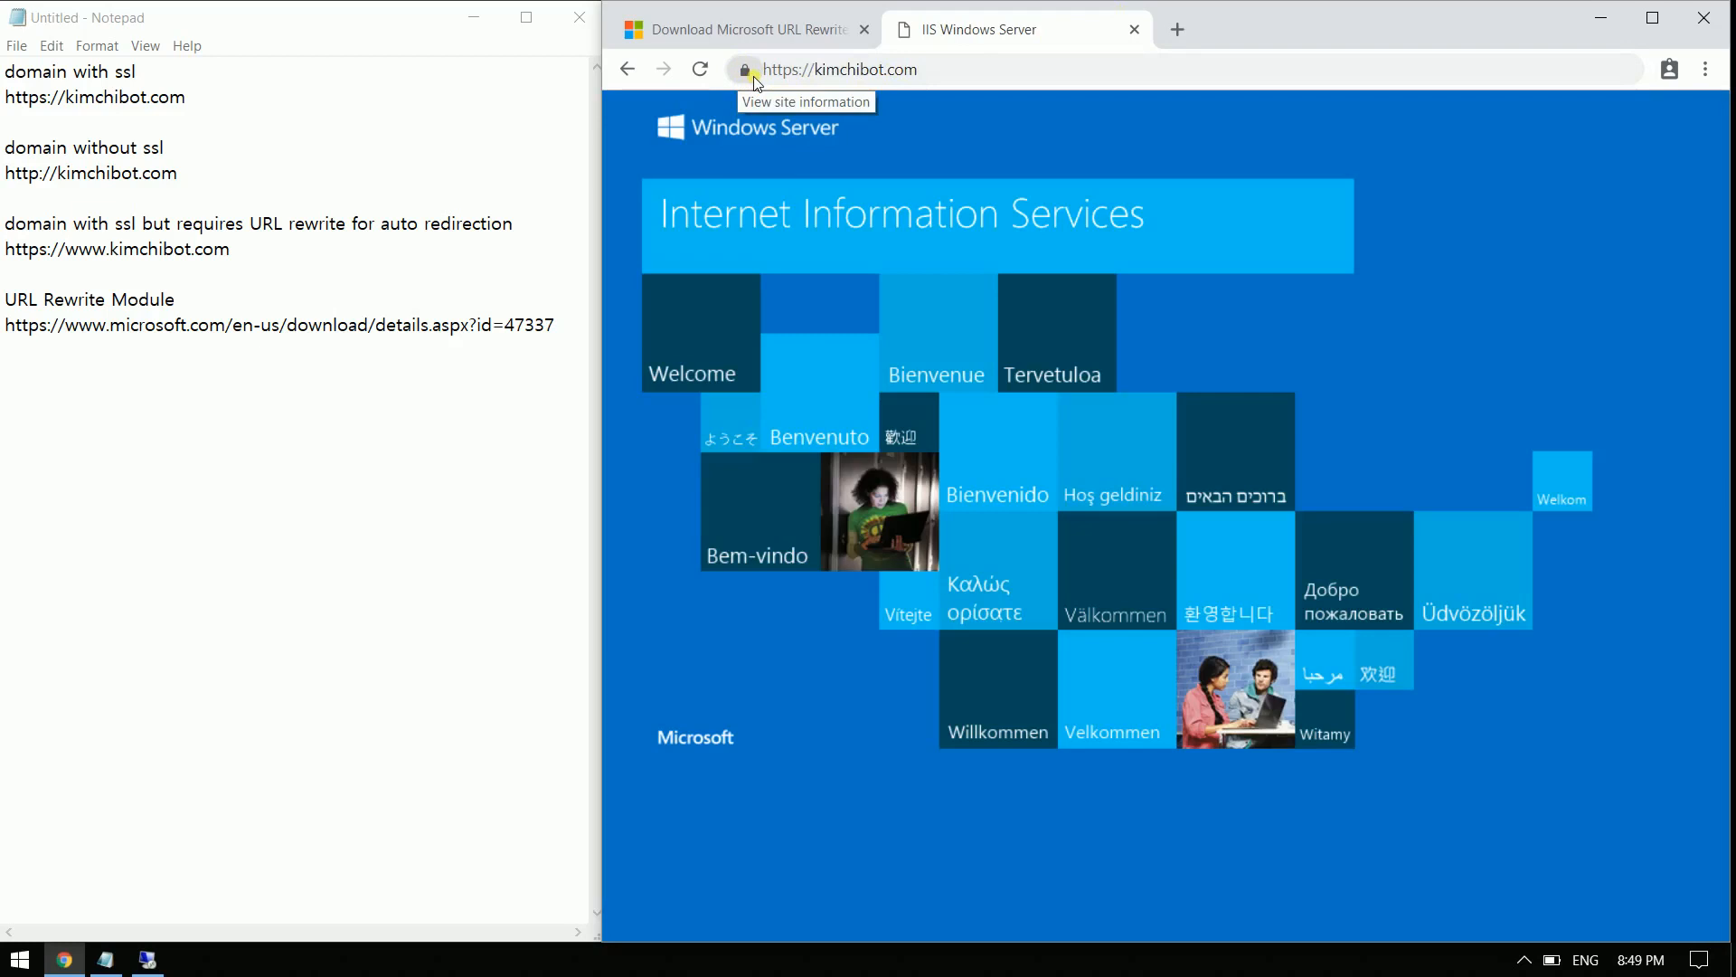
pyautogui.click(1176, 28)
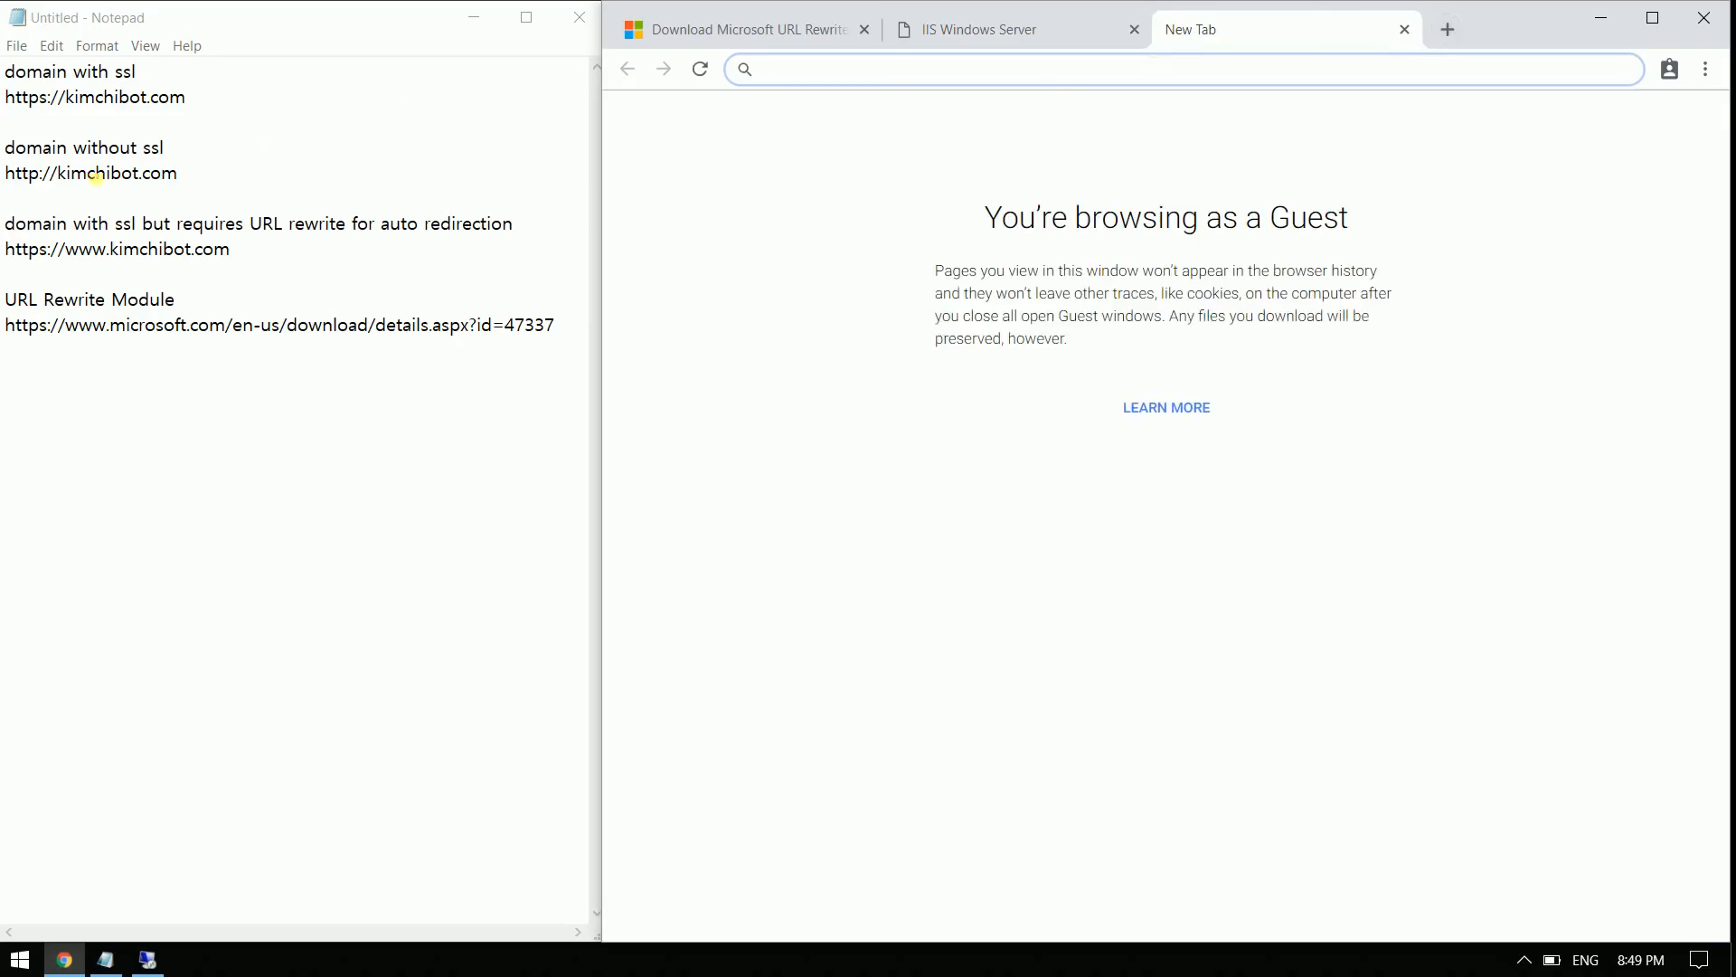
pyautogui.rightClick(90, 173)
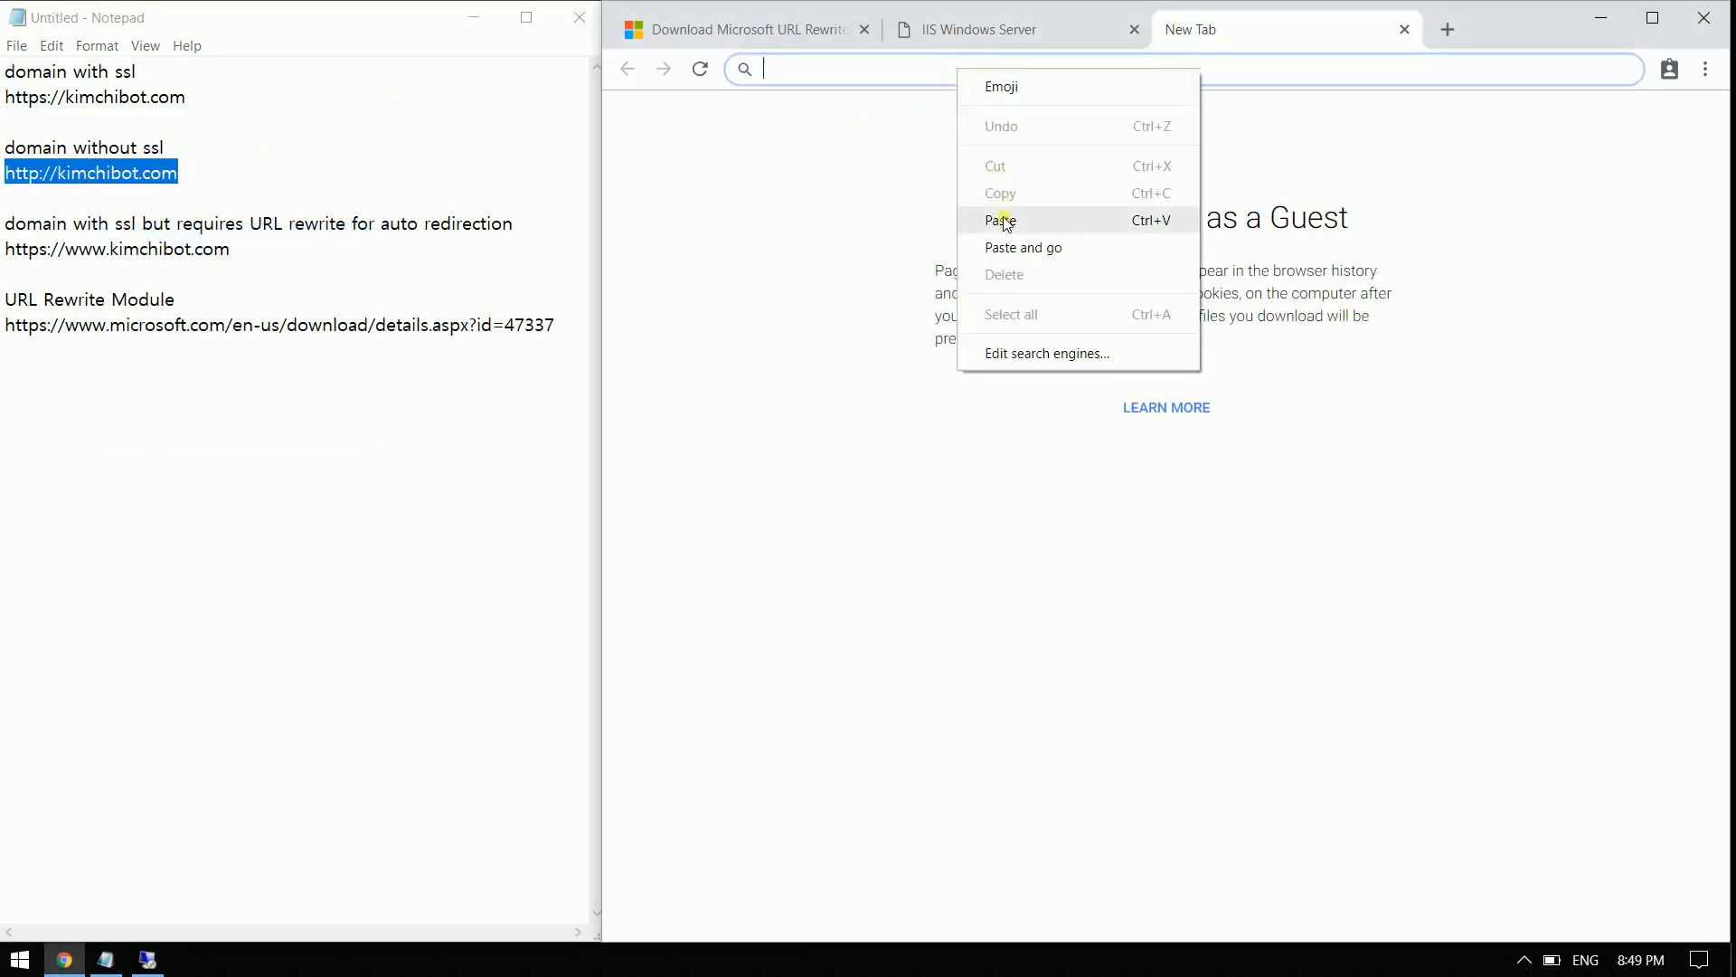
pyautogui.click(1023, 247)
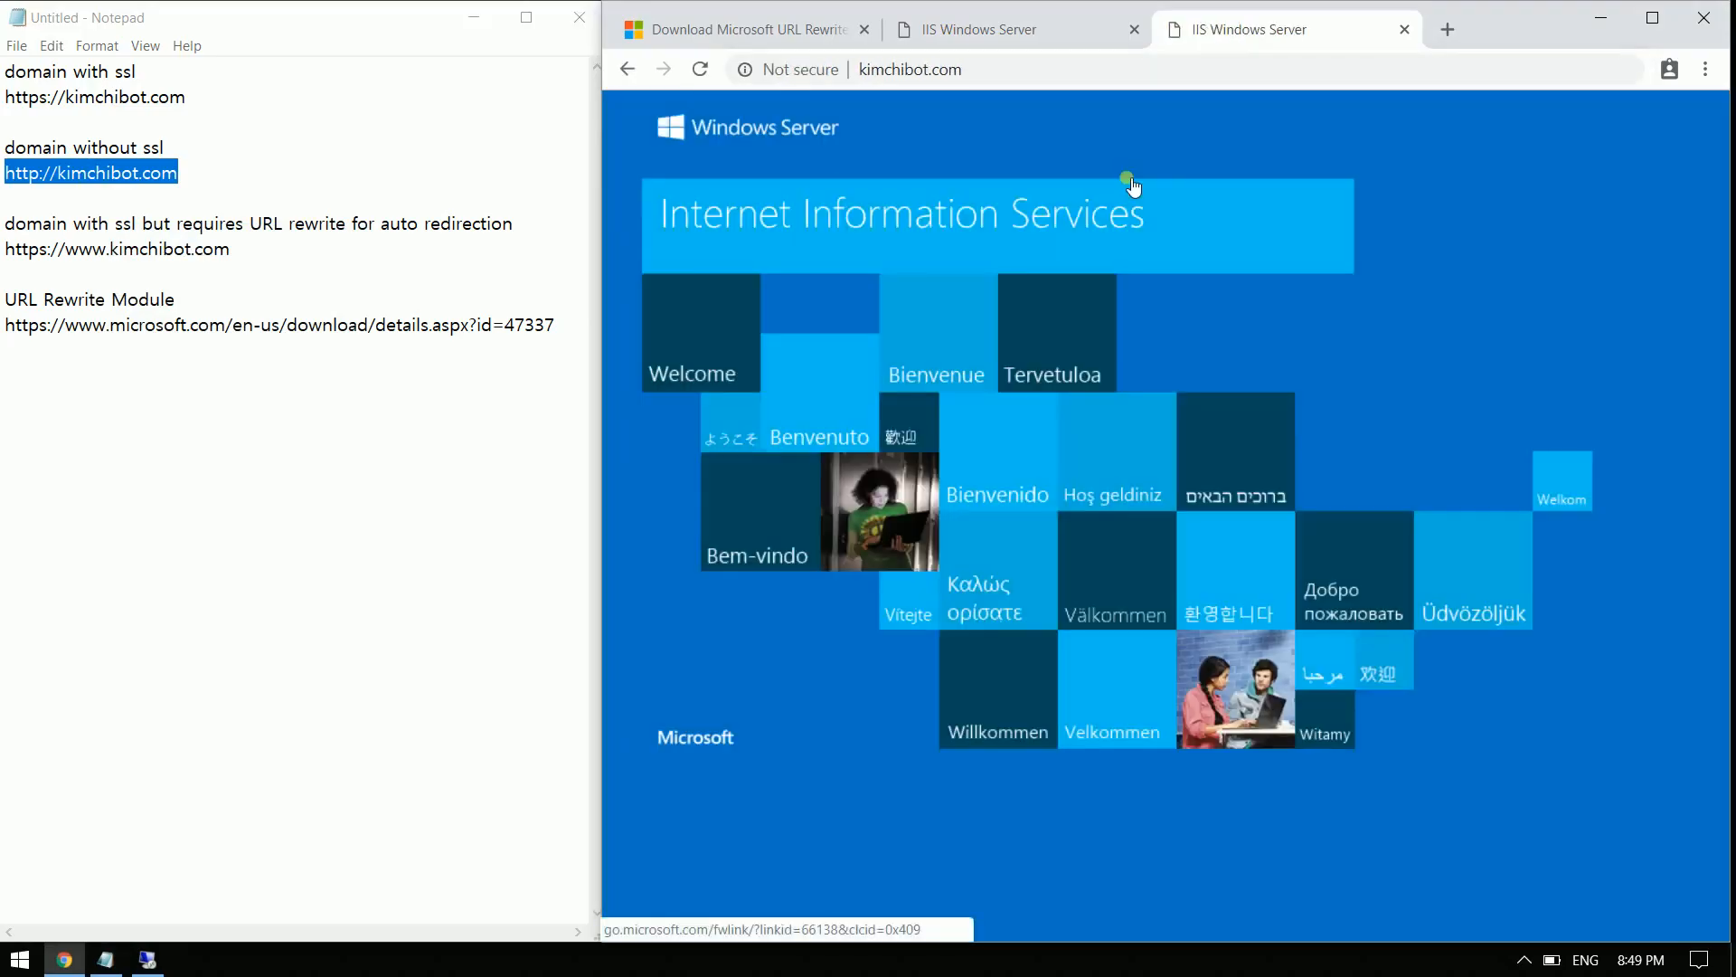
pyautogui.moveTo(1447, 52)
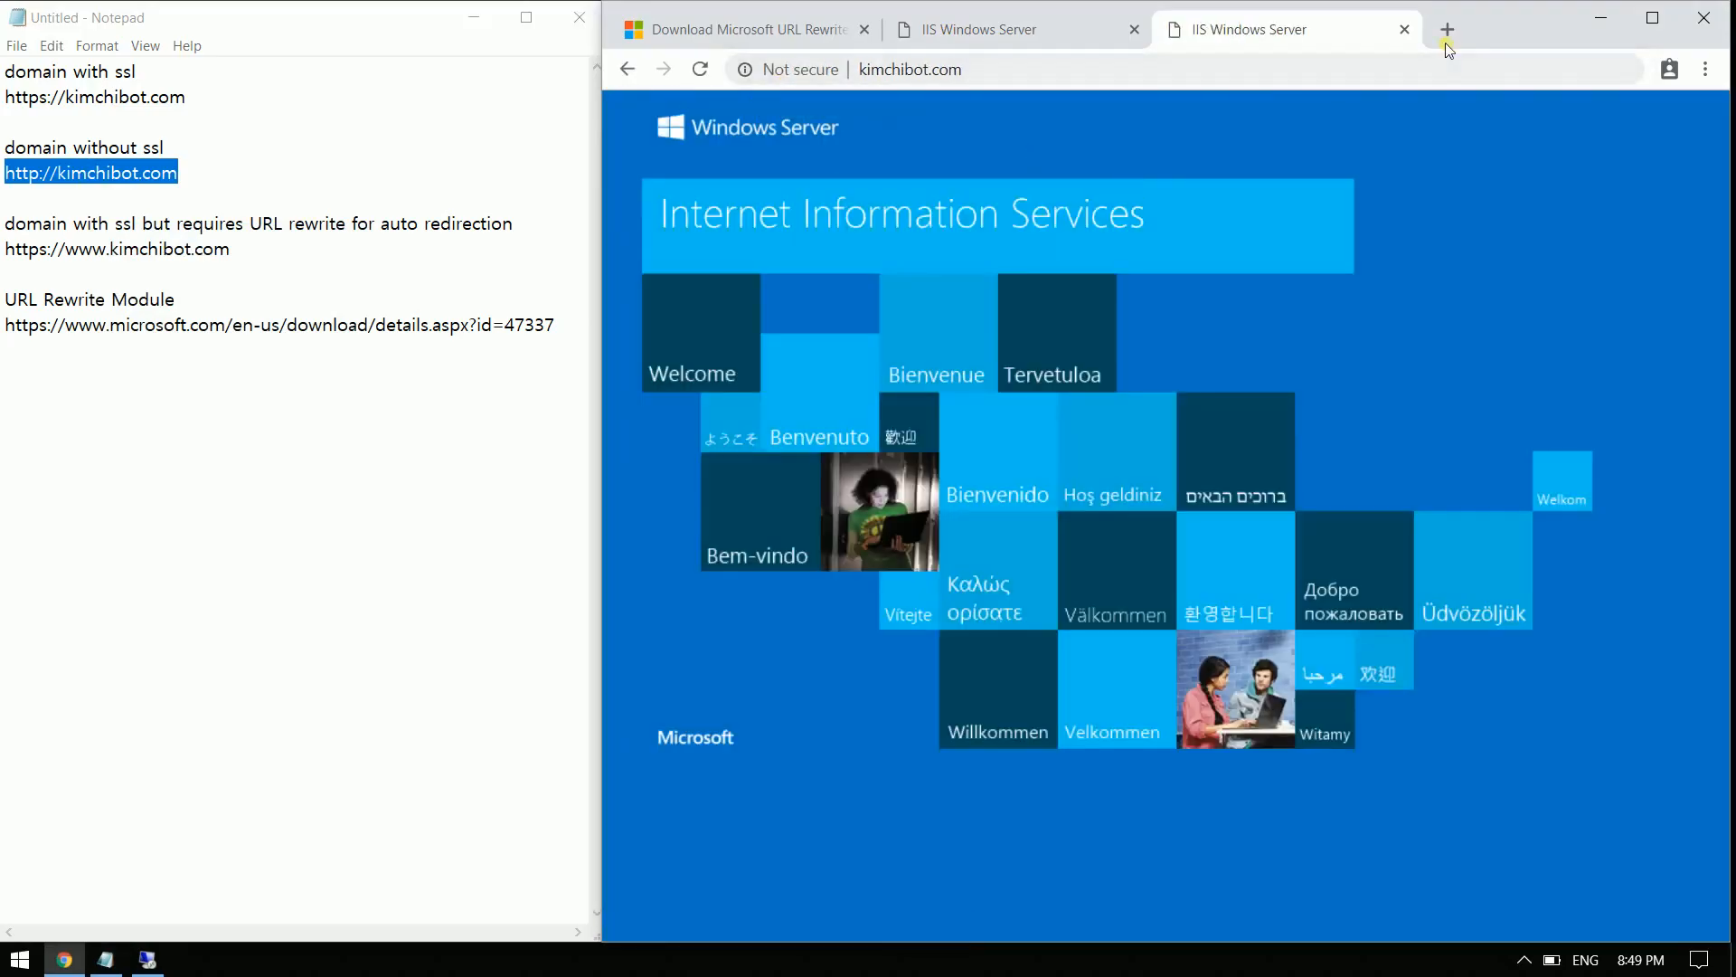
pyautogui.write('www')
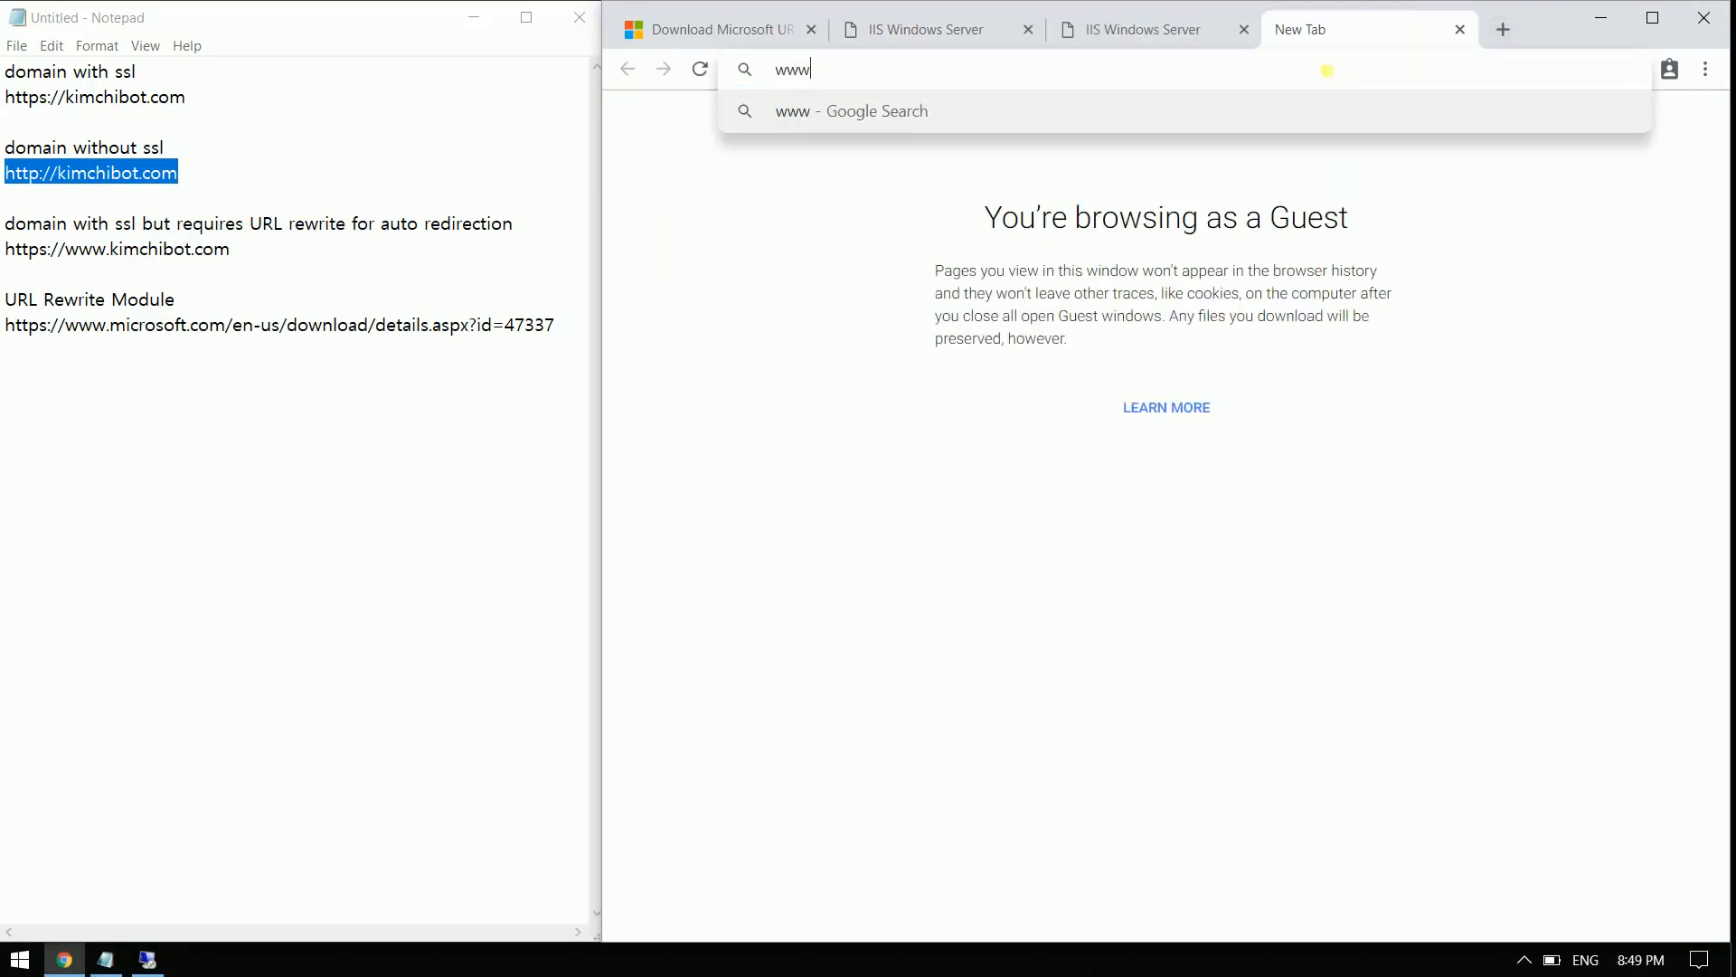
pyautogui.write('.lo')
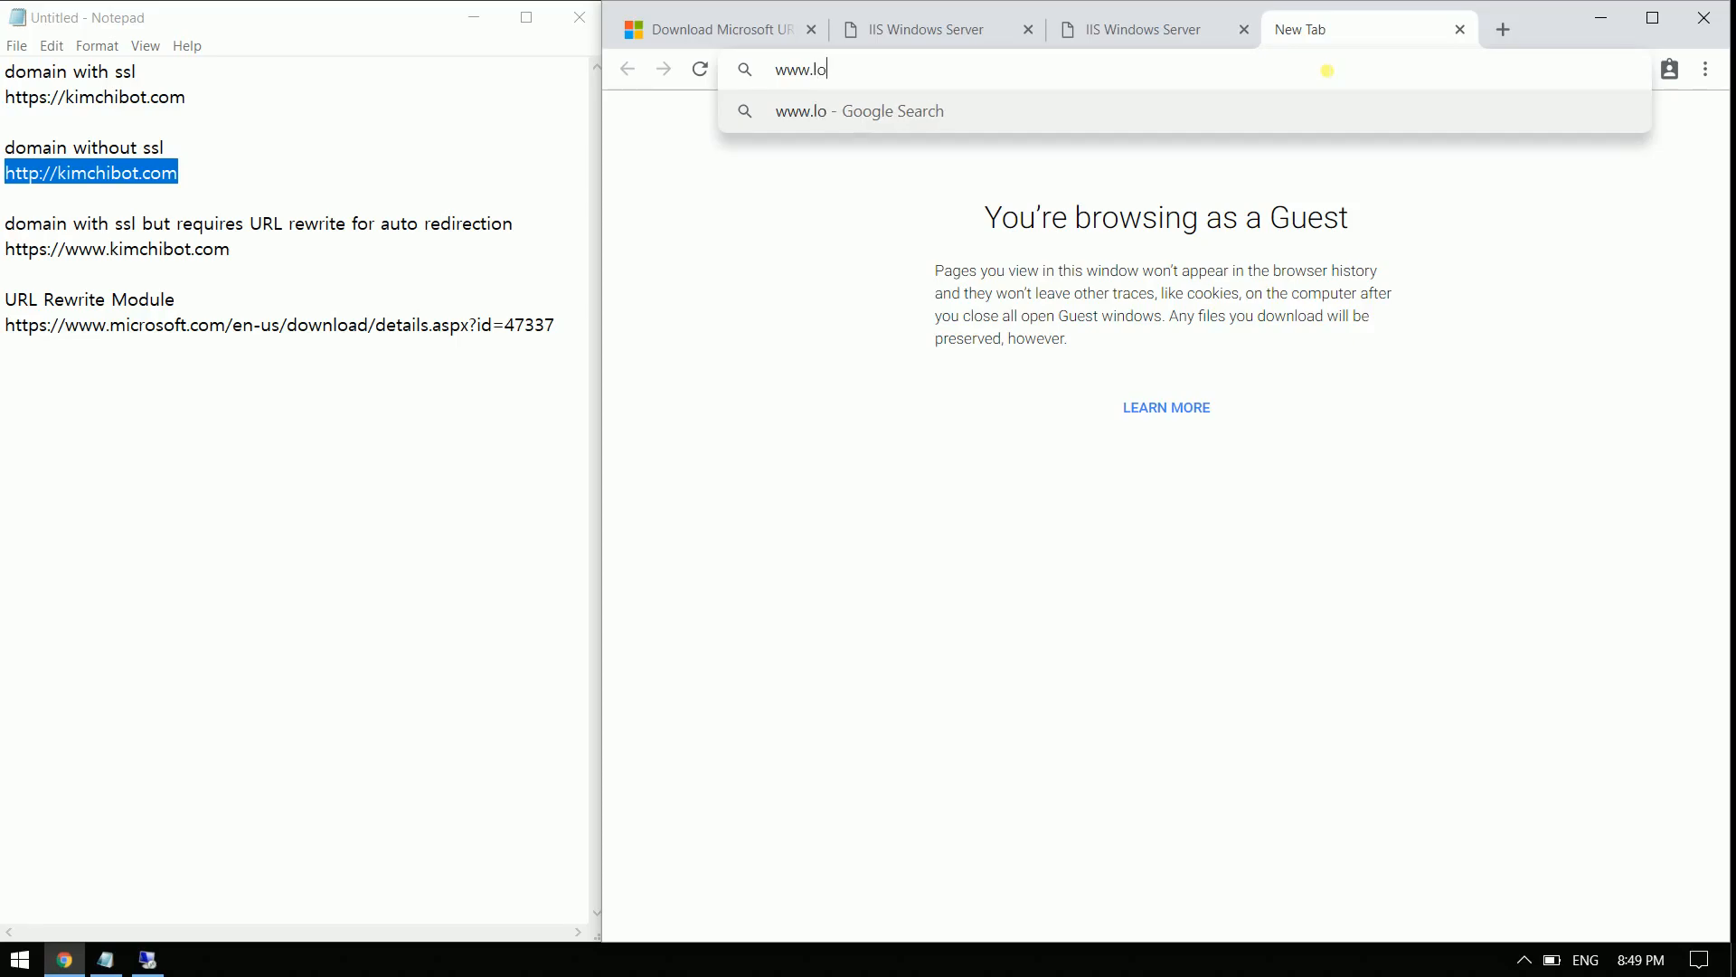
pyautogui.write('kimchibo')
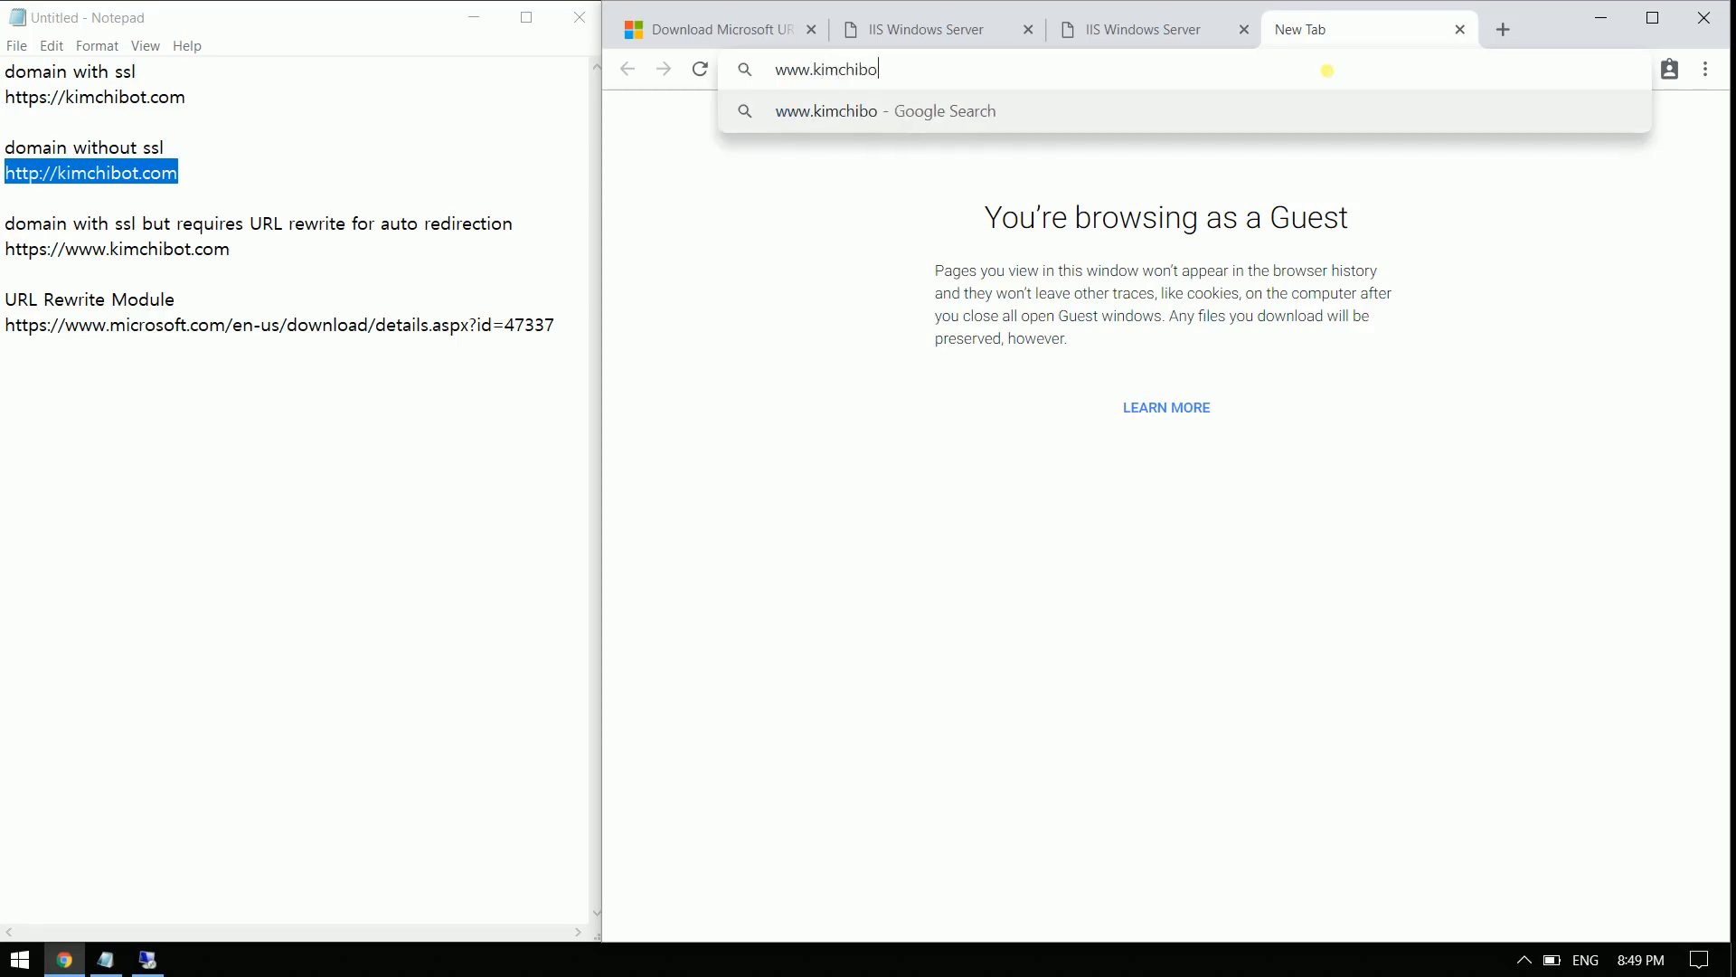
pyautogui.press('Return')
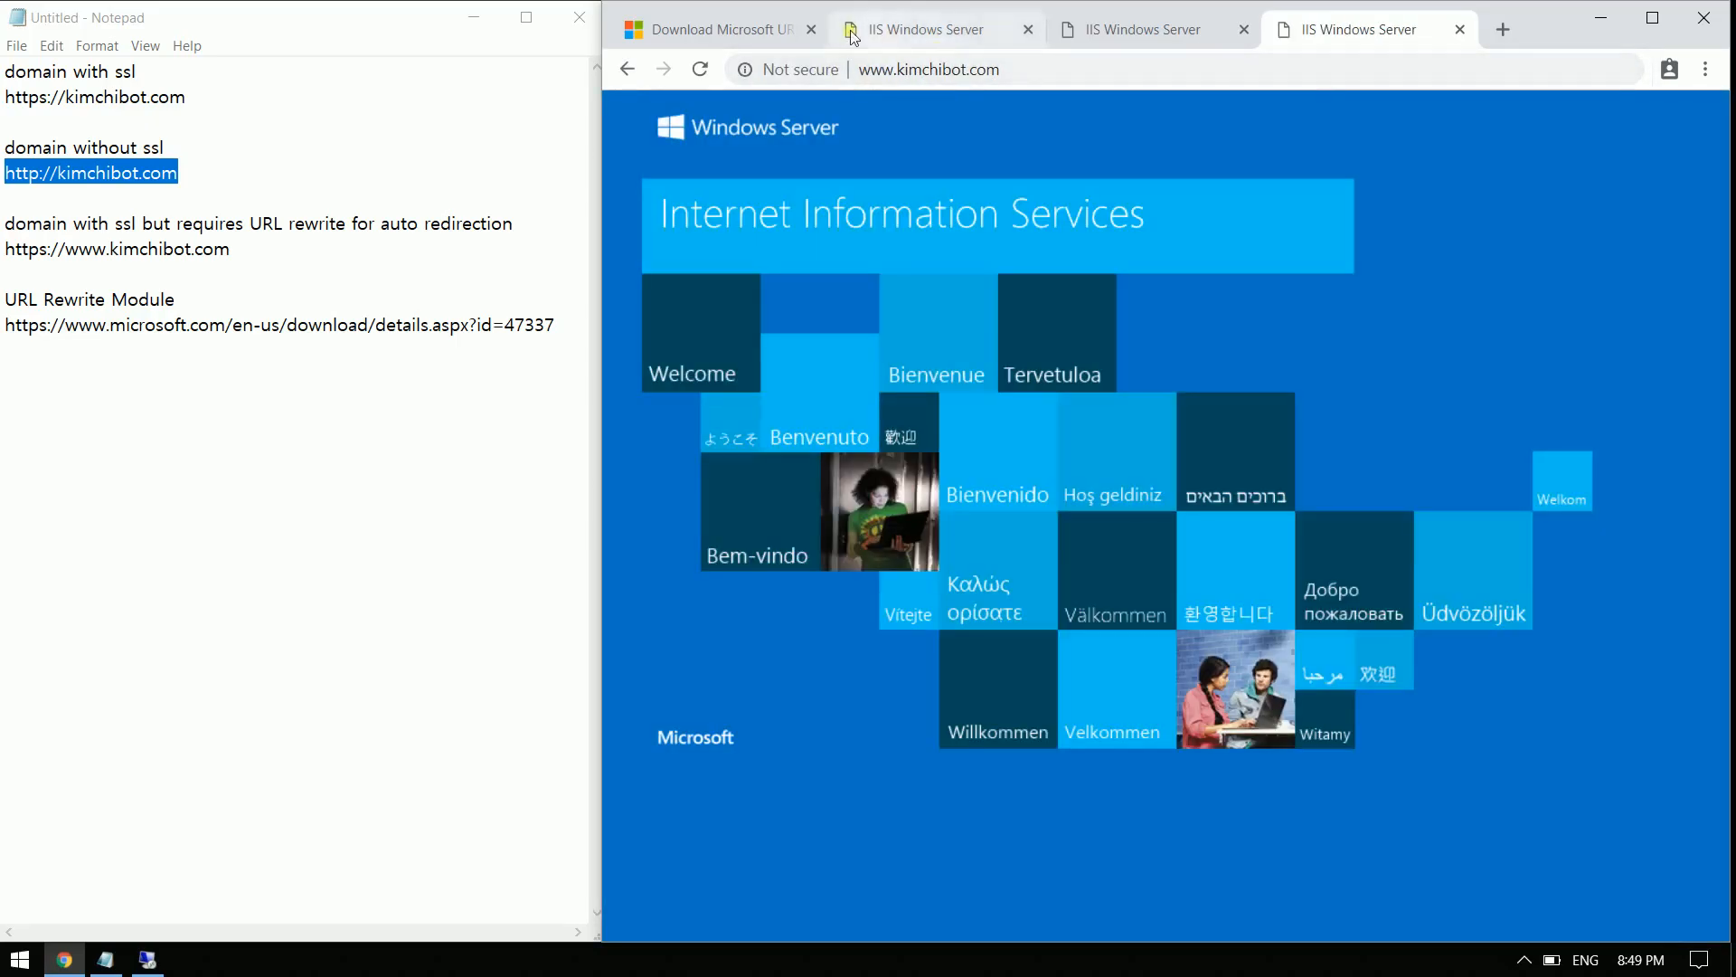
pyautogui.moveTo(743, 69)
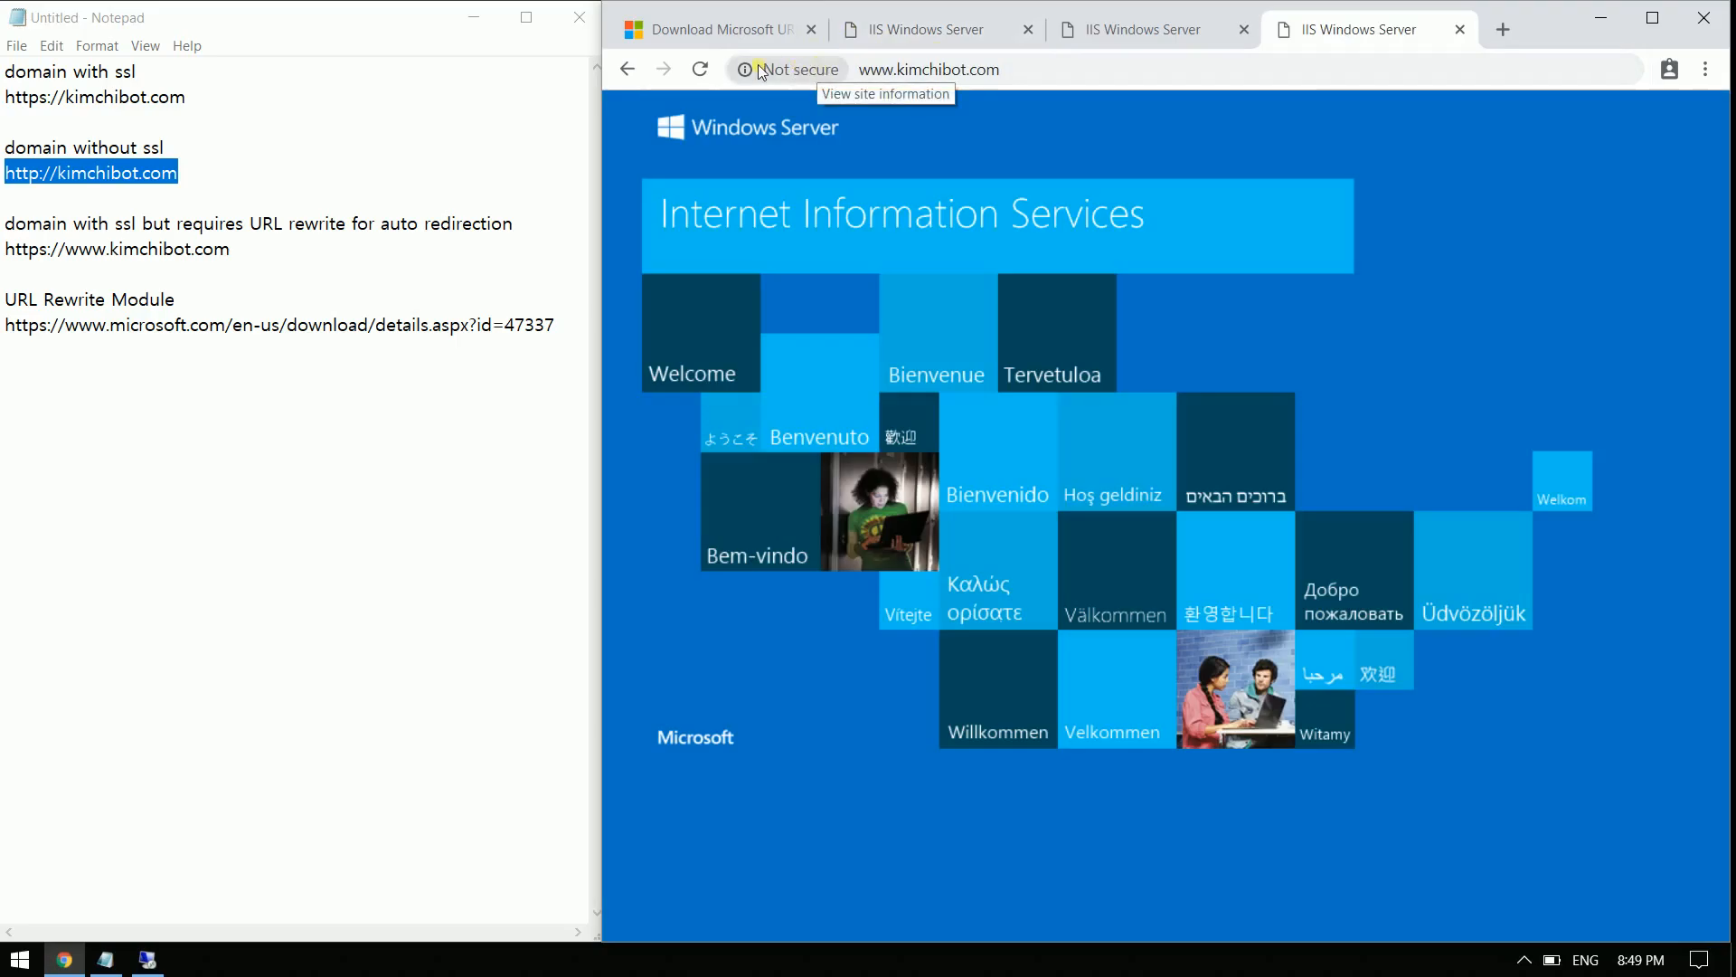
pyautogui.moveTo(792, 78)
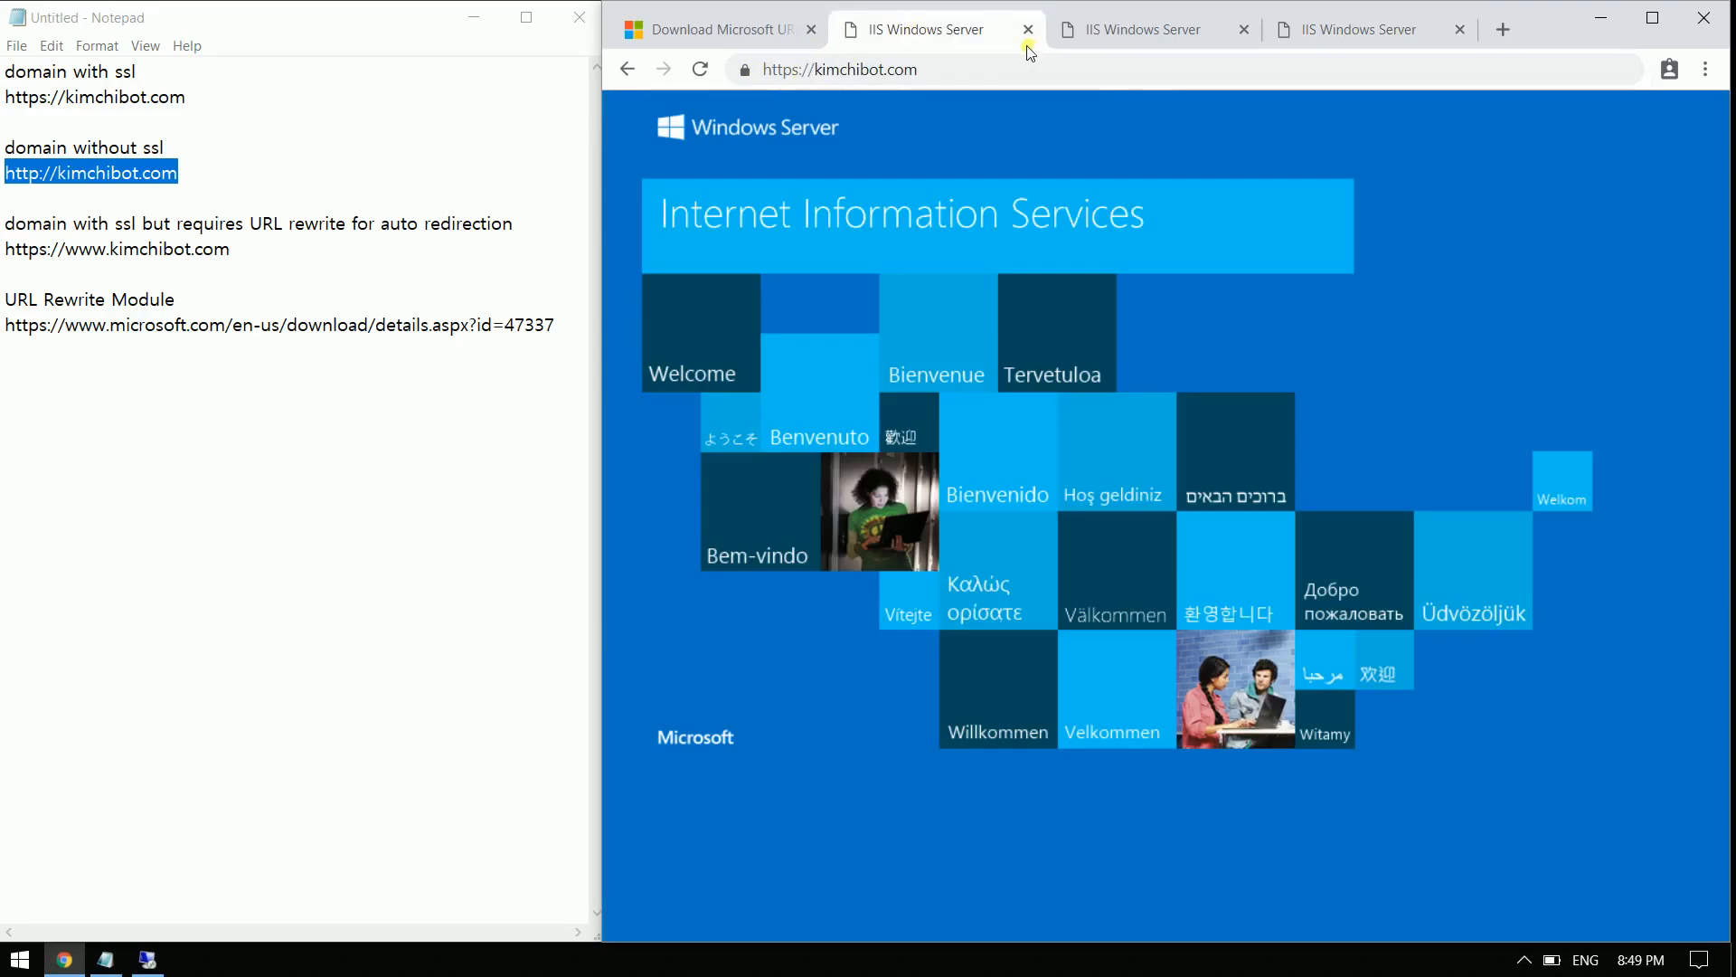
pyautogui.moveTo(754, 69)
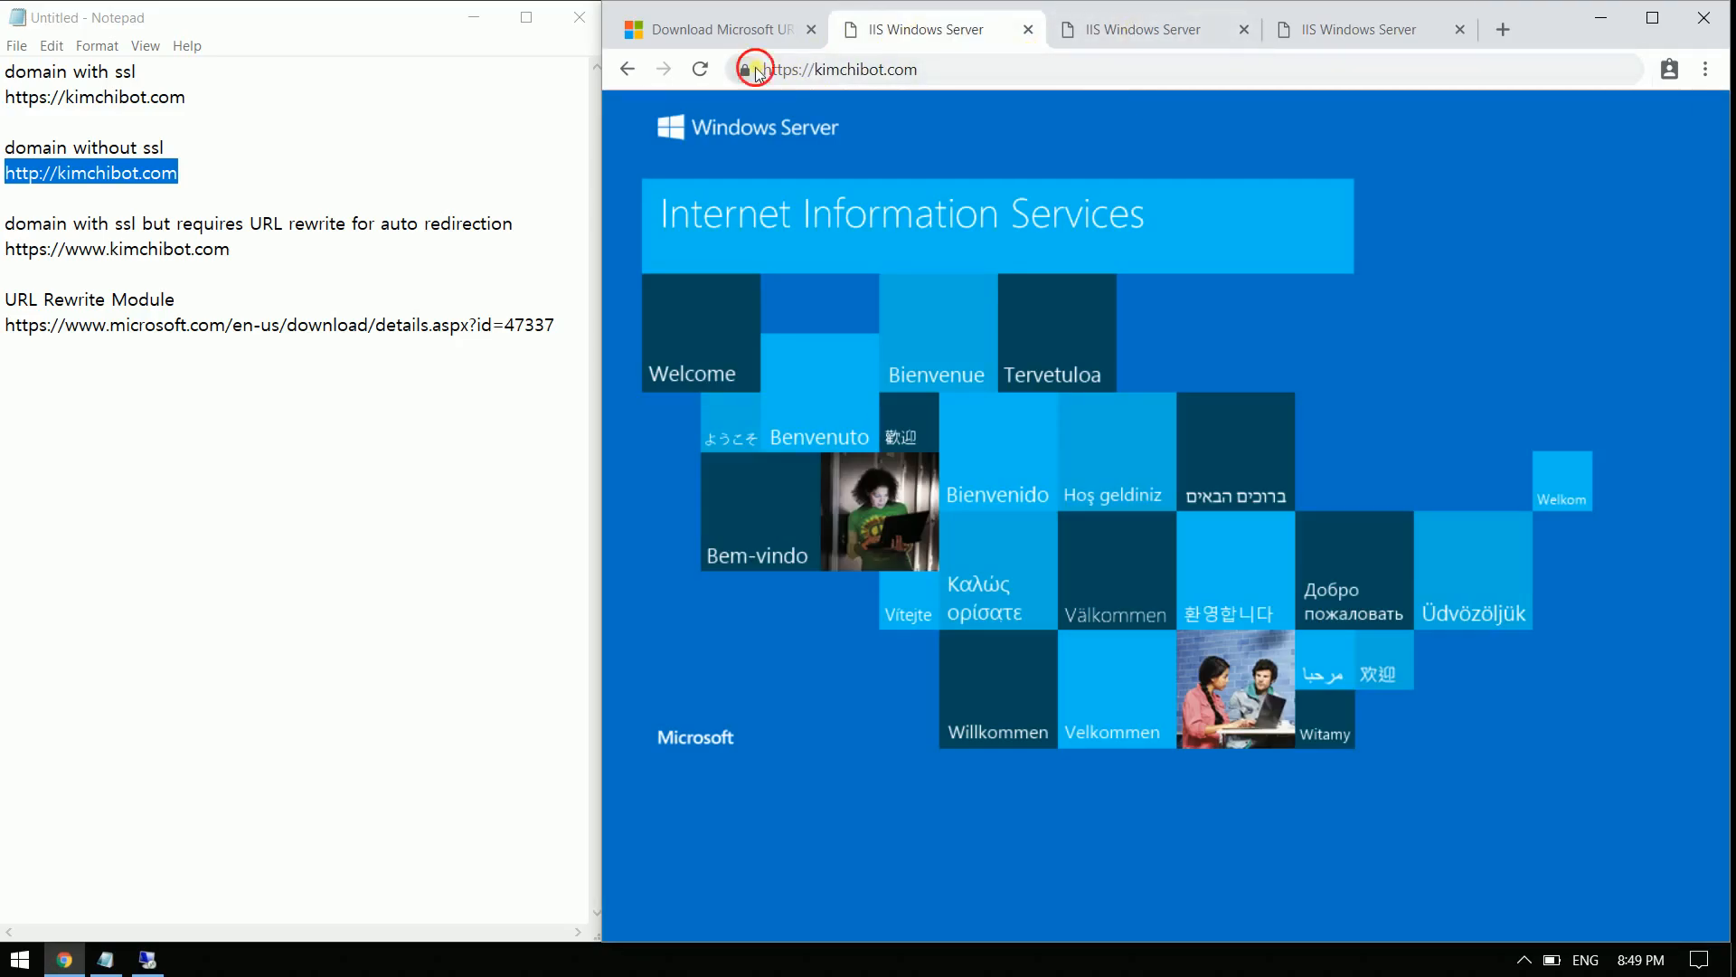
pyautogui.click(841, 69)
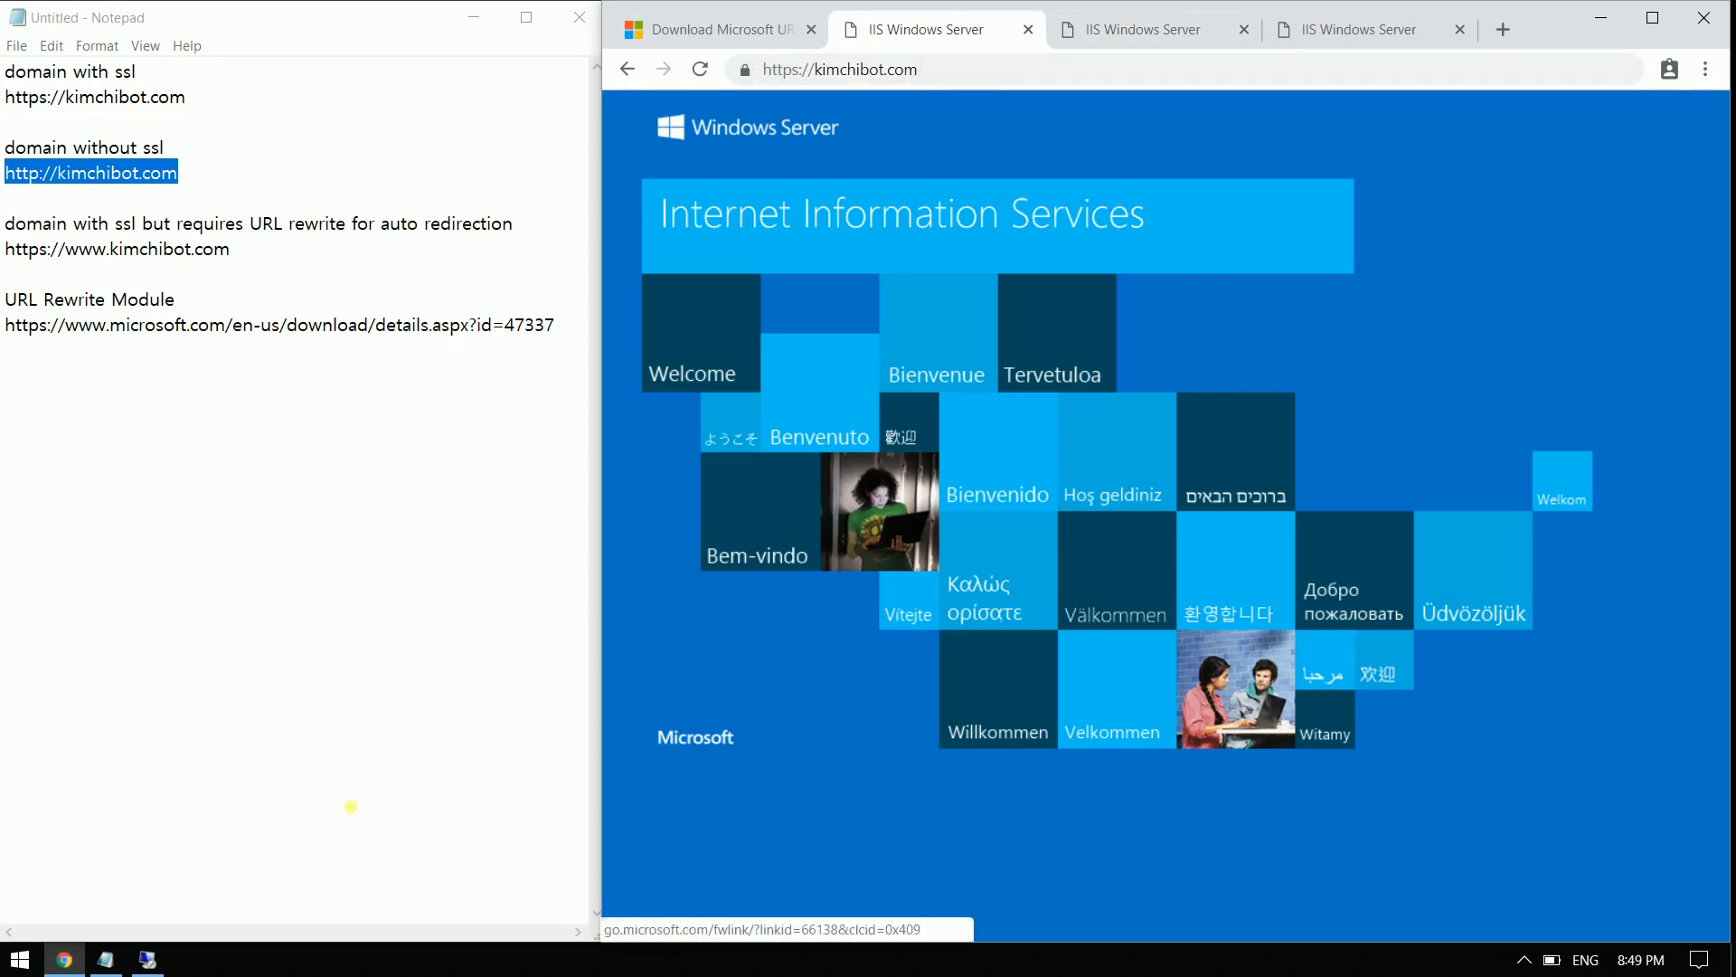
pyautogui.moveTo(151, 958)
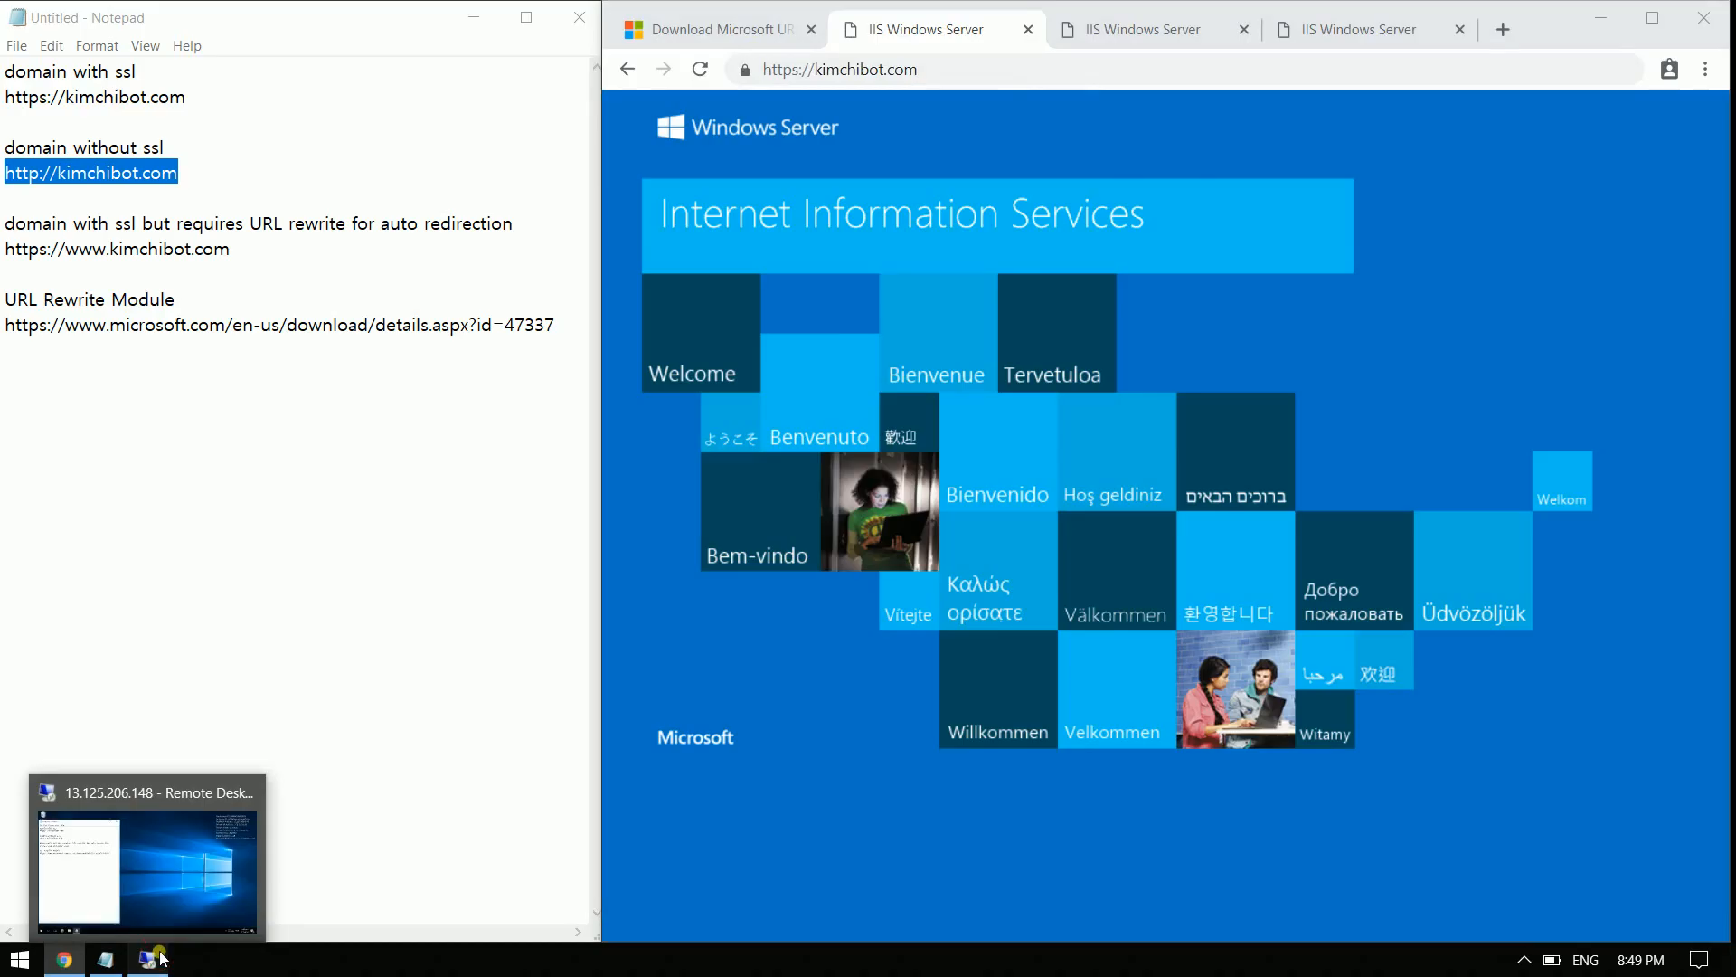
# Switch to the remote Windows Server session and launch Server Manager
pyautogui.click(146, 841)
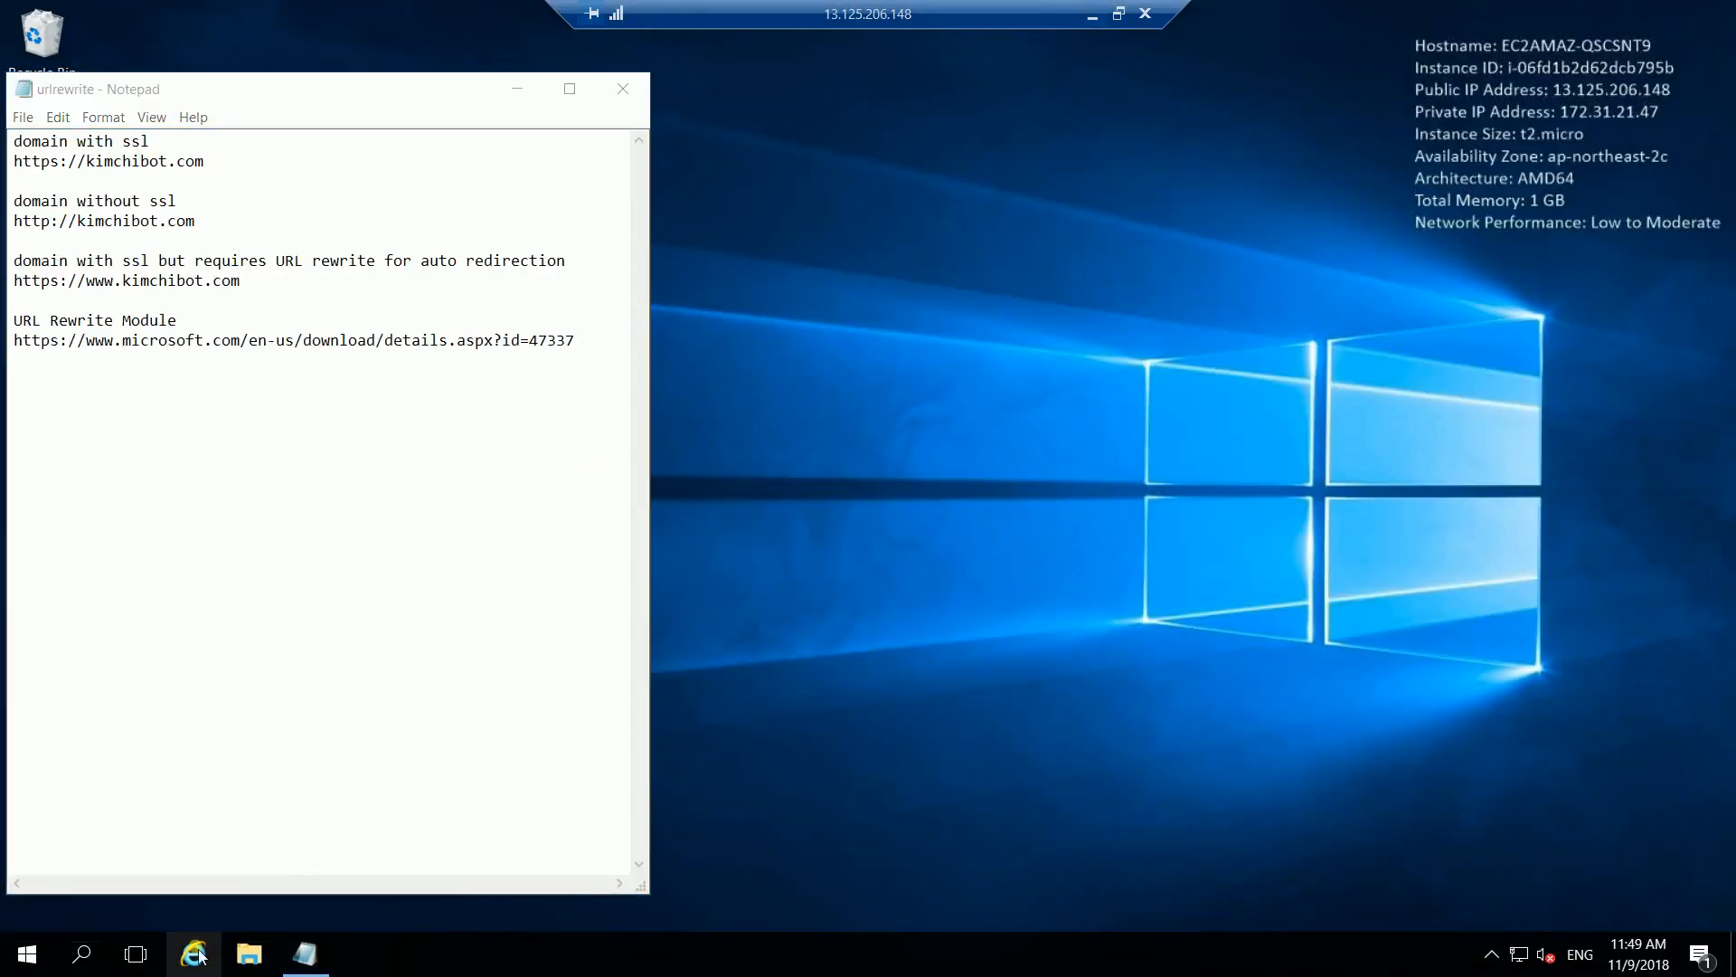
pyautogui.click(194, 953)
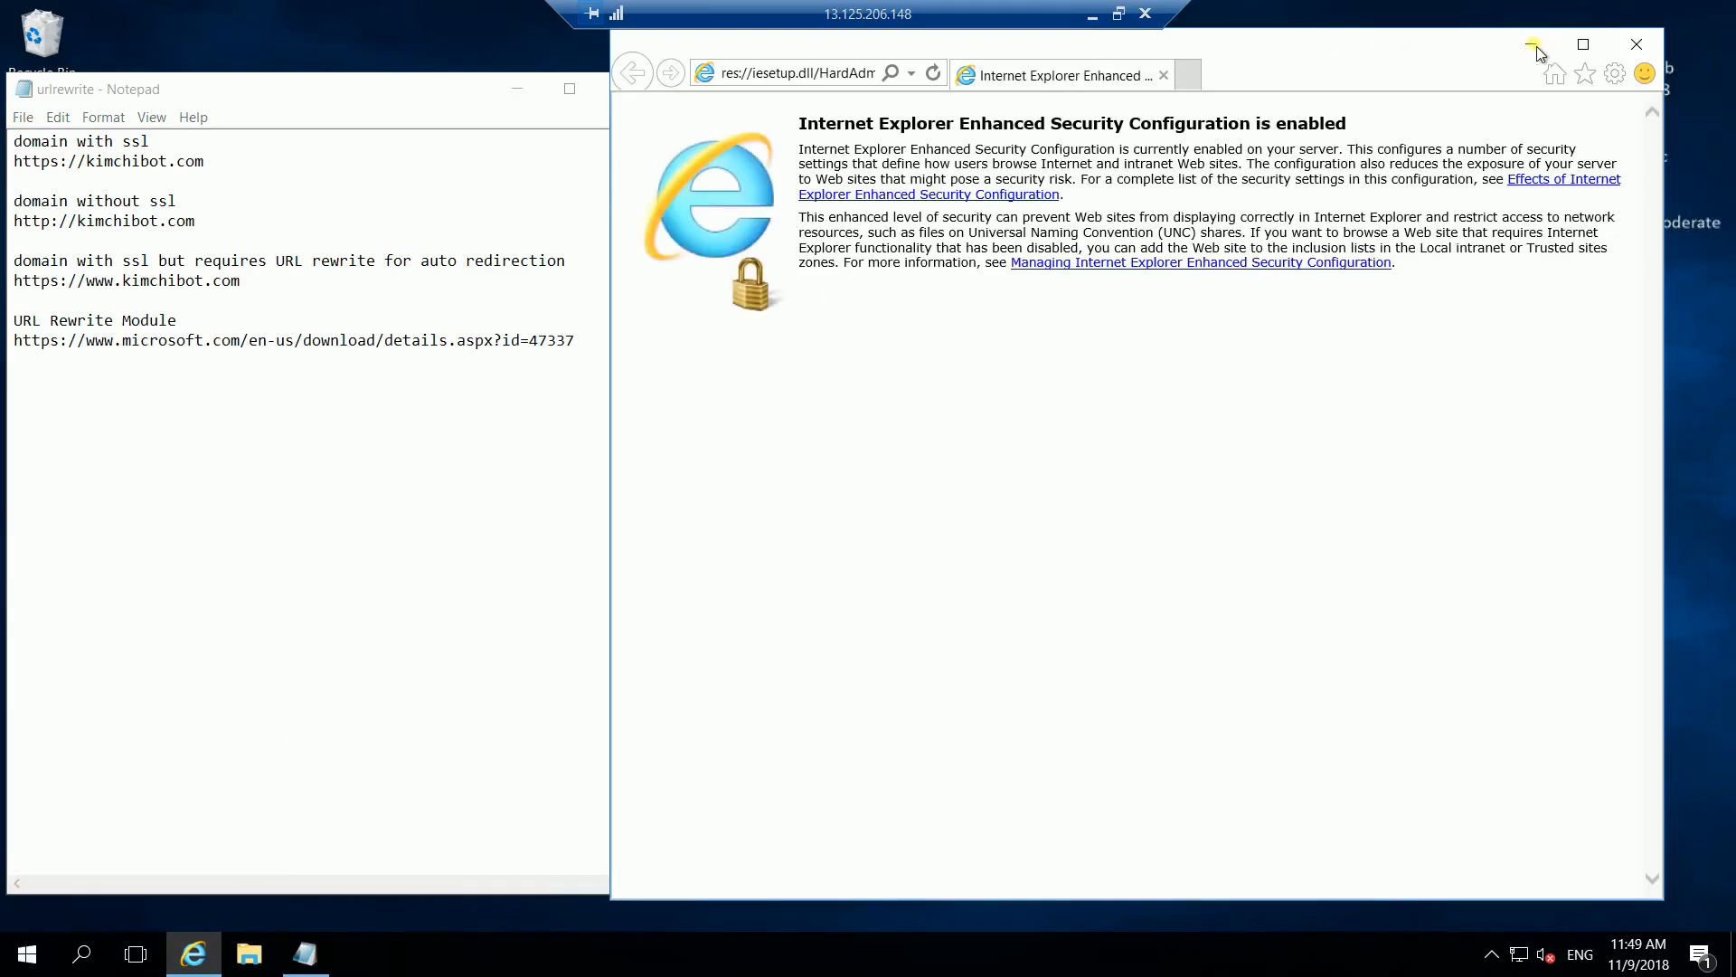
pyautogui.click(24, 953)
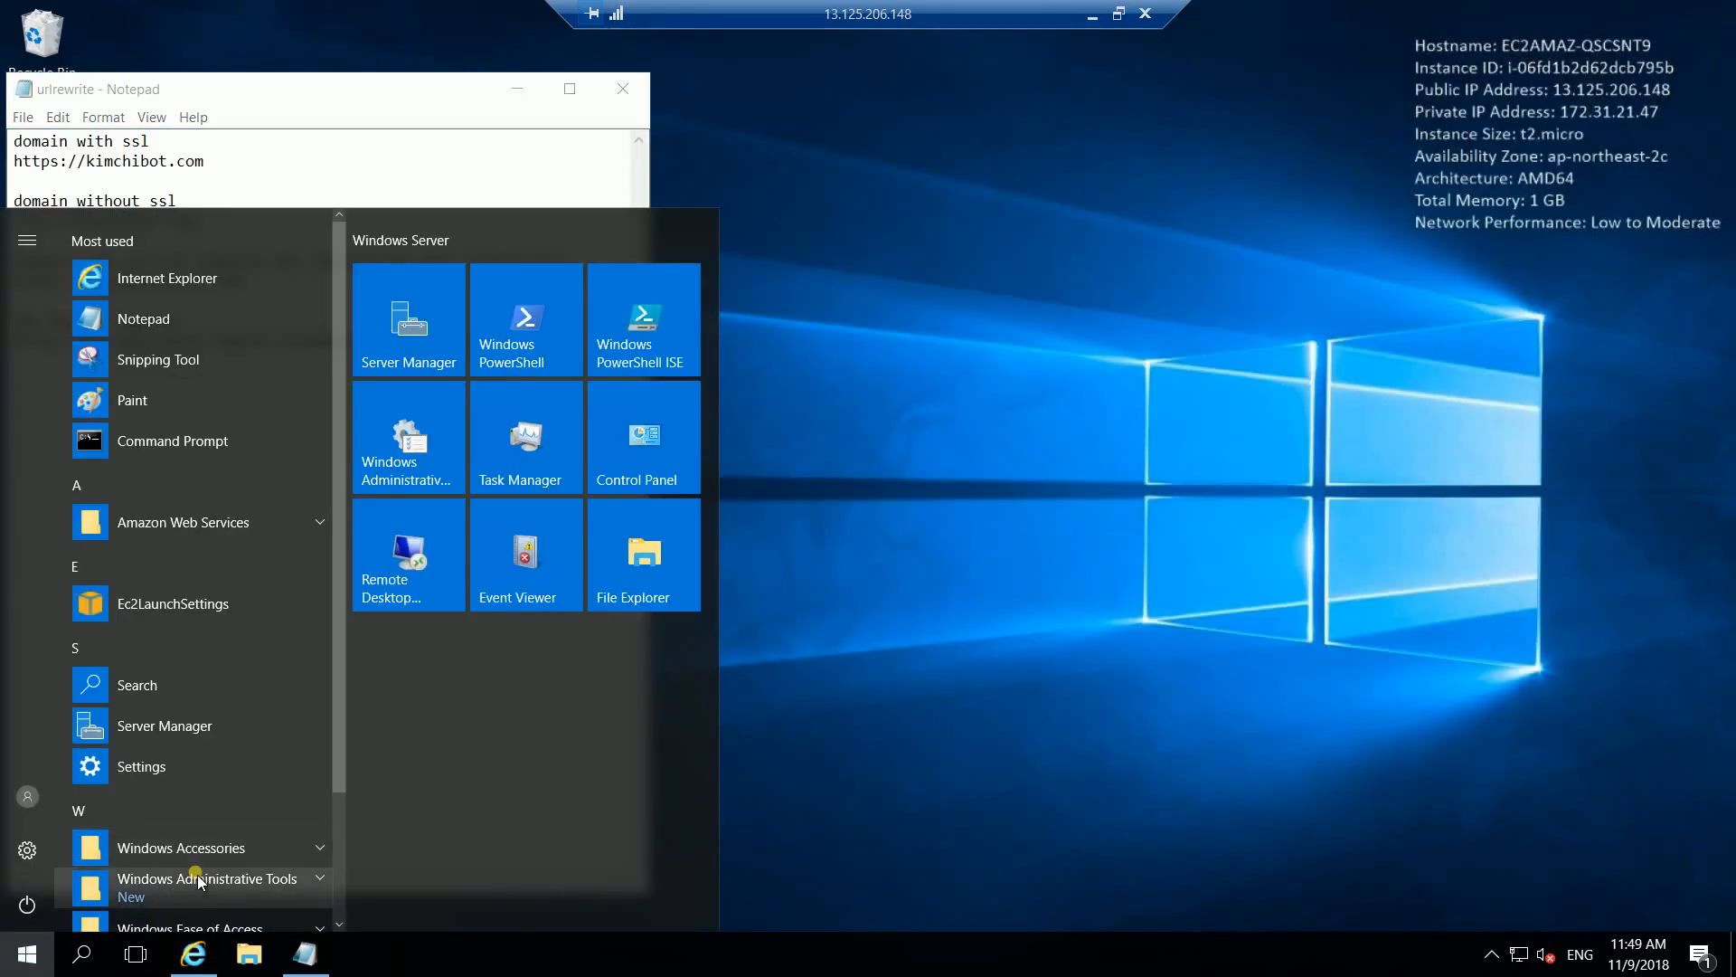
pyautogui.write('server')
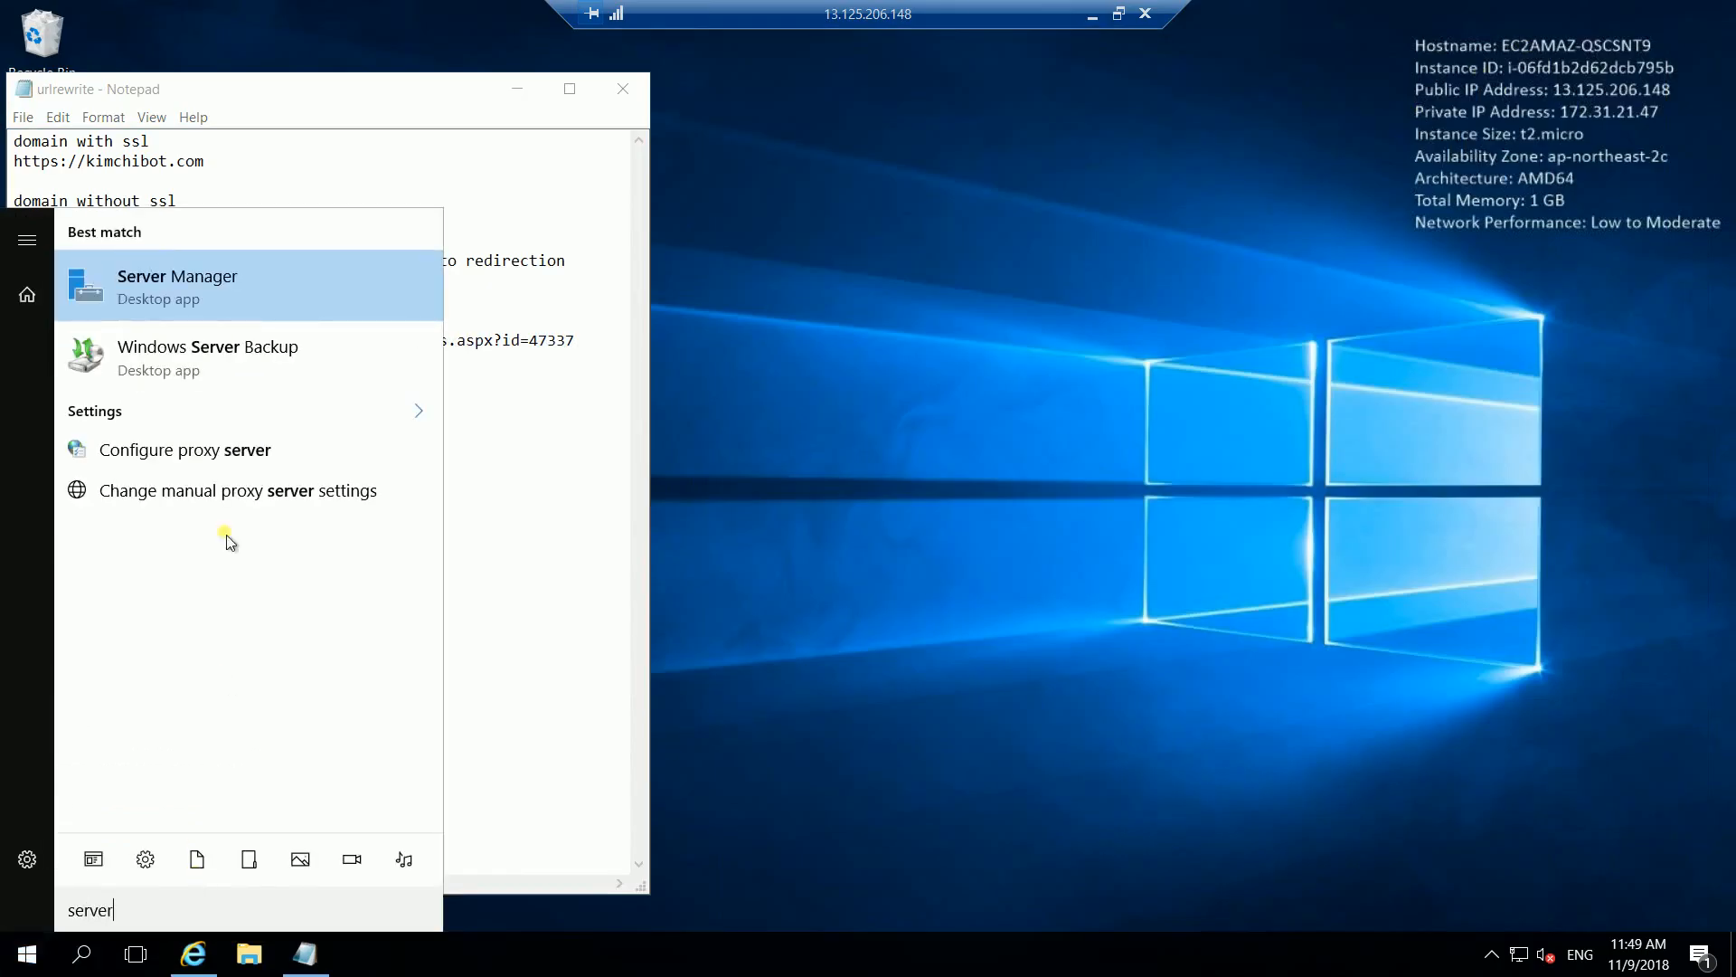
pyautogui.click(177, 284)
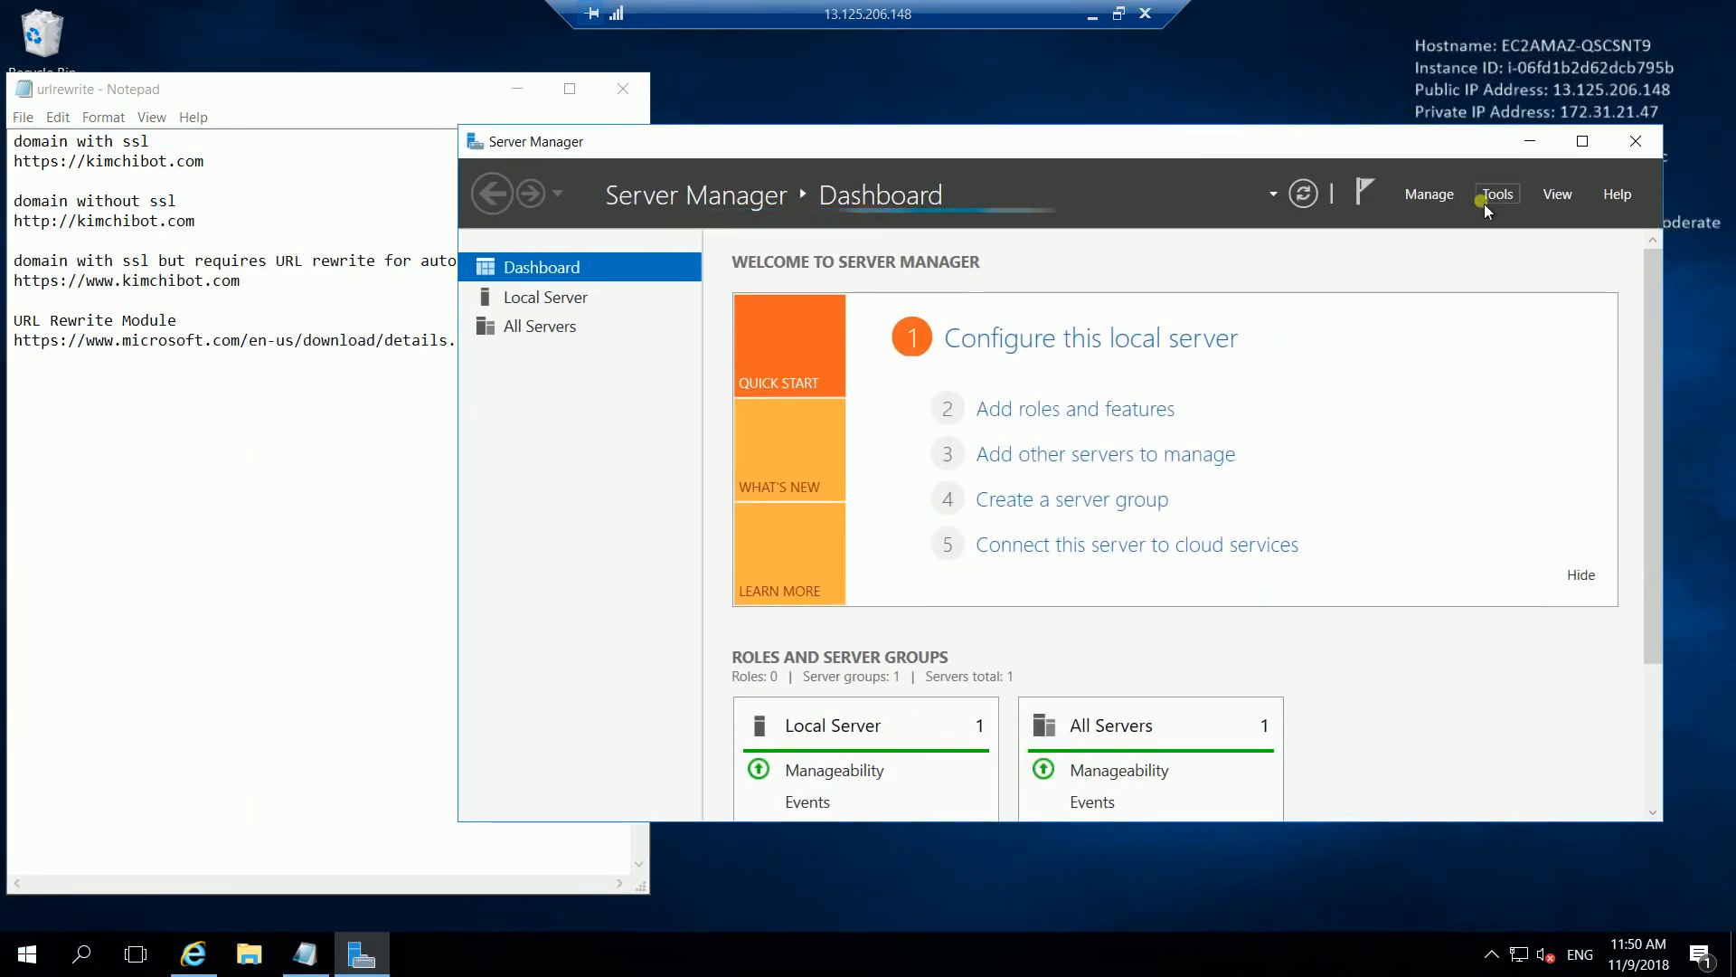
# Launch IIS Manager from the Server Manager Tools menu
pyautogui.click(1495, 193)
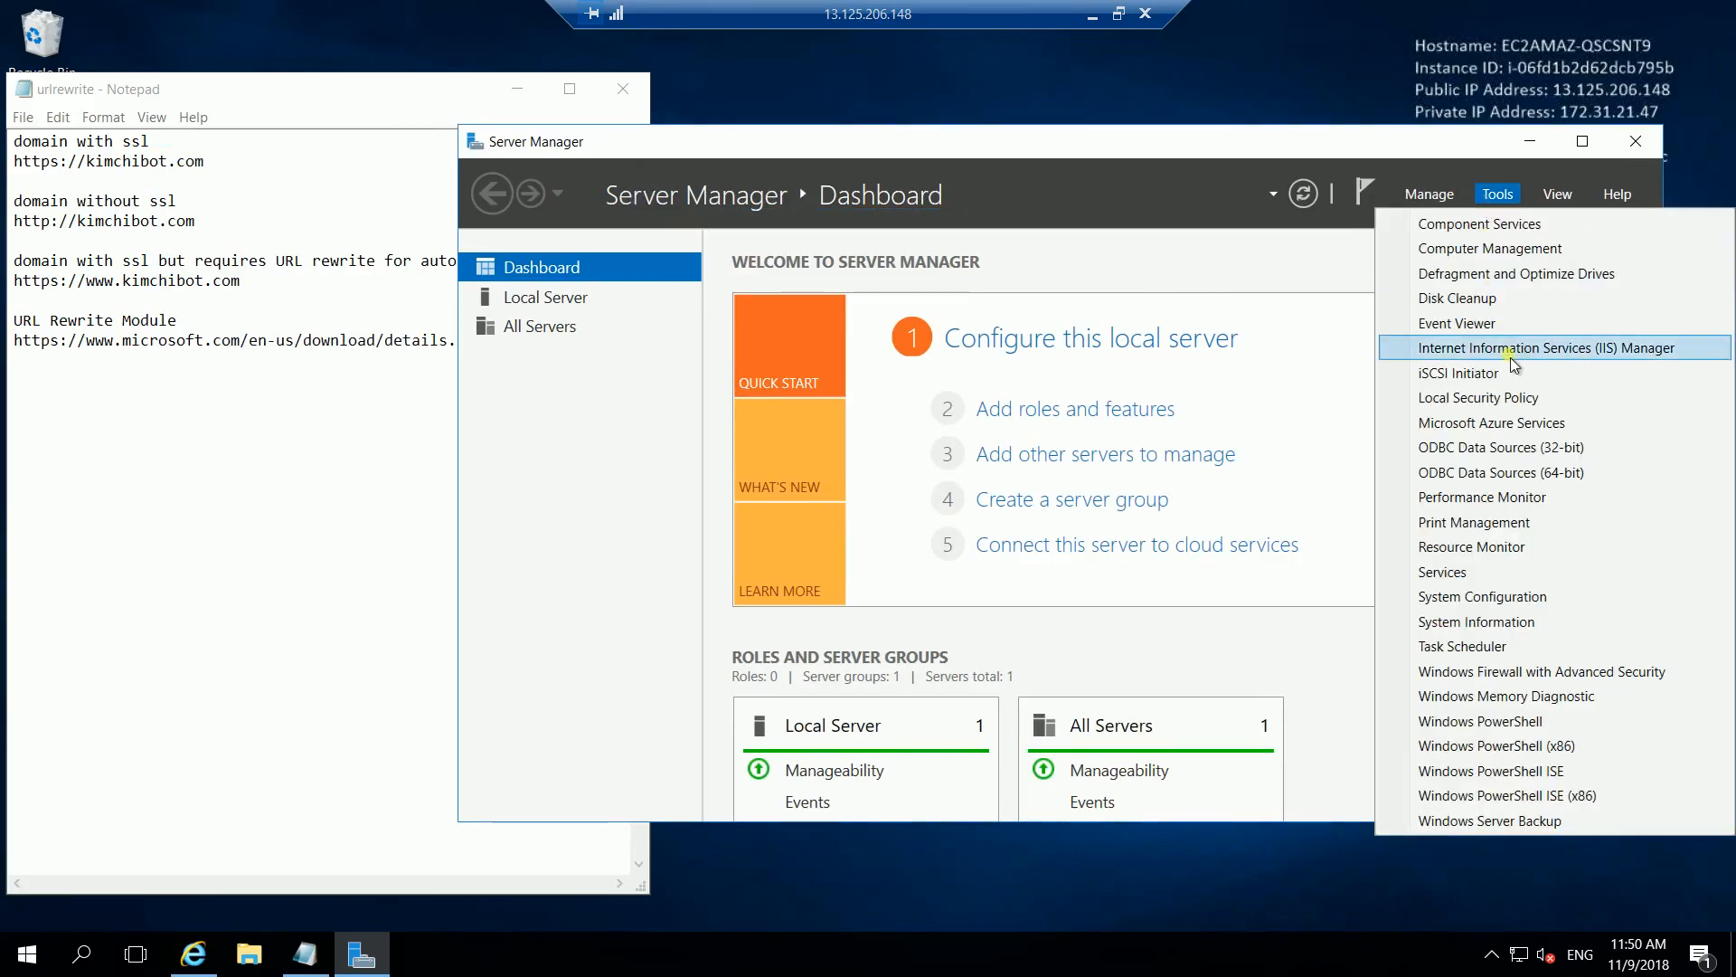
pyautogui.click(1544, 347)
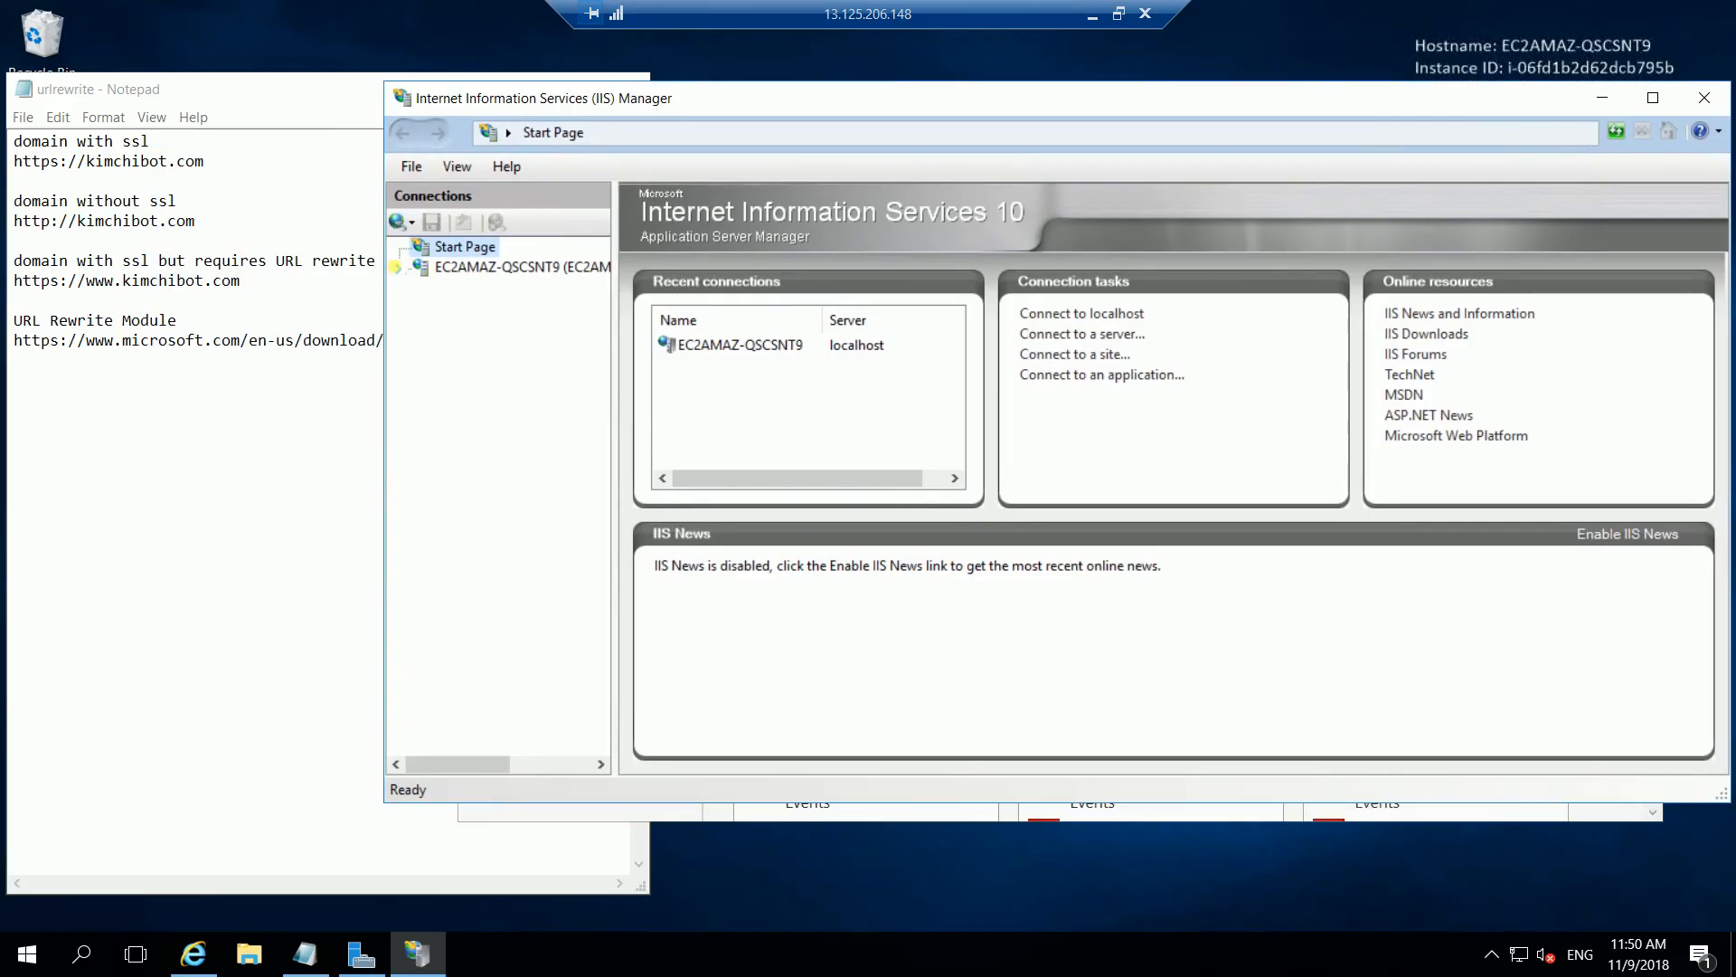
# Expand the server node and its Sites list to reach Default Web Site
pyautogui.click(521, 268)
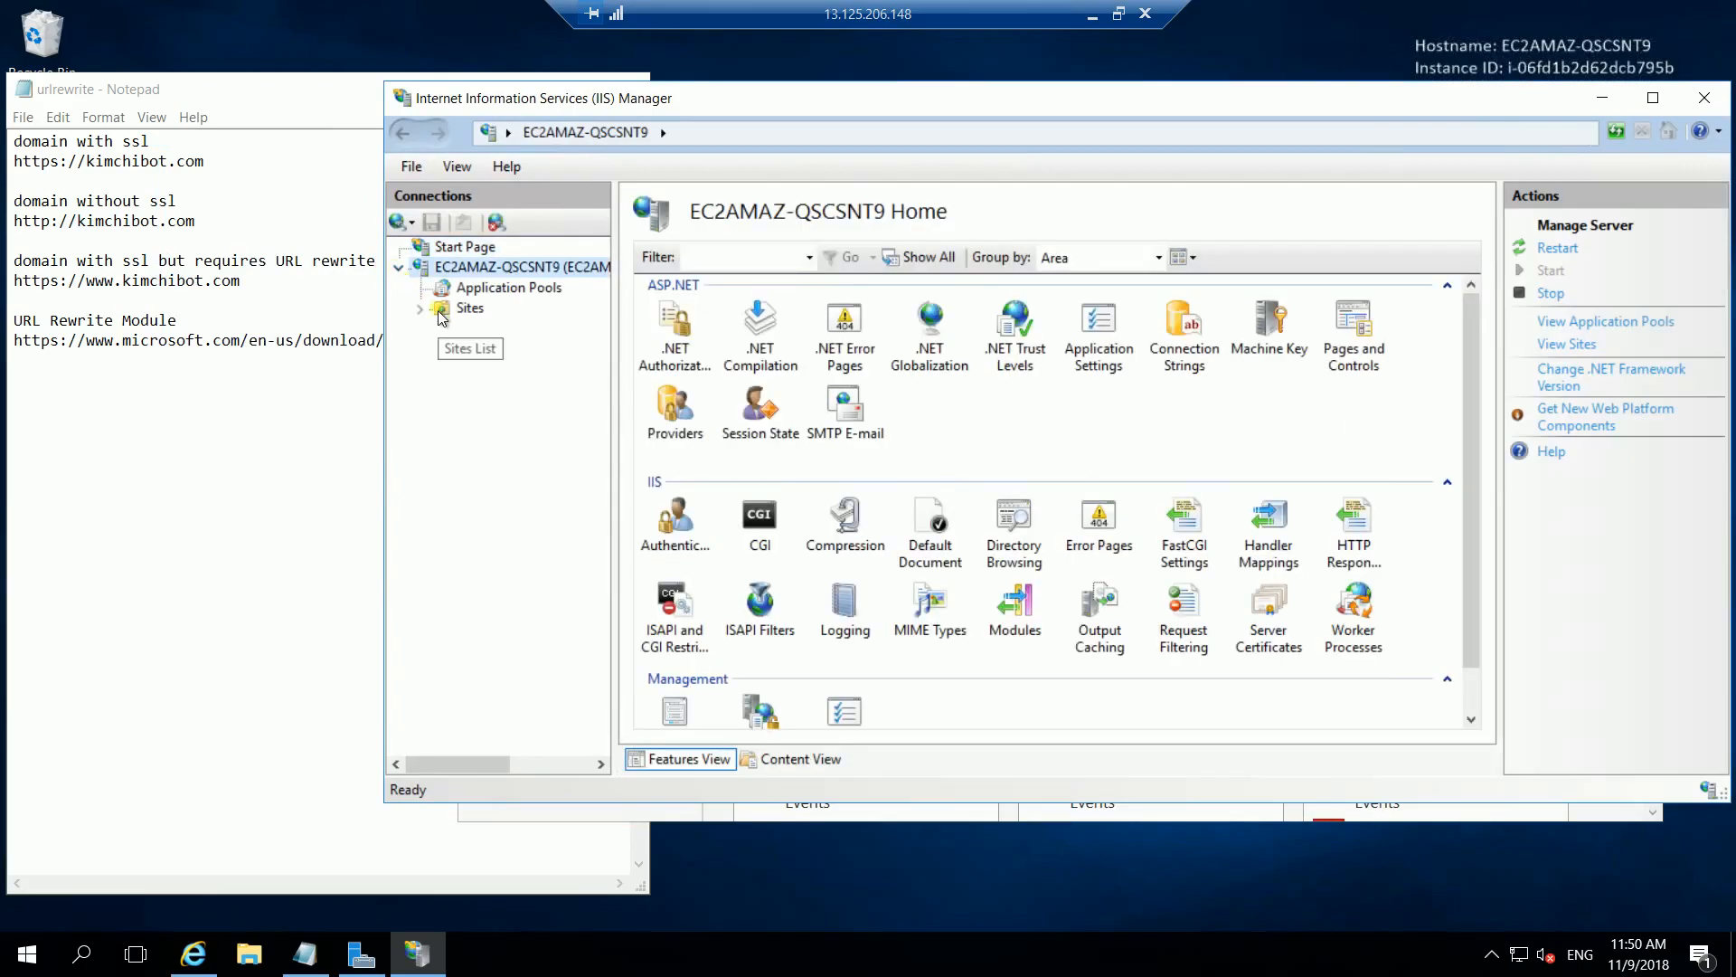
pyautogui.click(529, 327)
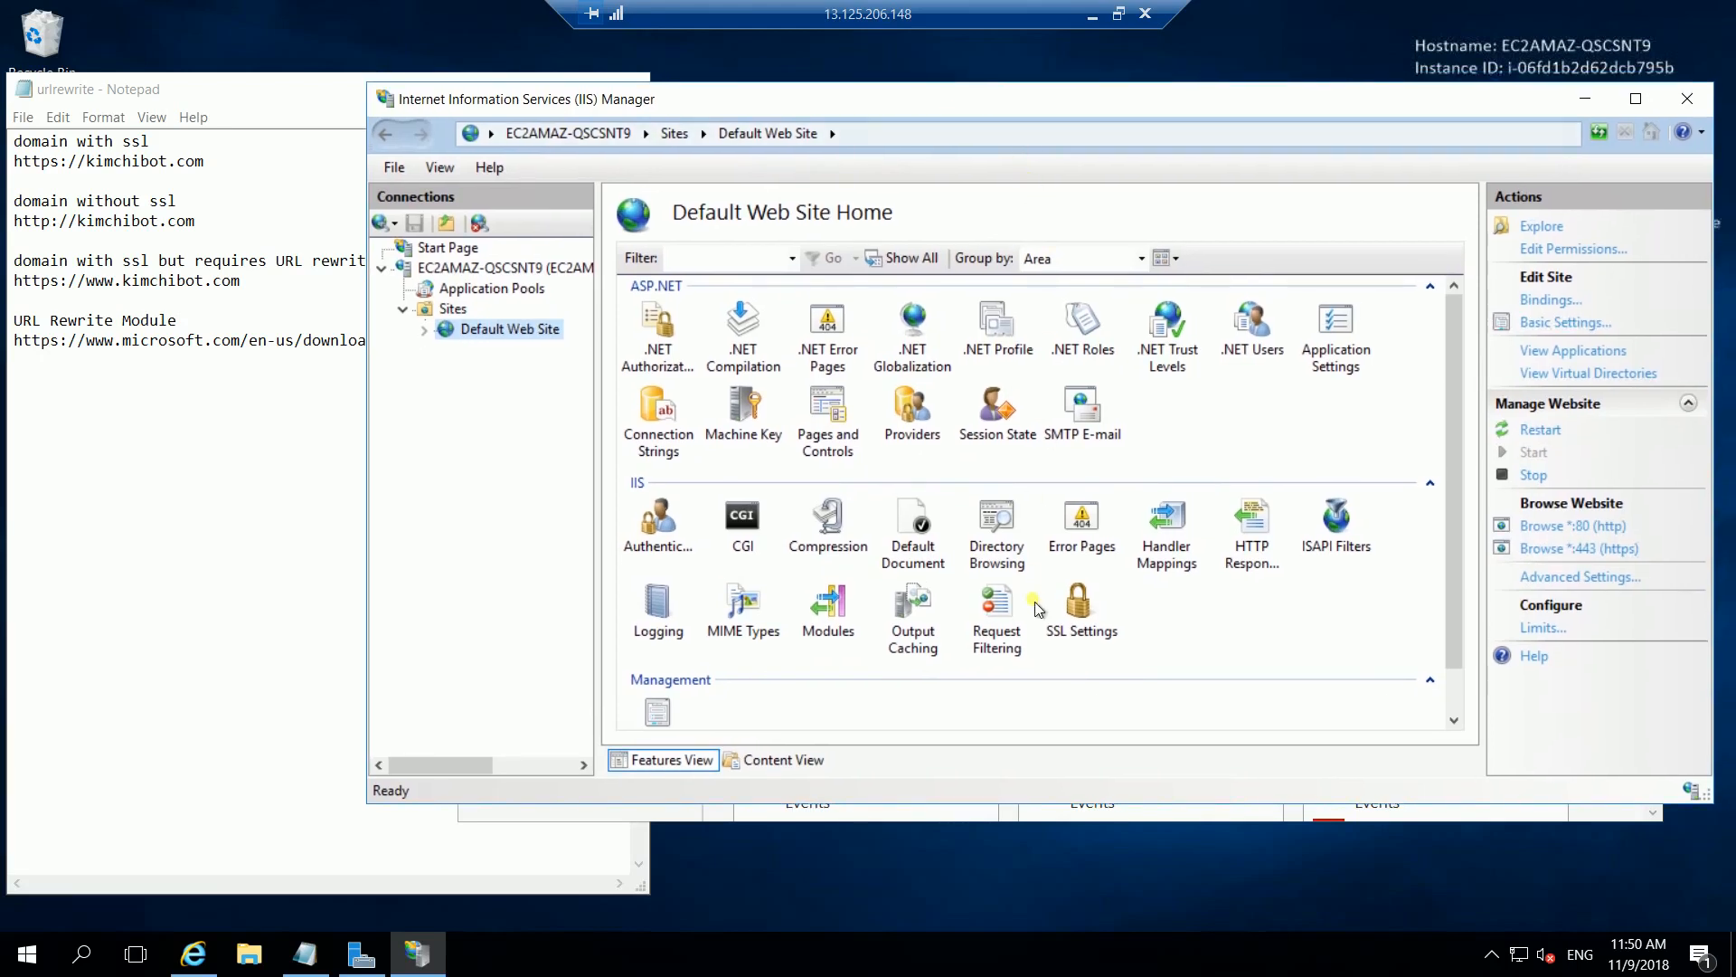
pyautogui.moveTo(777, 525)
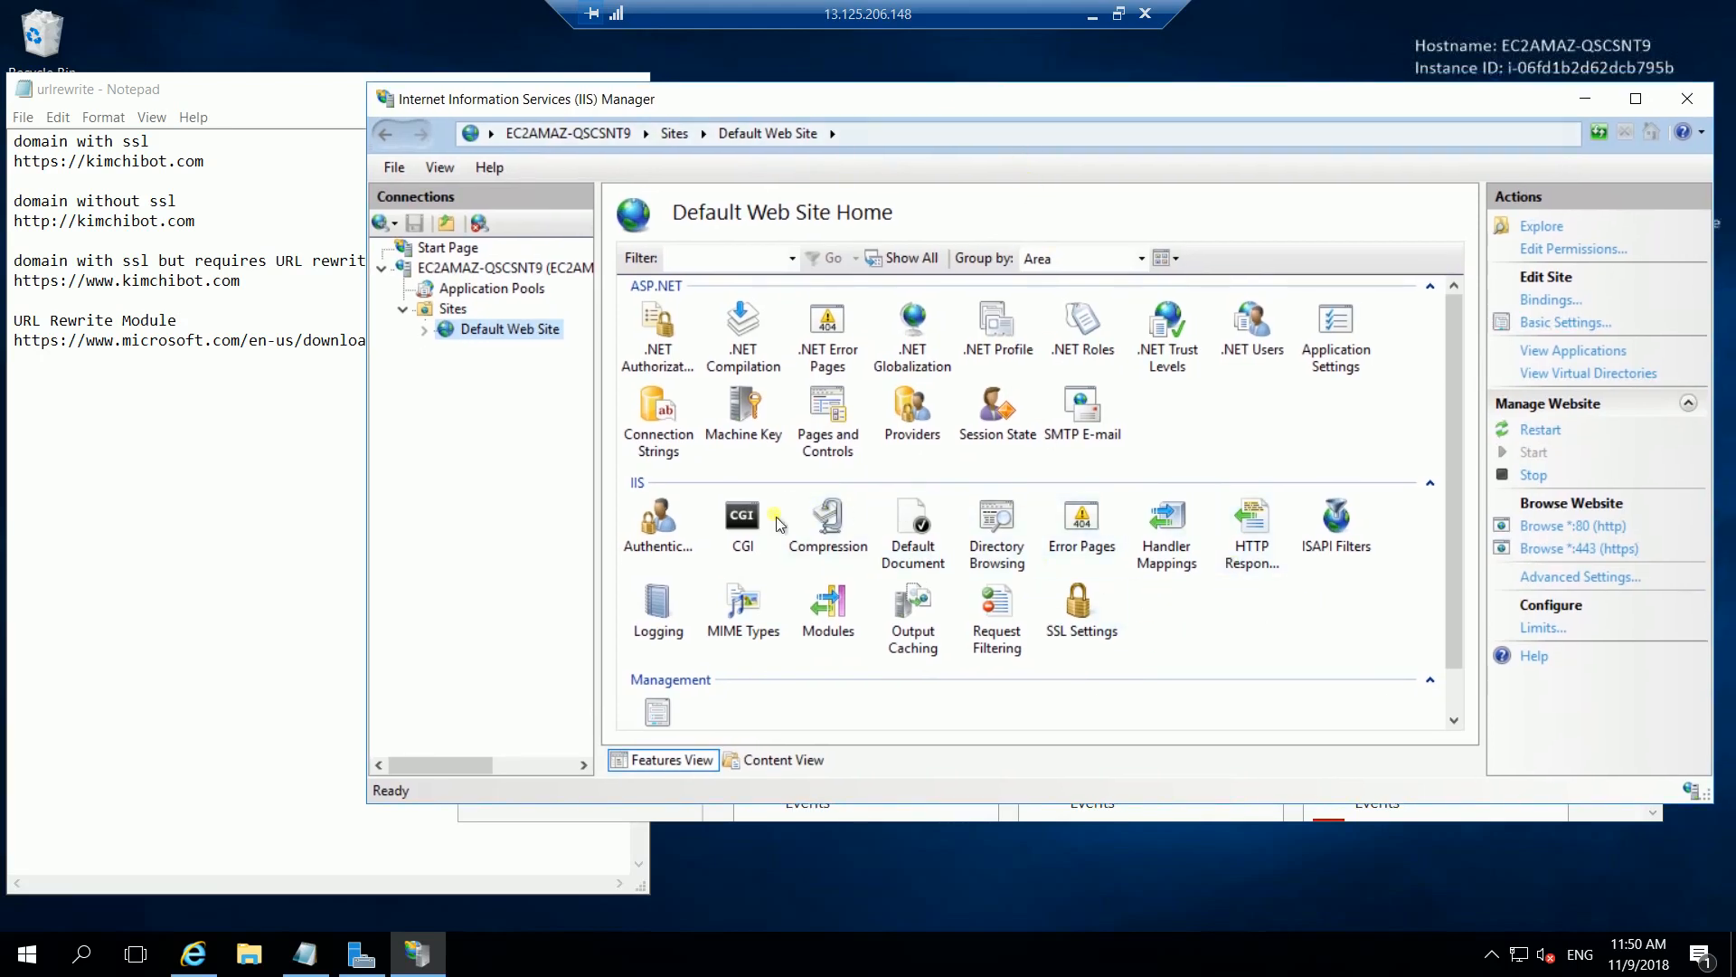
pyautogui.moveTo(910, 521)
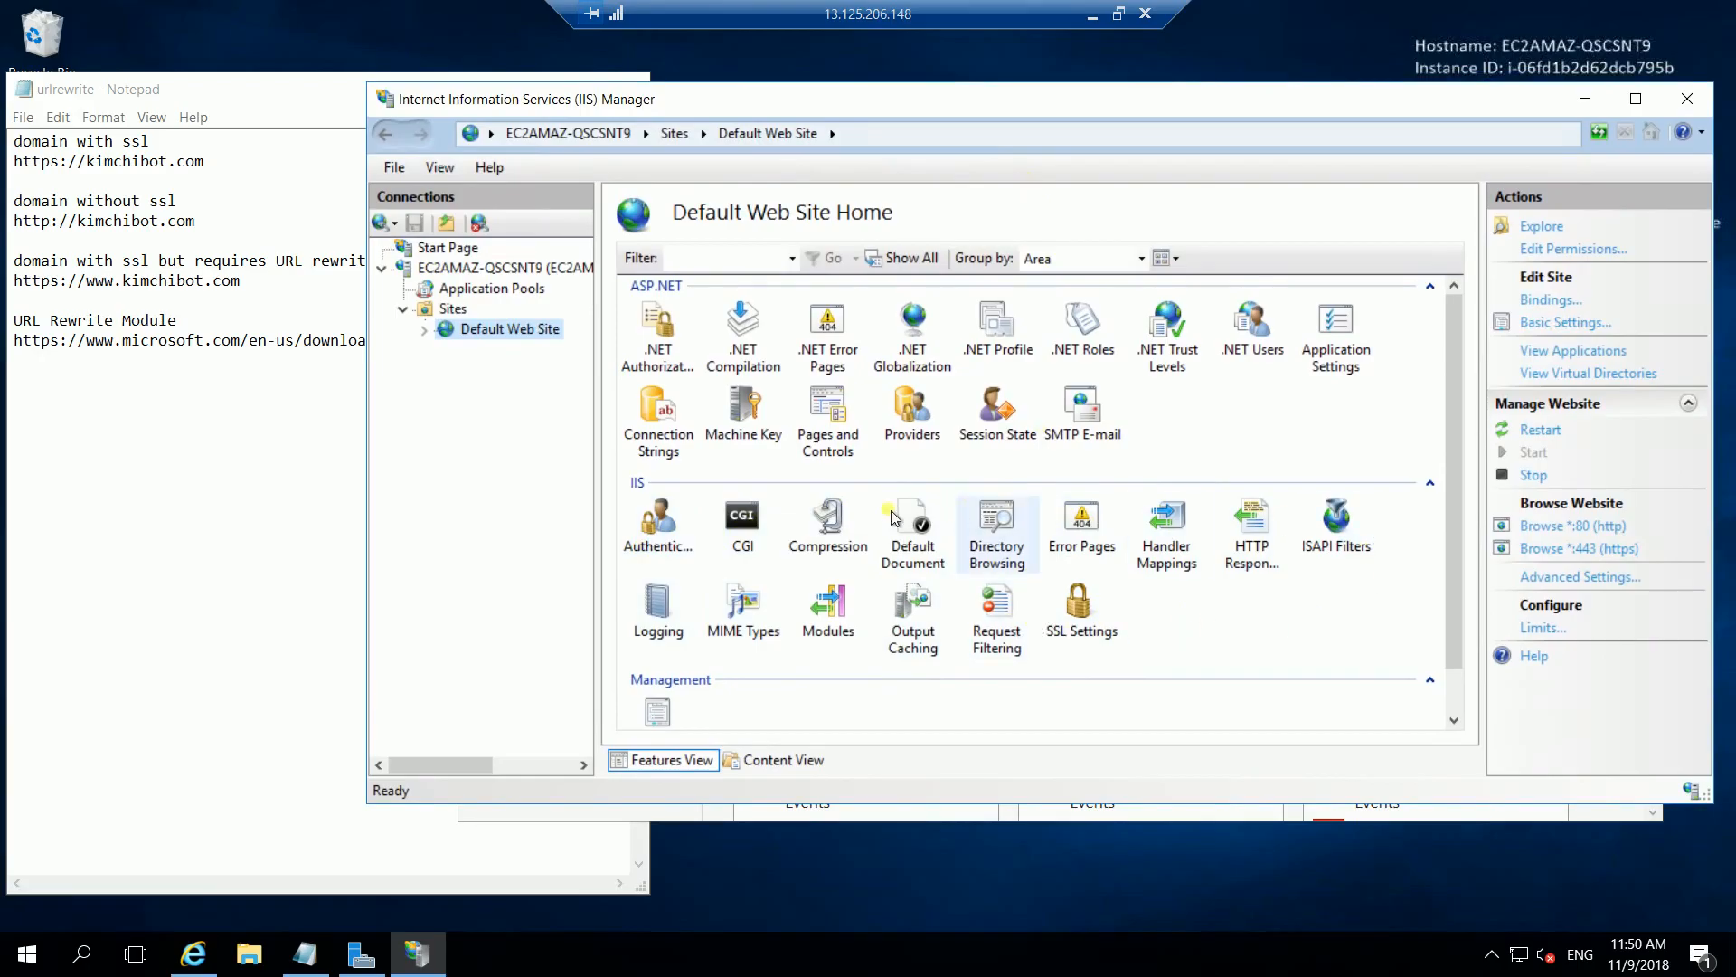
pyautogui.moveTo(1015, 264)
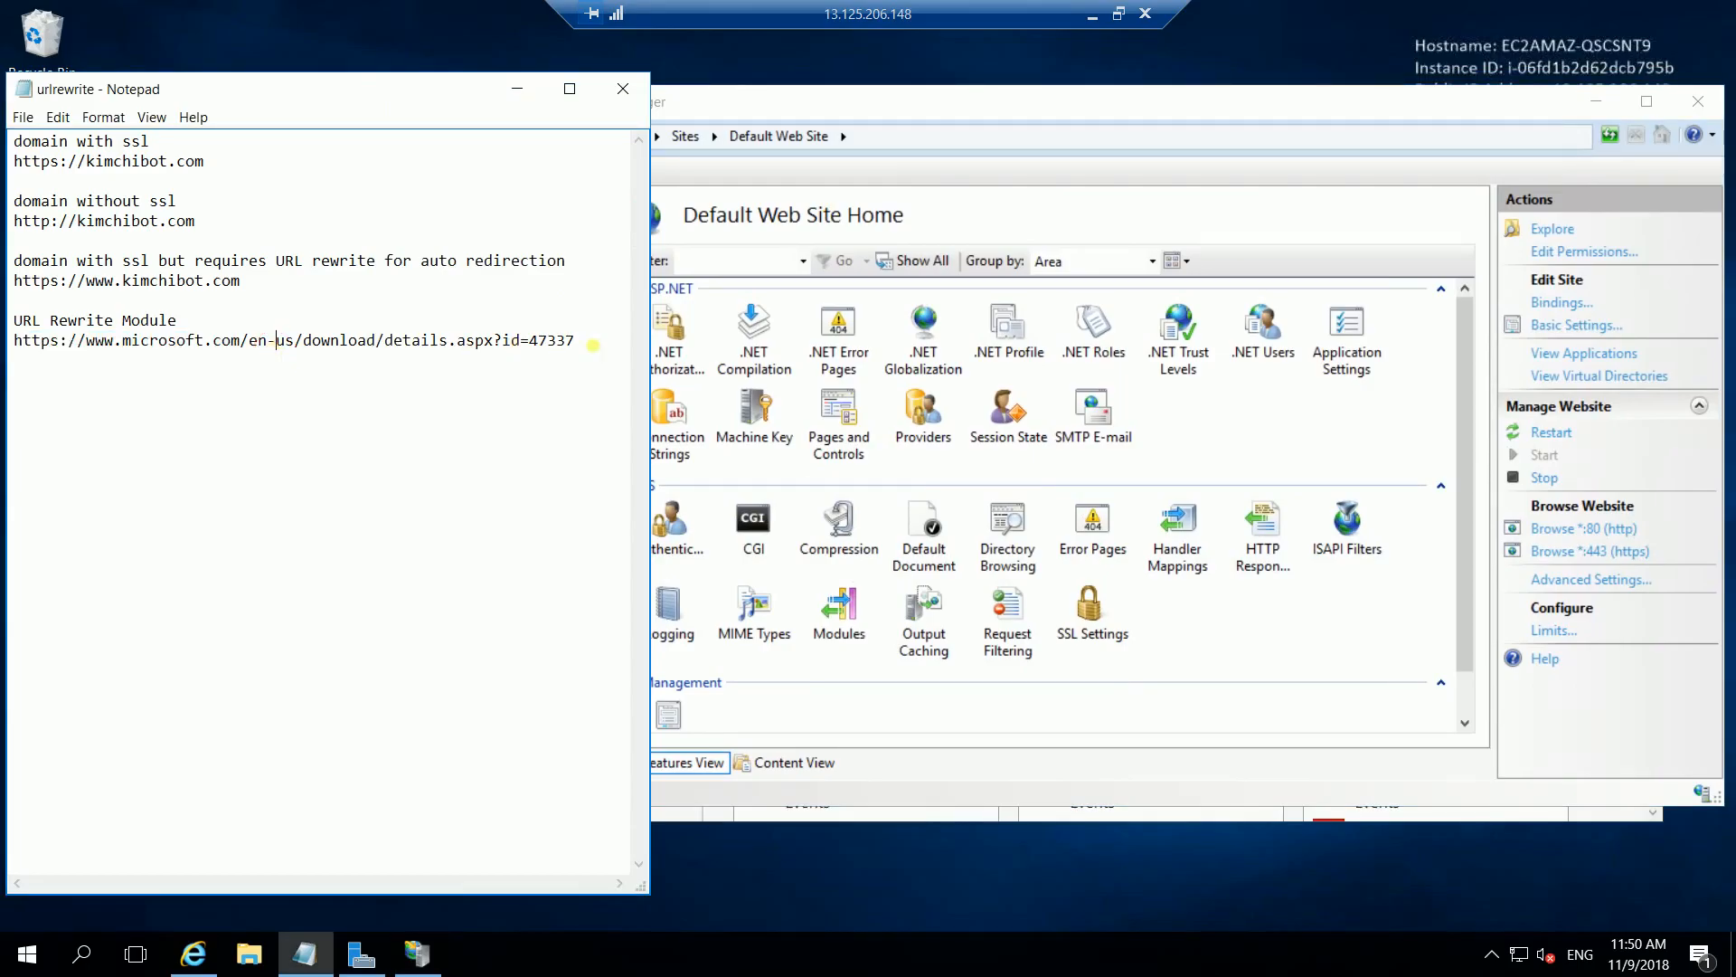
# Copy the URL Rewrite Module link from Notepad and load it in Internet Explorer
pyautogui.rightClick(288, 340)
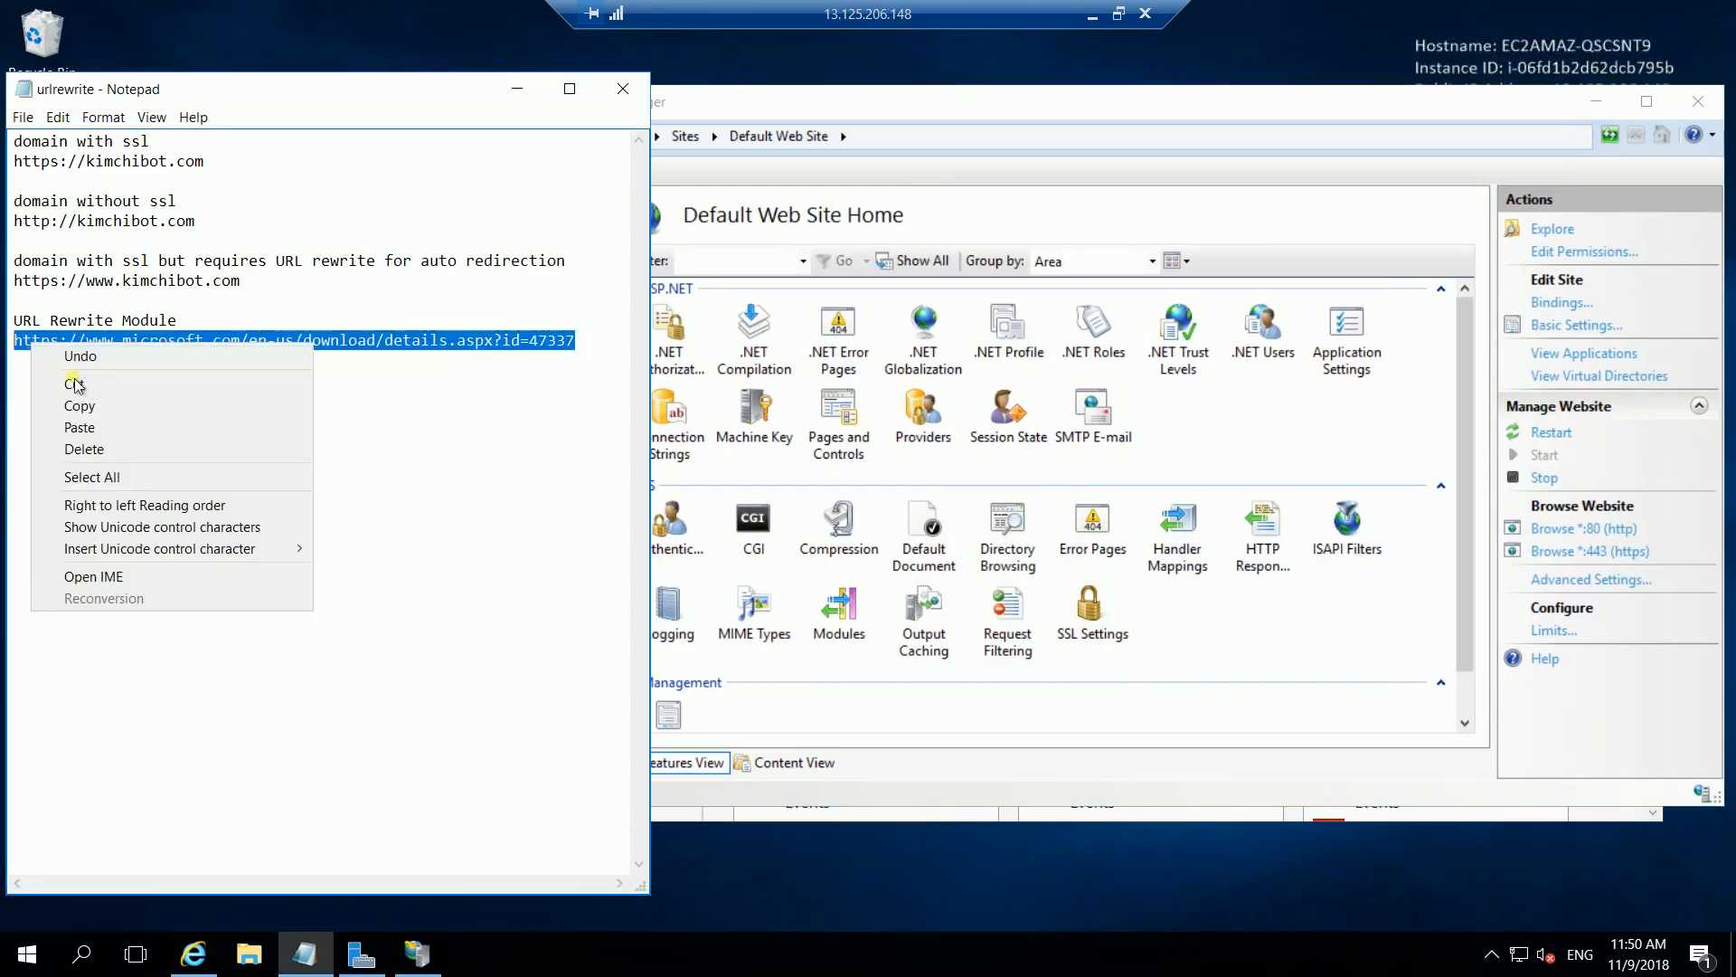
pyautogui.click(79, 405)
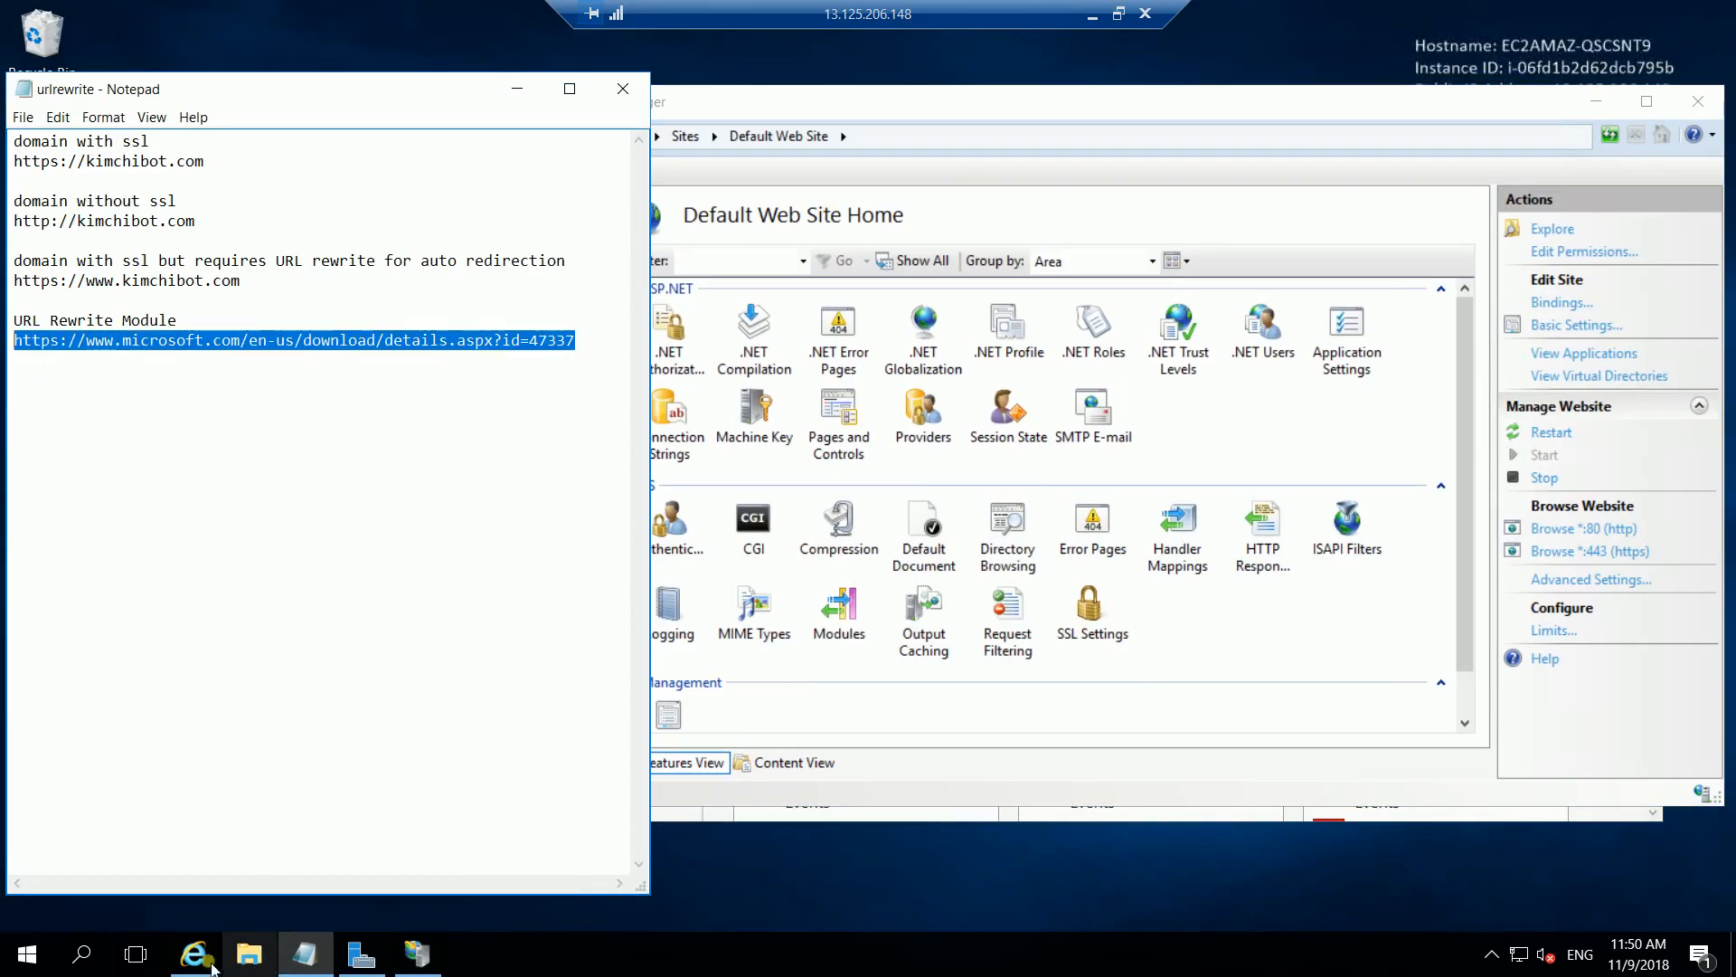
pyautogui.rightClick(792, 73)
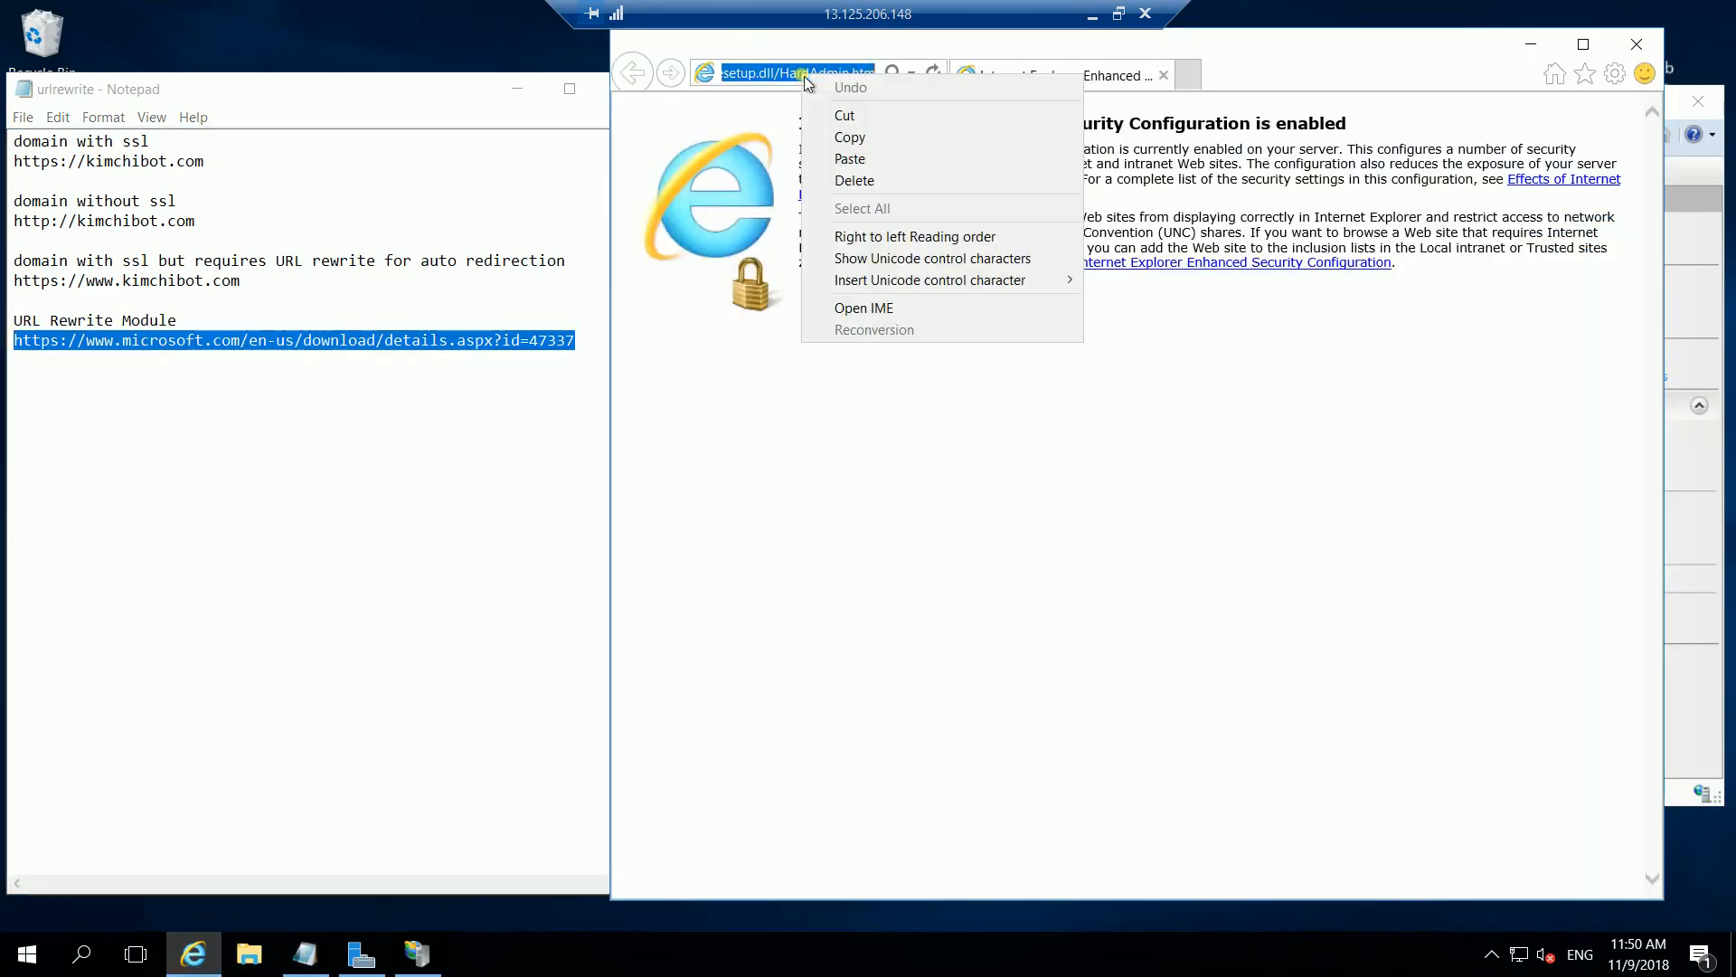
pyautogui.click(850, 159)
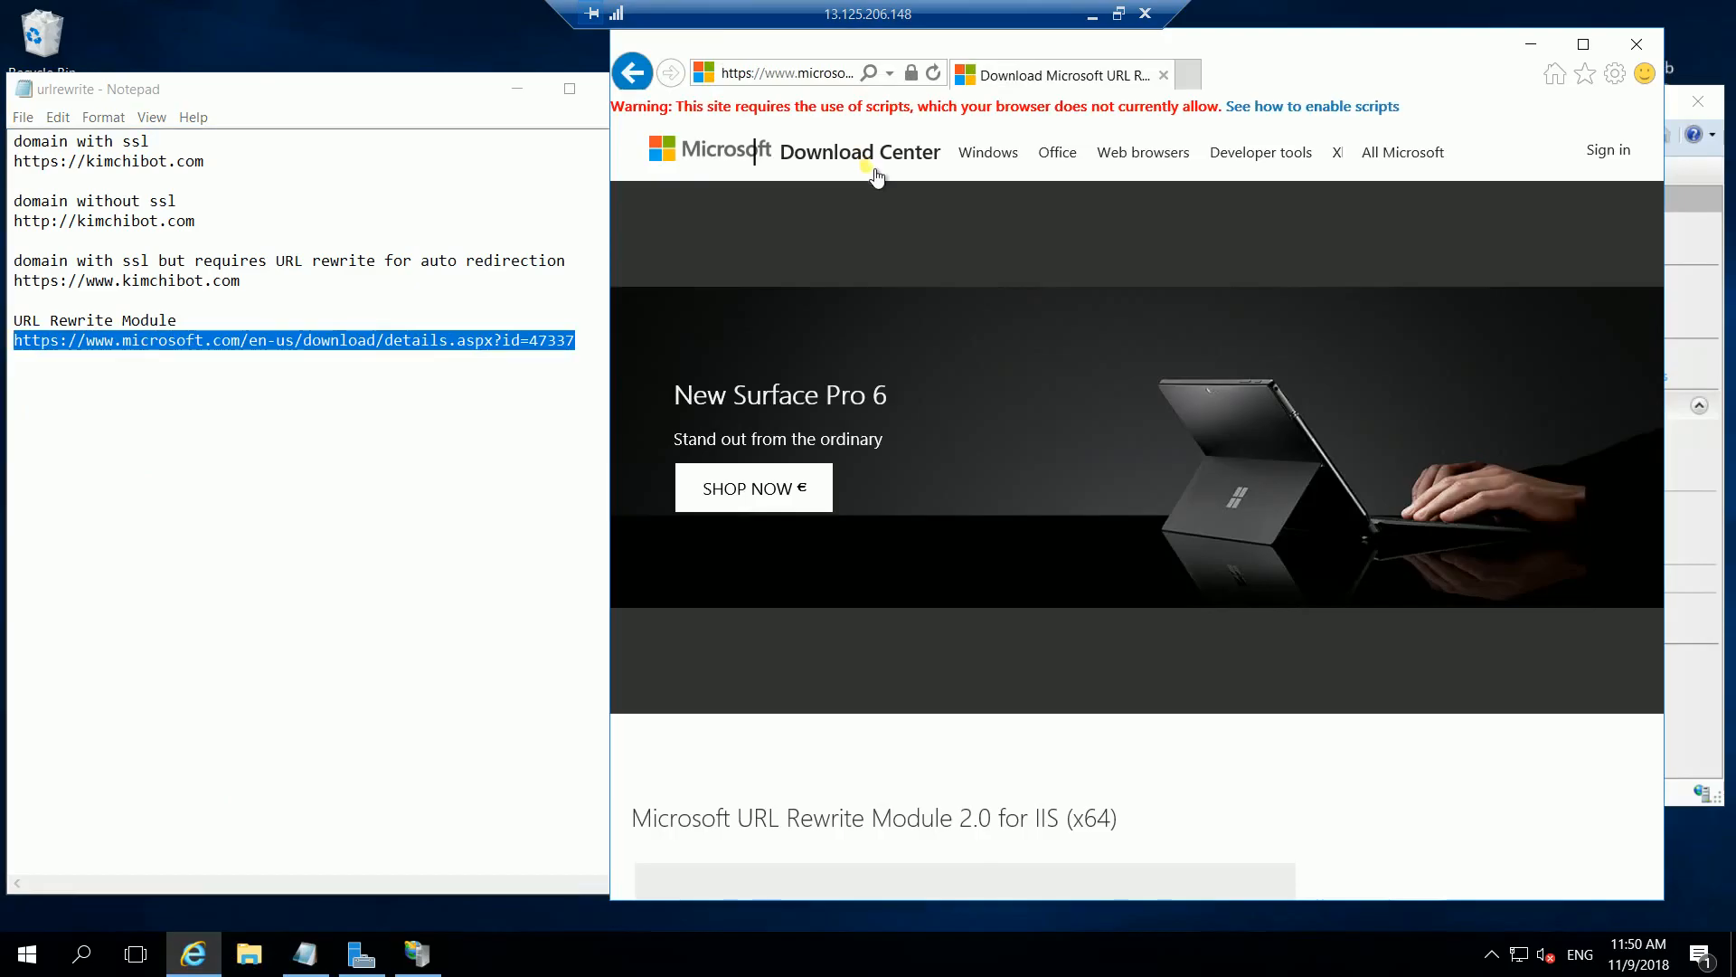
# Start downloading the x64 installer rewrite_amd64.msi from the module page
pyautogui.scroll(-3)
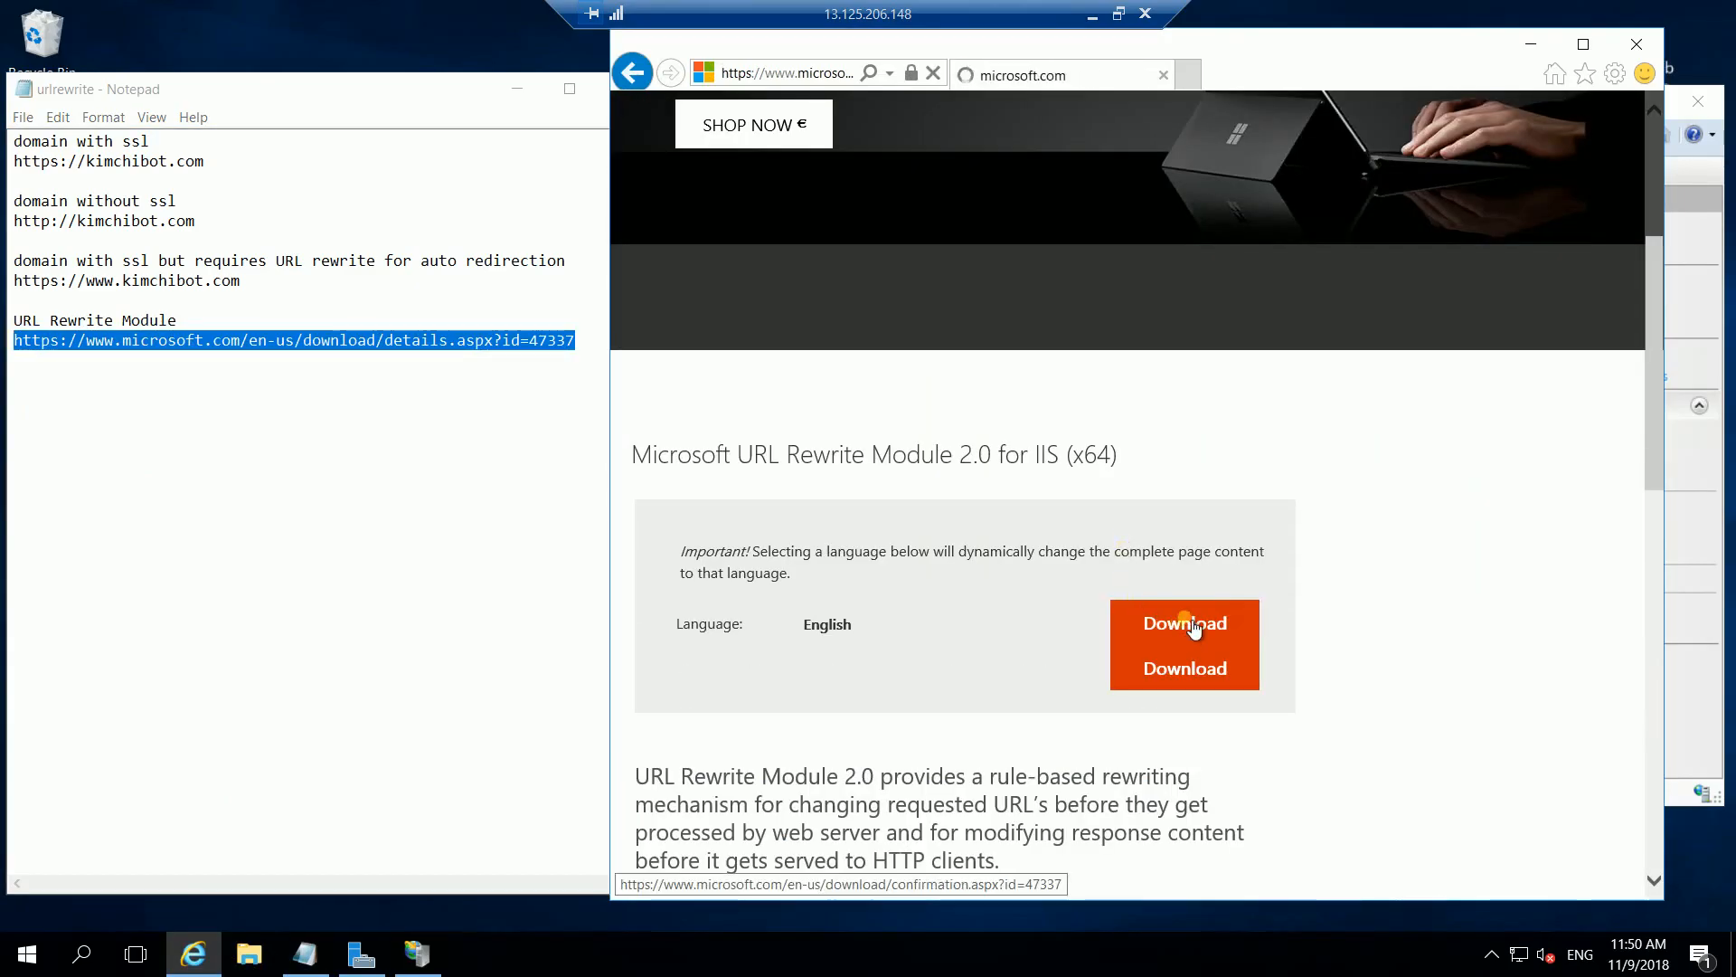
pyautogui.click(1183, 622)
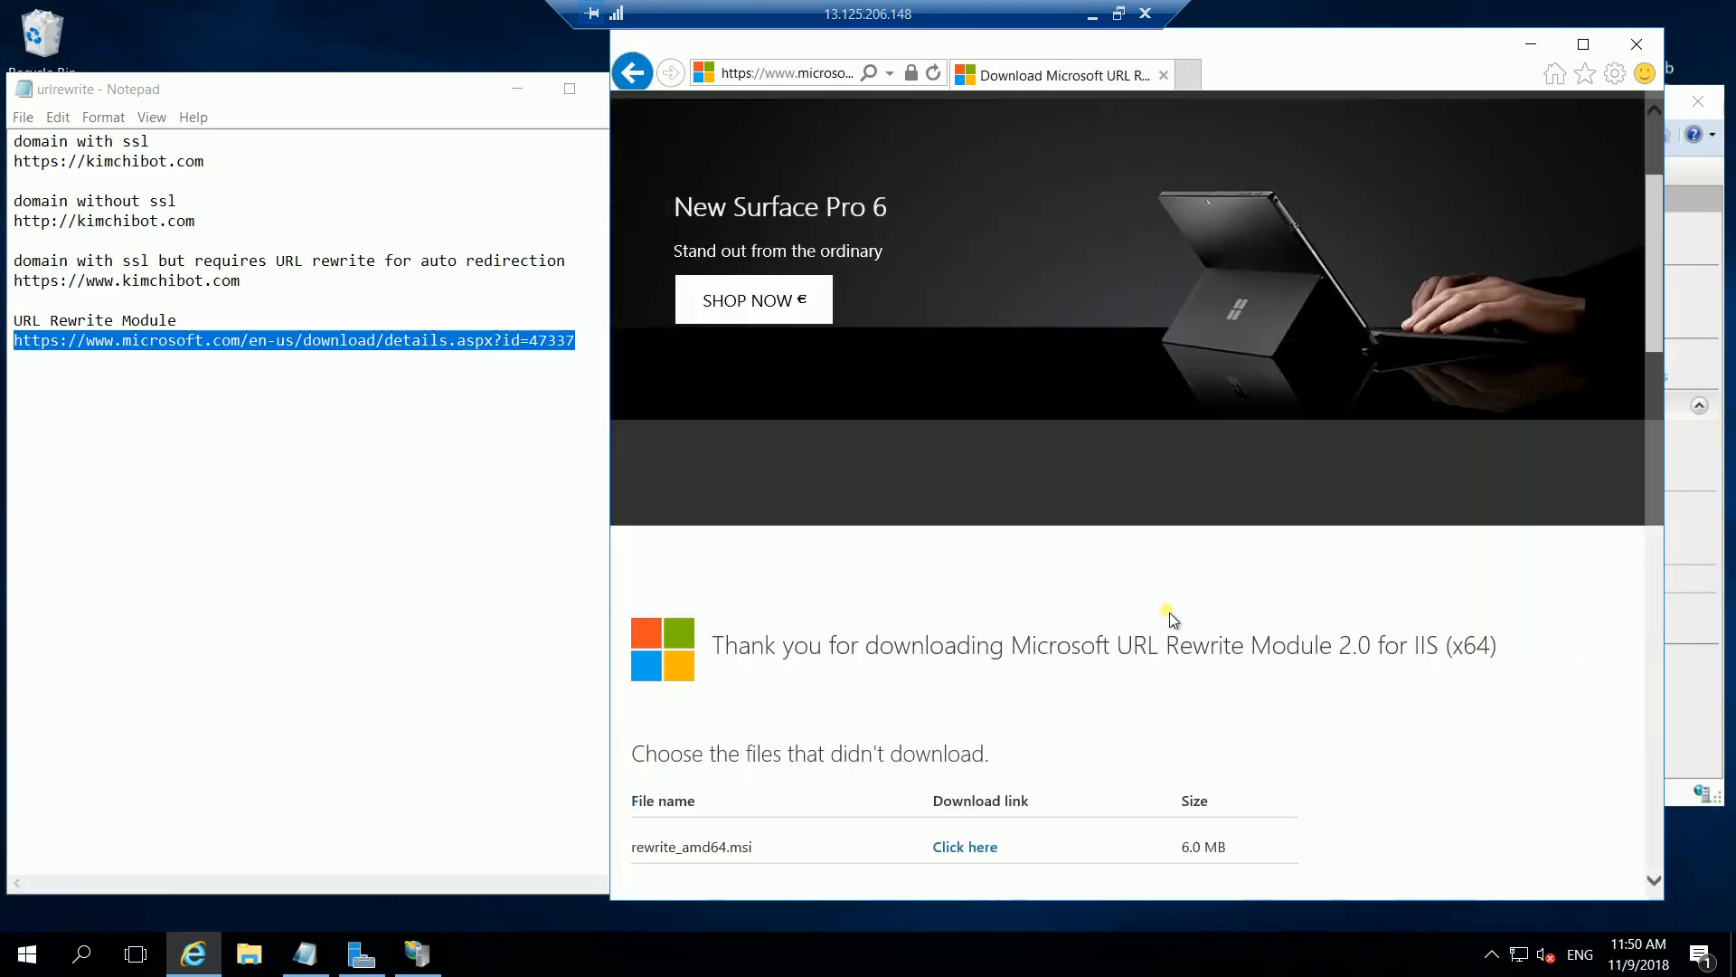
pyautogui.scroll(-3)
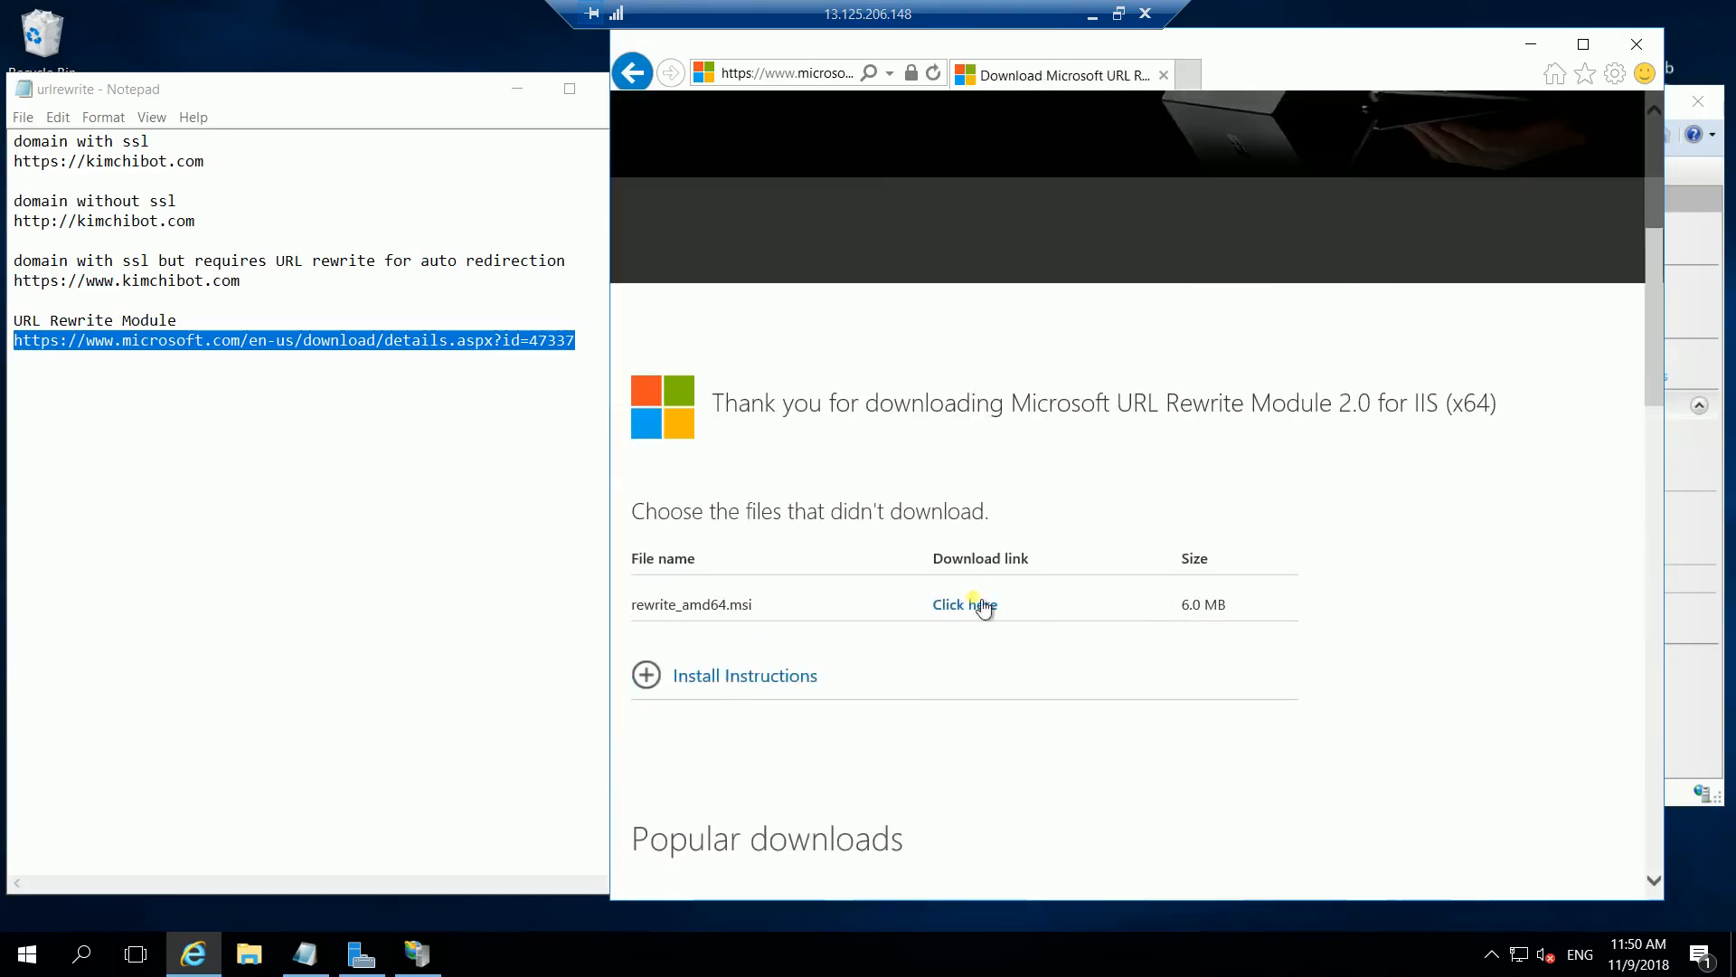
pyautogui.click(964, 604)
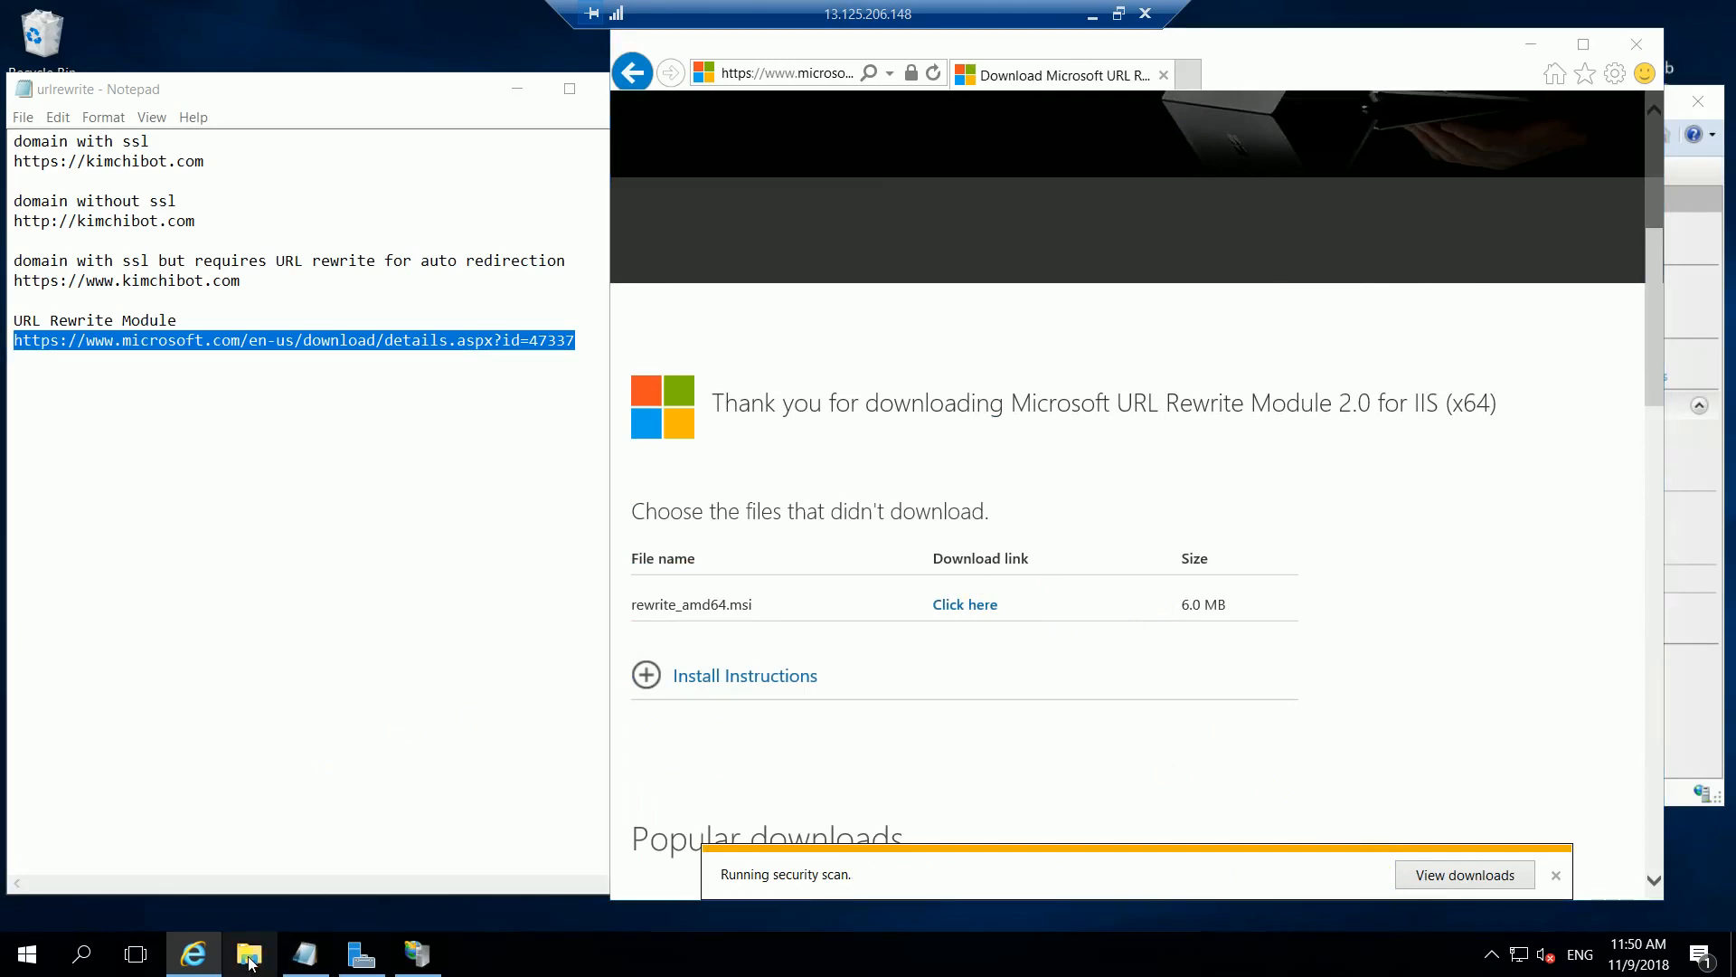
# Run rewrite_amd64 from the Downloads folder, confirming the security warning
pyautogui.click(248, 953)
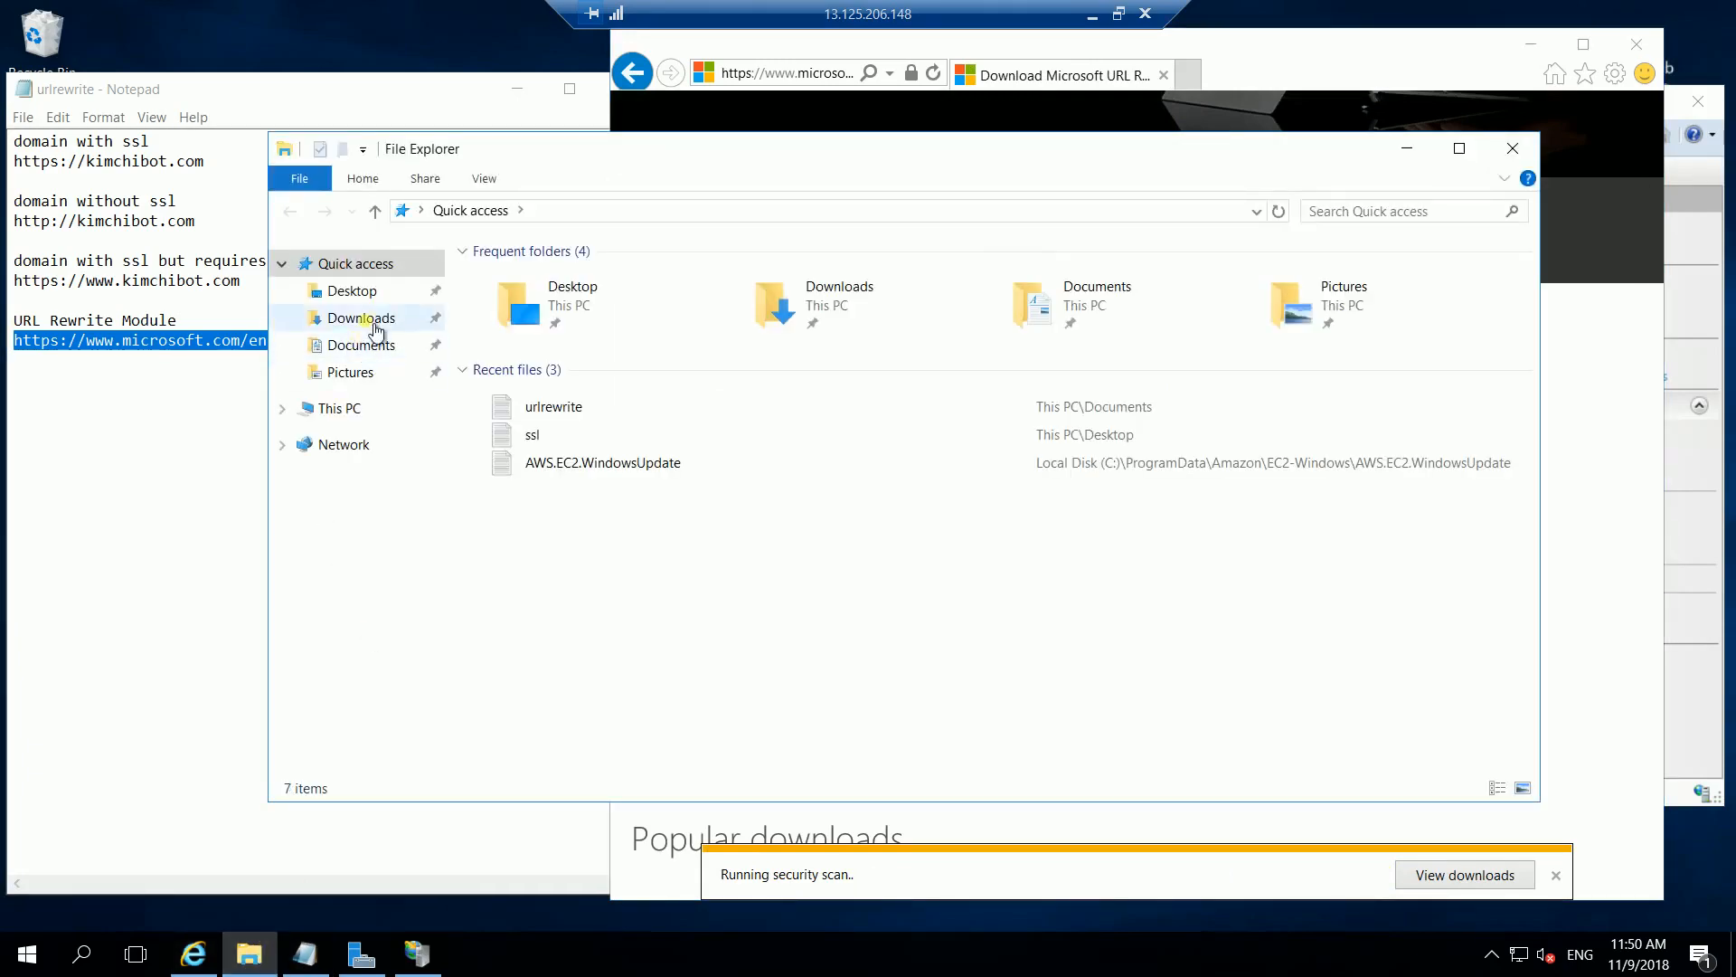
pyautogui.click(362, 318)
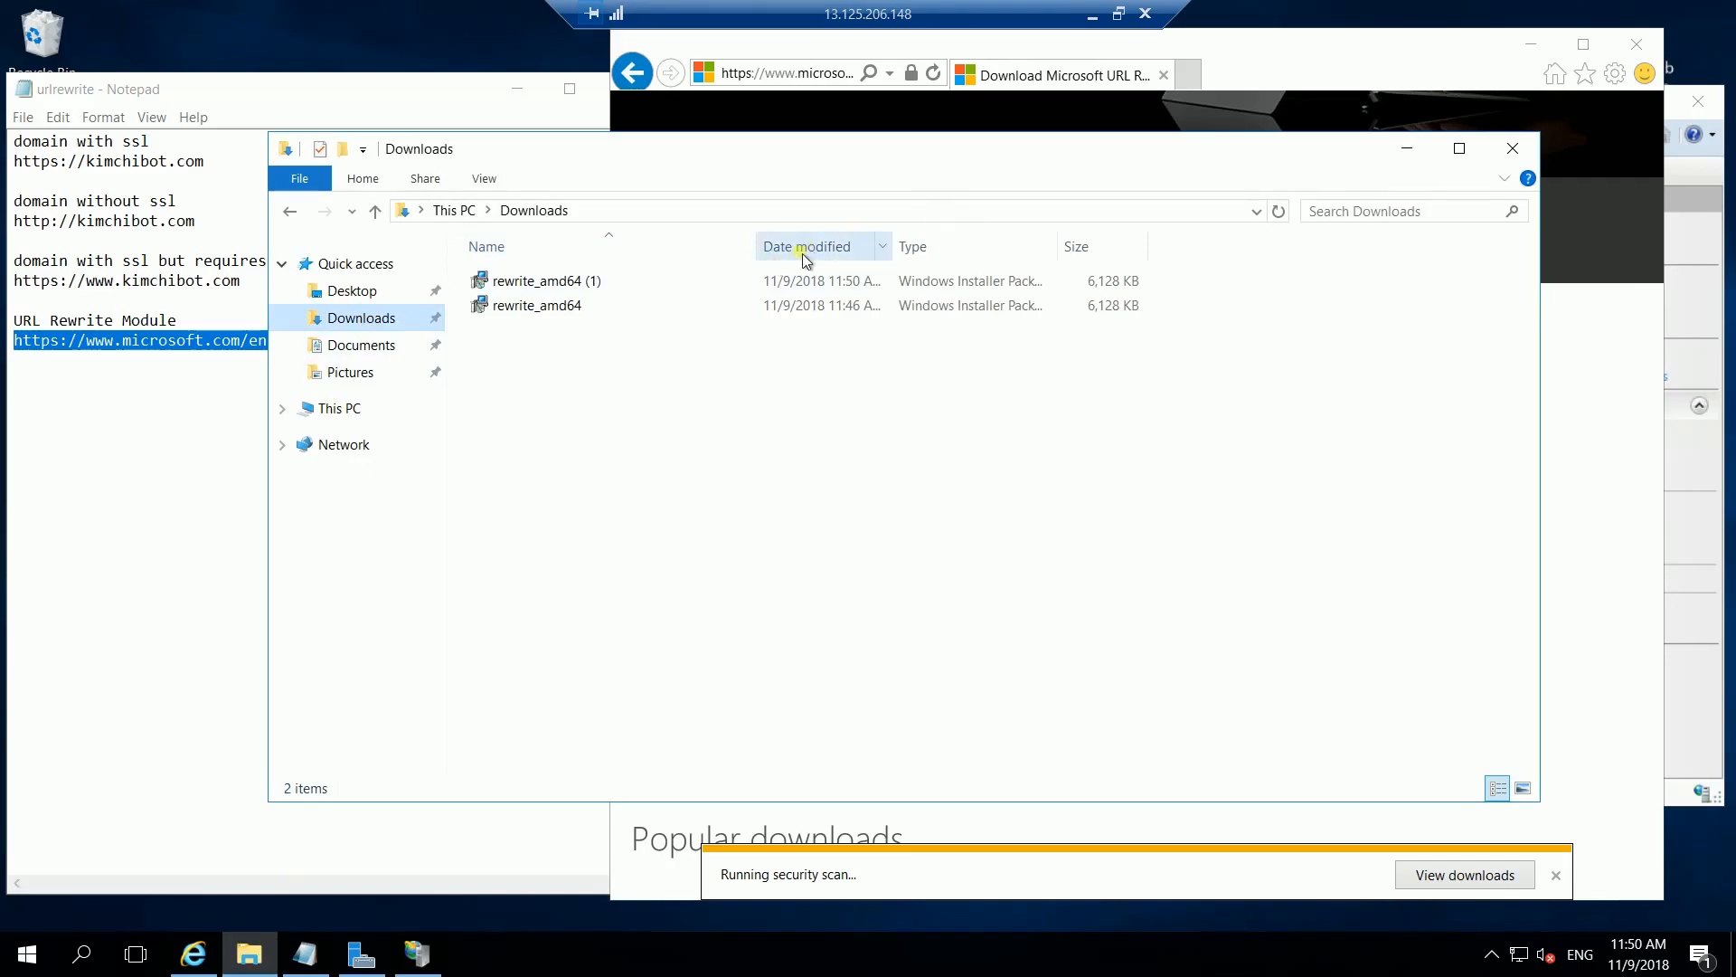
pyautogui.moveTo(566, 306)
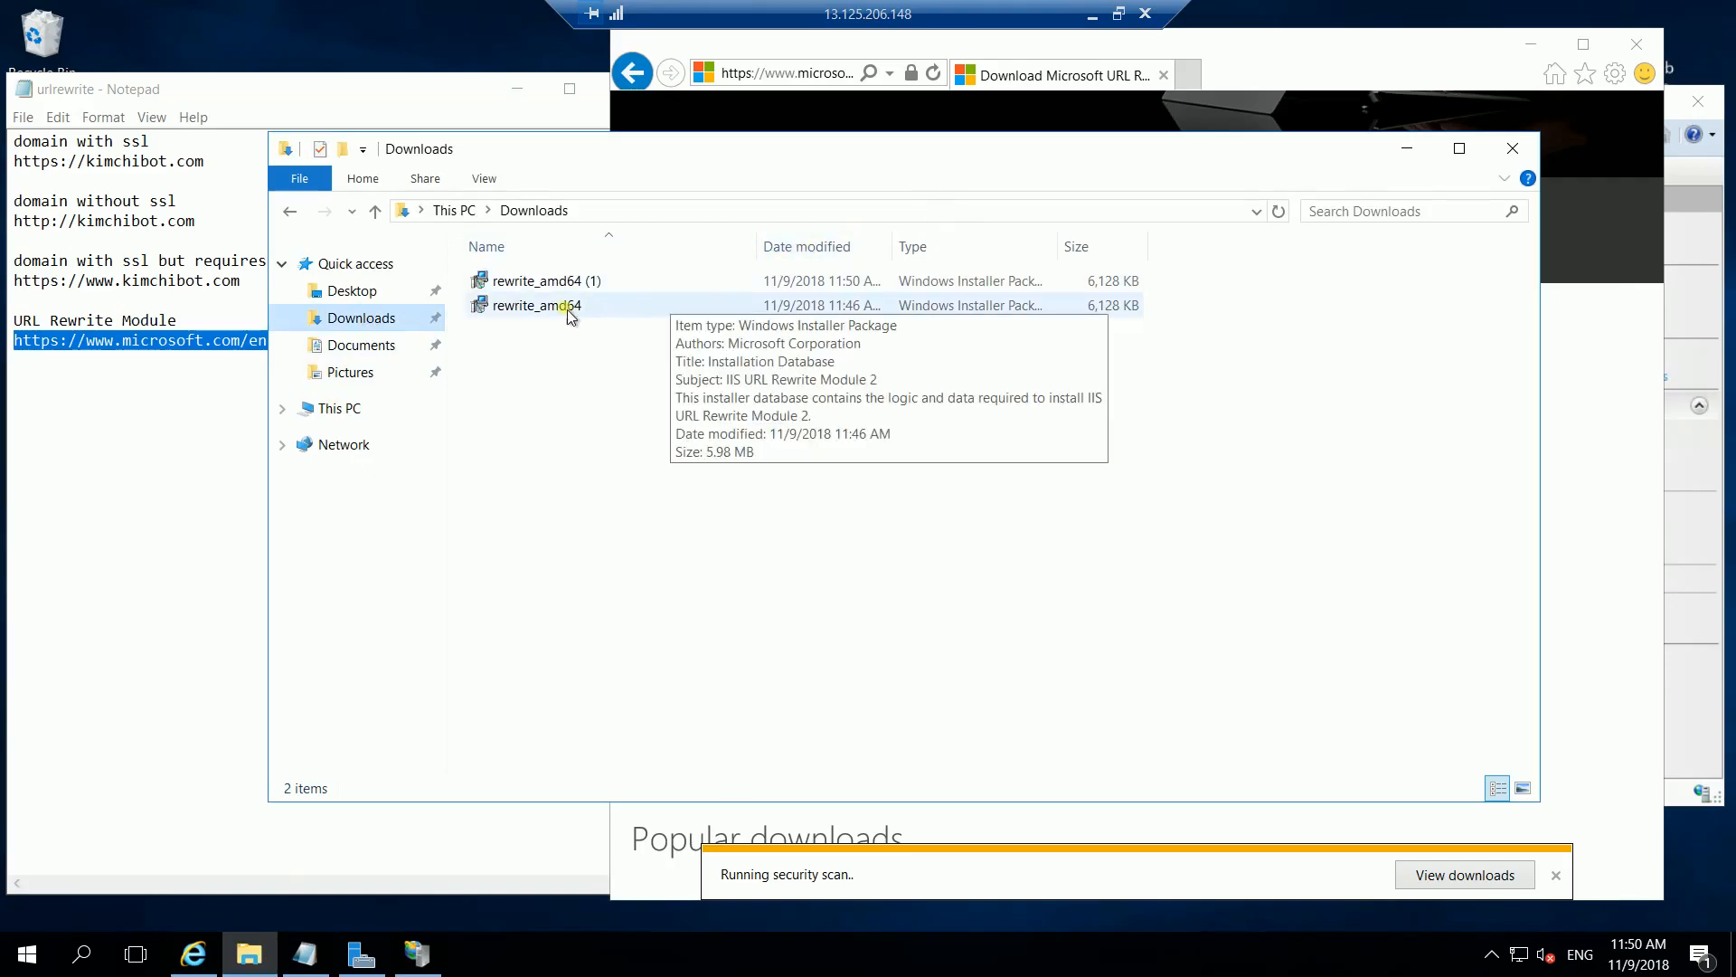
pyautogui.doubleClick(536, 304)
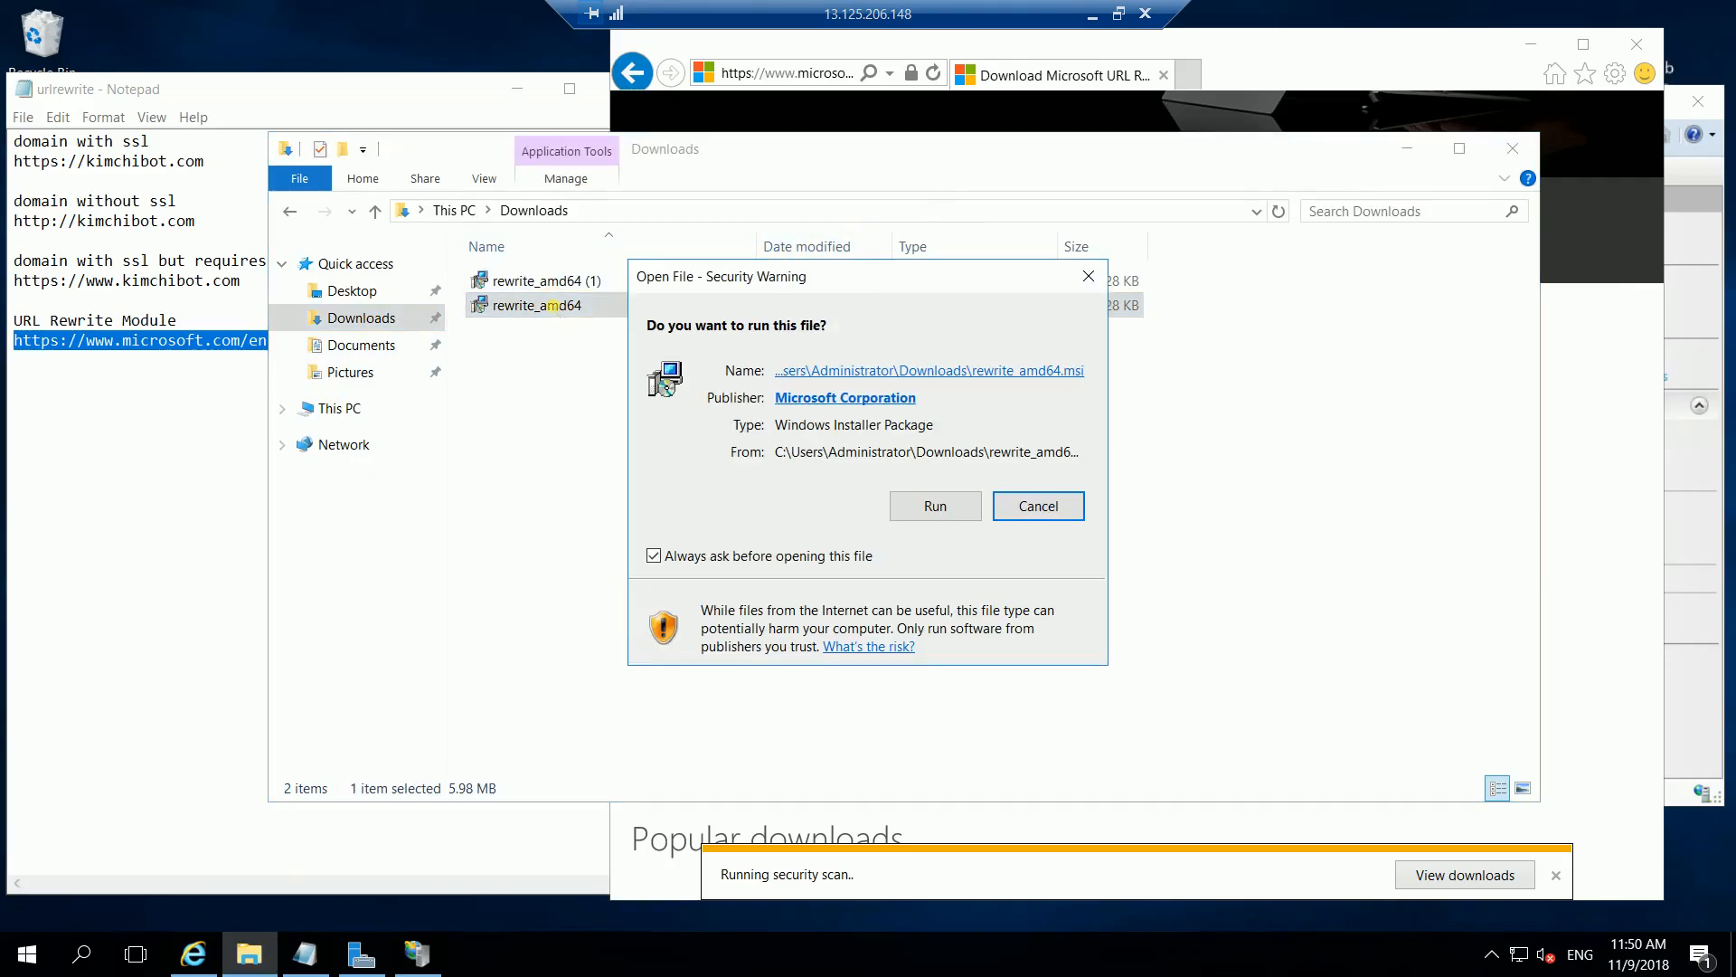
pyautogui.moveTo(933, 506)
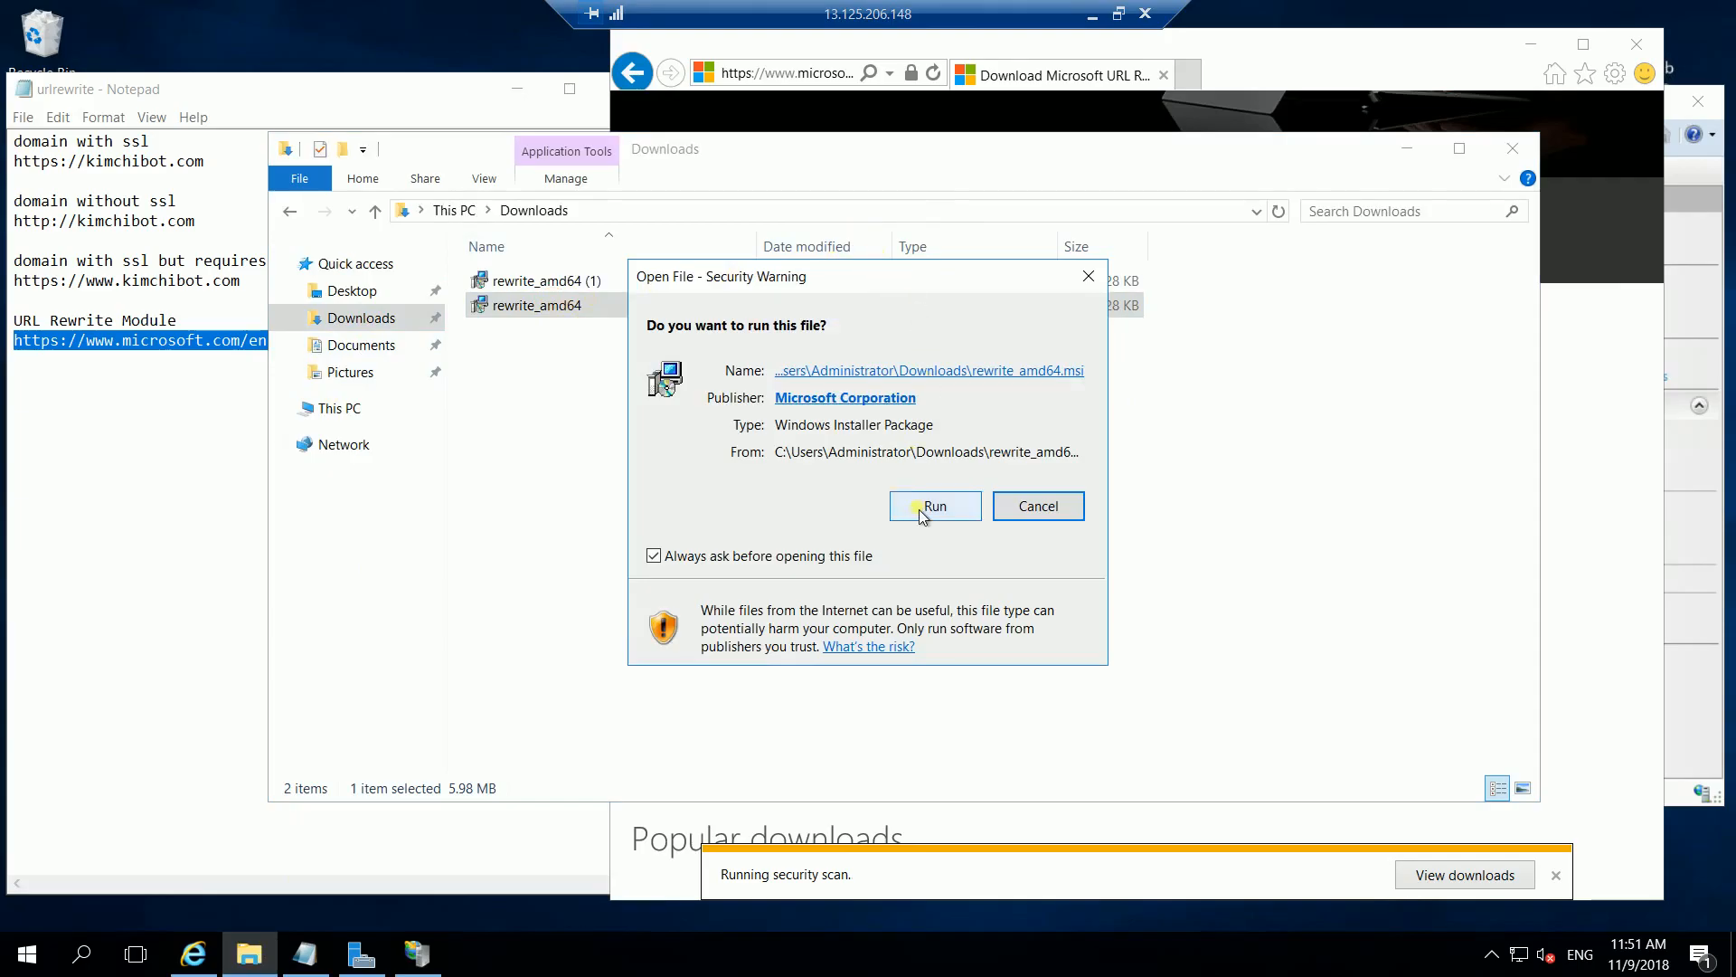
pyautogui.click(933, 507)
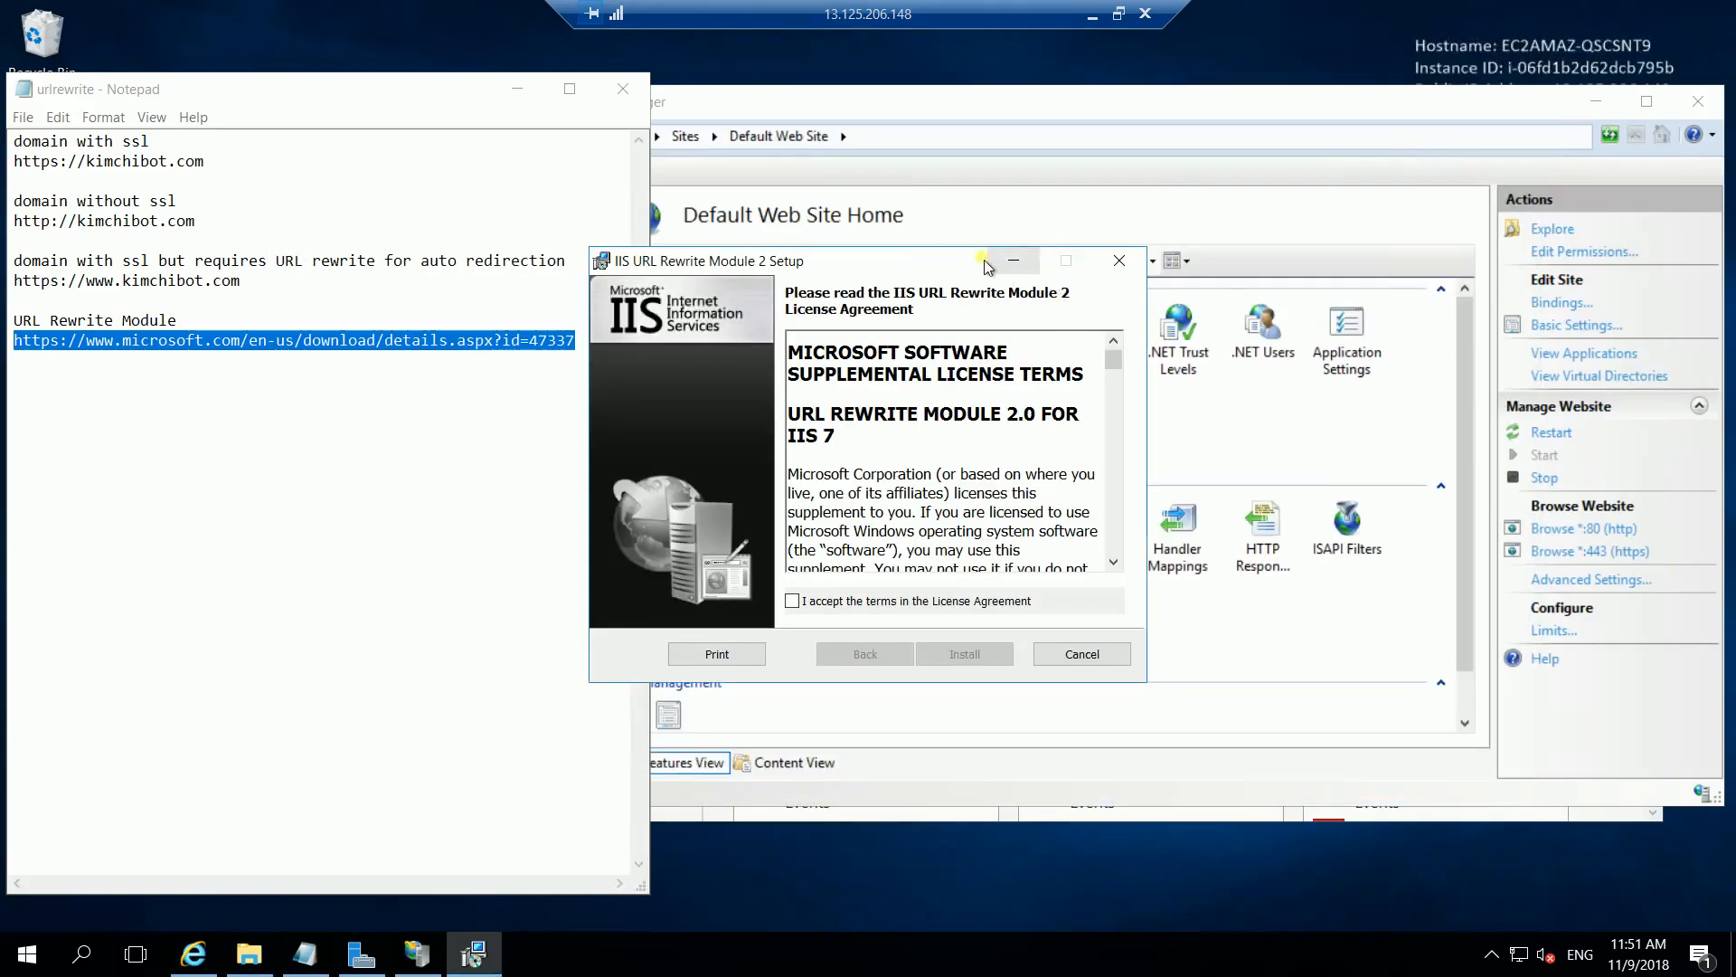
# Accept the license, install URL Rewrite Module 2 and finish the wizard
pyautogui.click(792, 600)
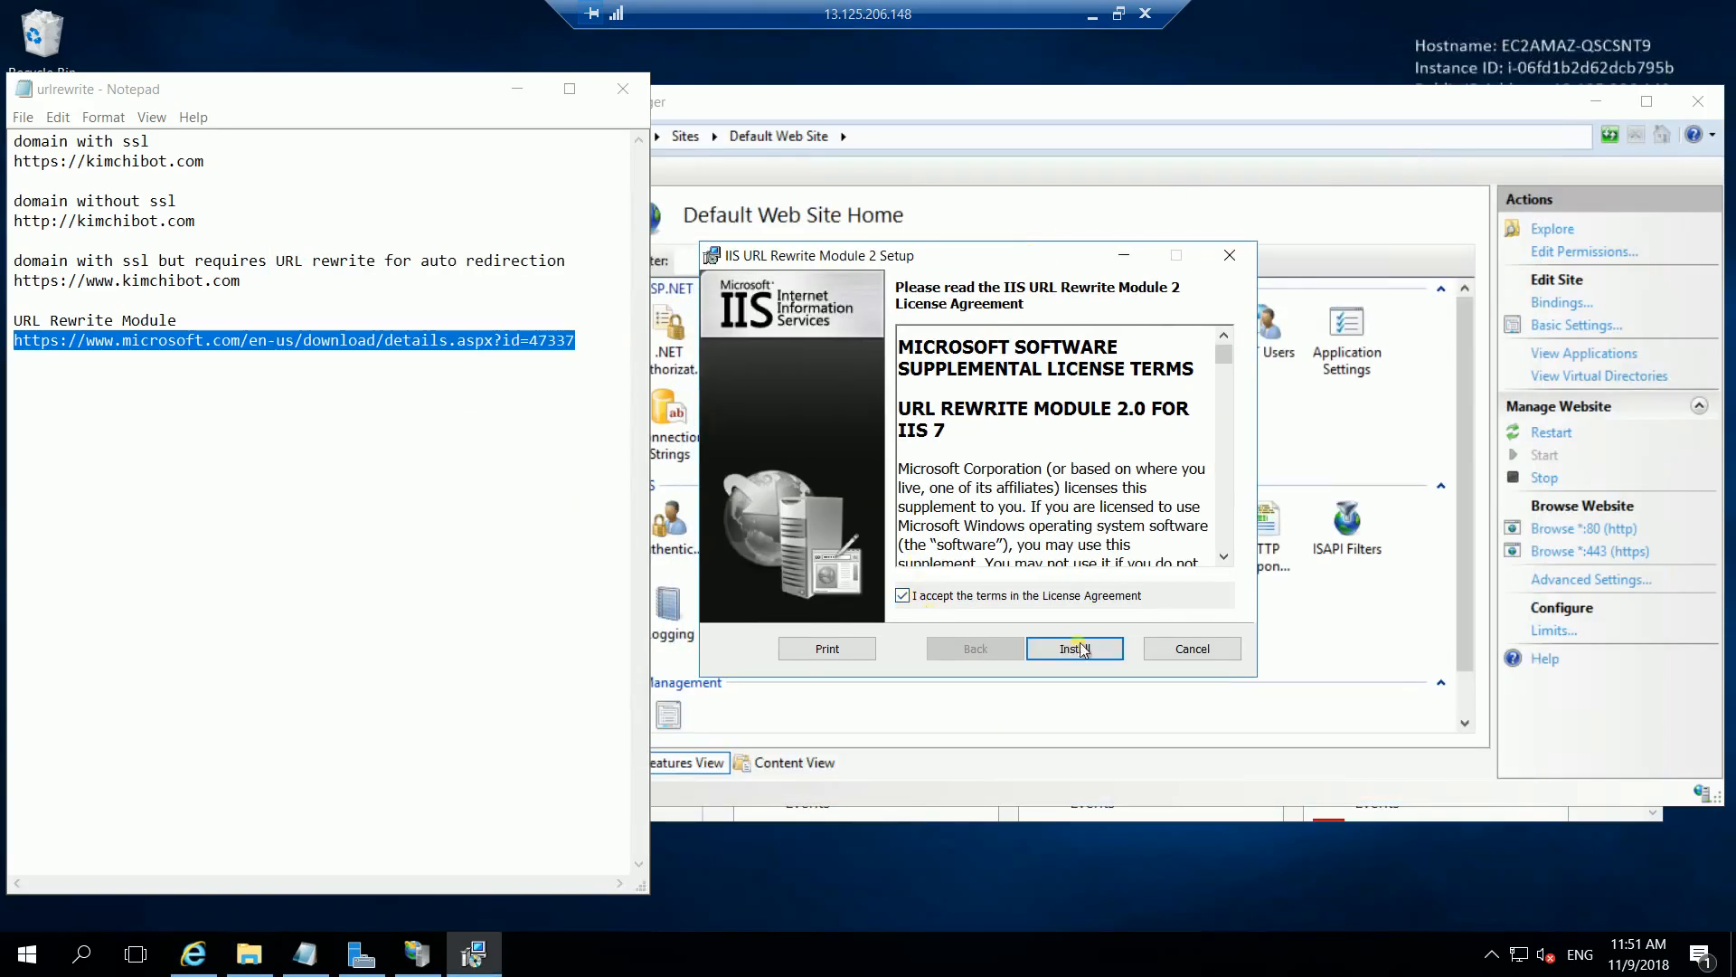
pyautogui.click(1072, 647)
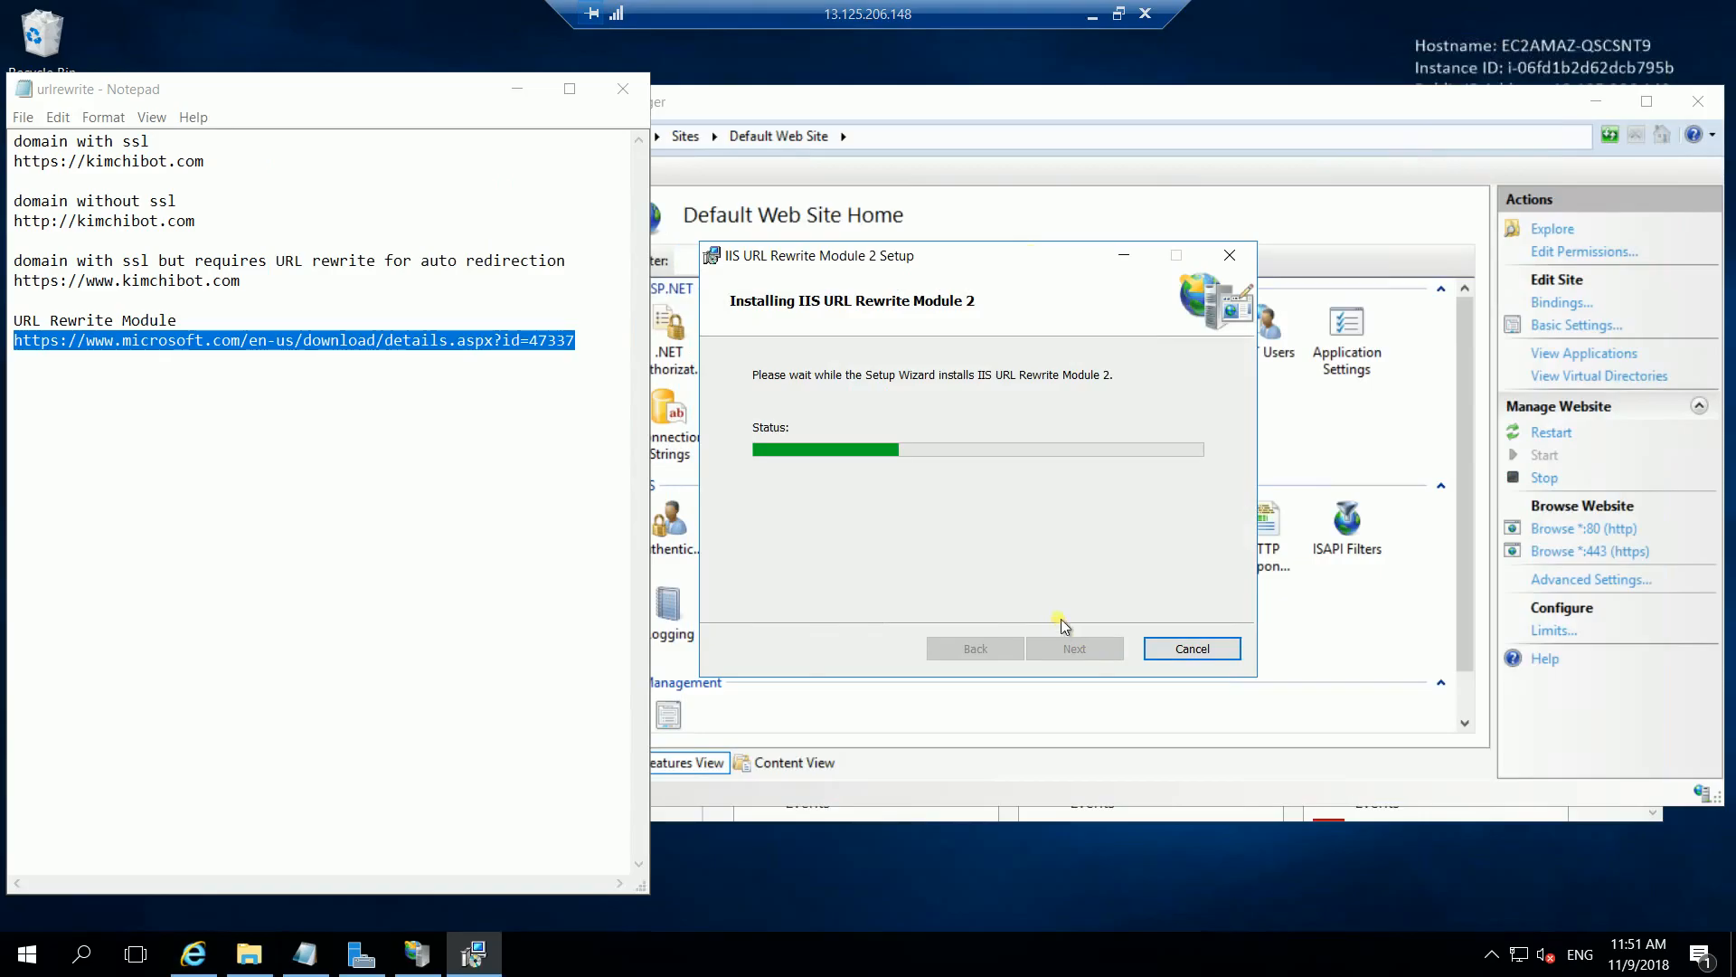
pyautogui.moveTo(1118, 569)
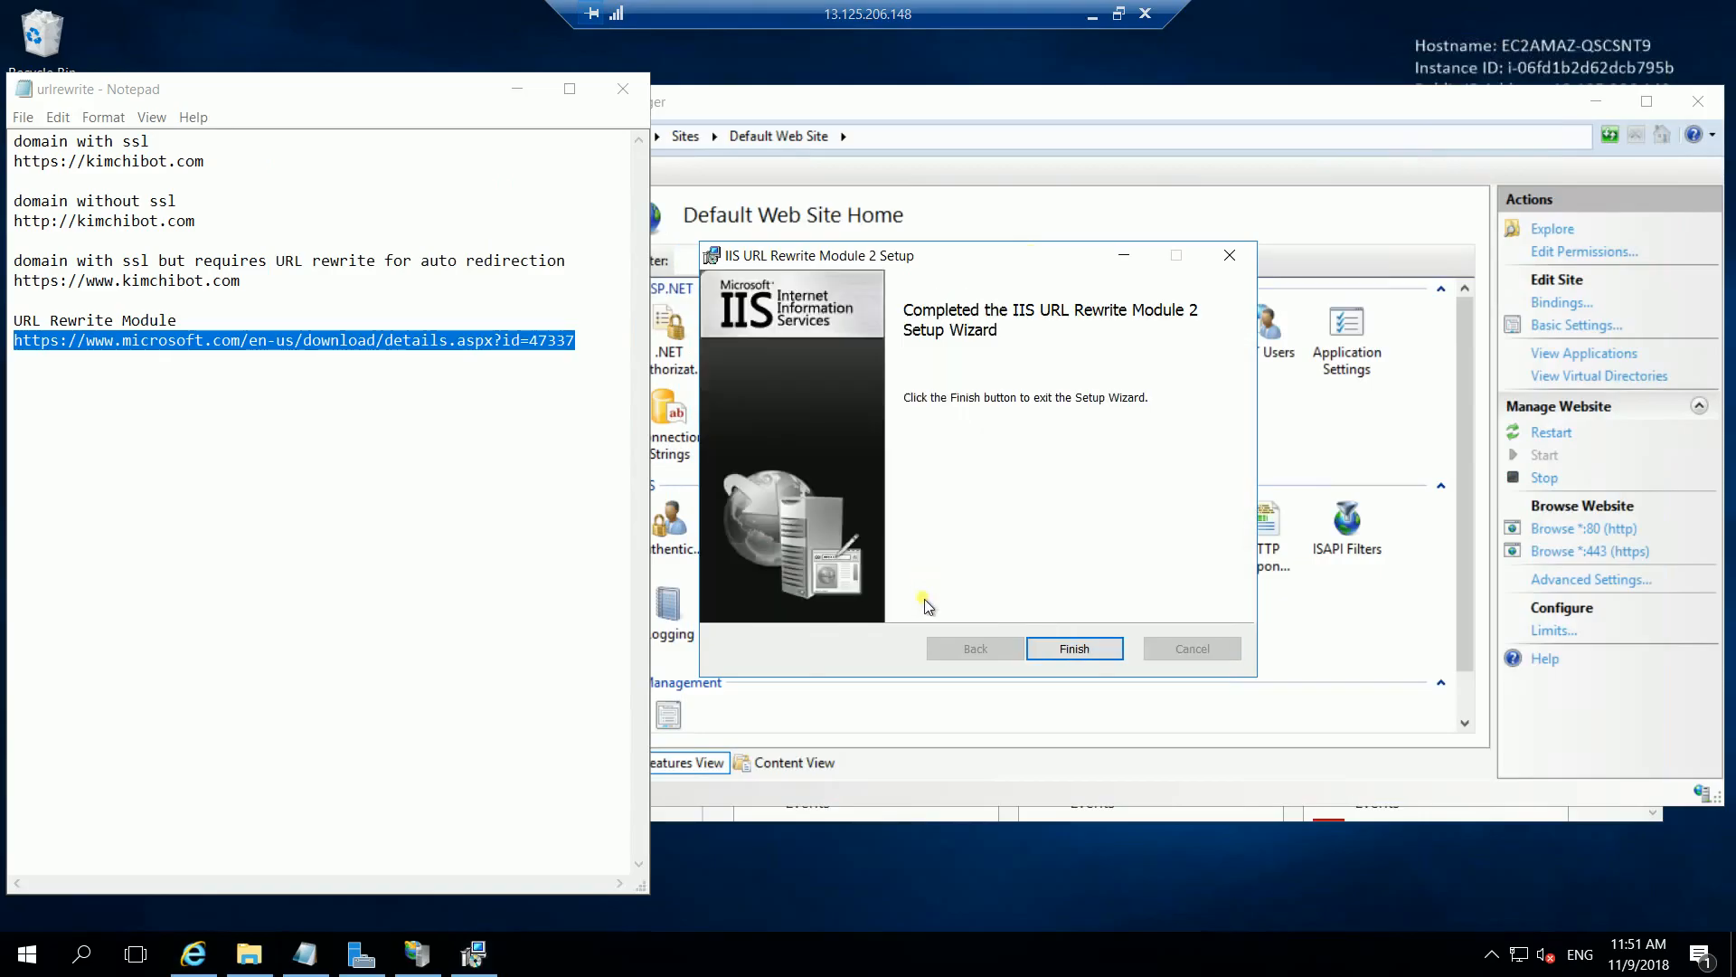
pyautogui.click(1073, 647)
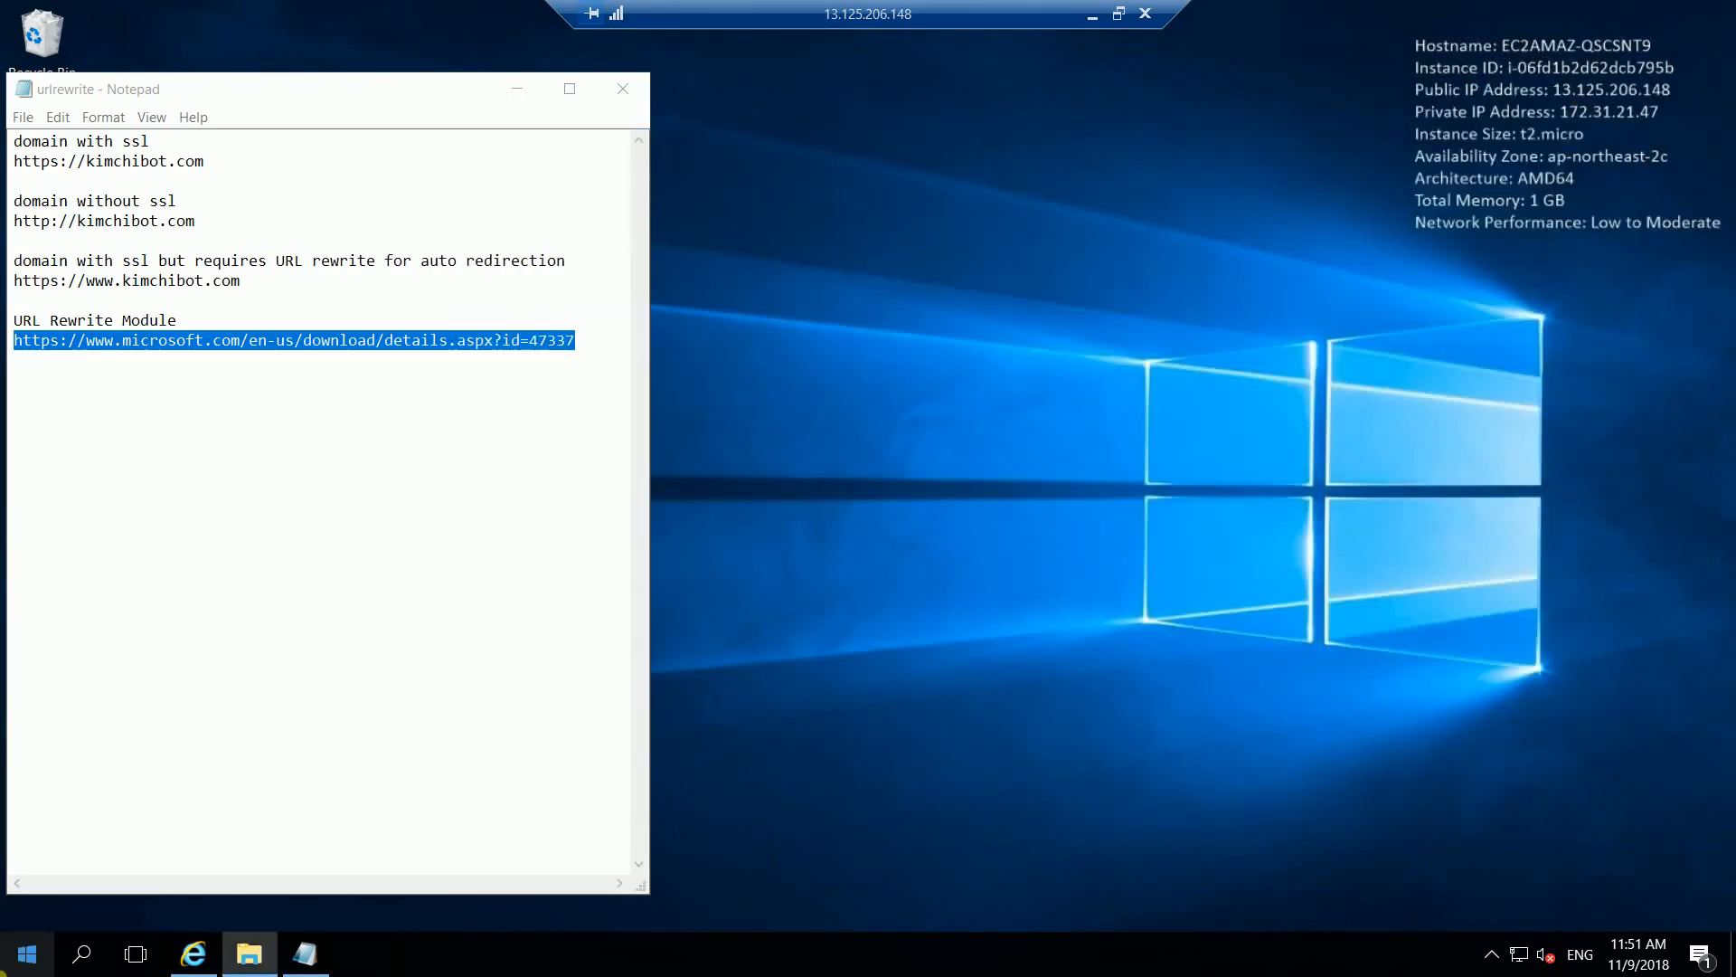
# Reopen IIS Manager from Server Manager's Tools and close Server Manager
pyautogui.click(27, 953)
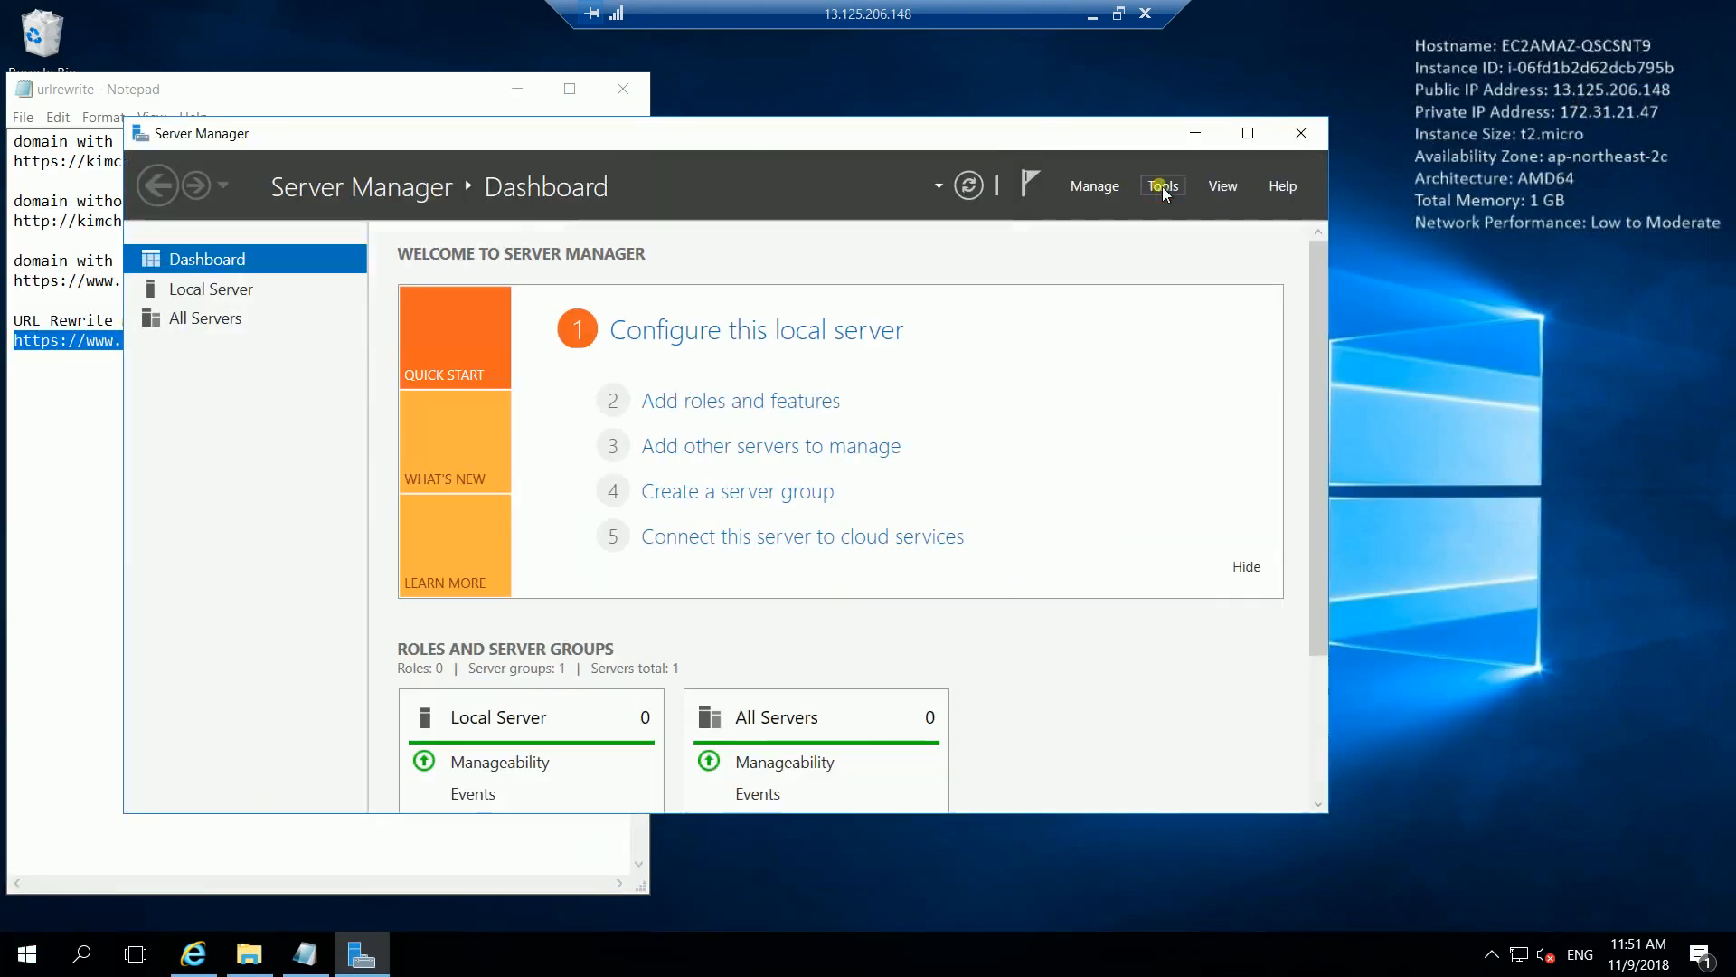
pyautogui.click(1161, 184)
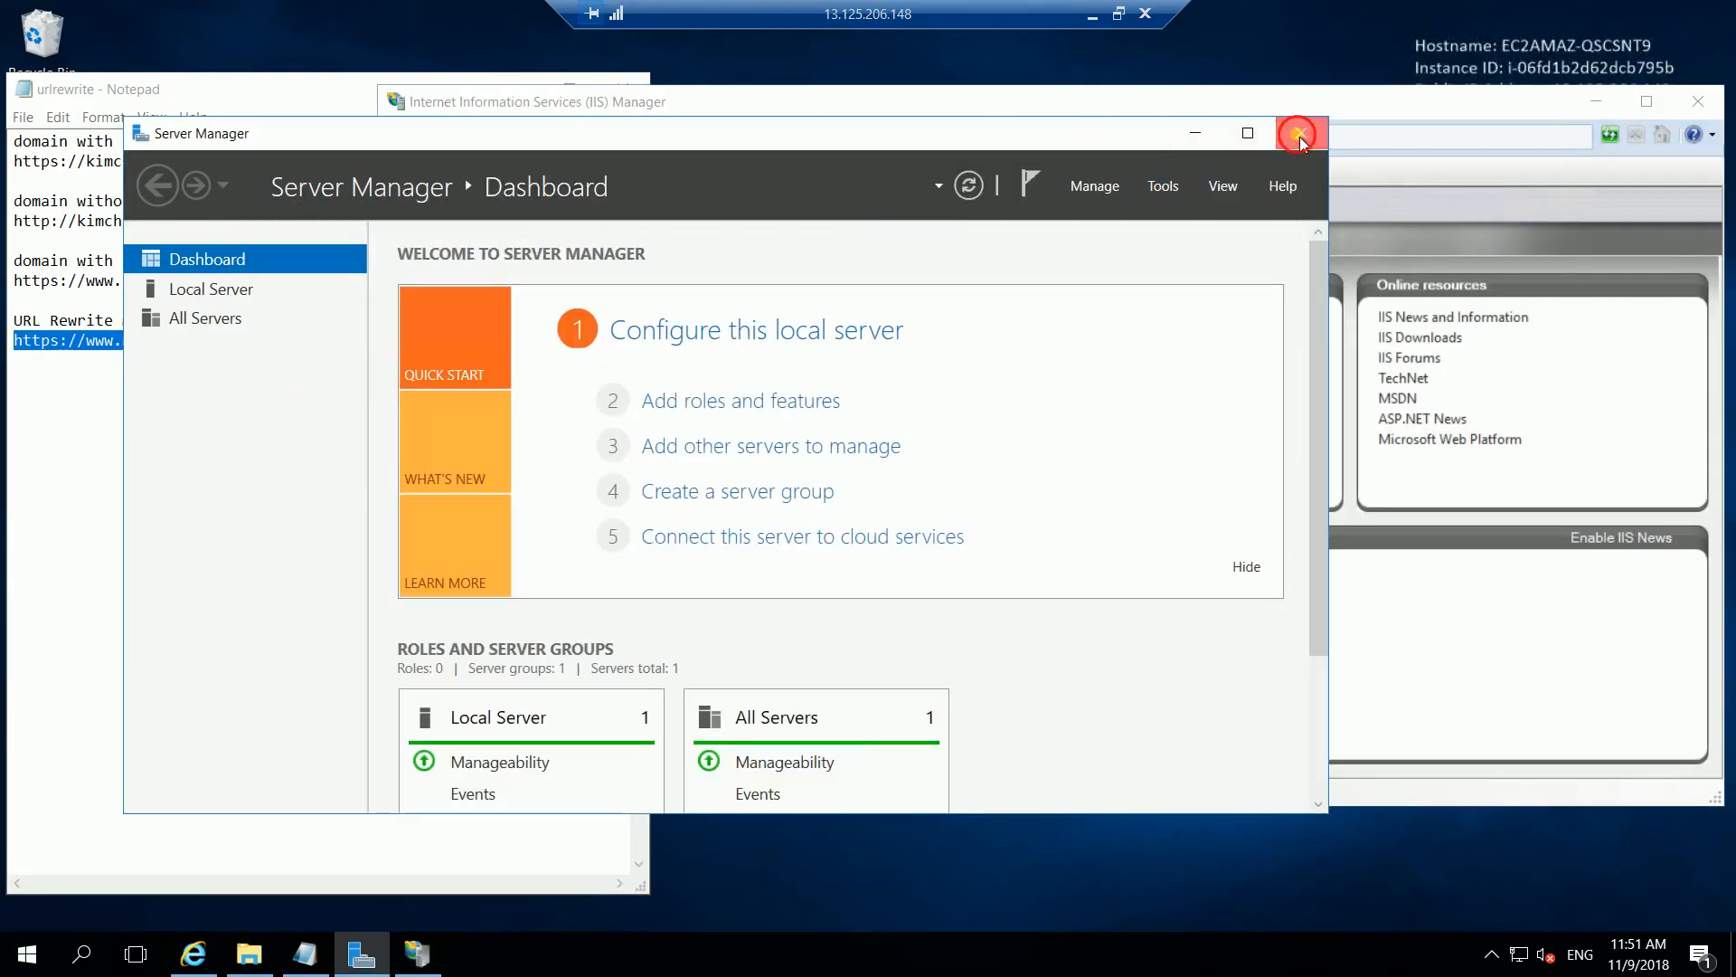
pyautogui.click(1297, 132)
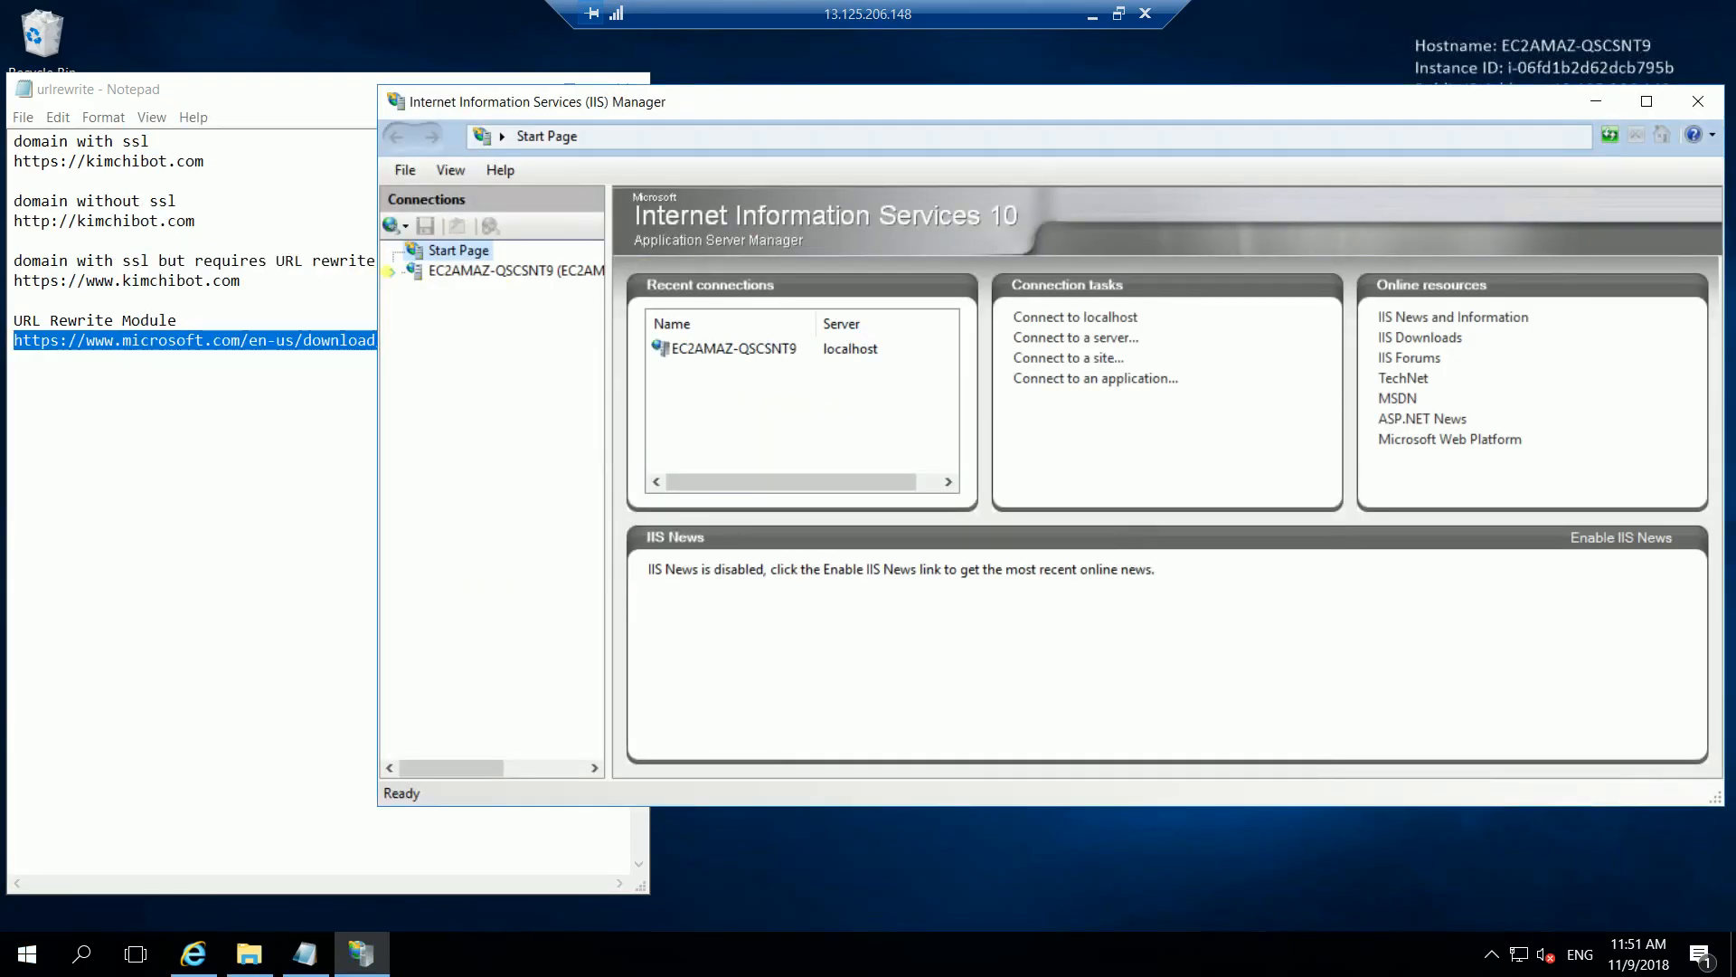
# Expand the server's Sites and open the URL Rewrite feature for Default Web Site
pyautogui.click(515, 270)
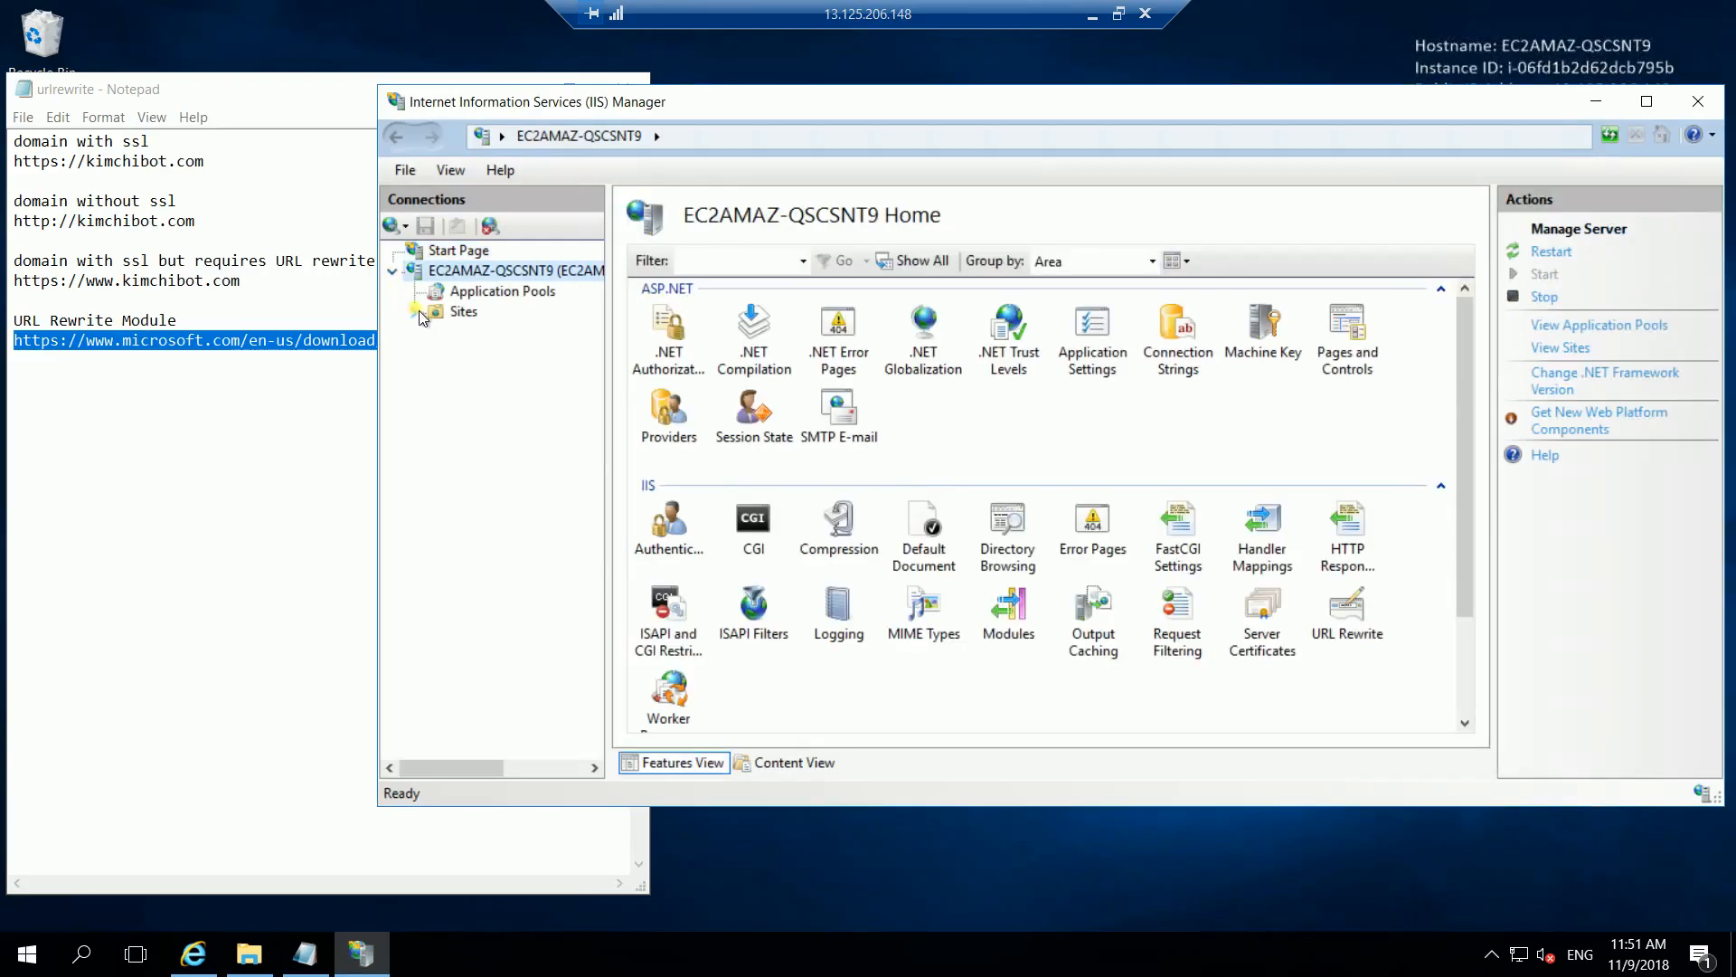
pyautogui.click(516, 331)
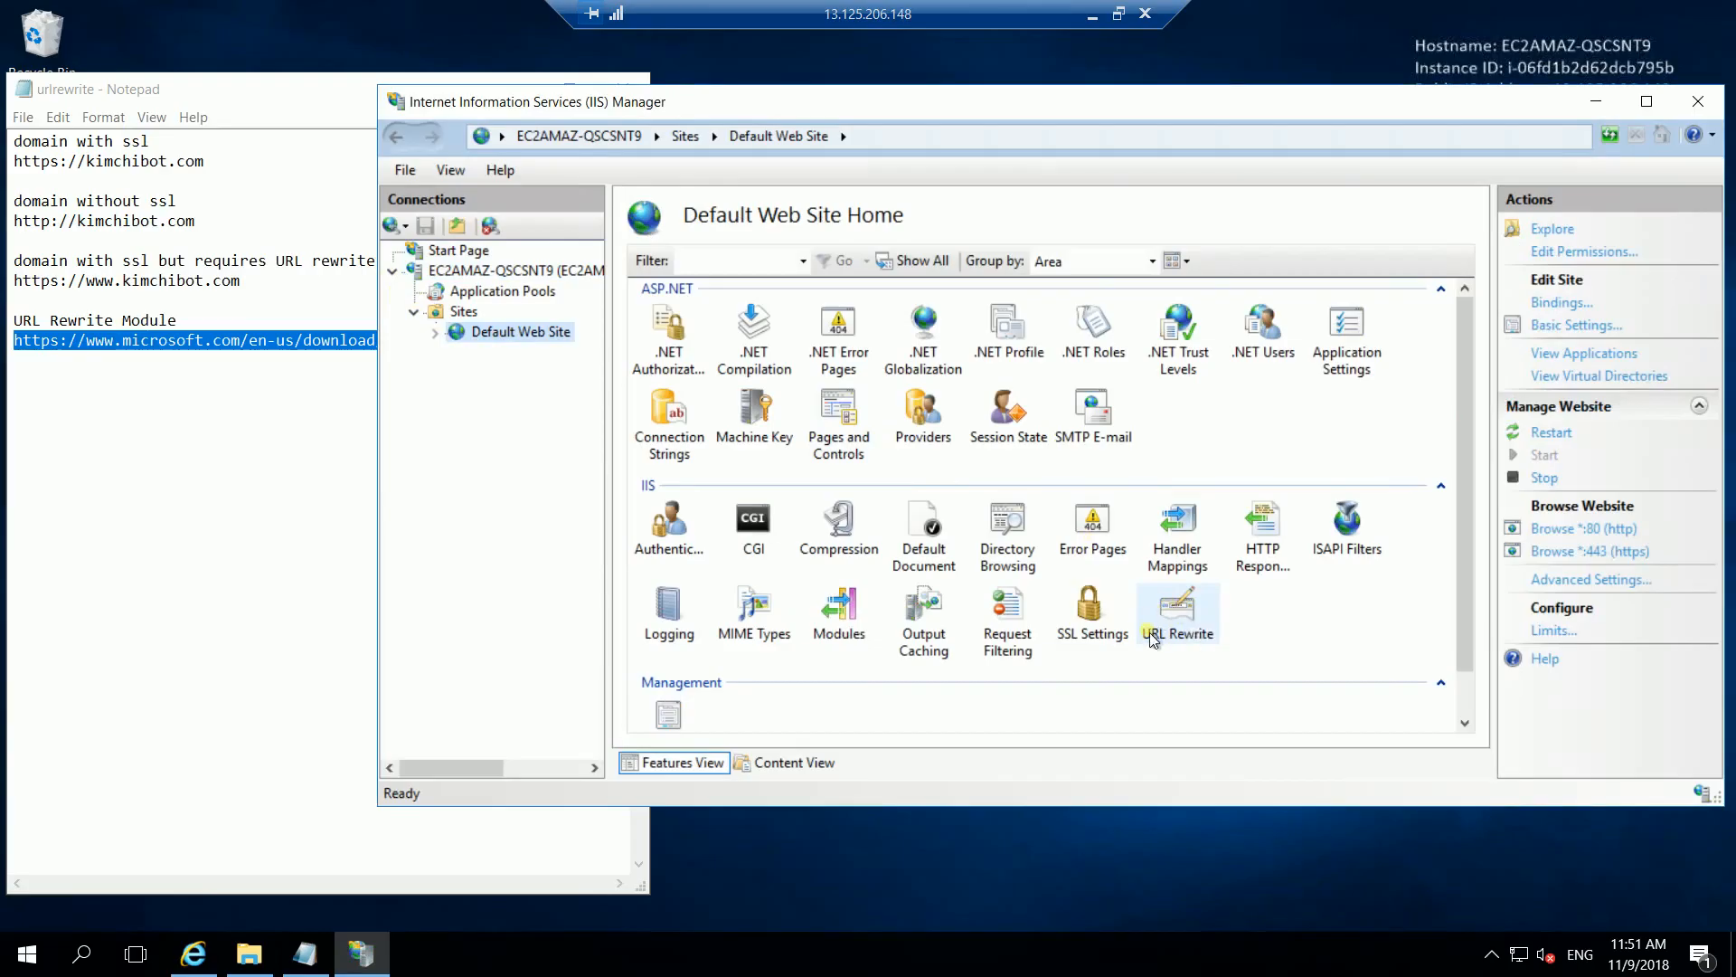
pyautogui.moveTo(1177, 614)
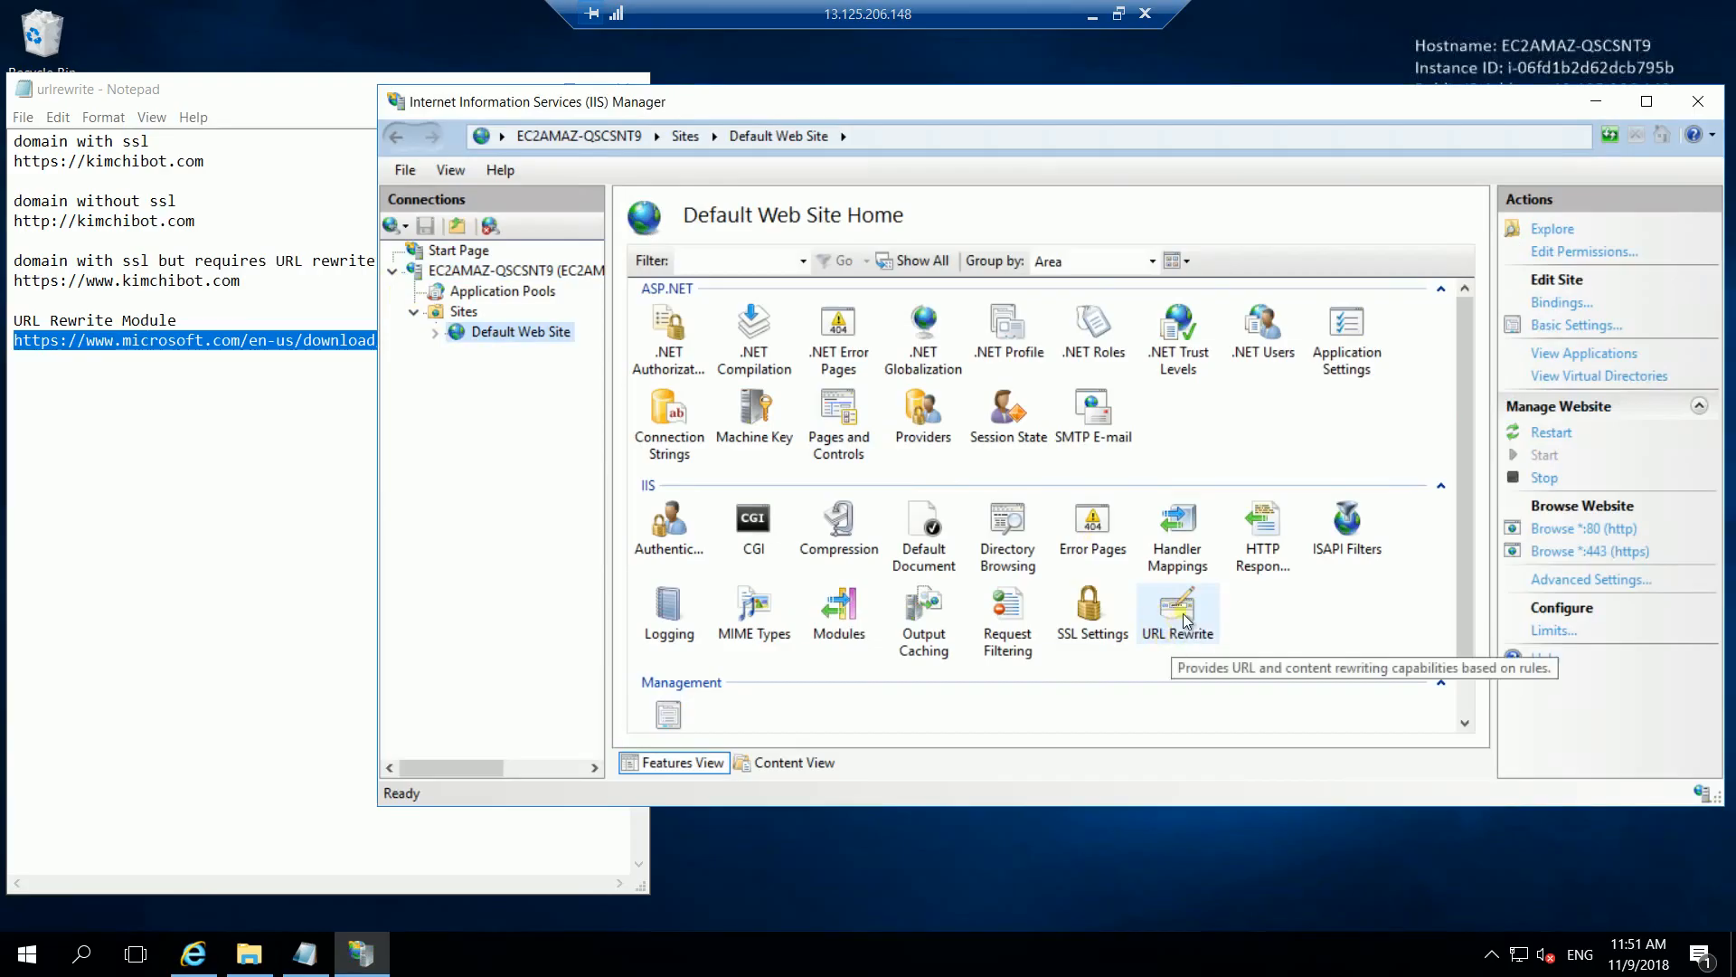
pyautogui.doubleClick(1178, 609)
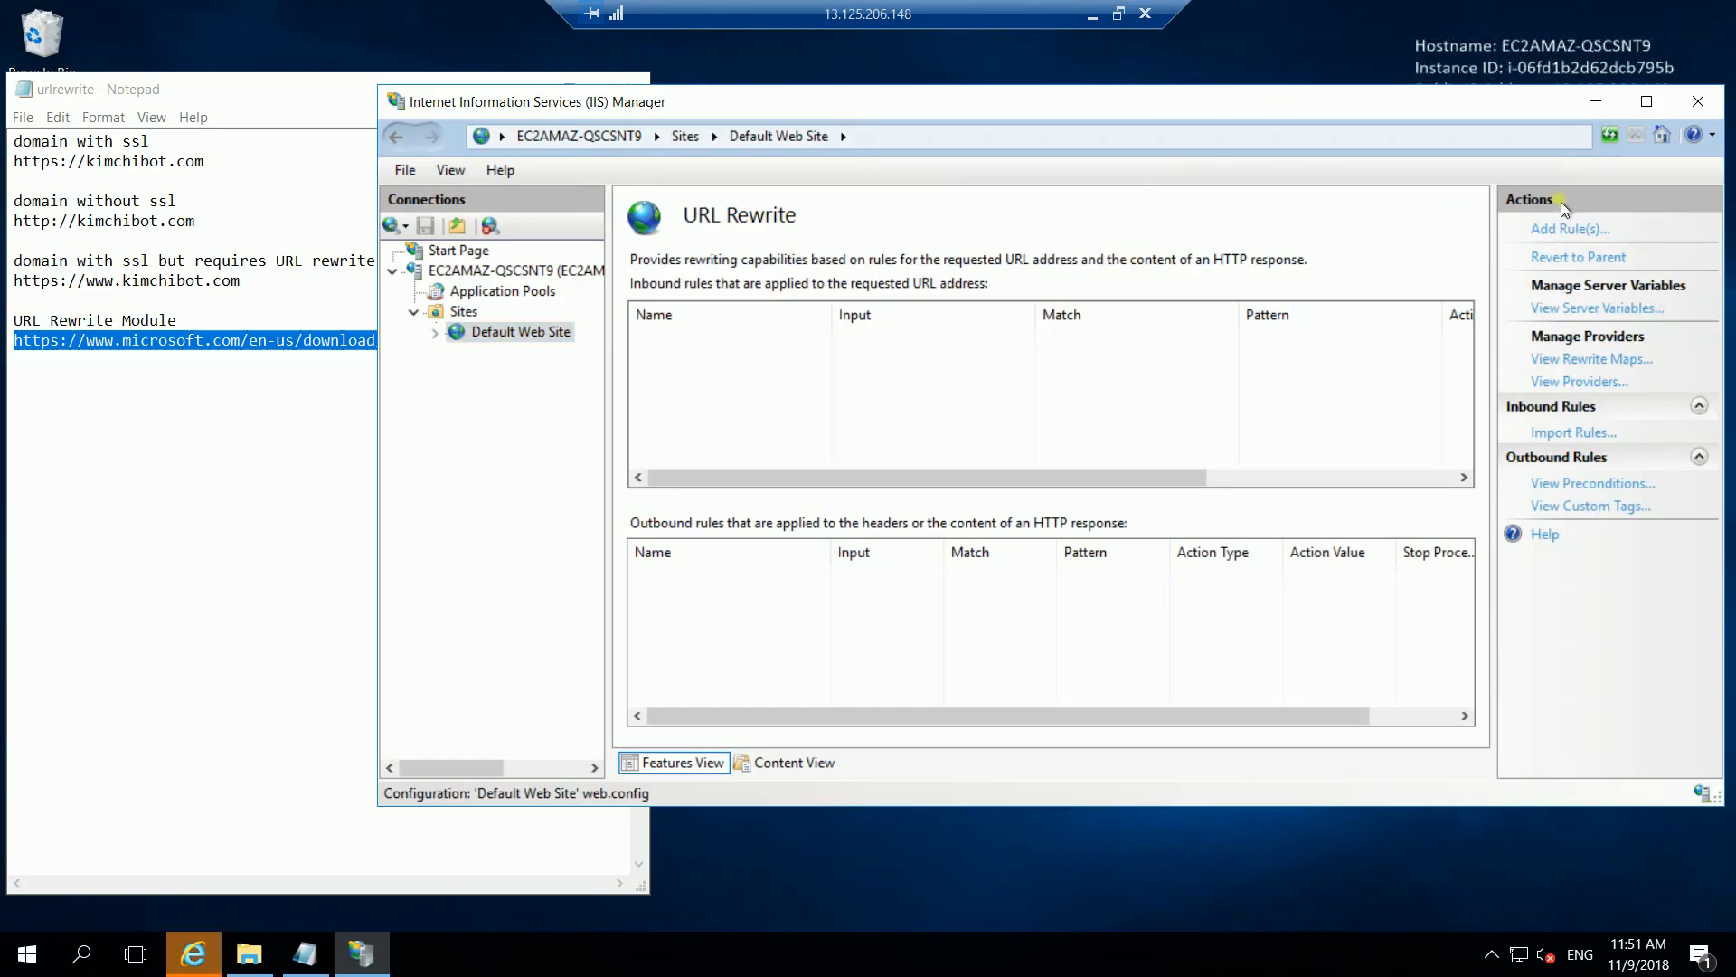
# Add a new Blank rule under Inbound rules, opening its Edit Inbound Rule form
pyautogui.click(1569, 228)
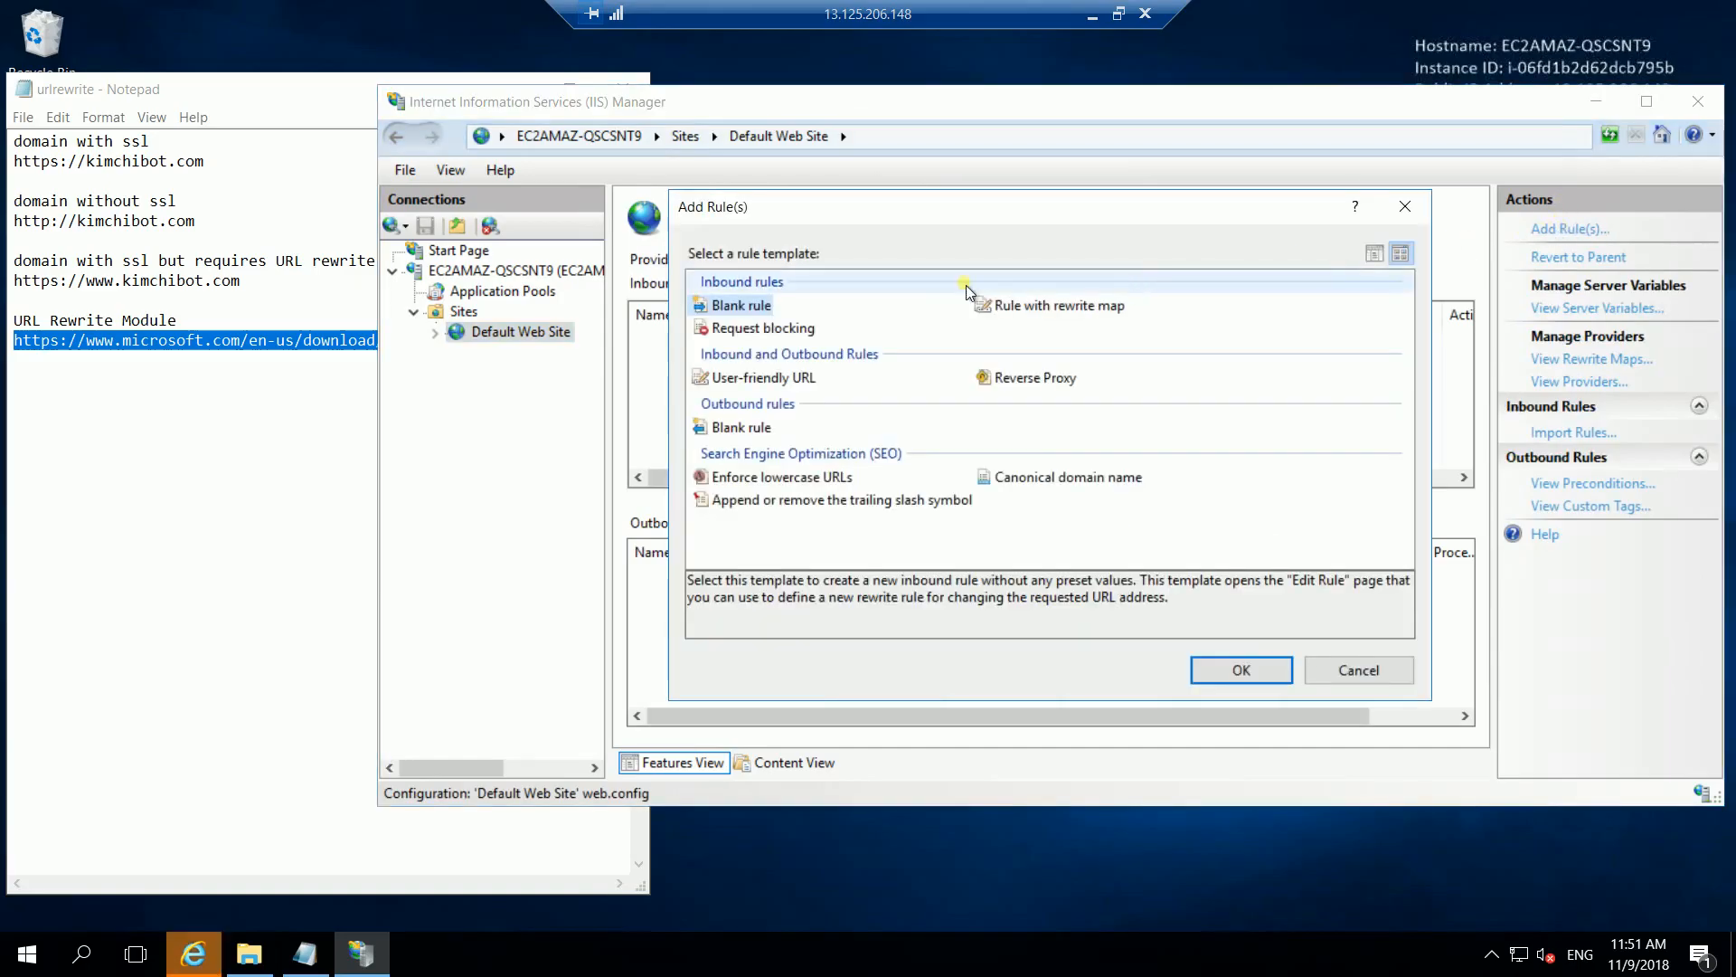
pyautogui.moveTo(988, 555)
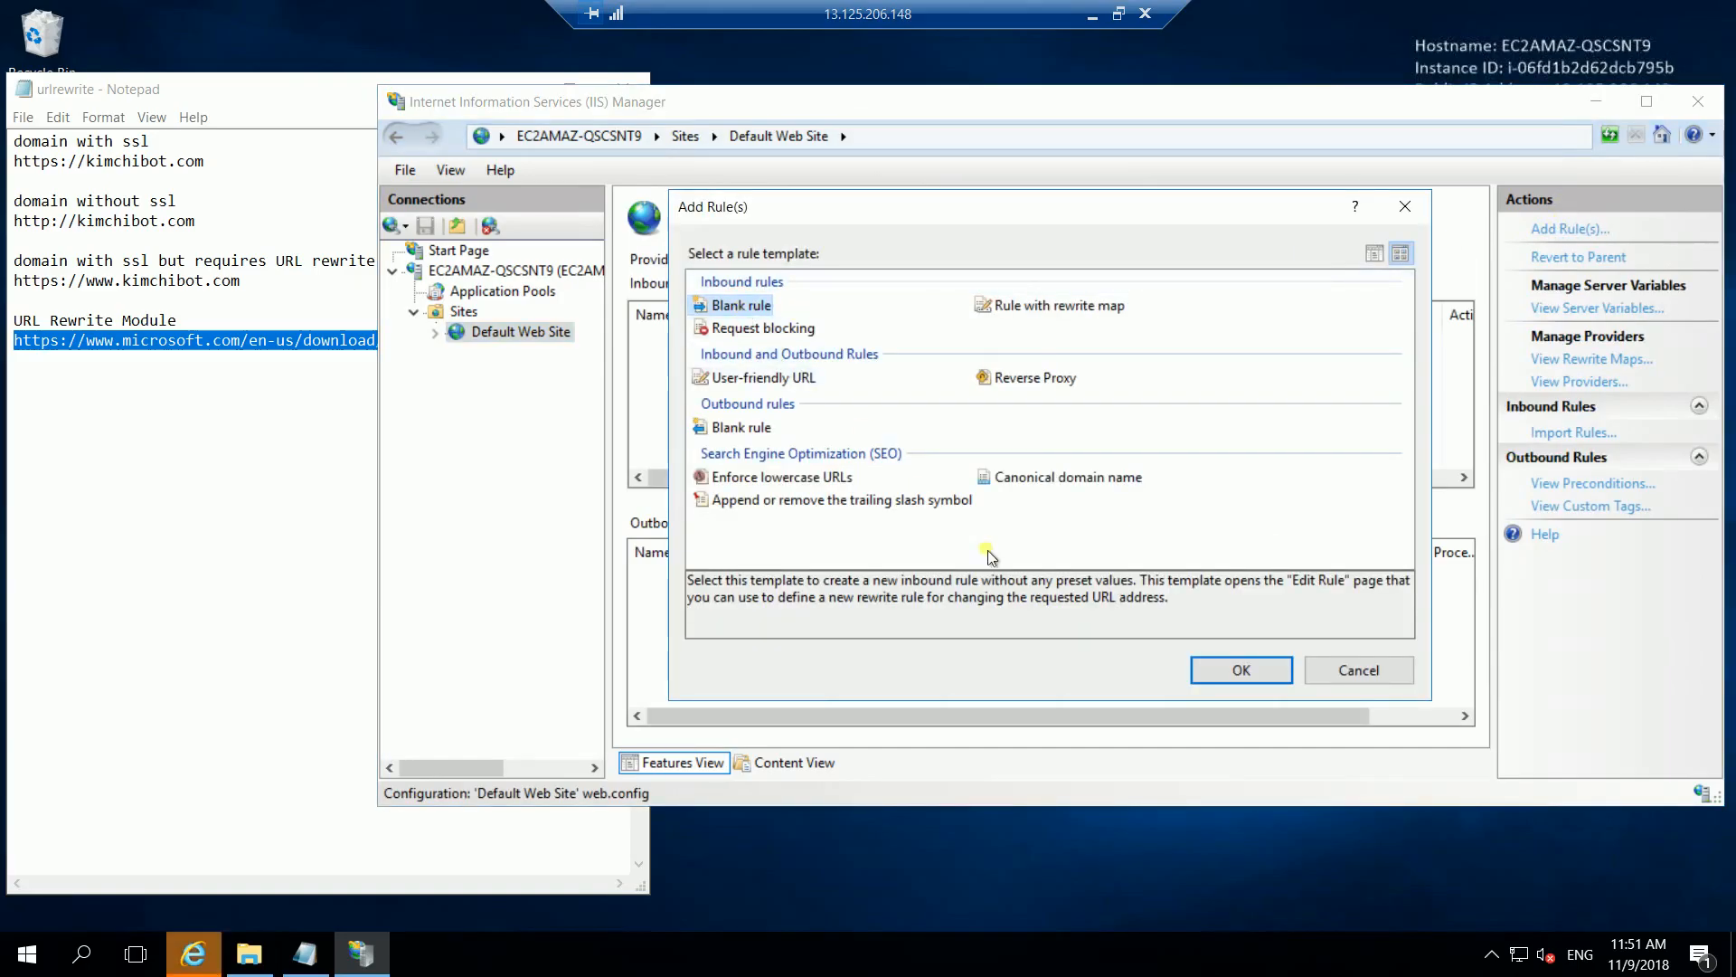
pyautogui.click(1358, 669)
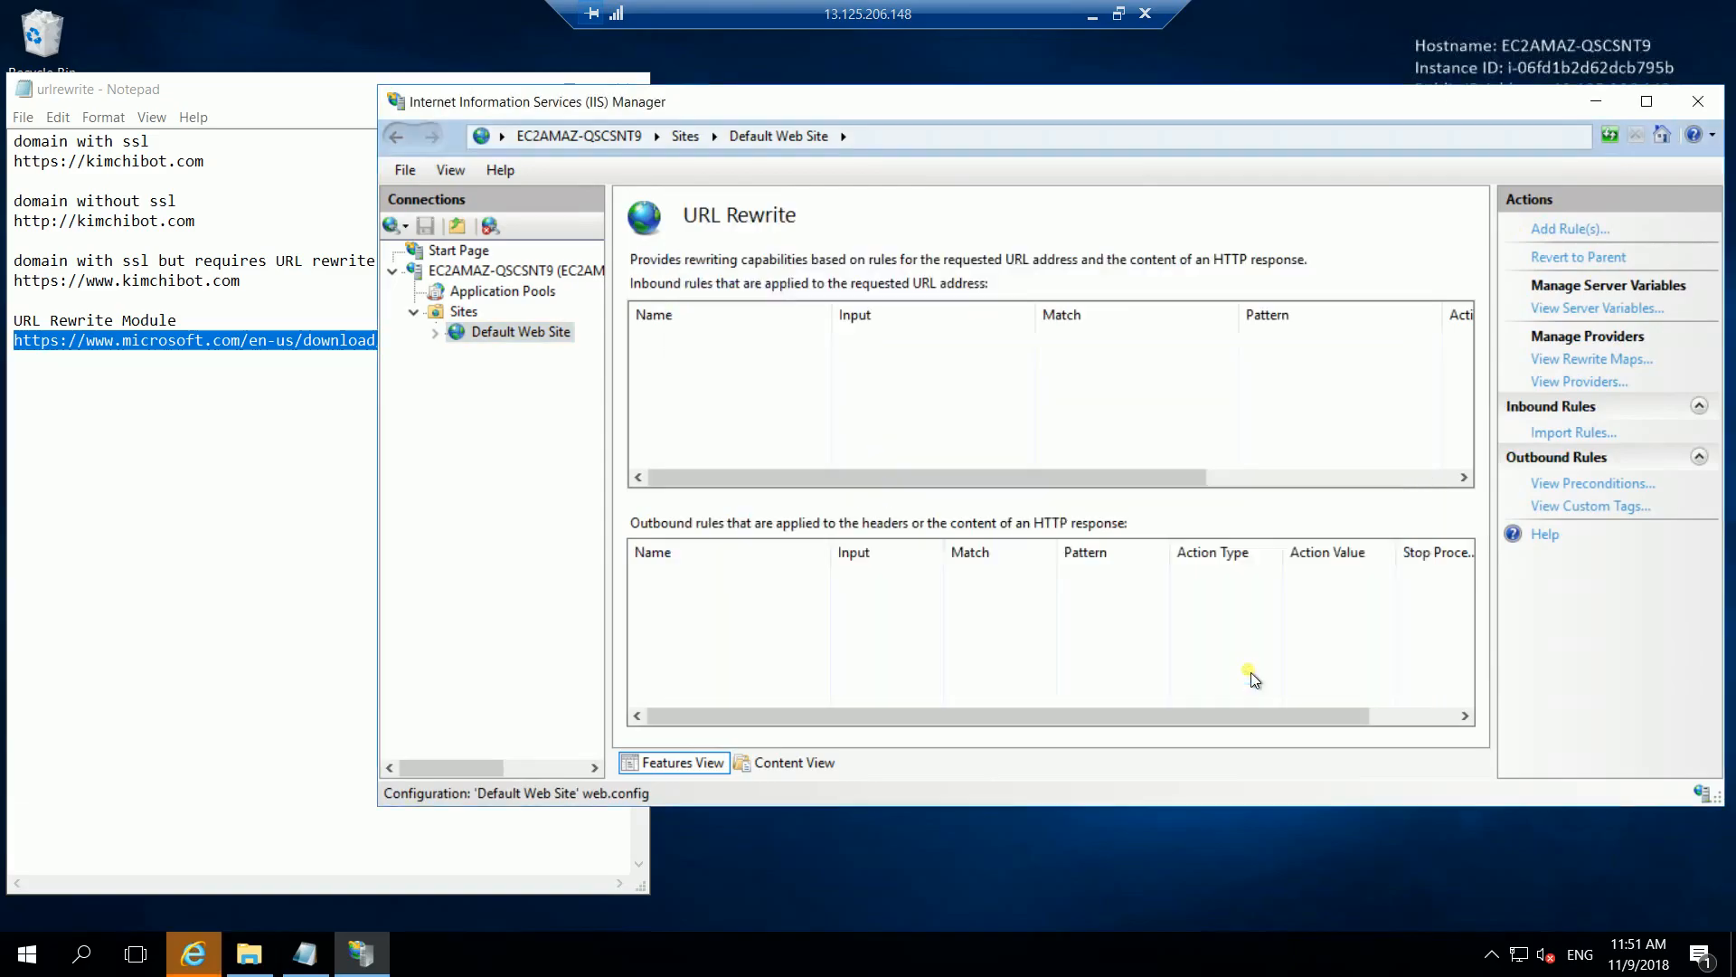
pyautogui.click(1569, 228)
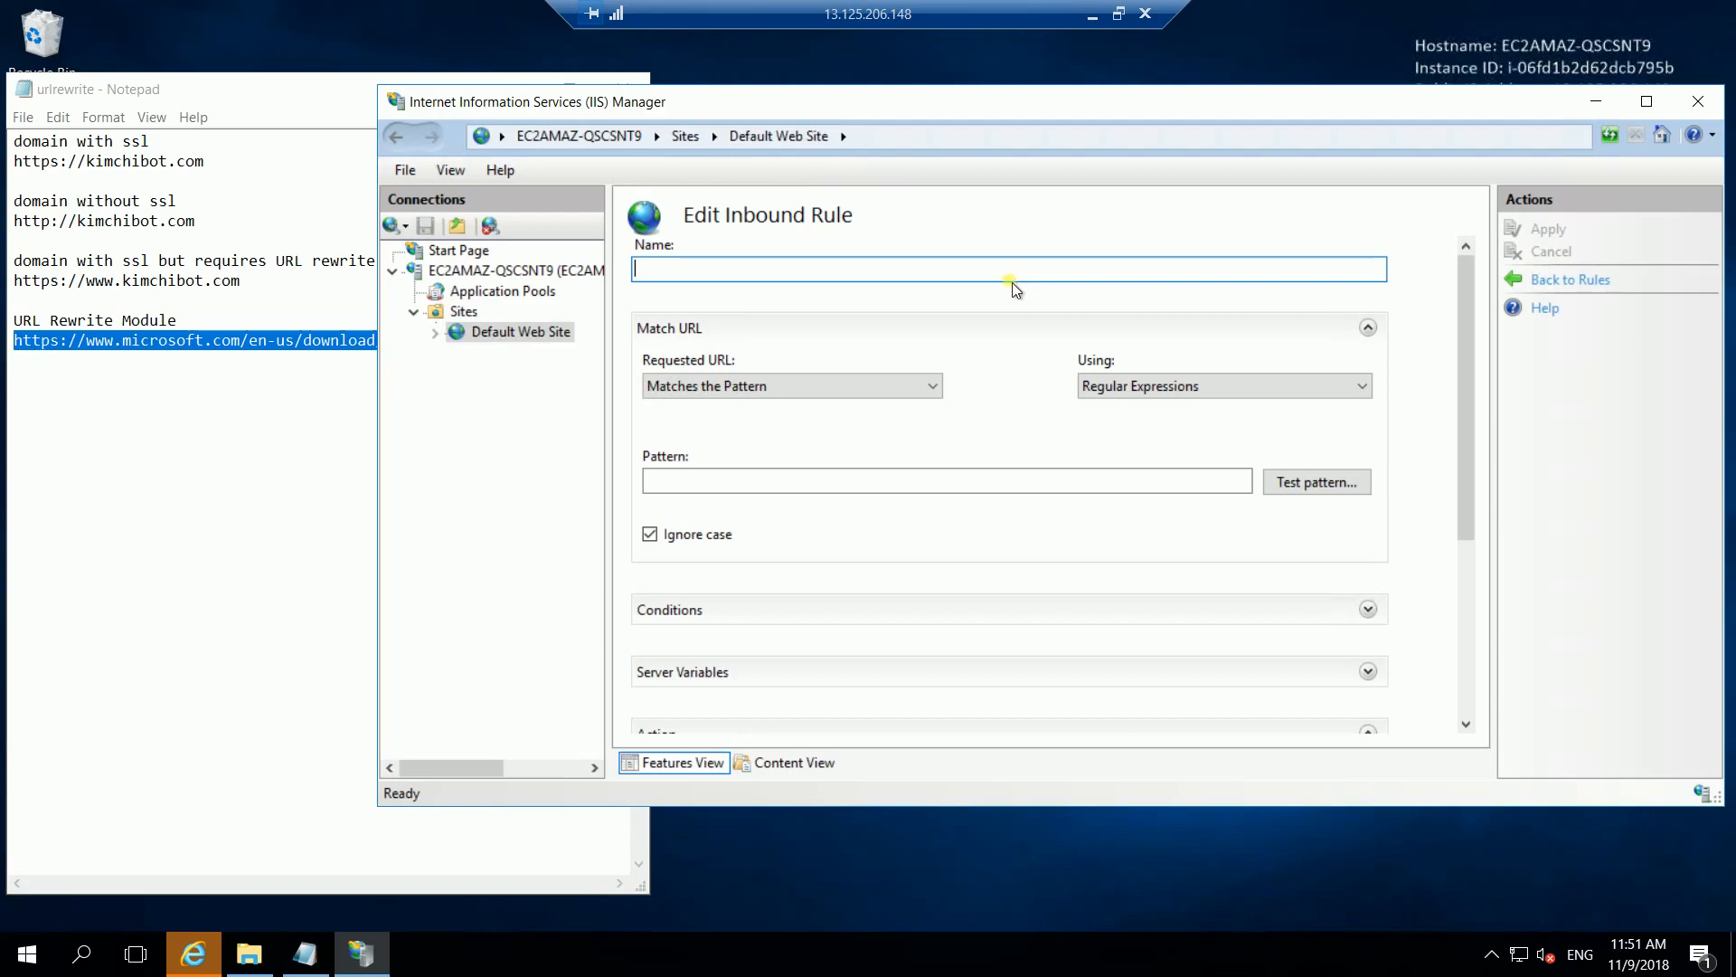
# Name the inbound rule https and match all URLs using Wildcards with pattern *
pyautogui.write('https')
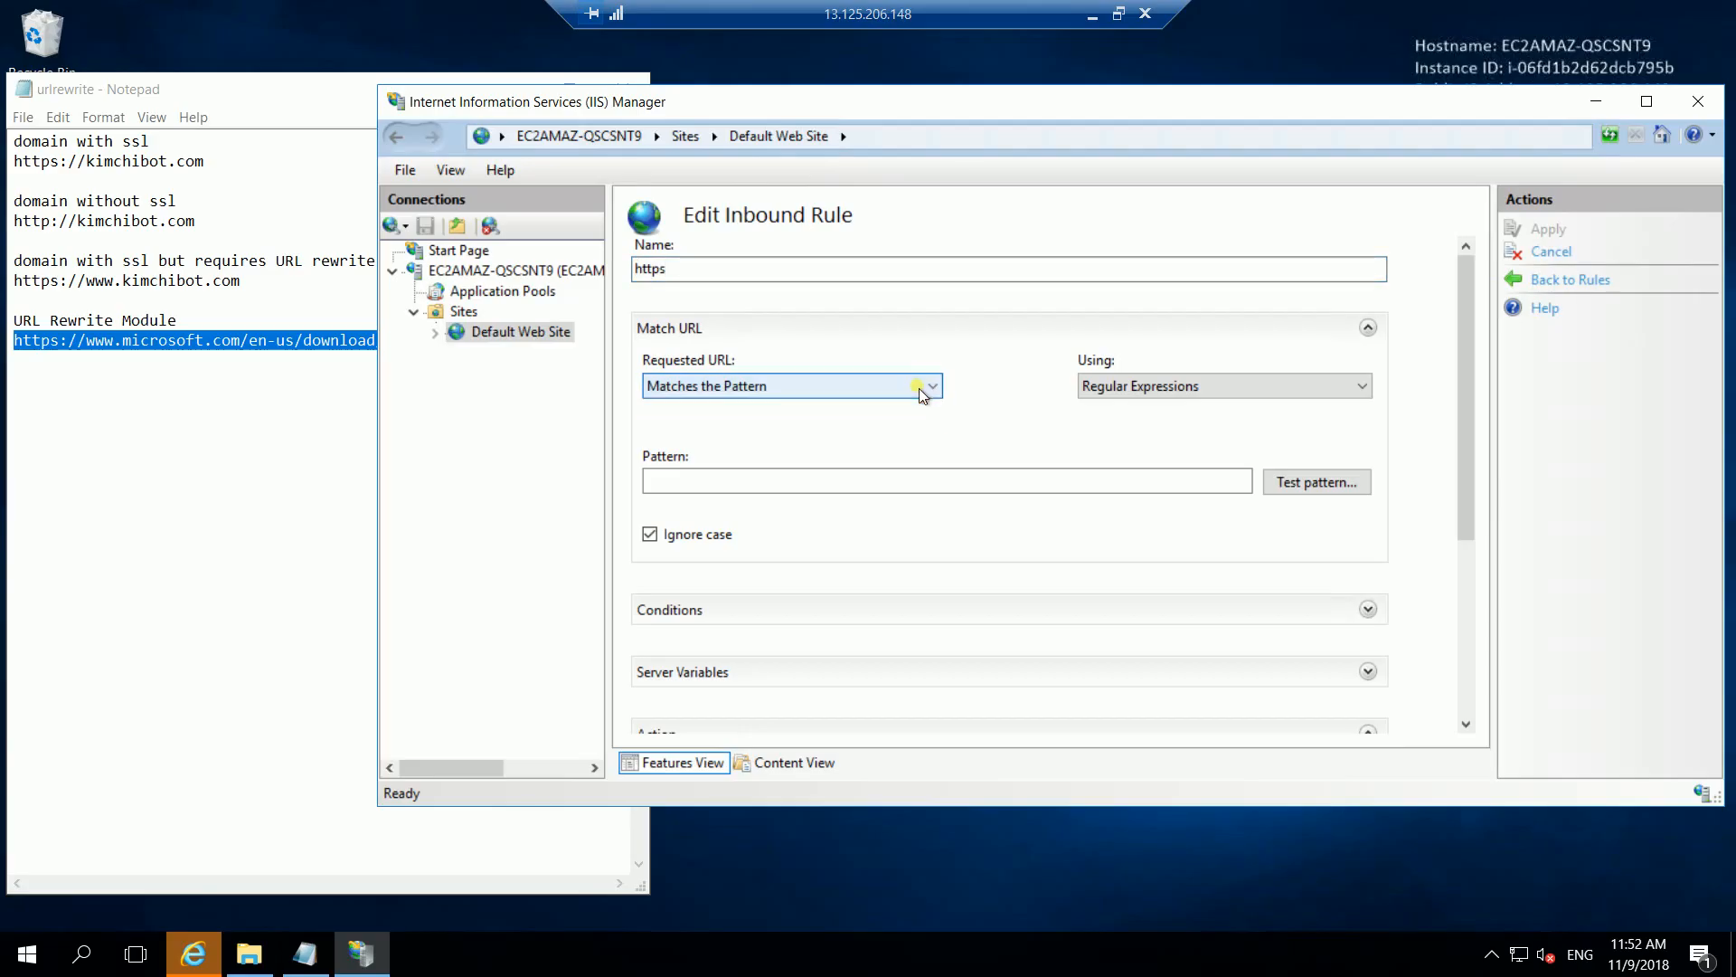
pyautogui.moveTo(978, 387)
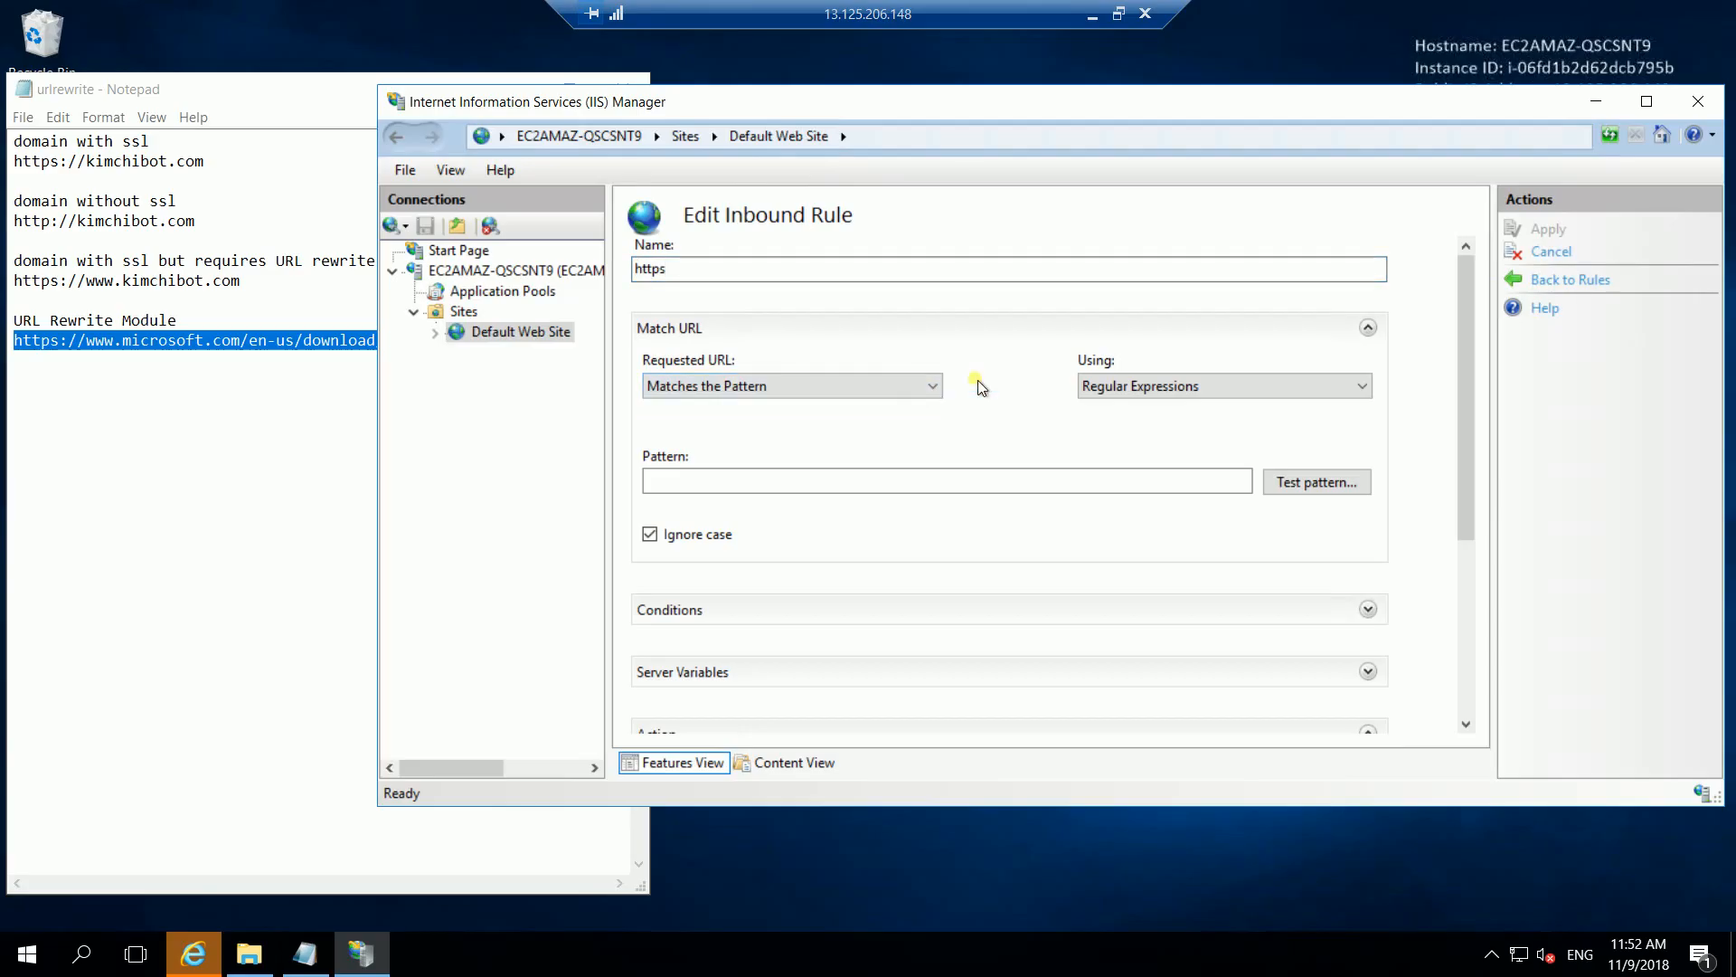
pyautogui.click(1223, 385)
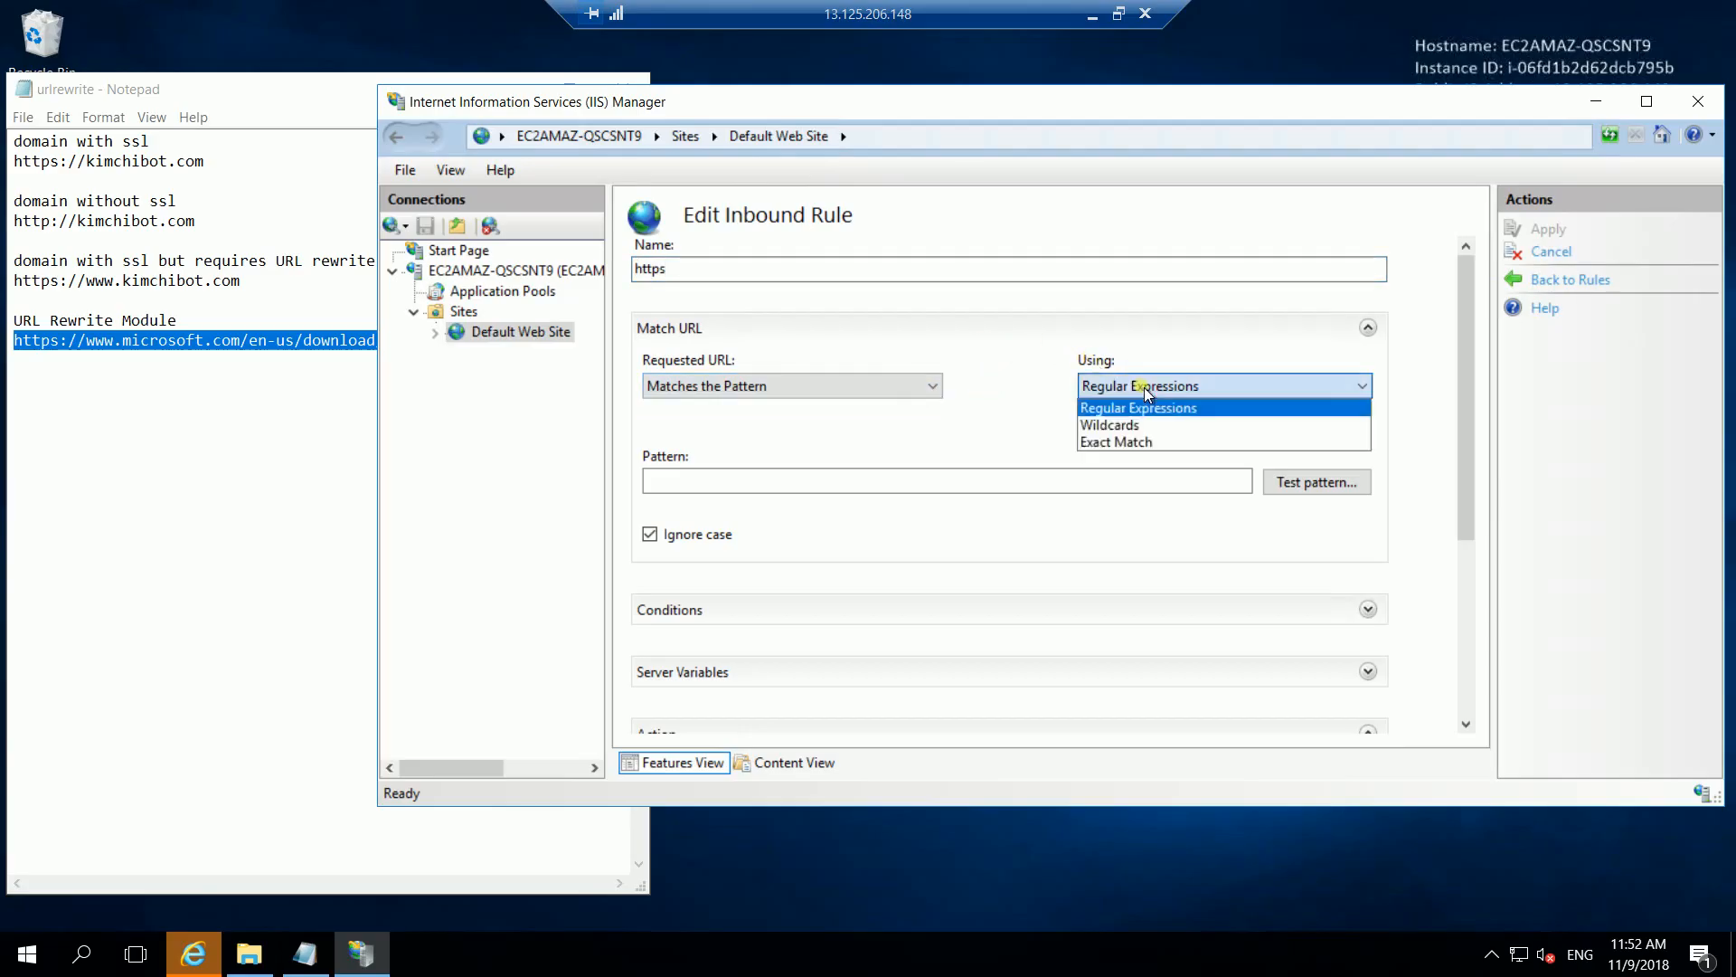
pyautogui.click(1107, 423)
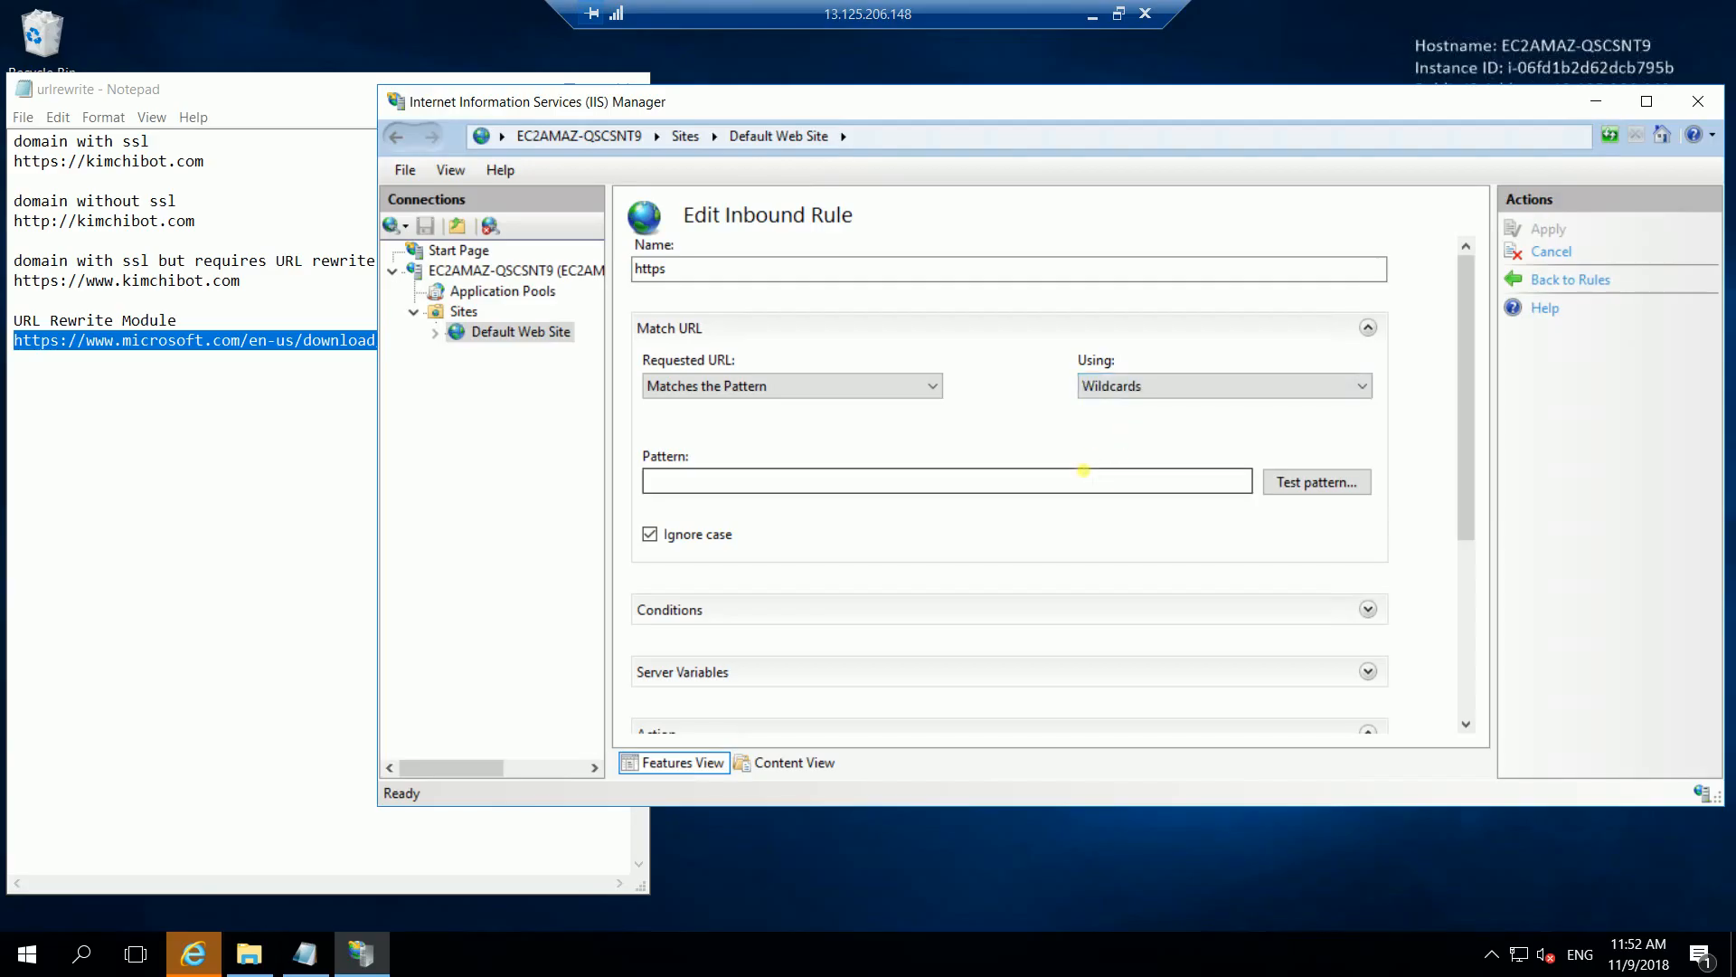
pyautogui.write('*')
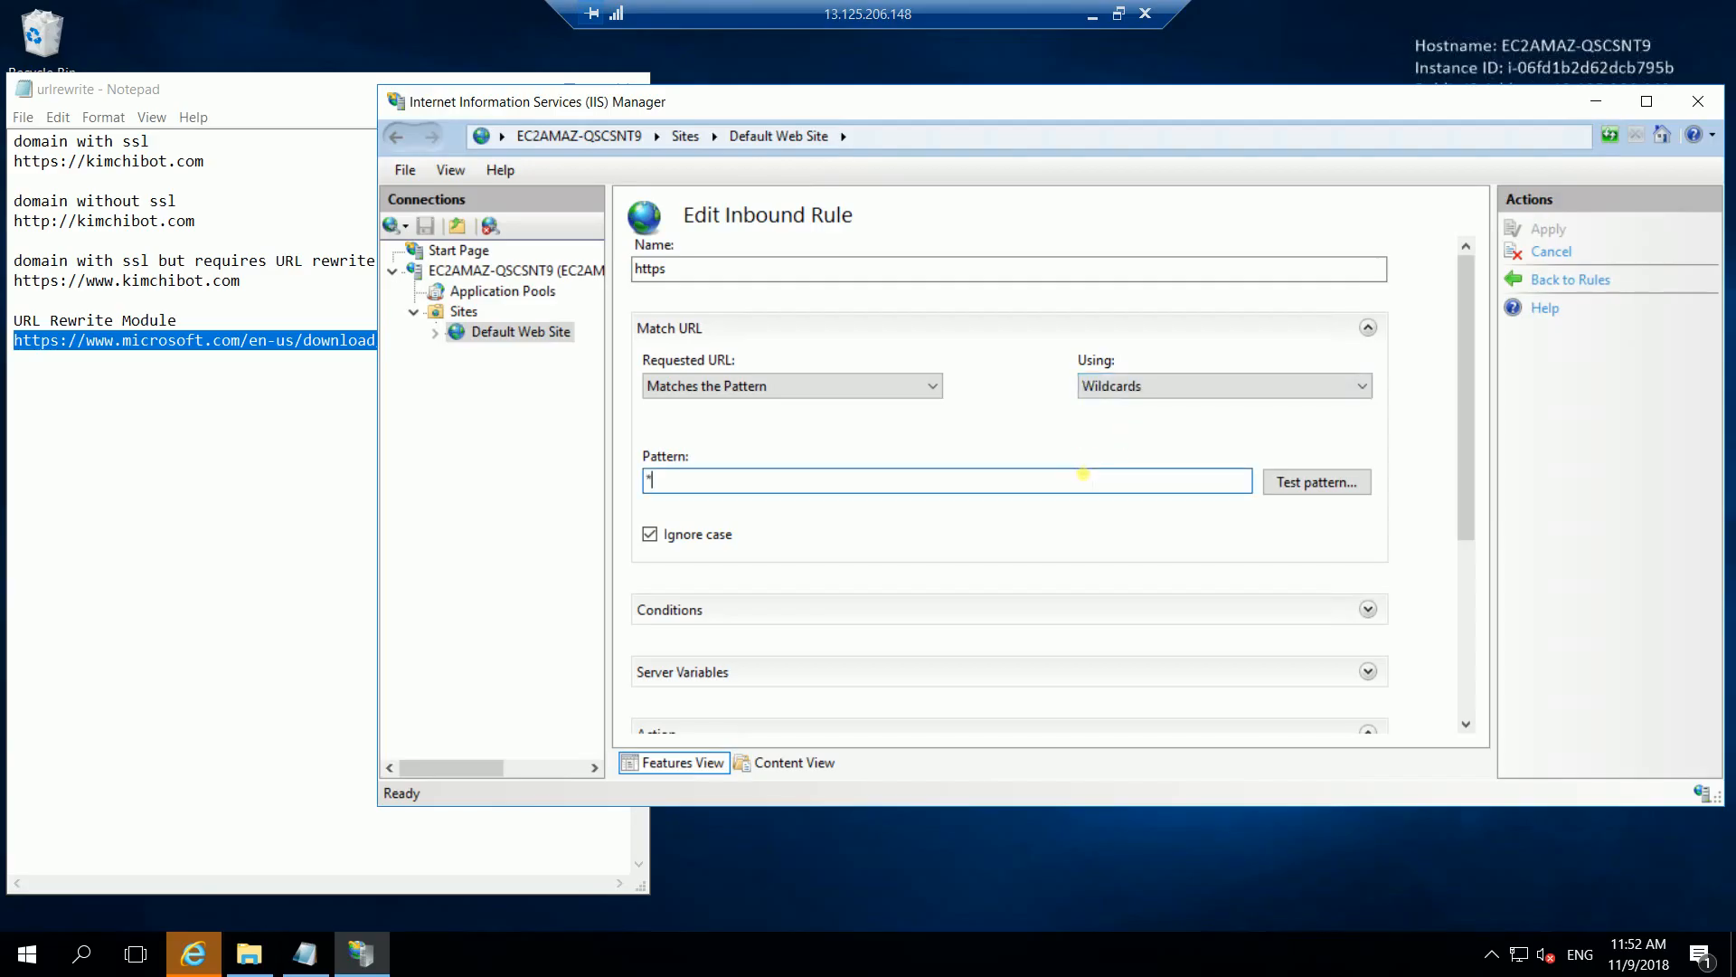
pyautogui.moveTo(998, 434)
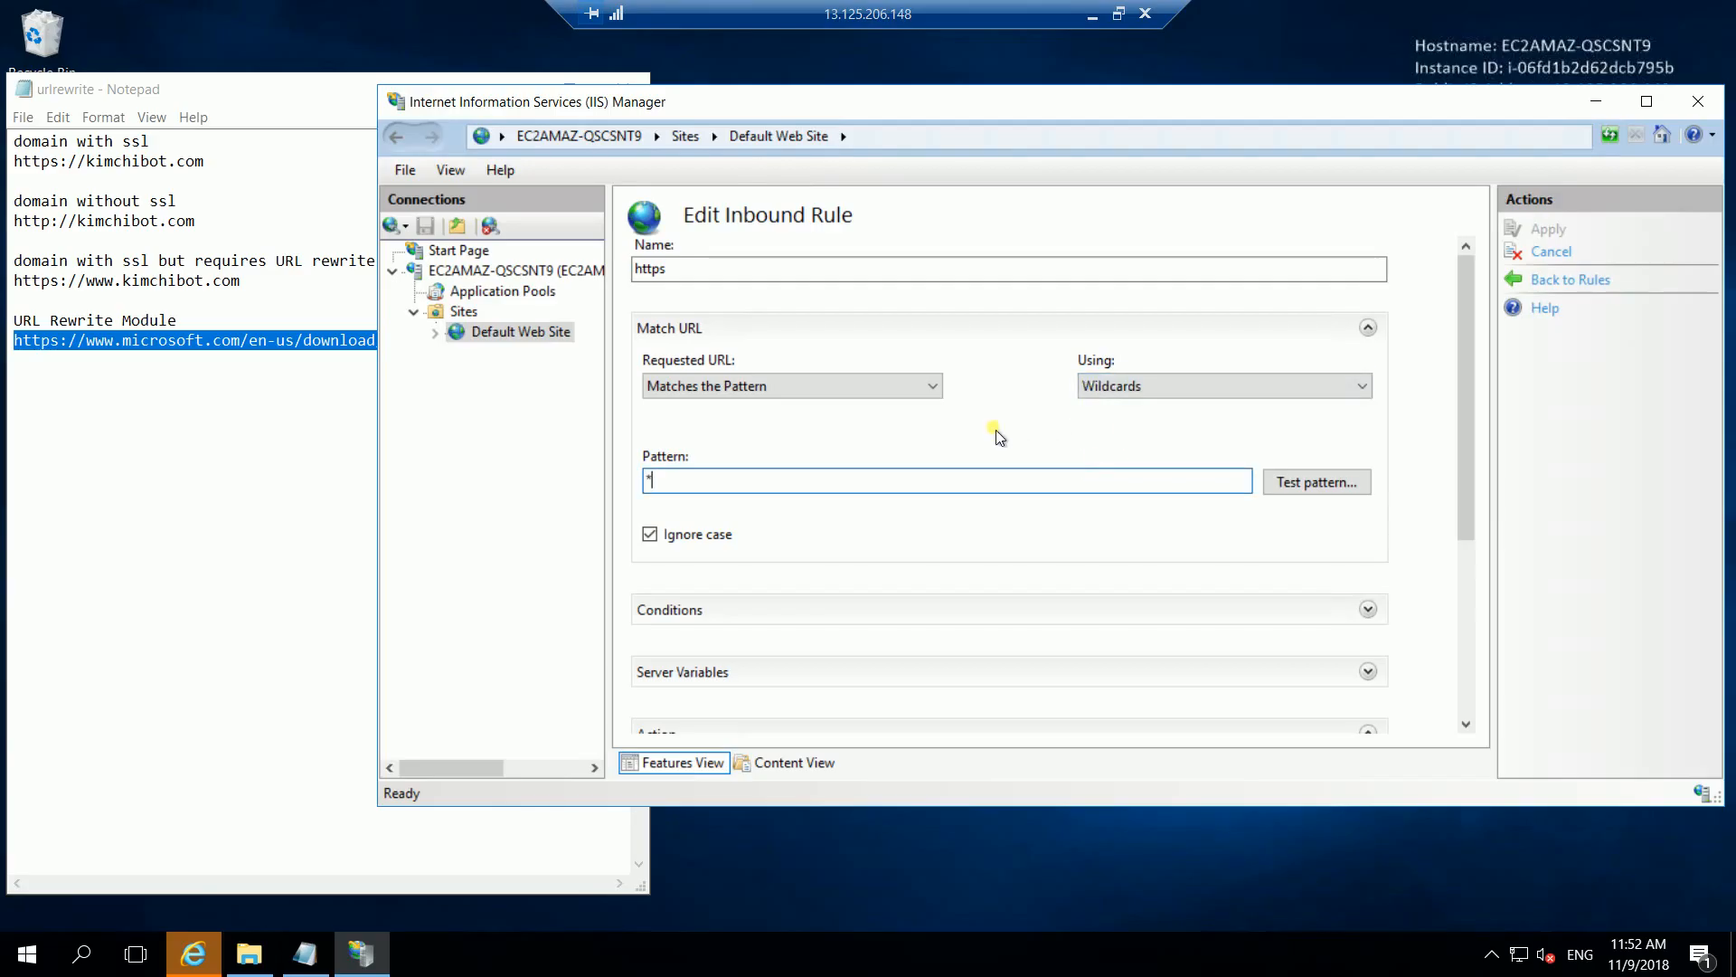
pyautogui.moveTo(991, 432)
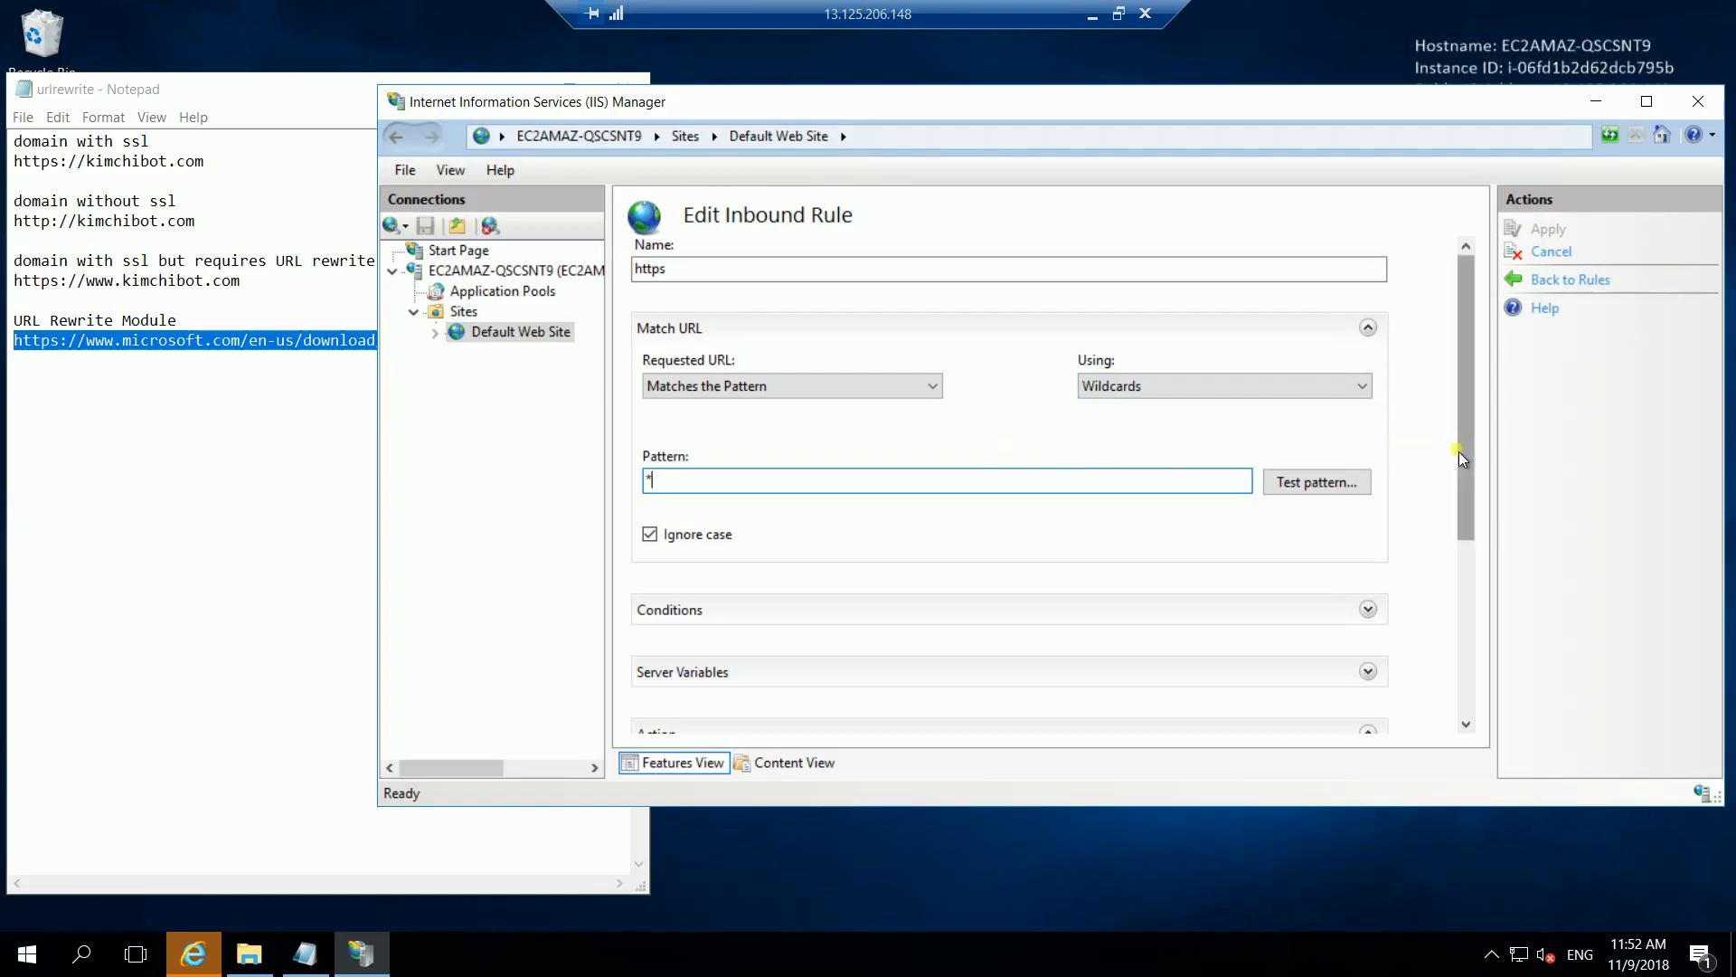
pyautogui.scroll(-3)
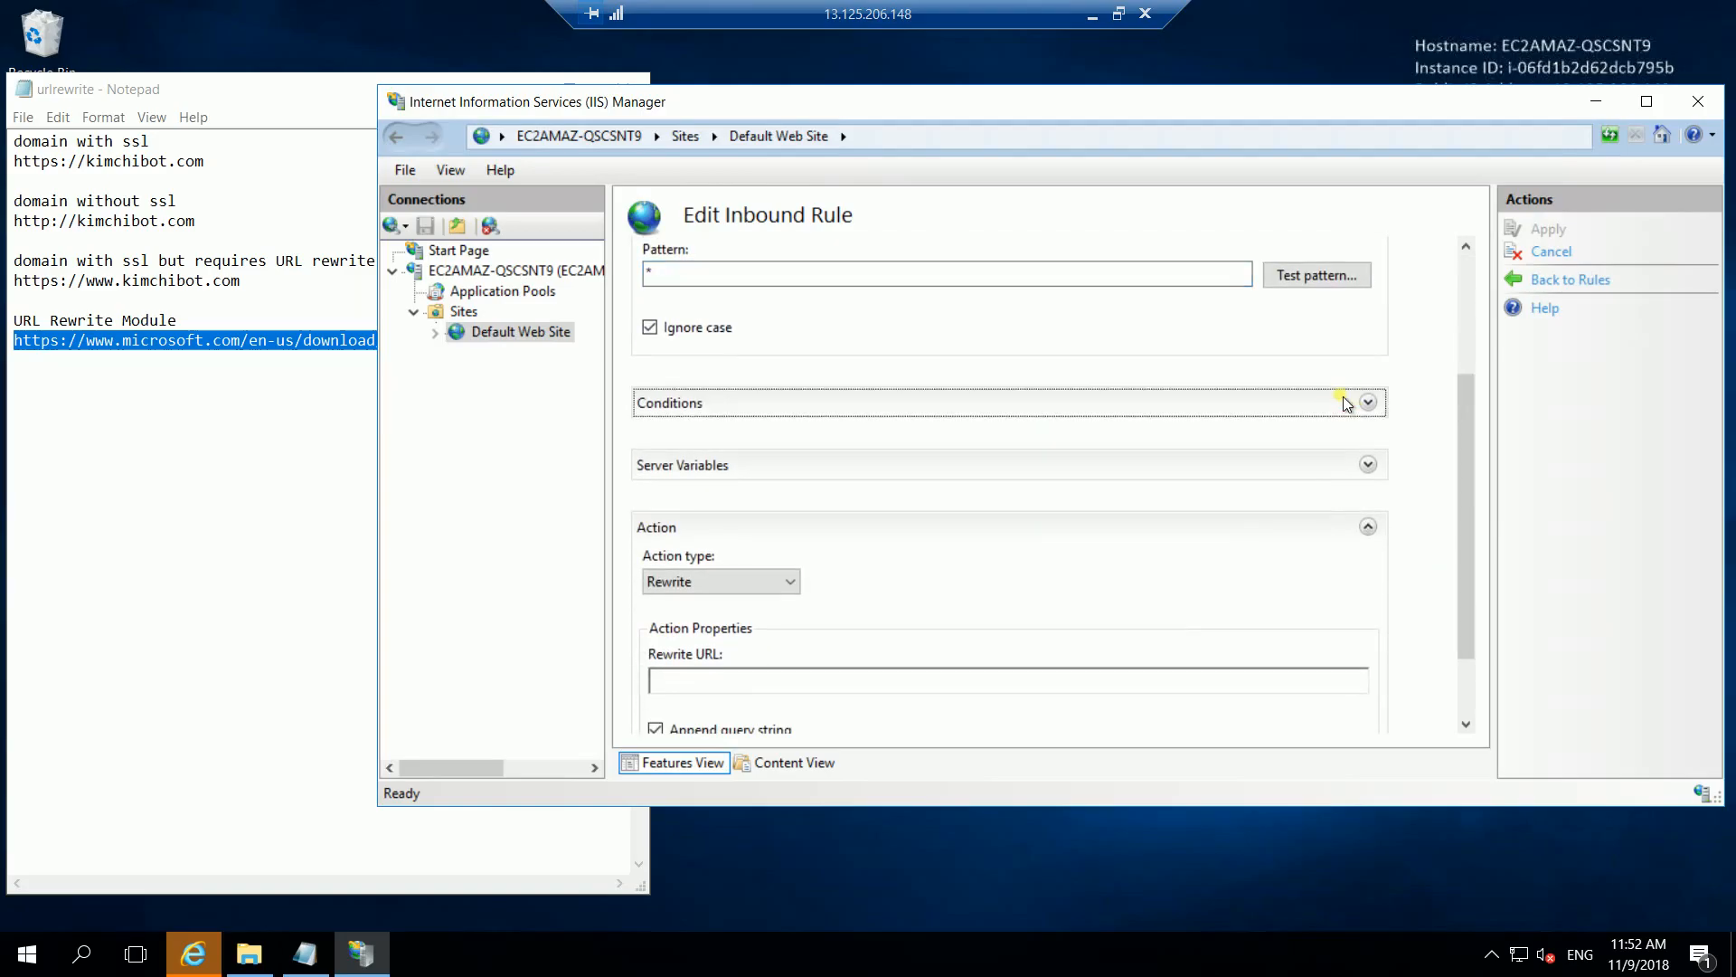
pyautogui.click(1367, 402)
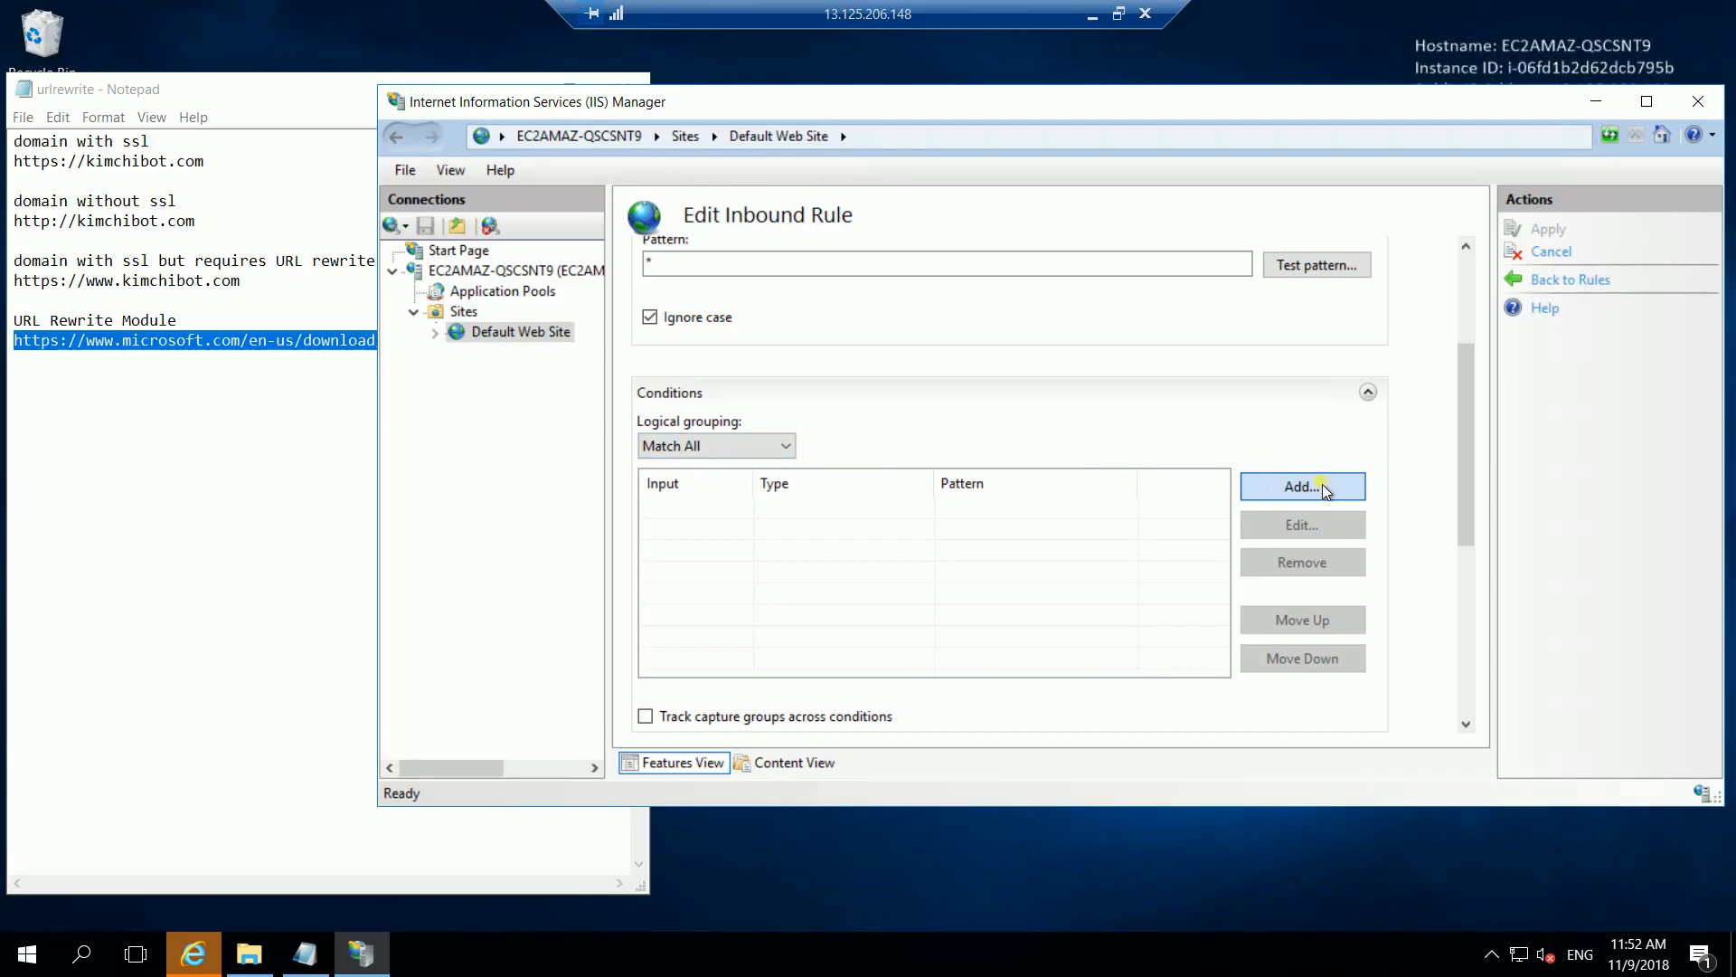
# Add a condition where {HTTPS} matches the pattern off
pyautogui.click(1302, 487)
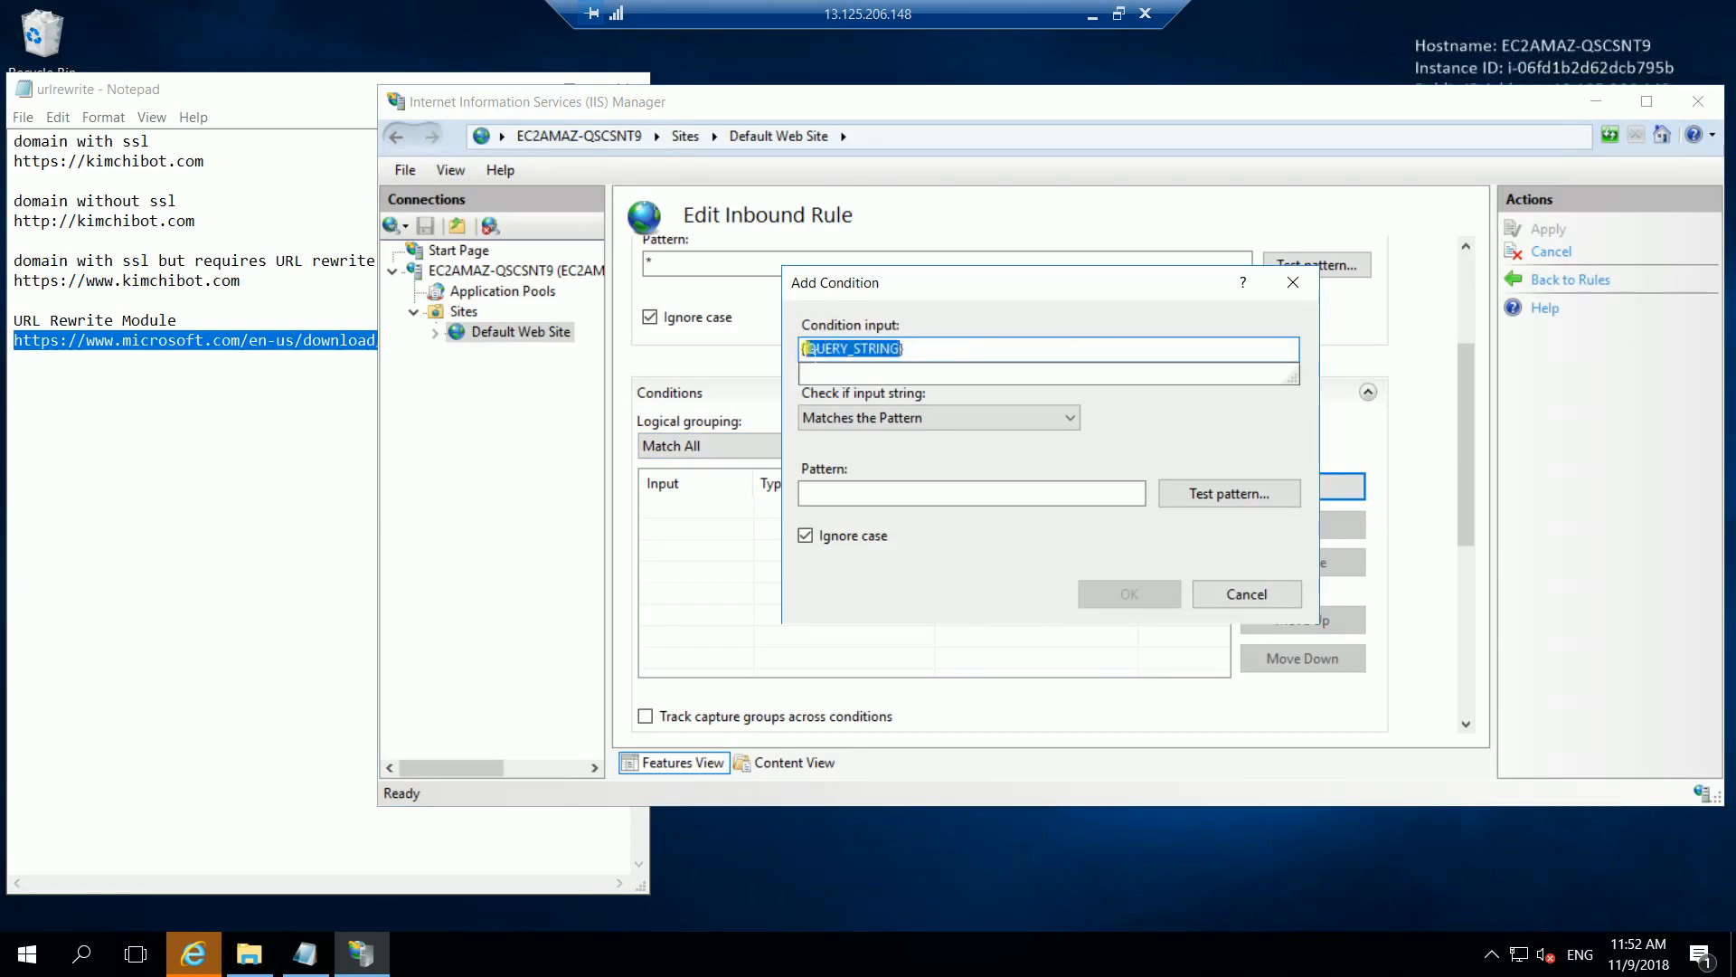
pyautogui.write('{HTTPS}')
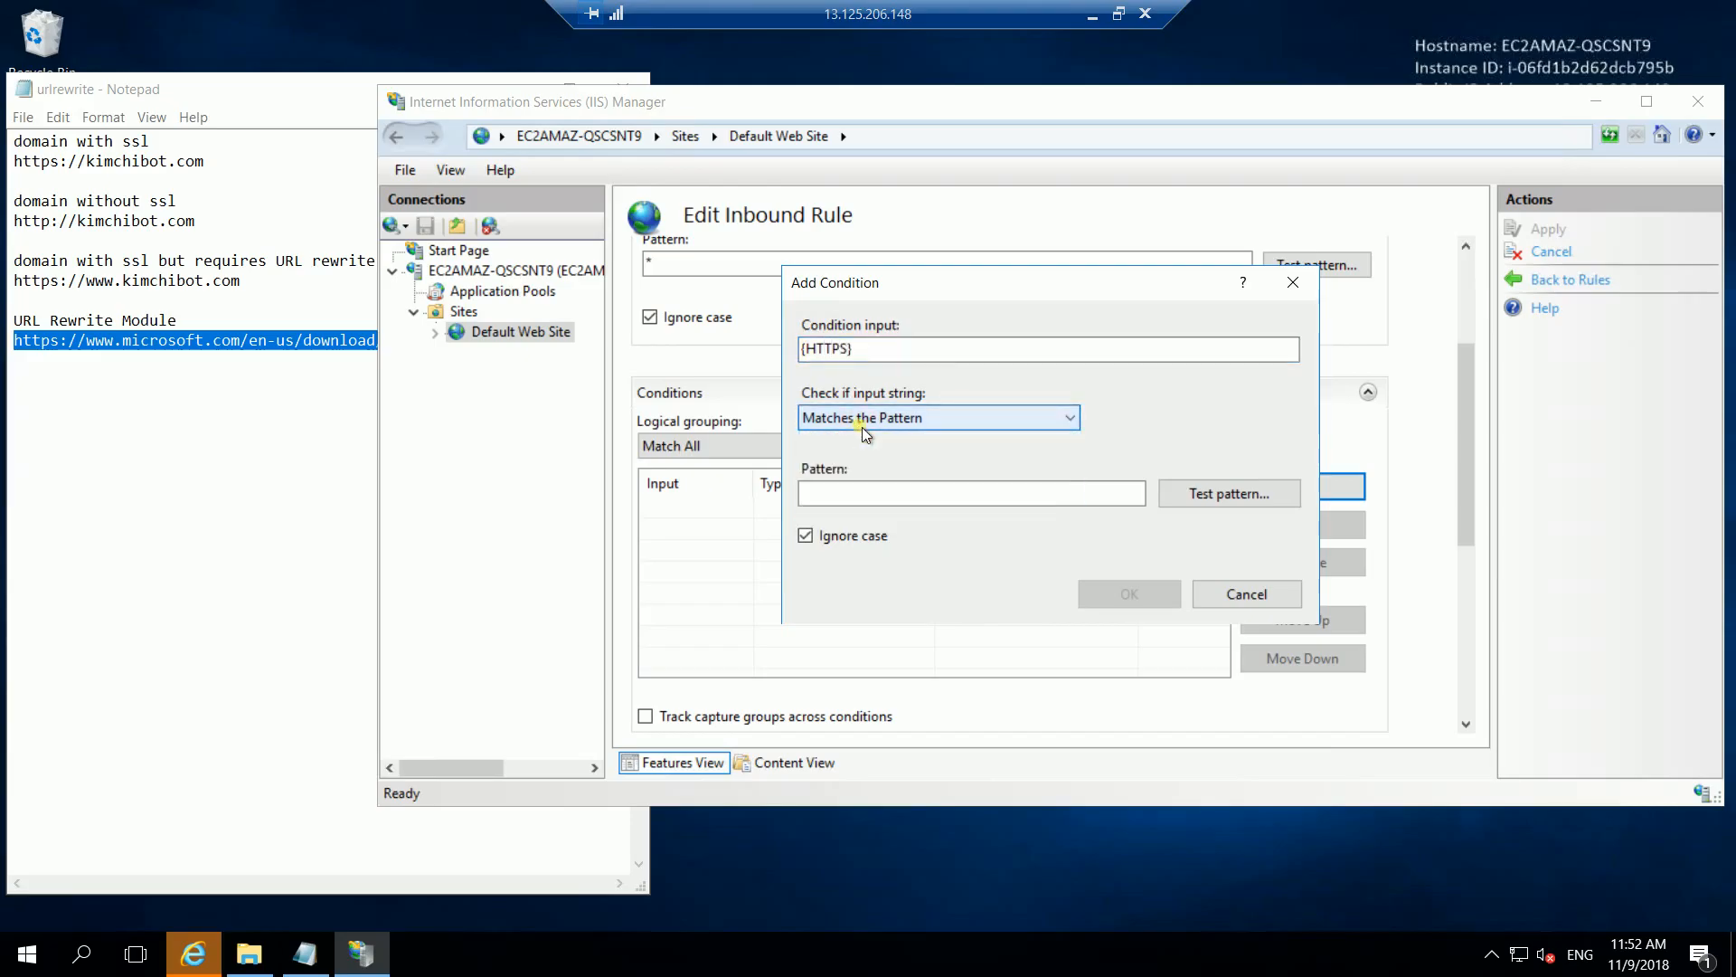
pyautogui.click(969, 492)
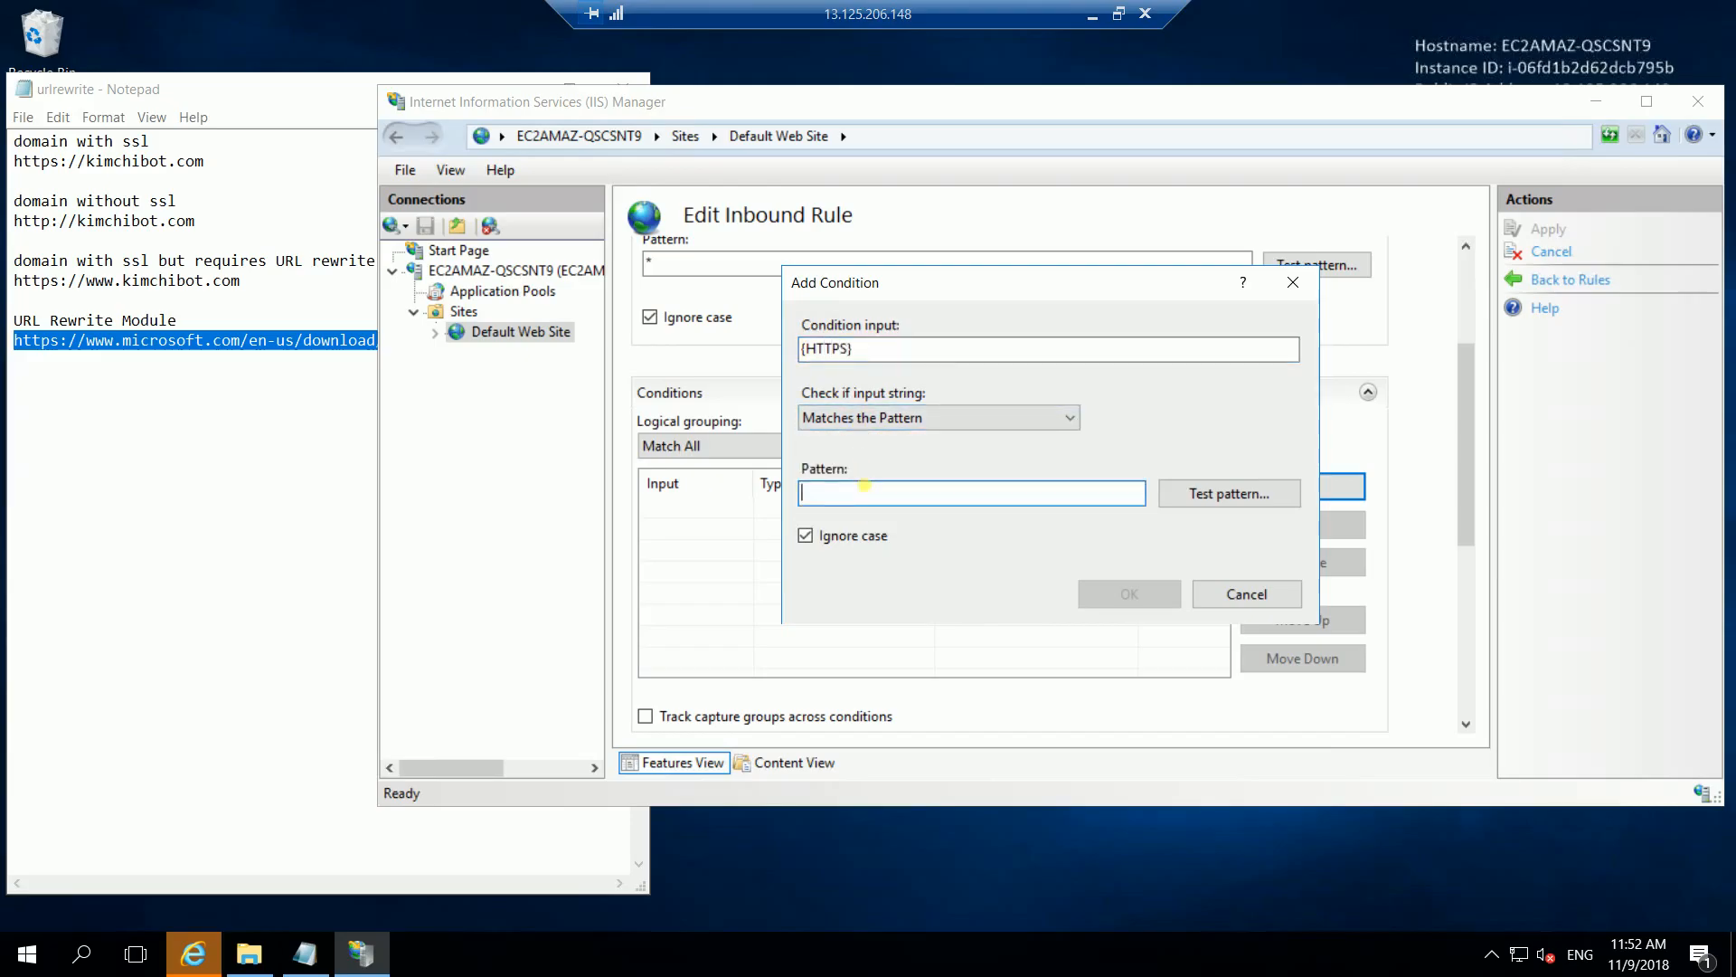
pyautogui.write('off')
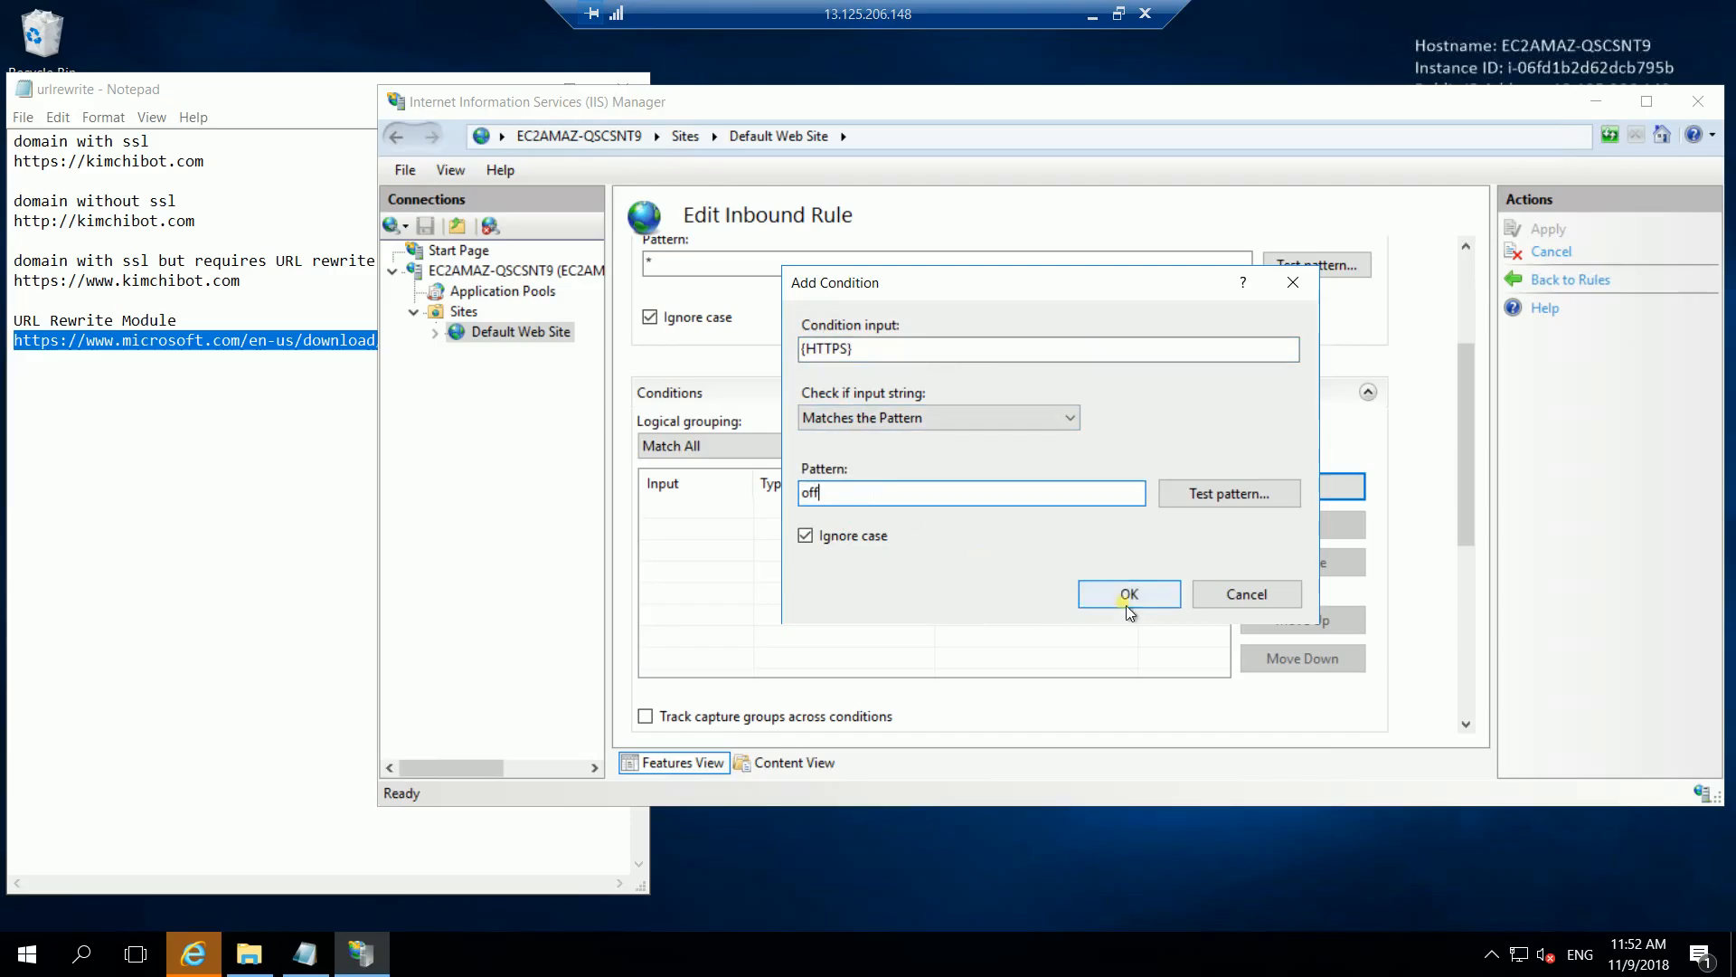
pyautogui.click(1129, 593)
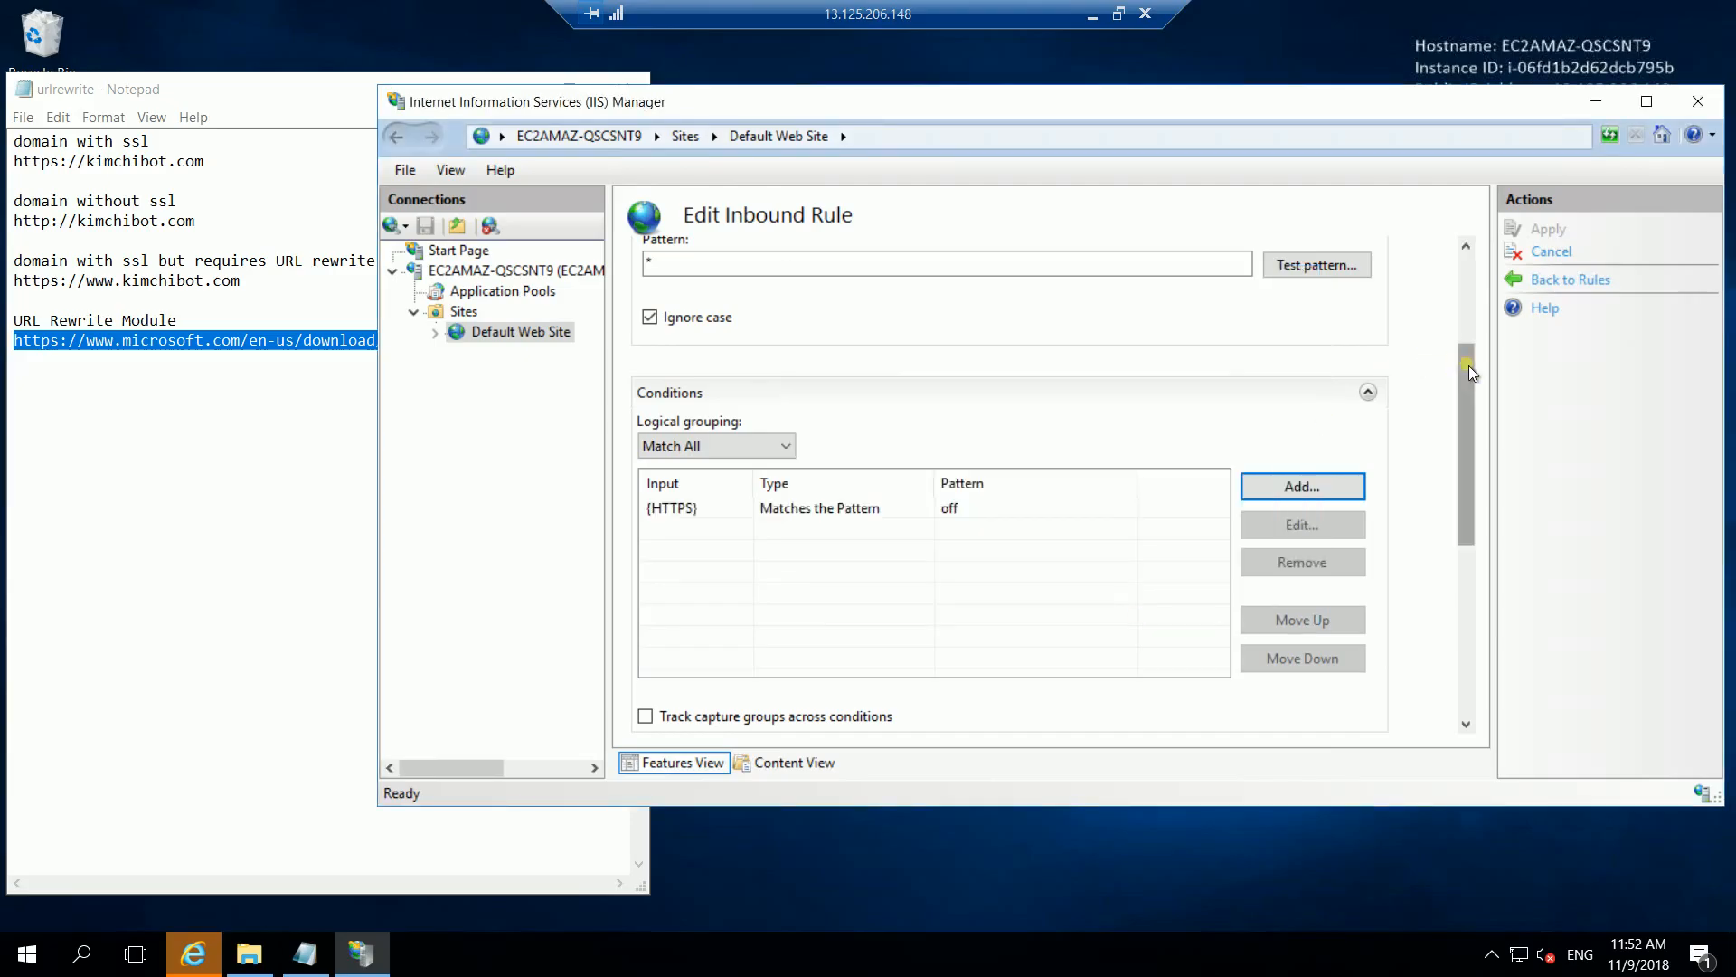
pyautogui.scroll(-3)
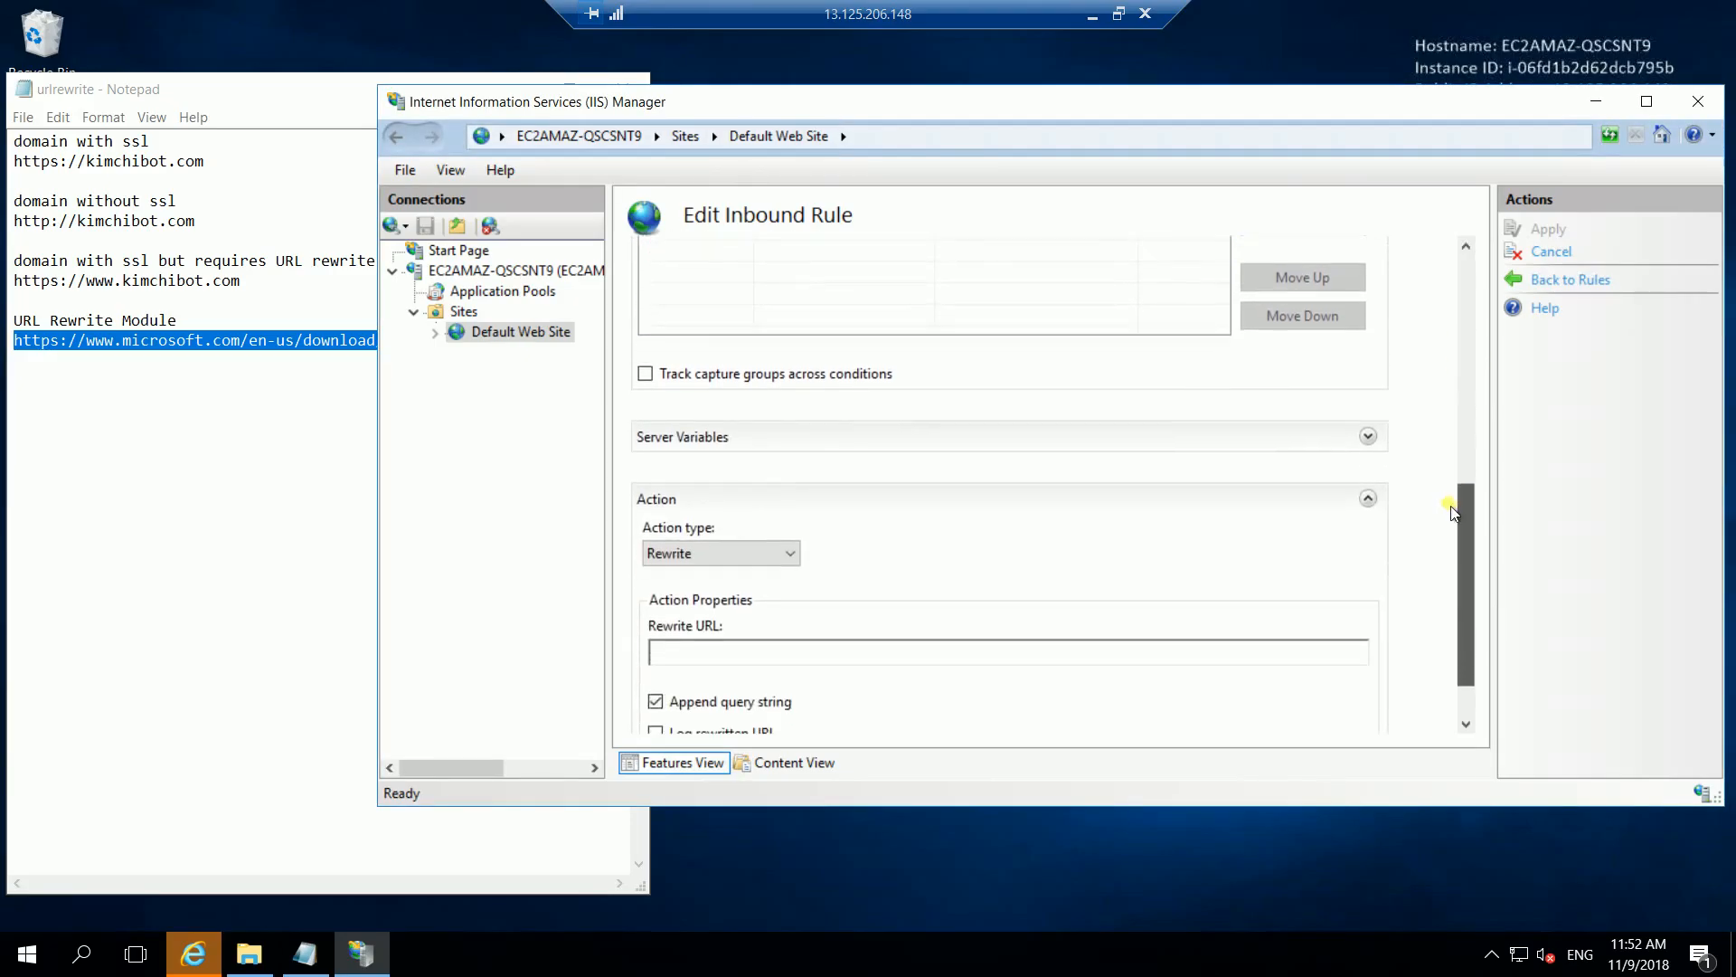
pyautogui.scroll(-3)
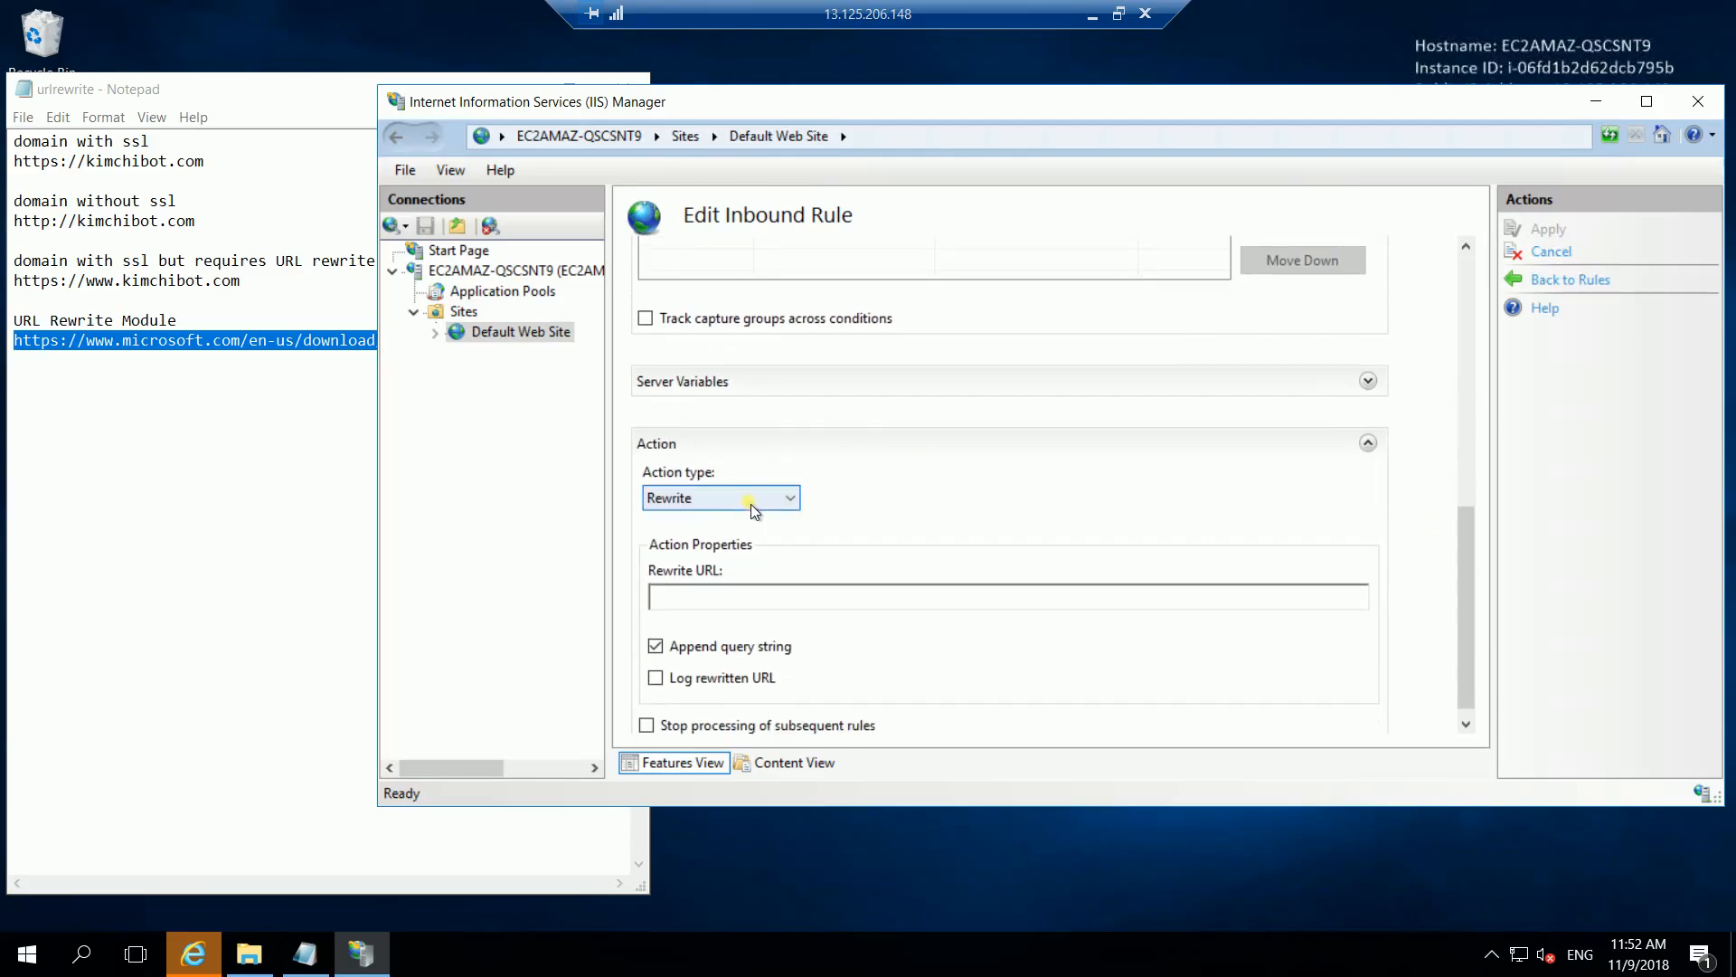
pyautogui.click(720, 498)
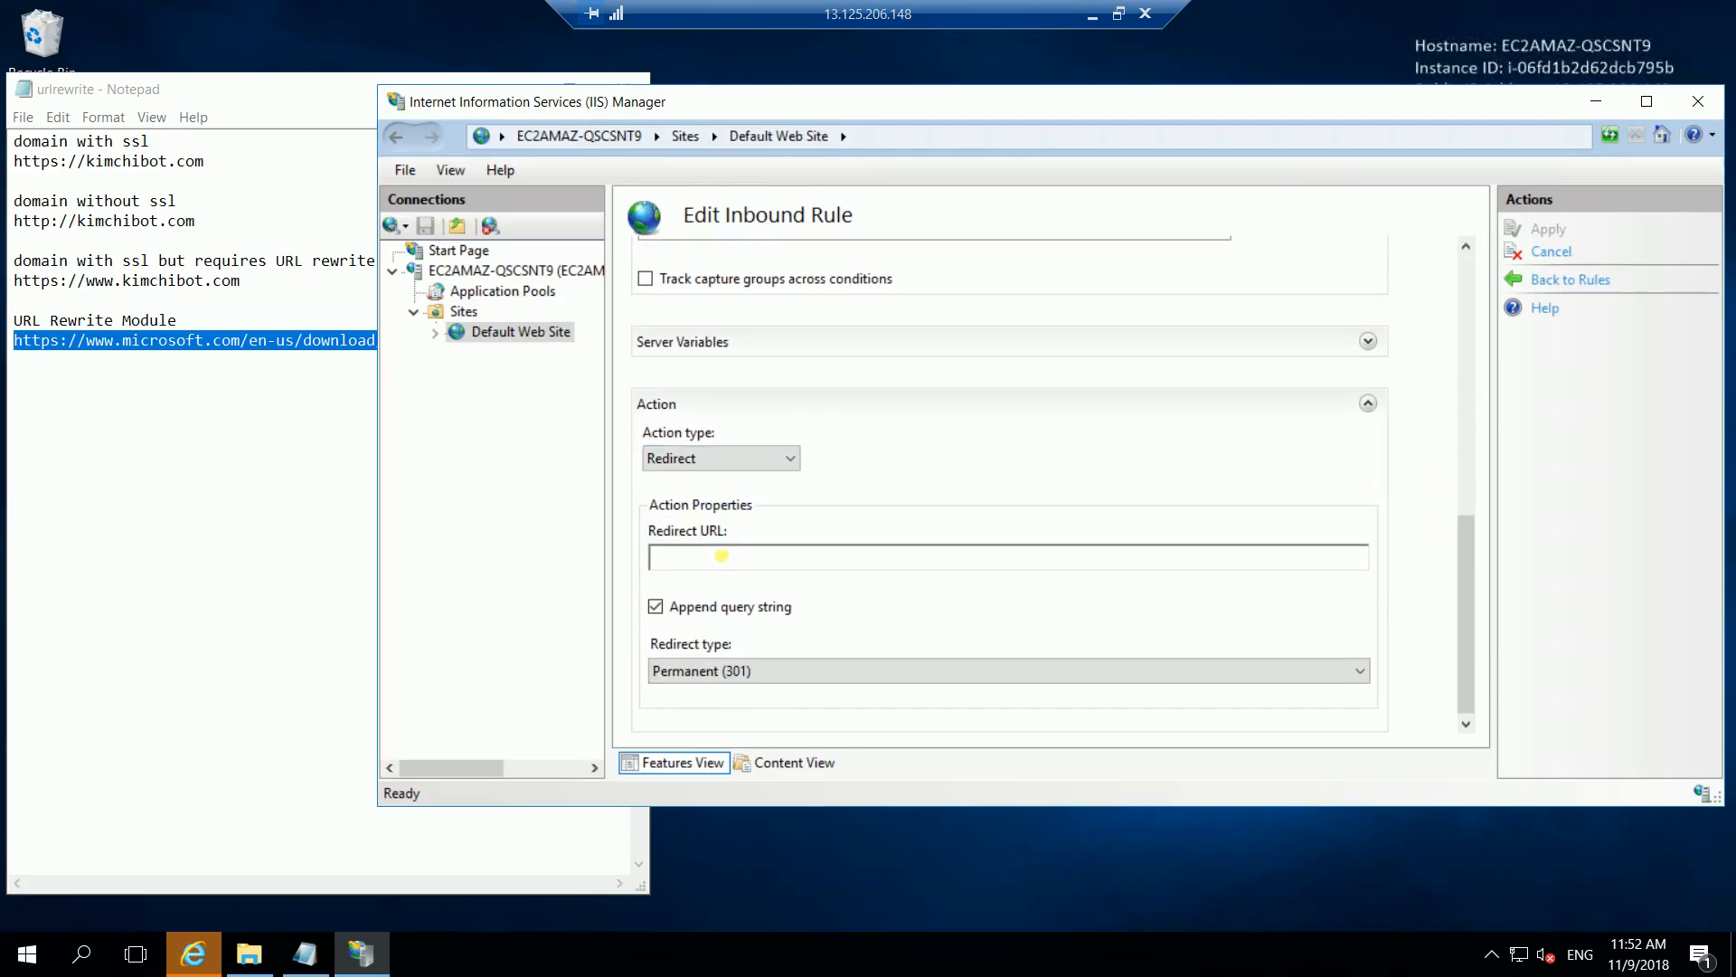
pyautogui.write('htt')
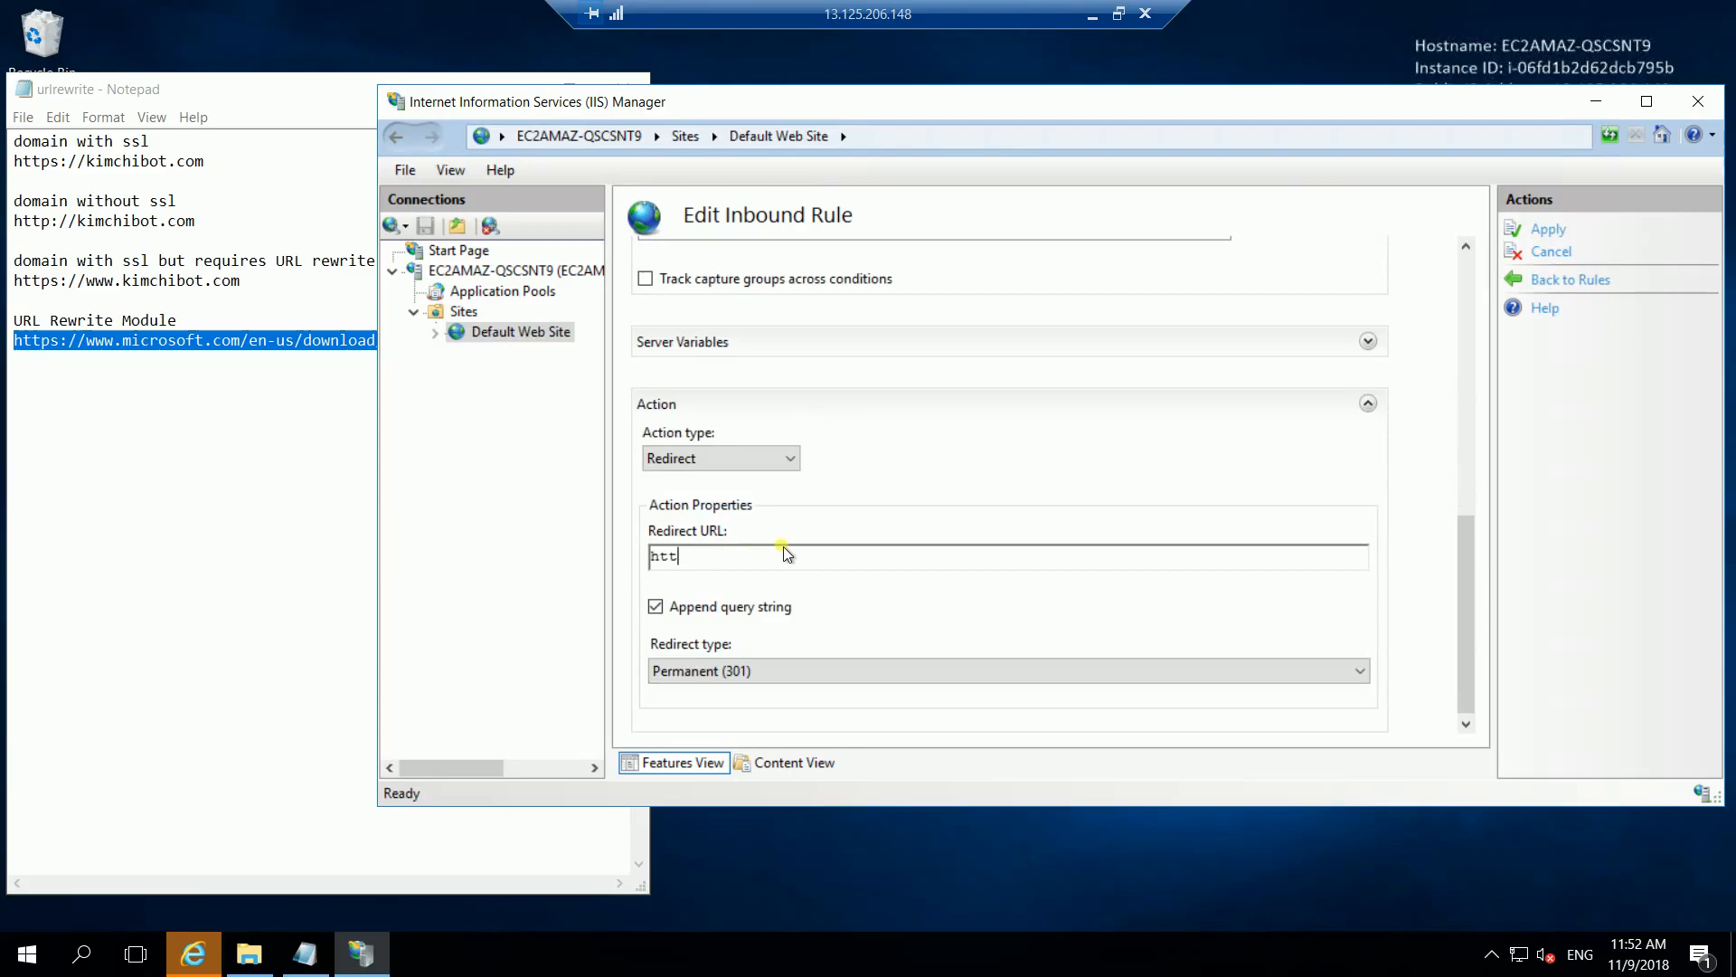
pyautogui.write('ps://')
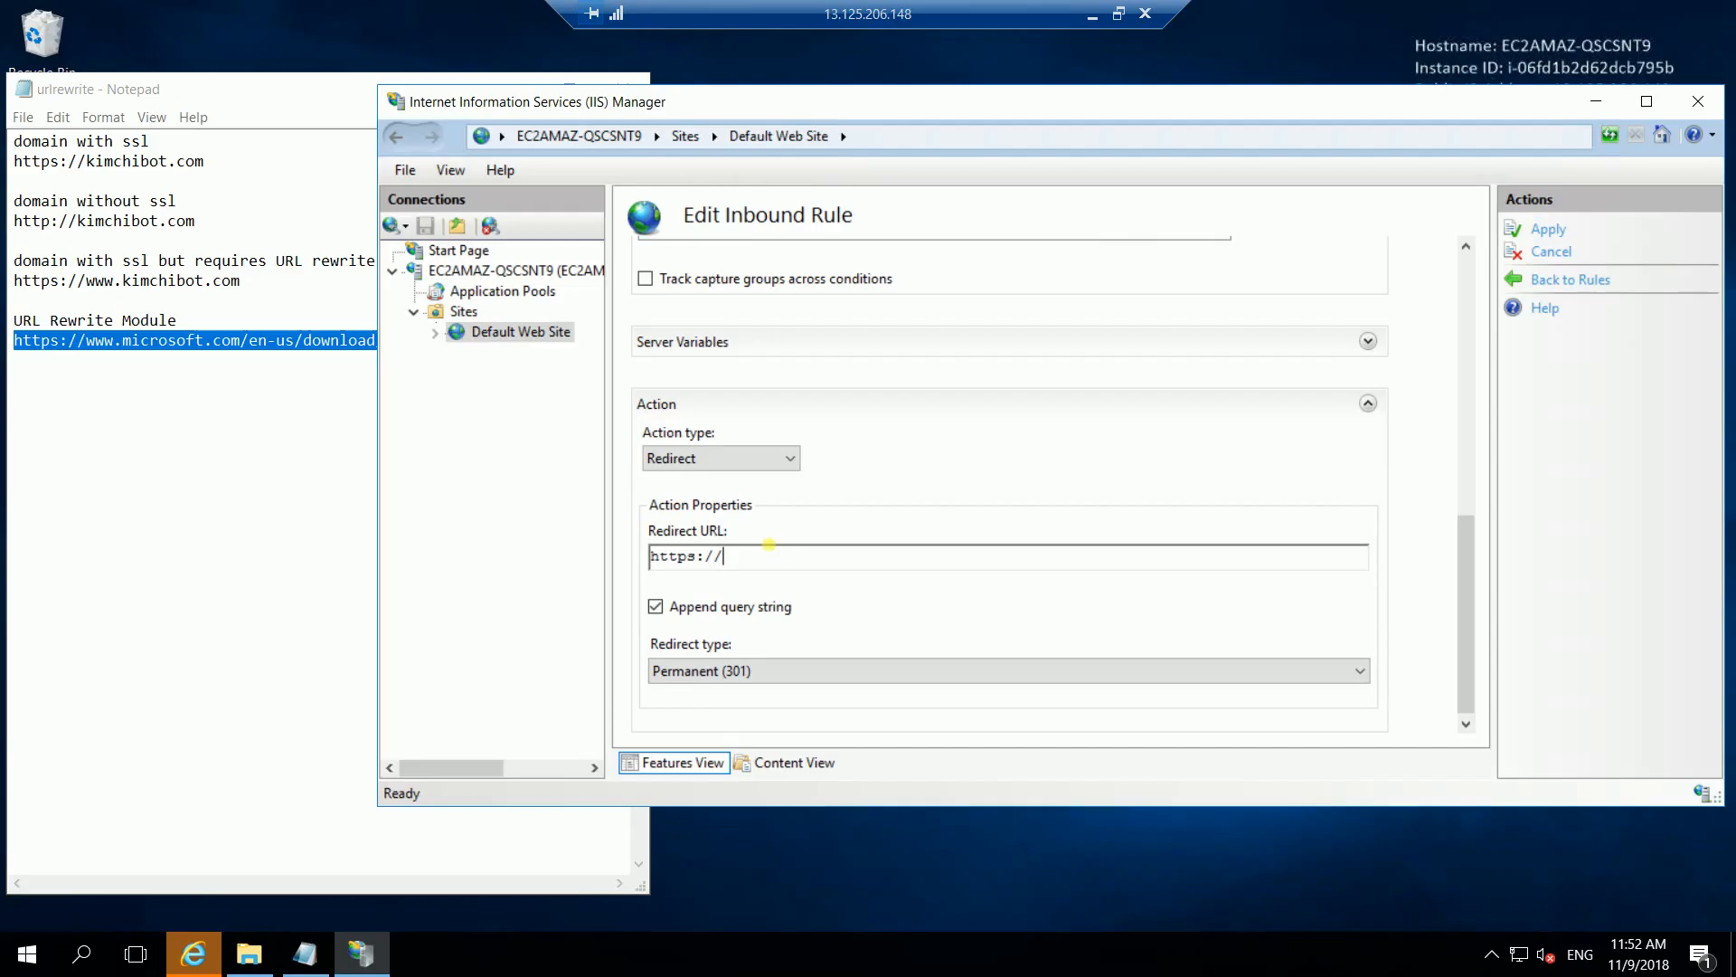
pyautogui.write('k')
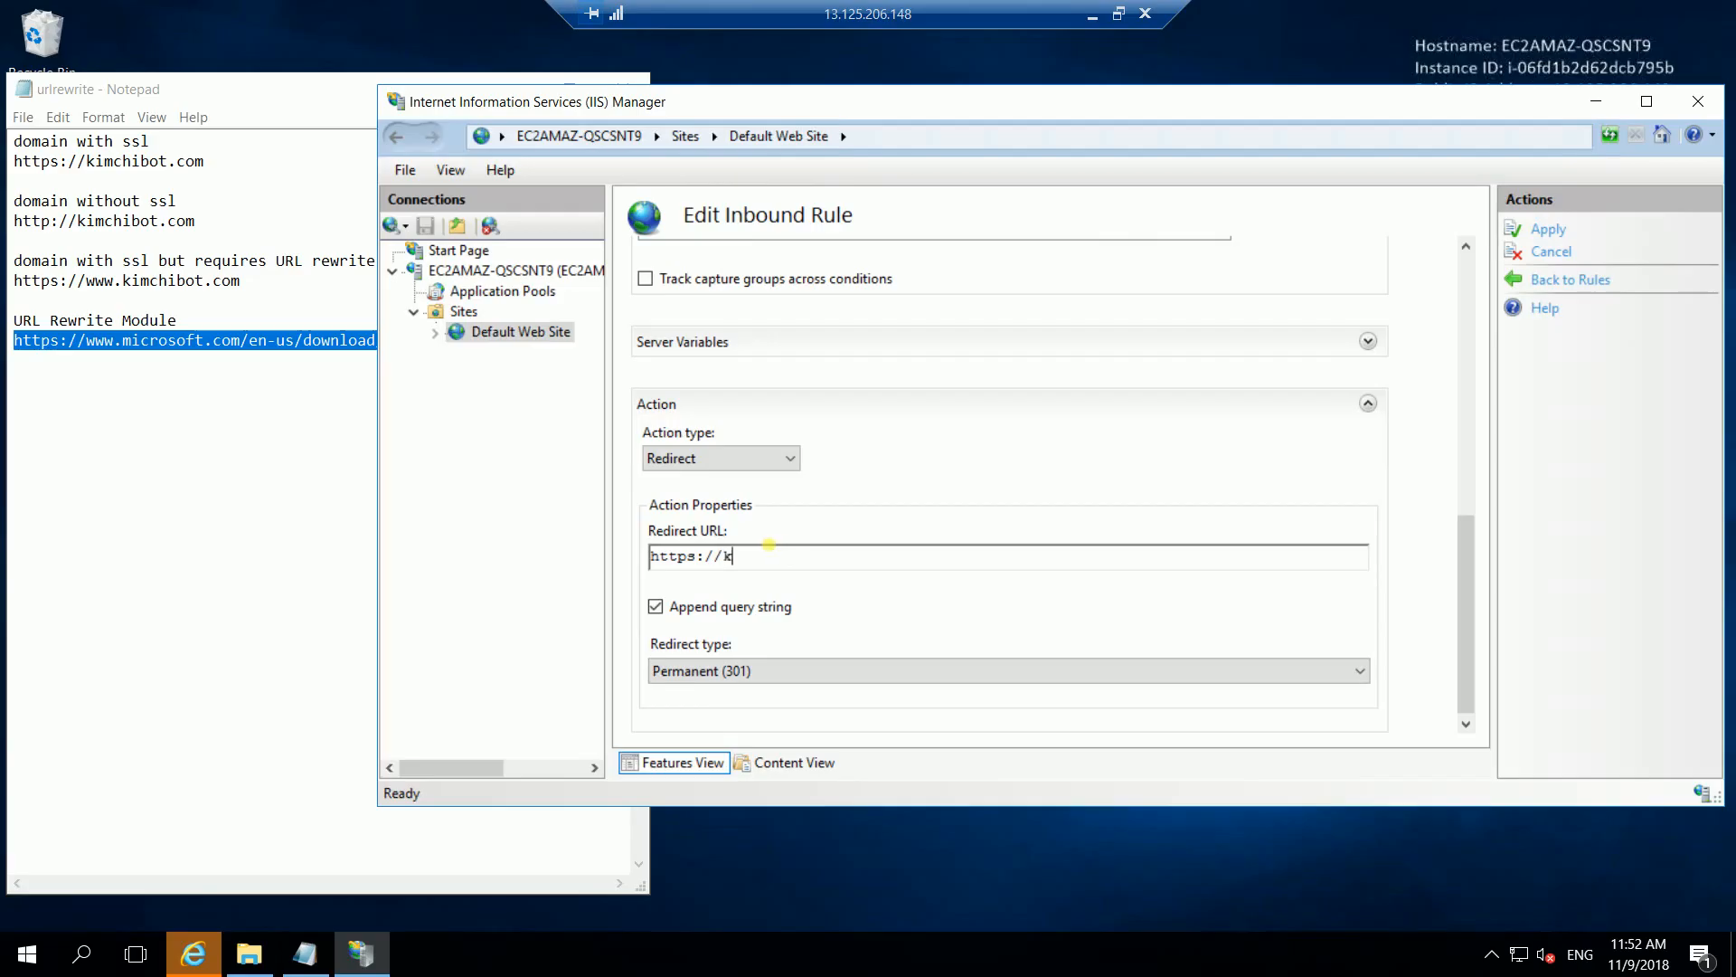
pyautogui.write('imchibo')
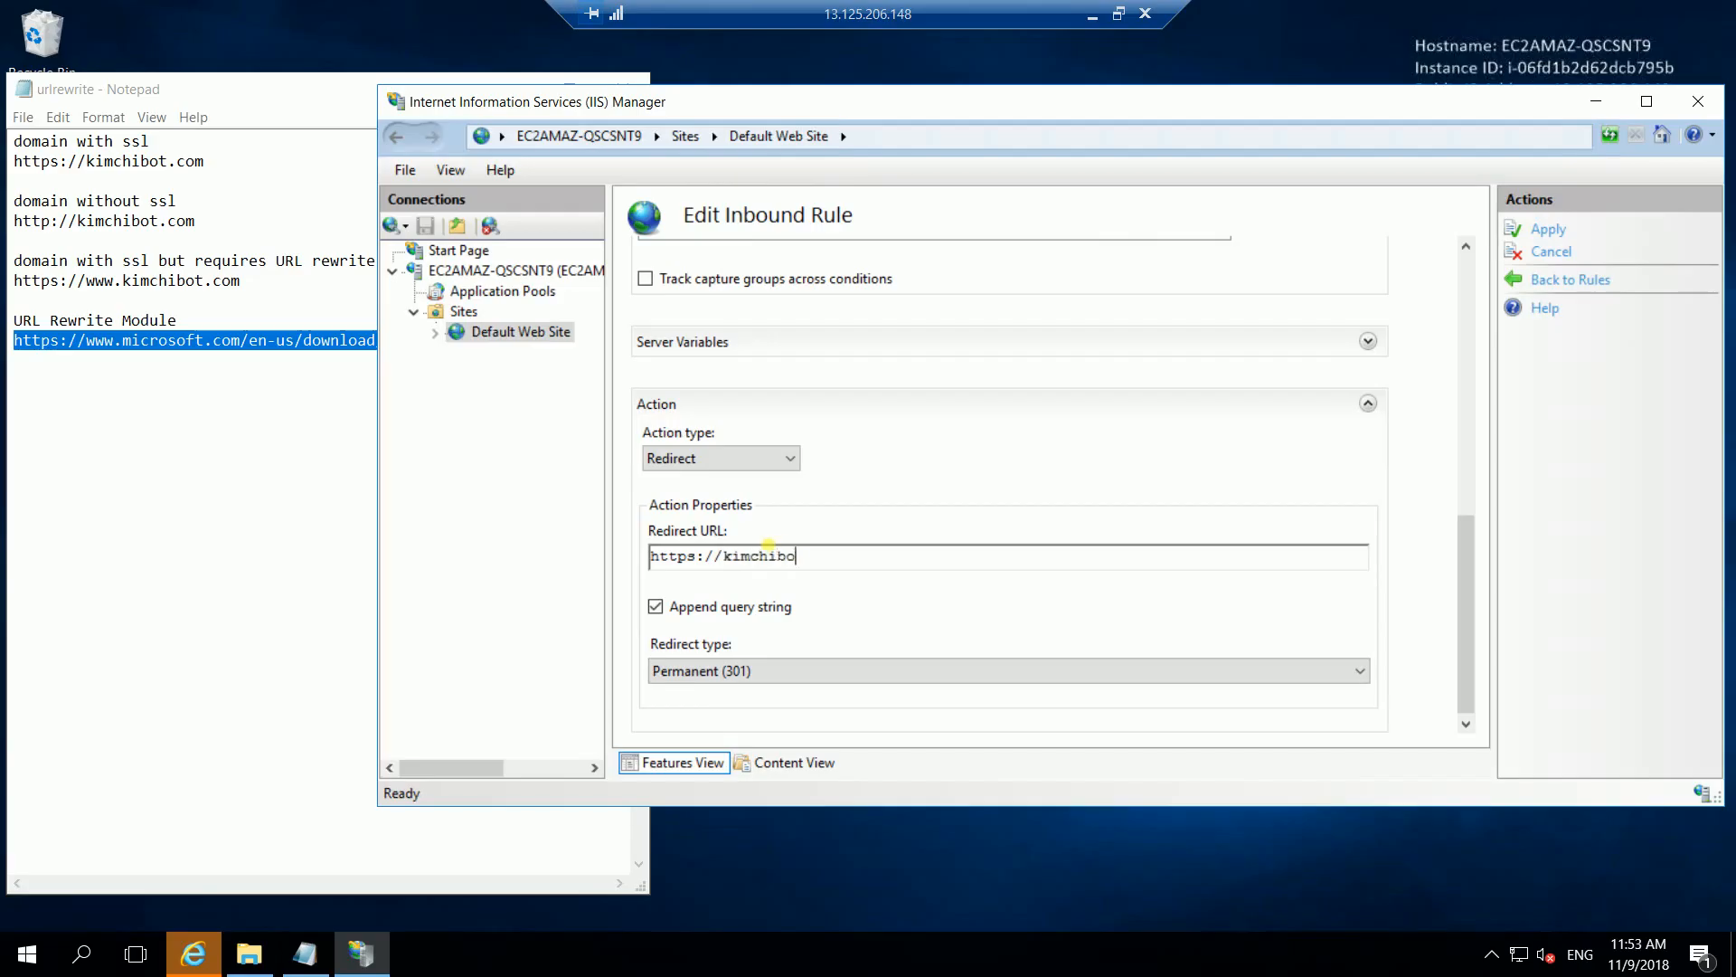
pyautogui.write('t.com')
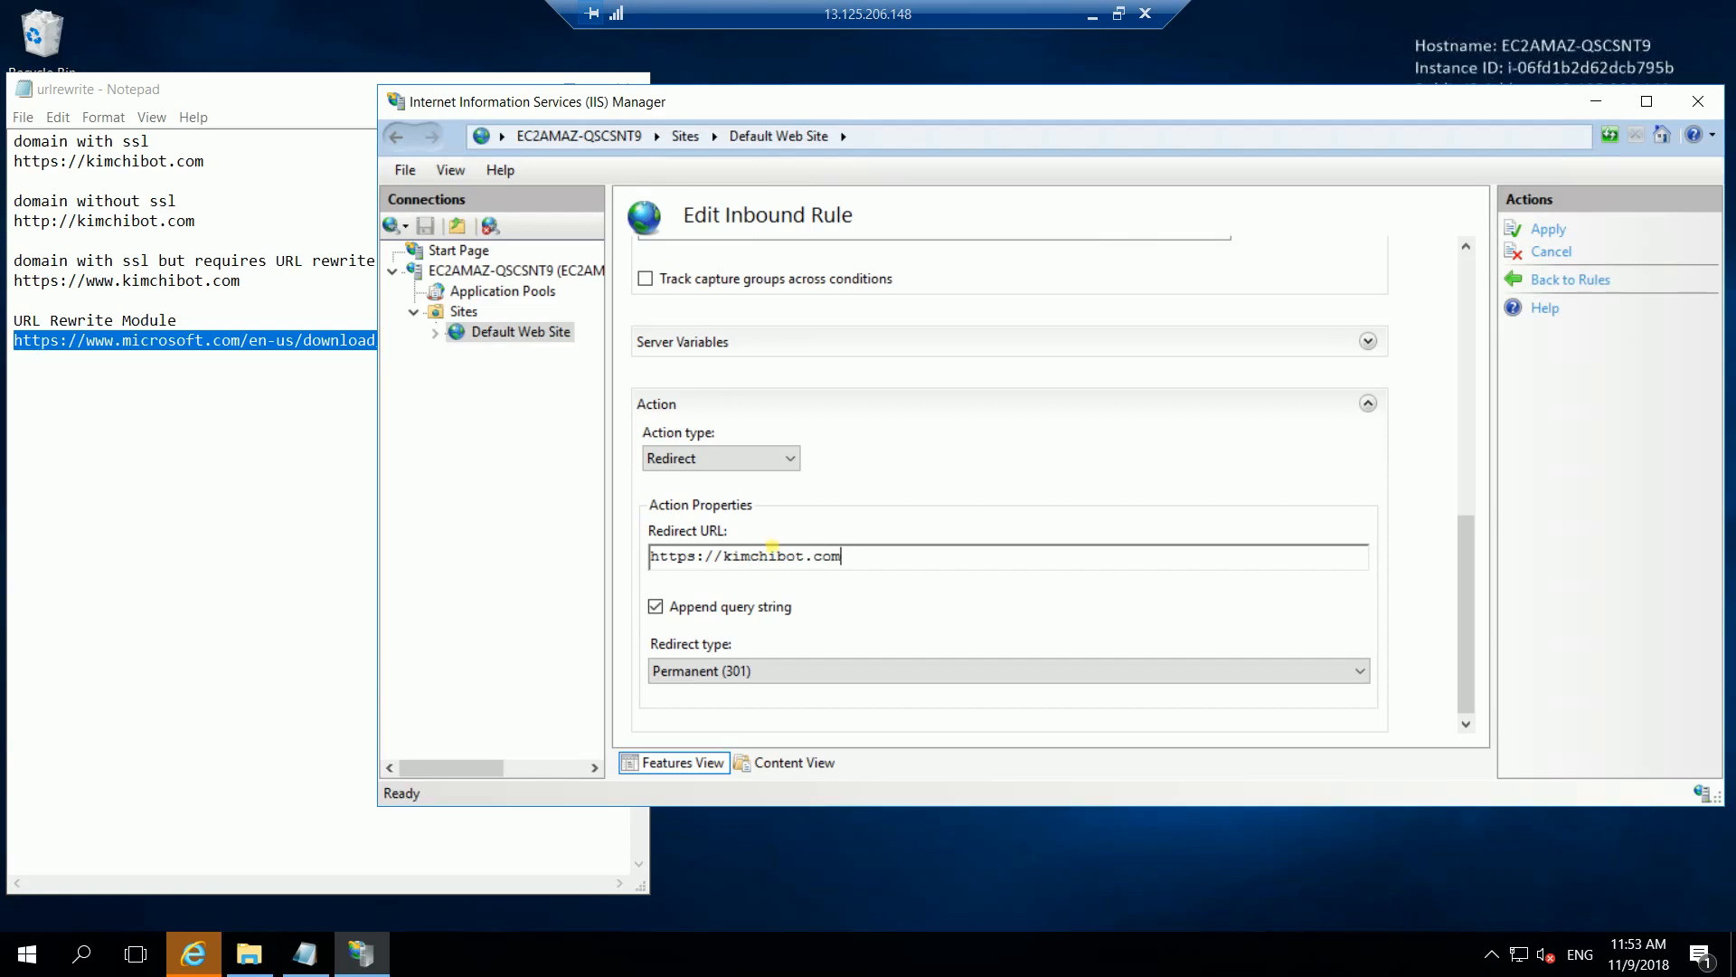
pyautogui.click(1360, 669)
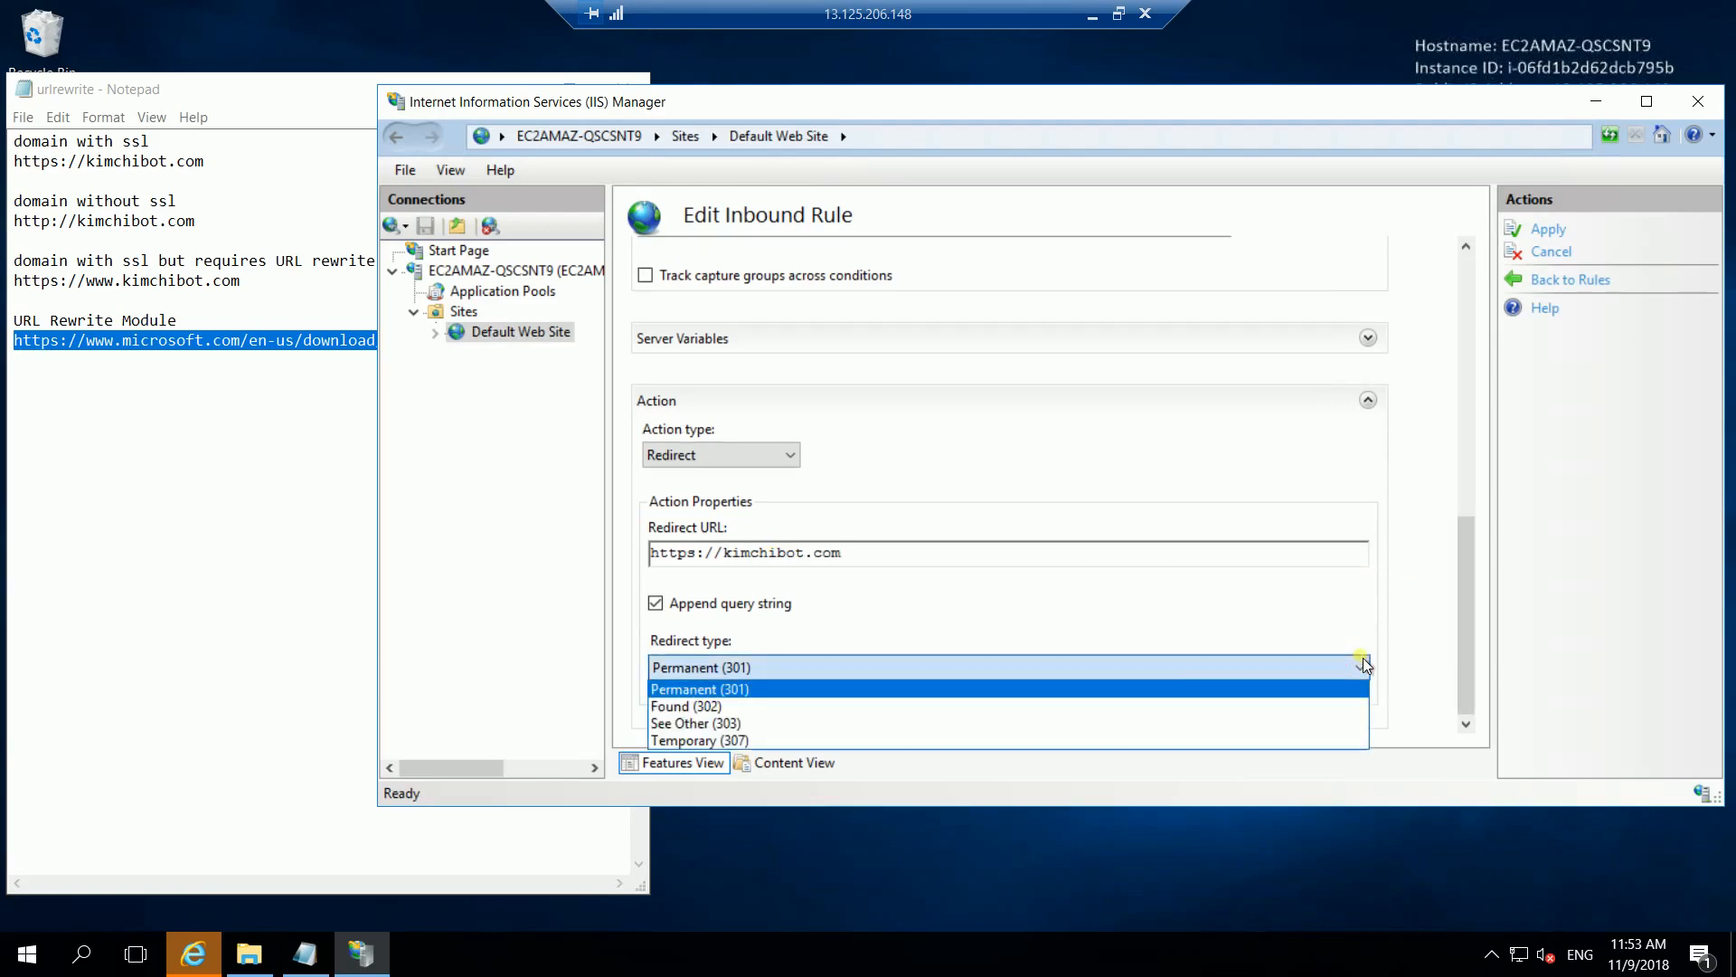
pyautogui.click(685, 707)
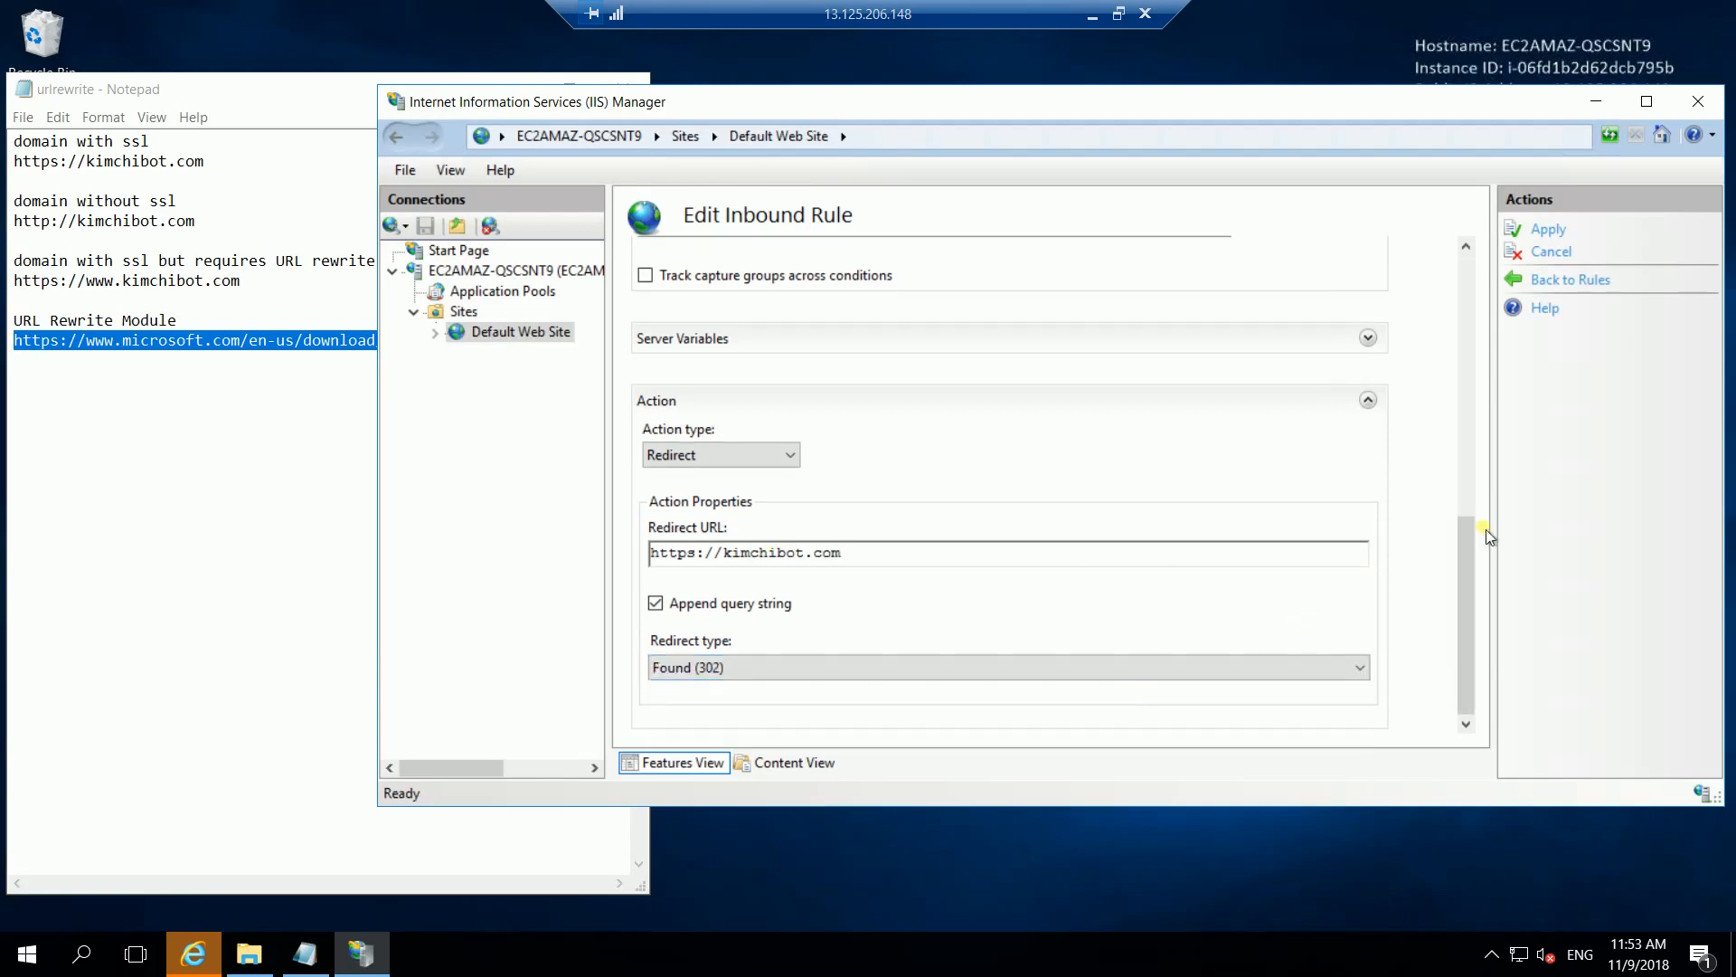
pyautogui.moveTo(1564, 230)
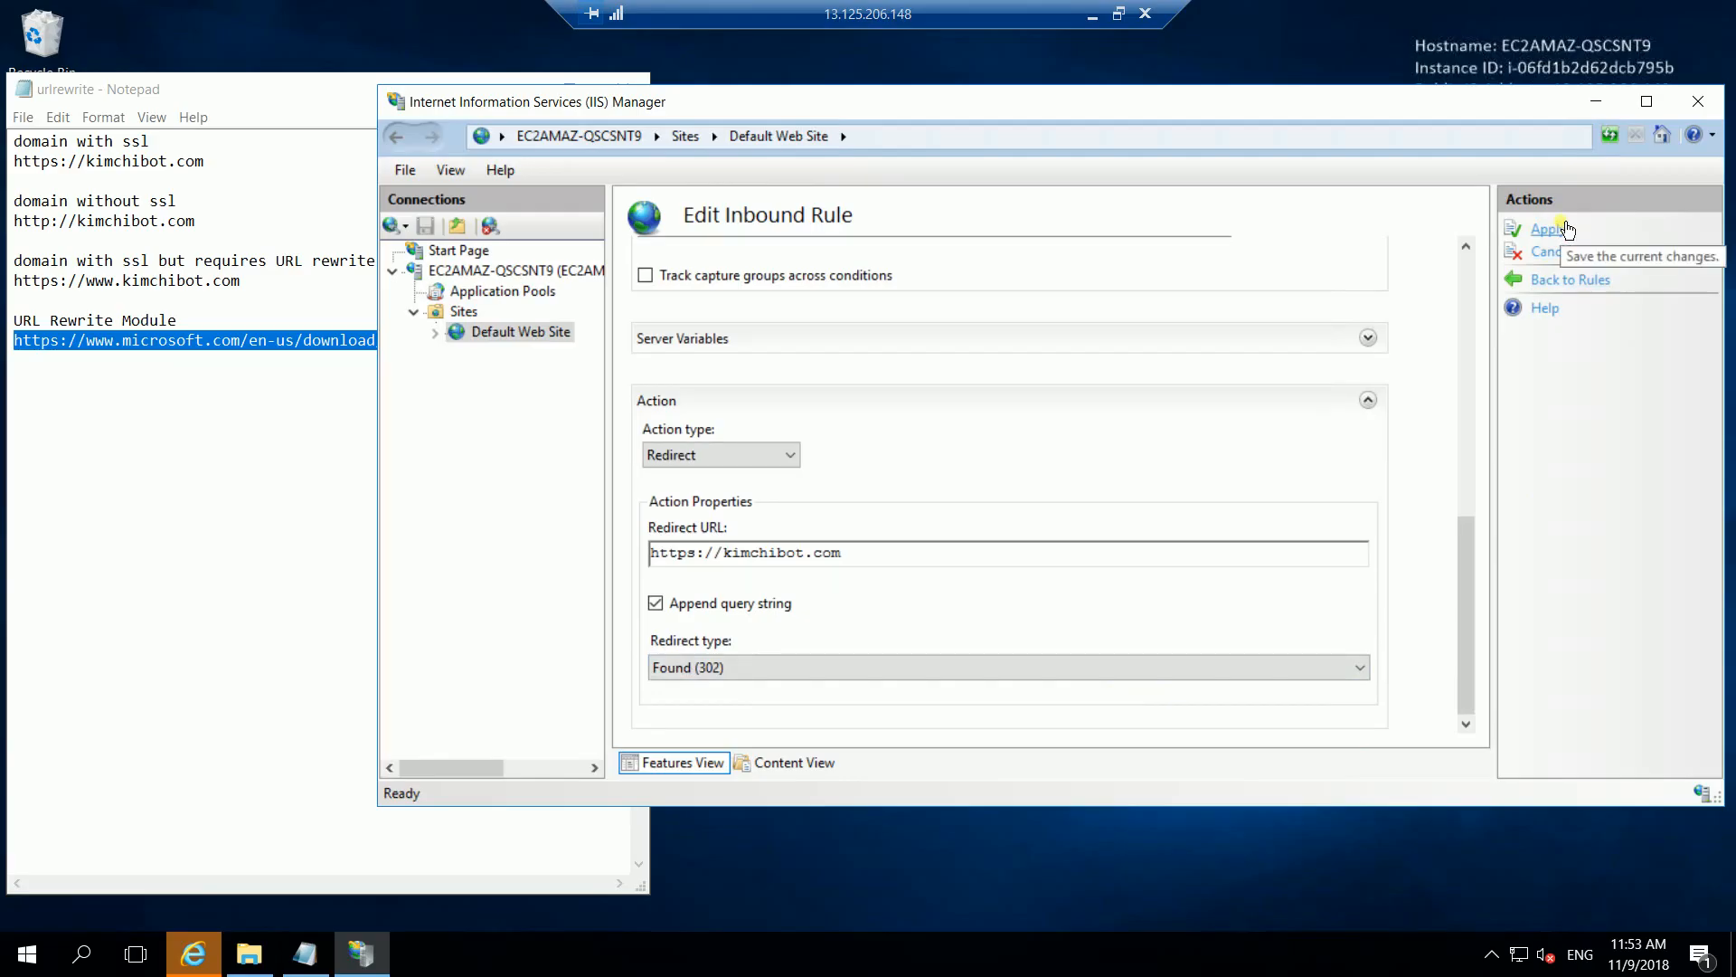
# Apply the rule changes and restart the web server from its home node
pyautogui.click(1548, 228)
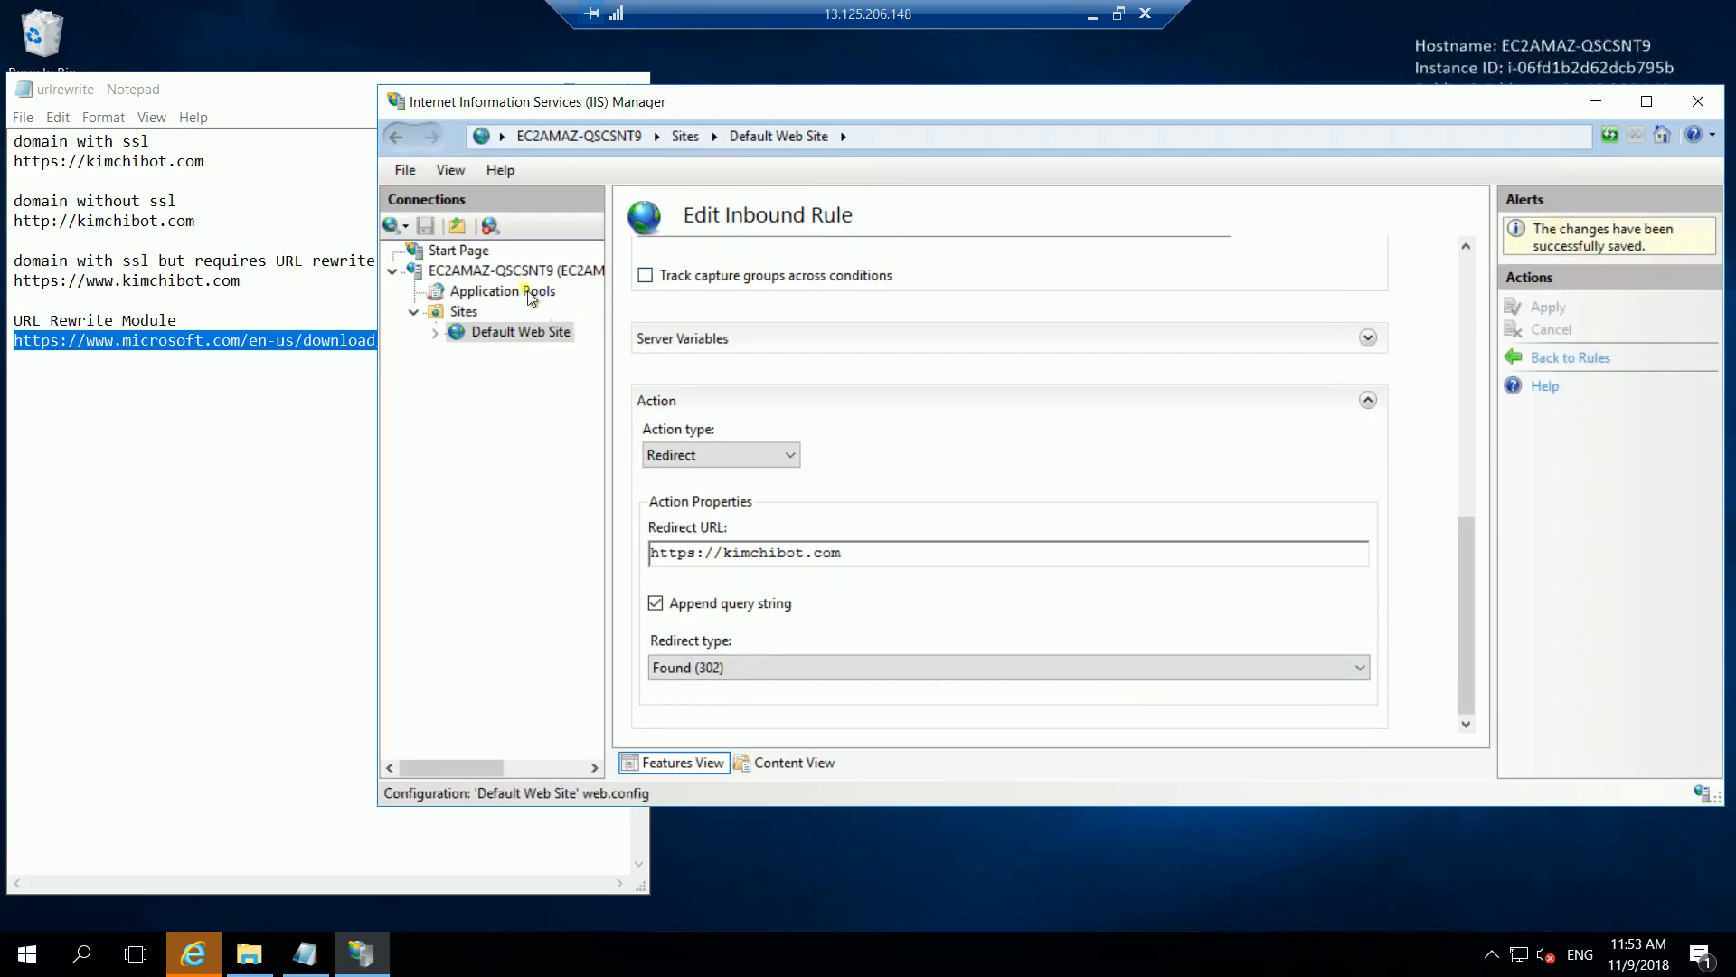
pyautogui.moveTo(515, 270)
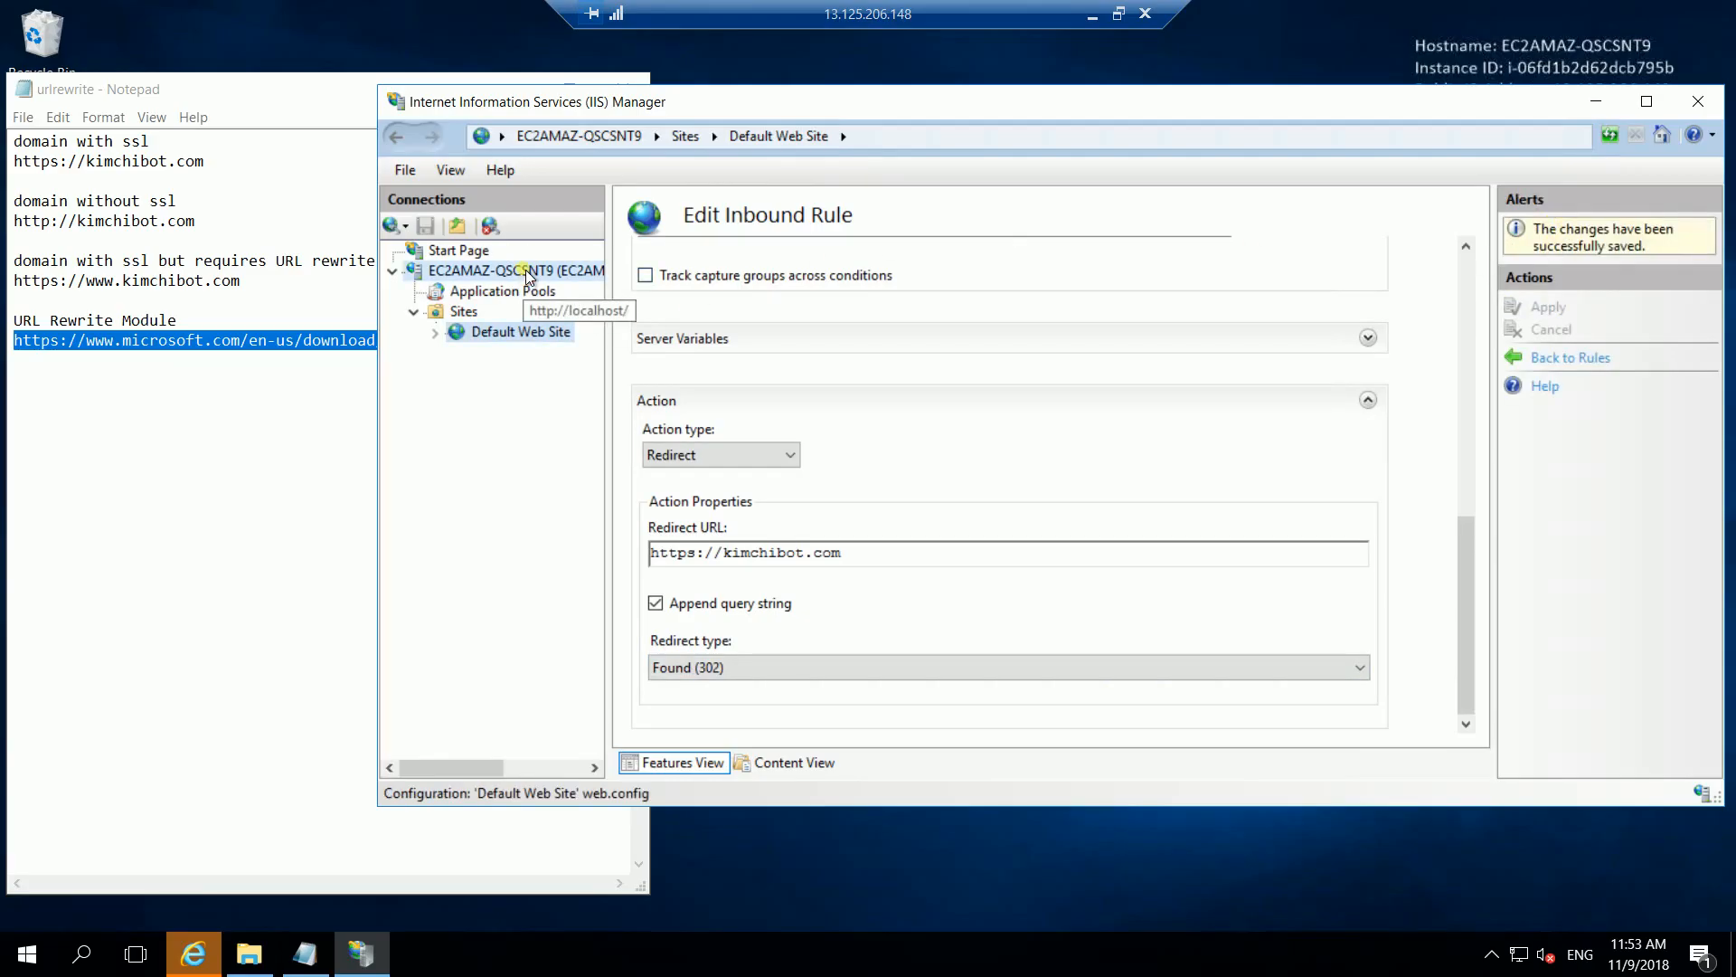
pyautogui.click(515, 271)
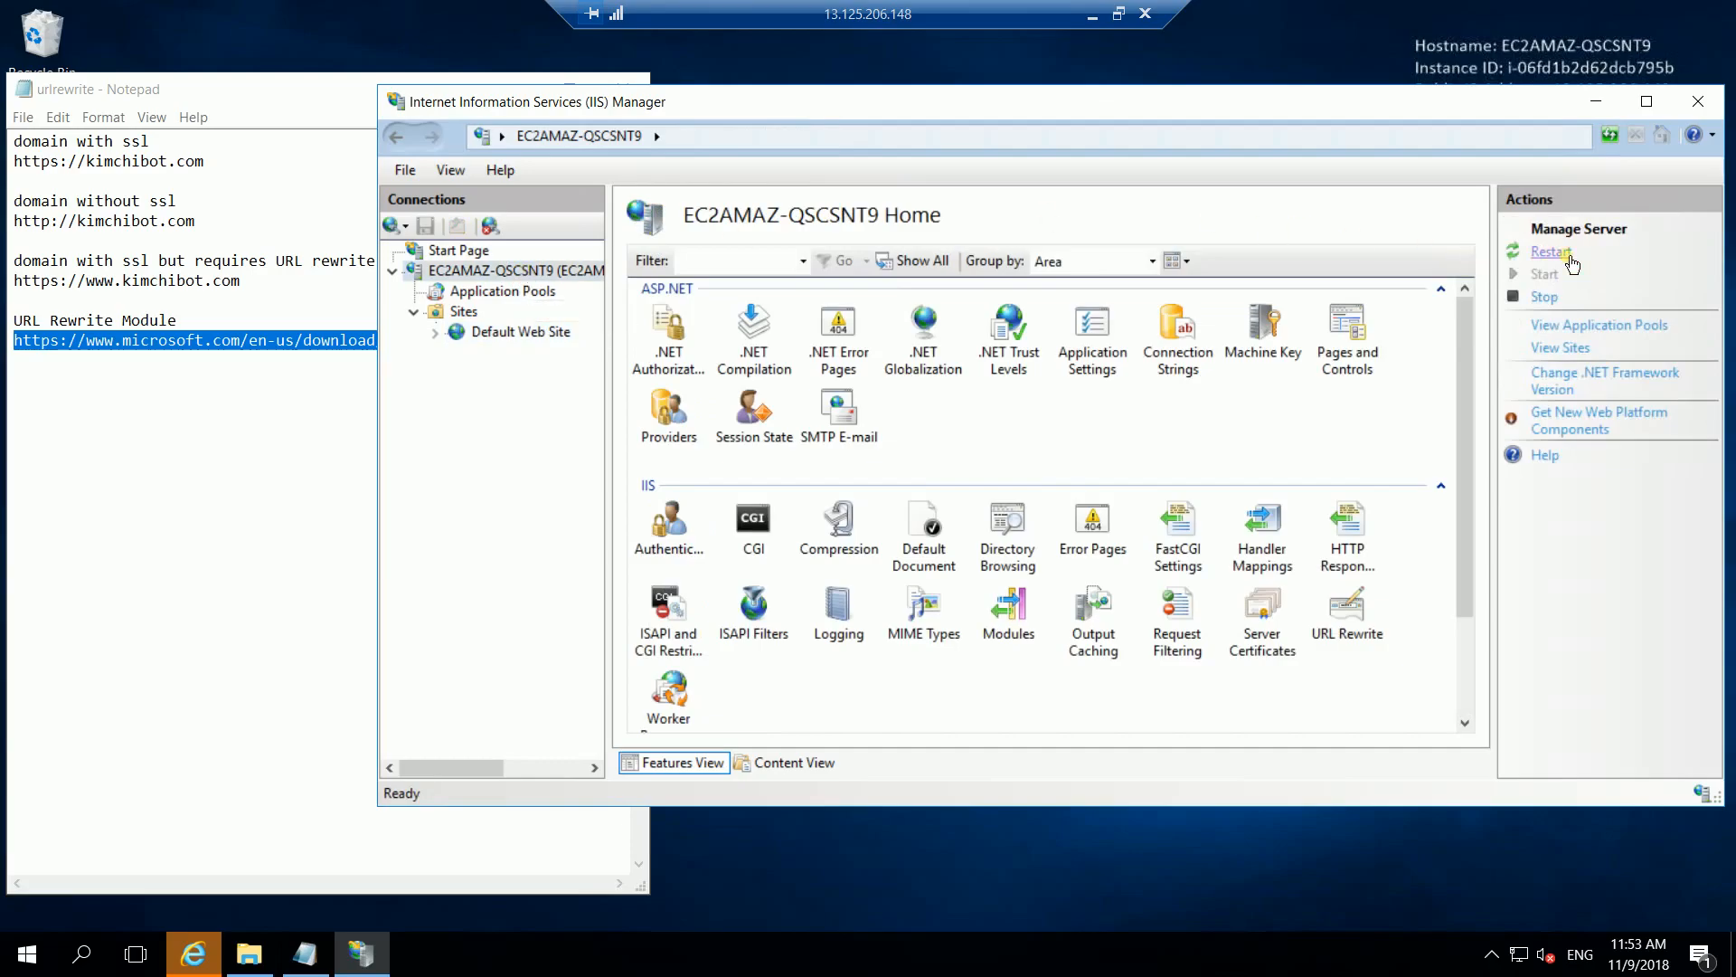
pyautogui.click(1550, 252)
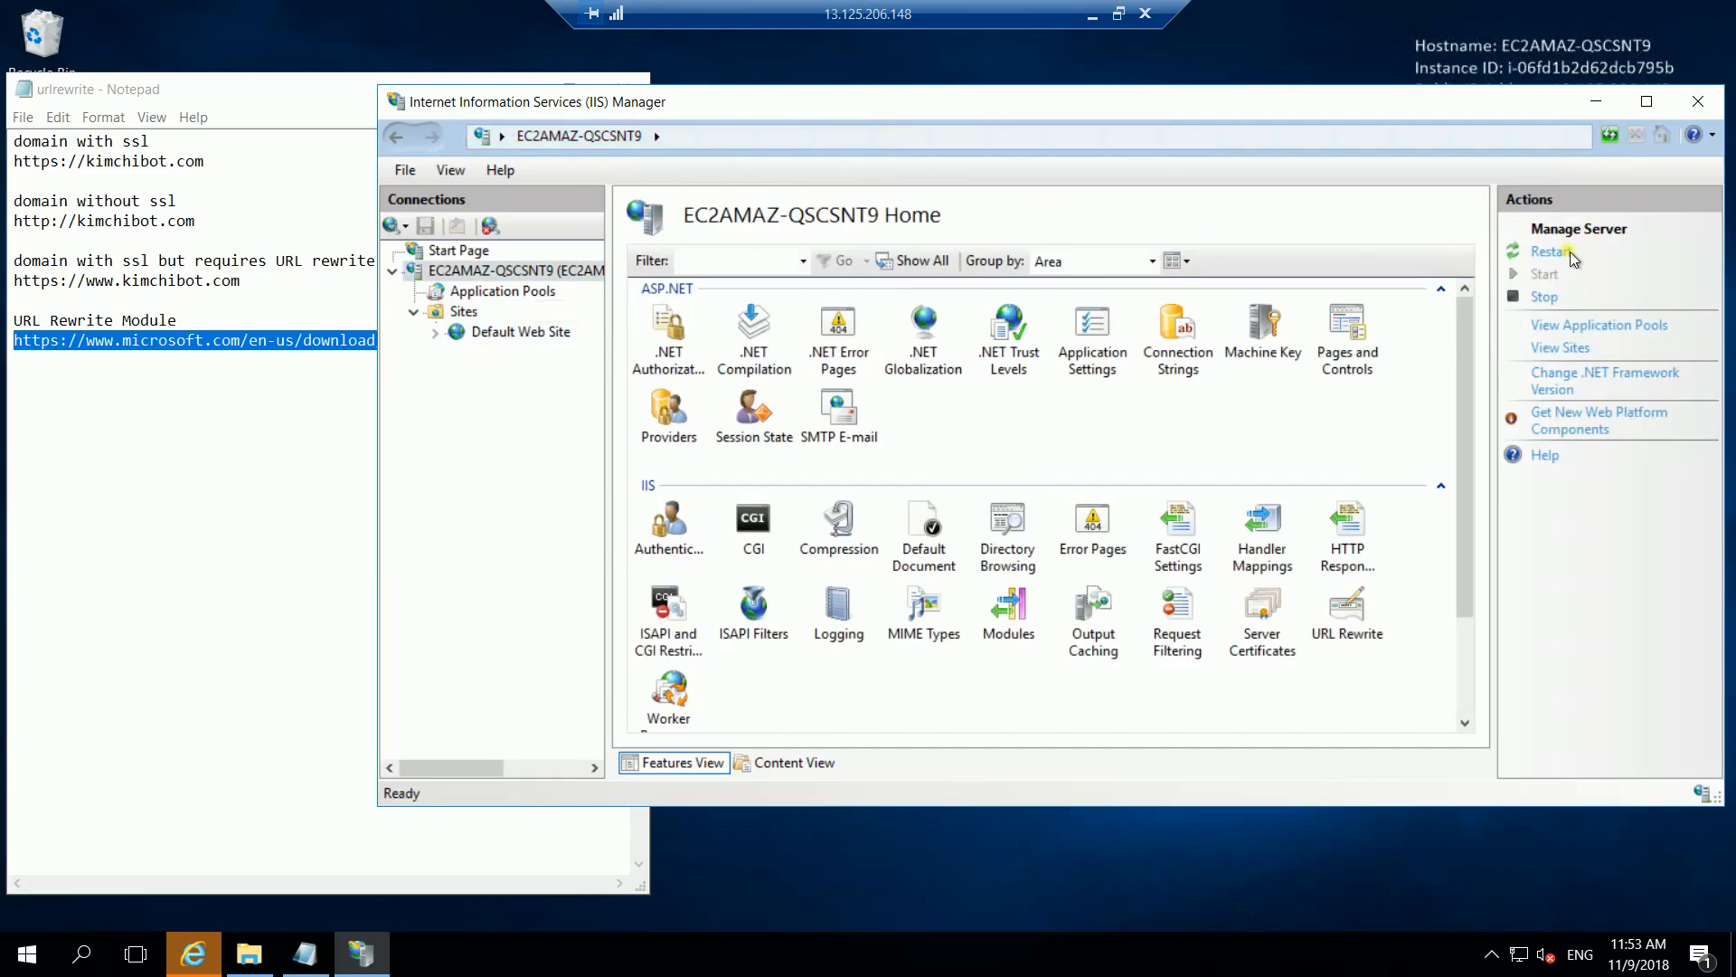
pyautogui.moveTo(1171, 47)
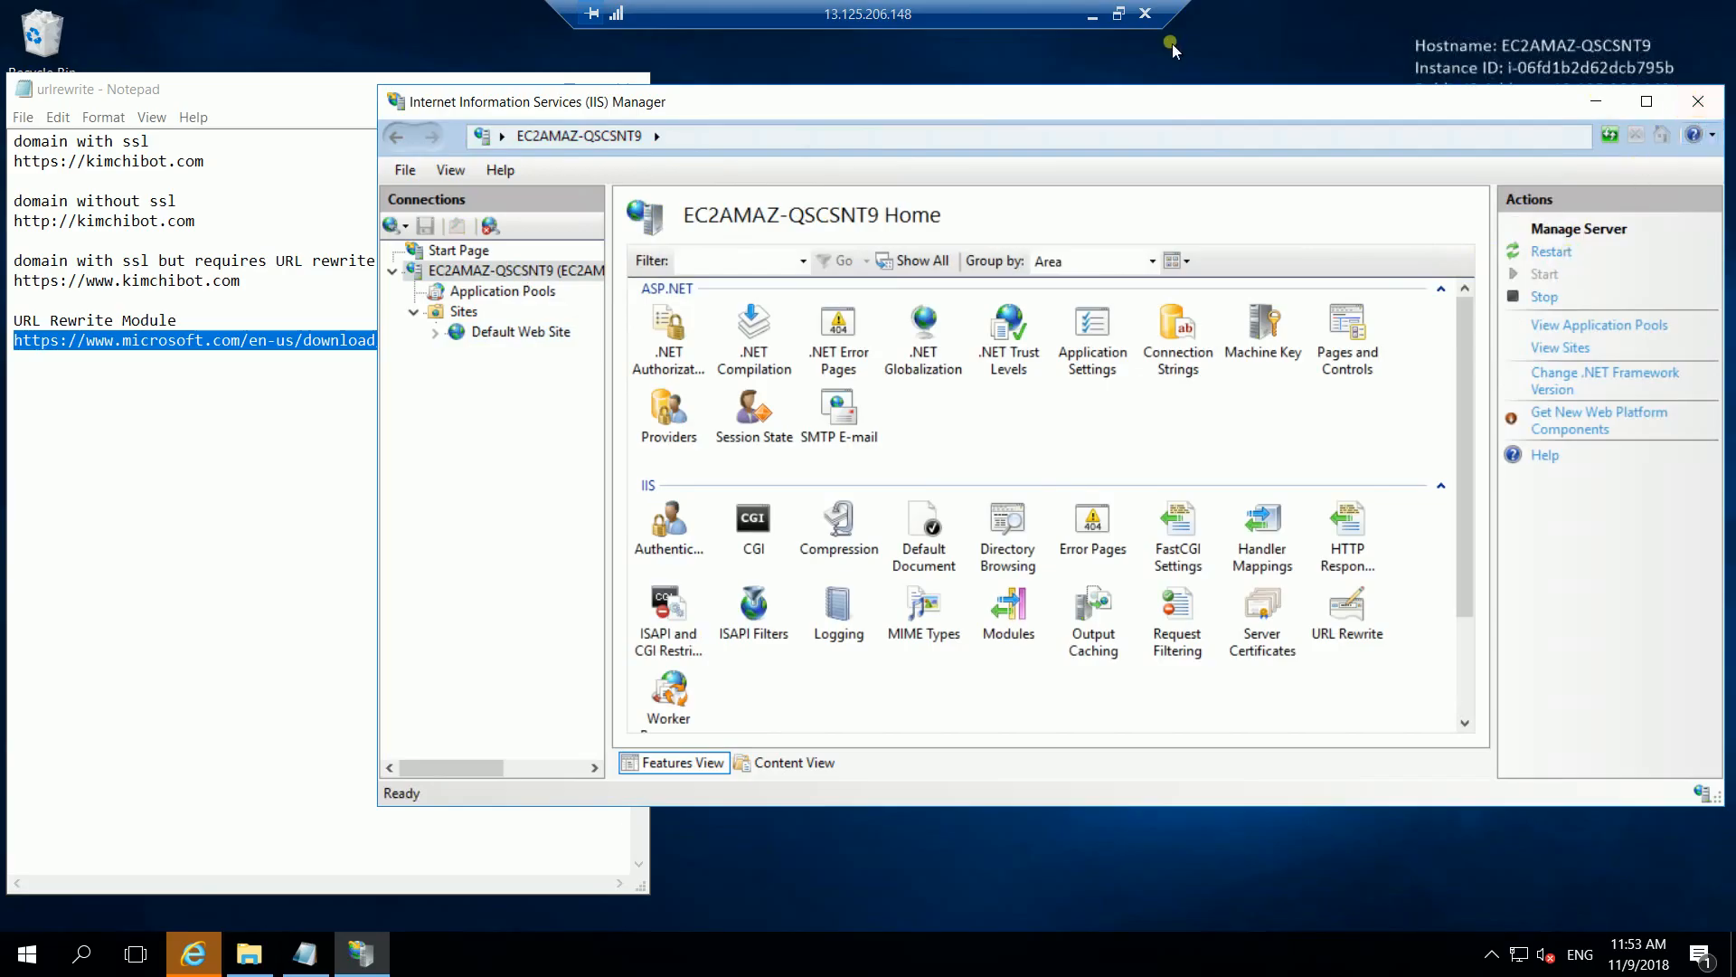
pyautogui.moveTo(1094, 13)
pyautogui.write('kimchibot')
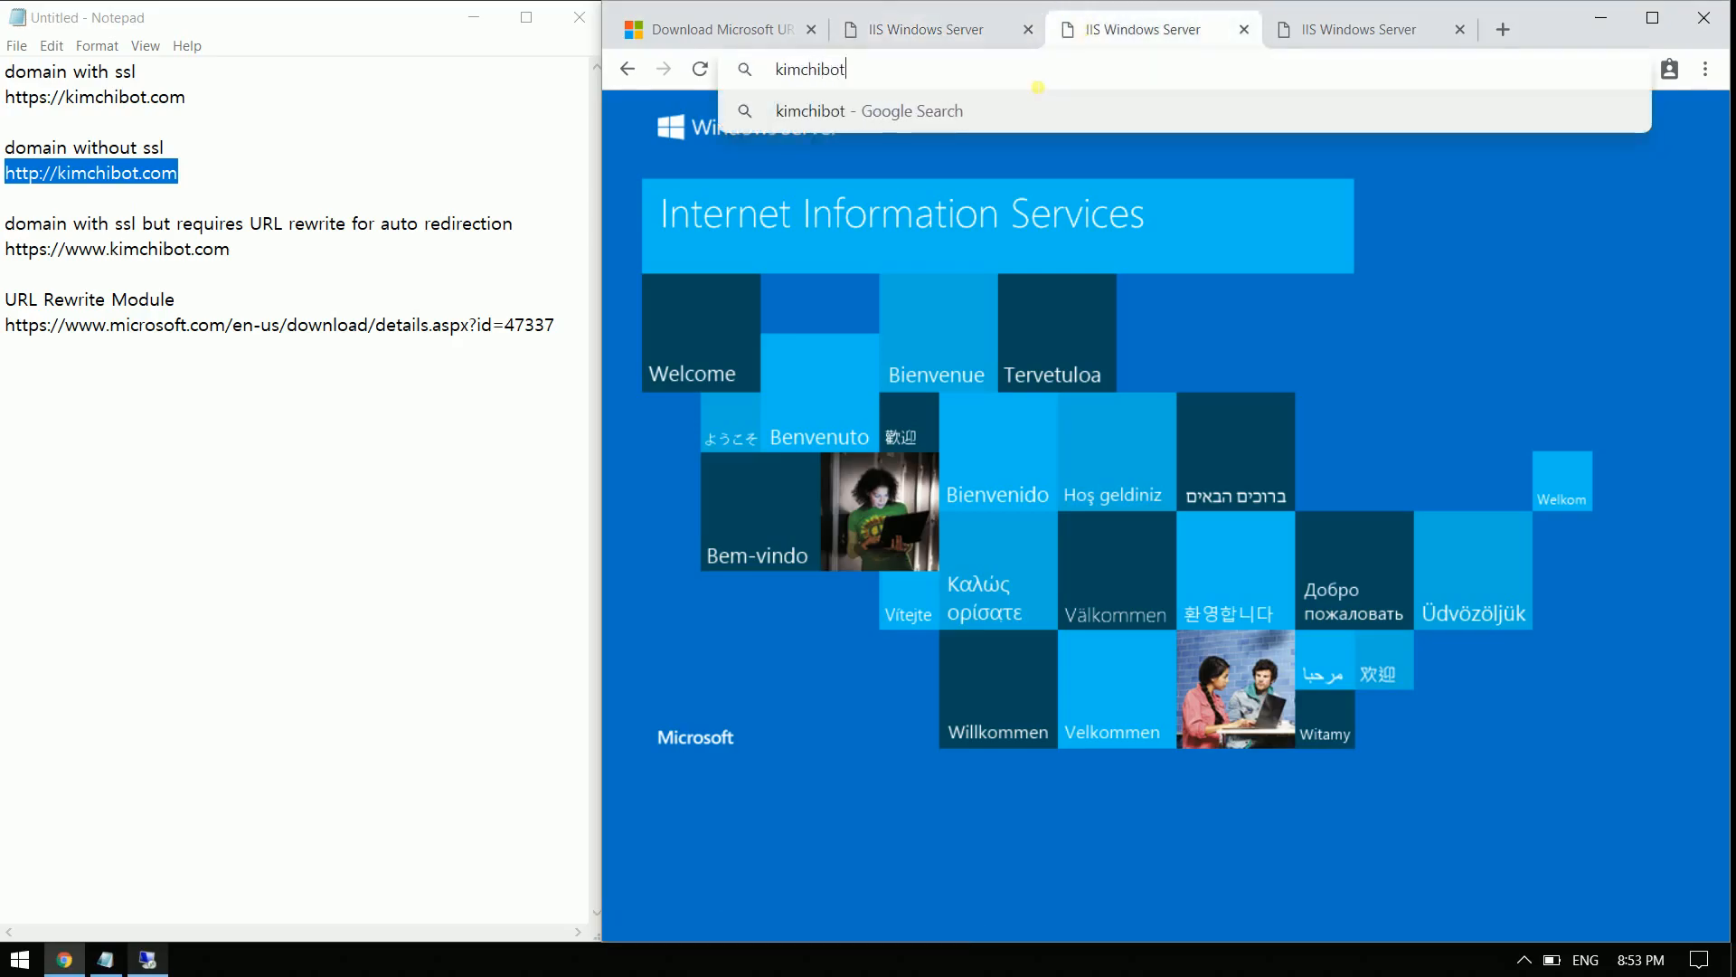
pyautogui.press('Return')
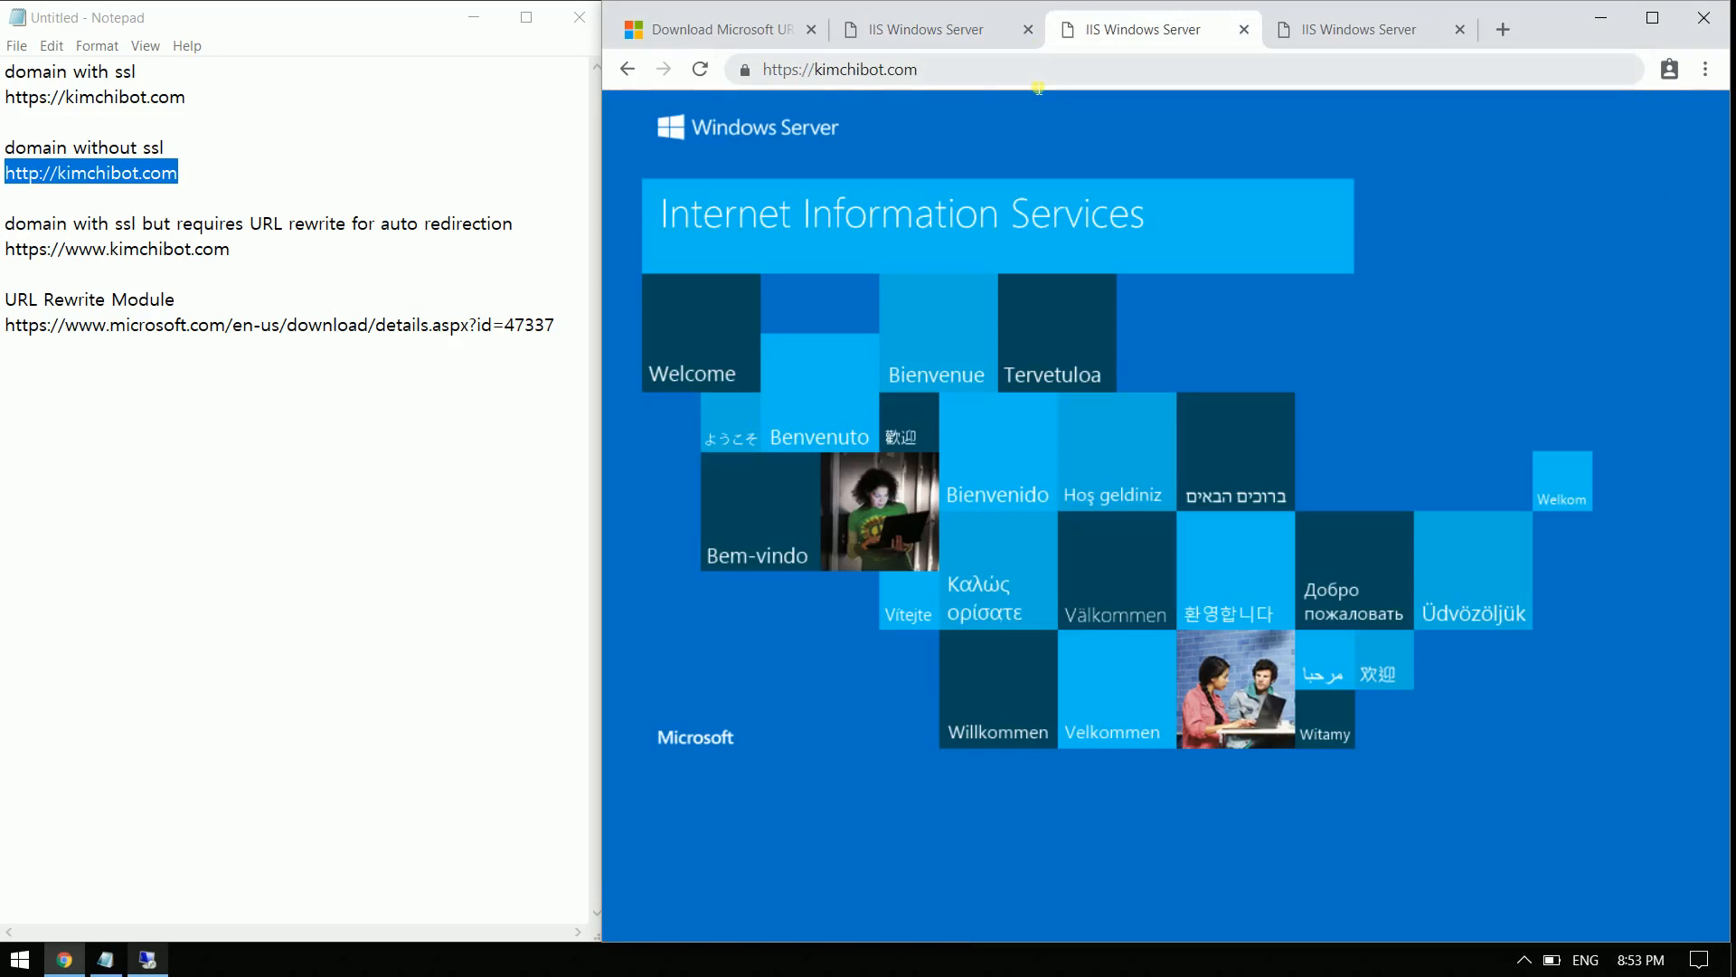
pyautogui.moveTo(743, 69)
pyautogui.write('k')
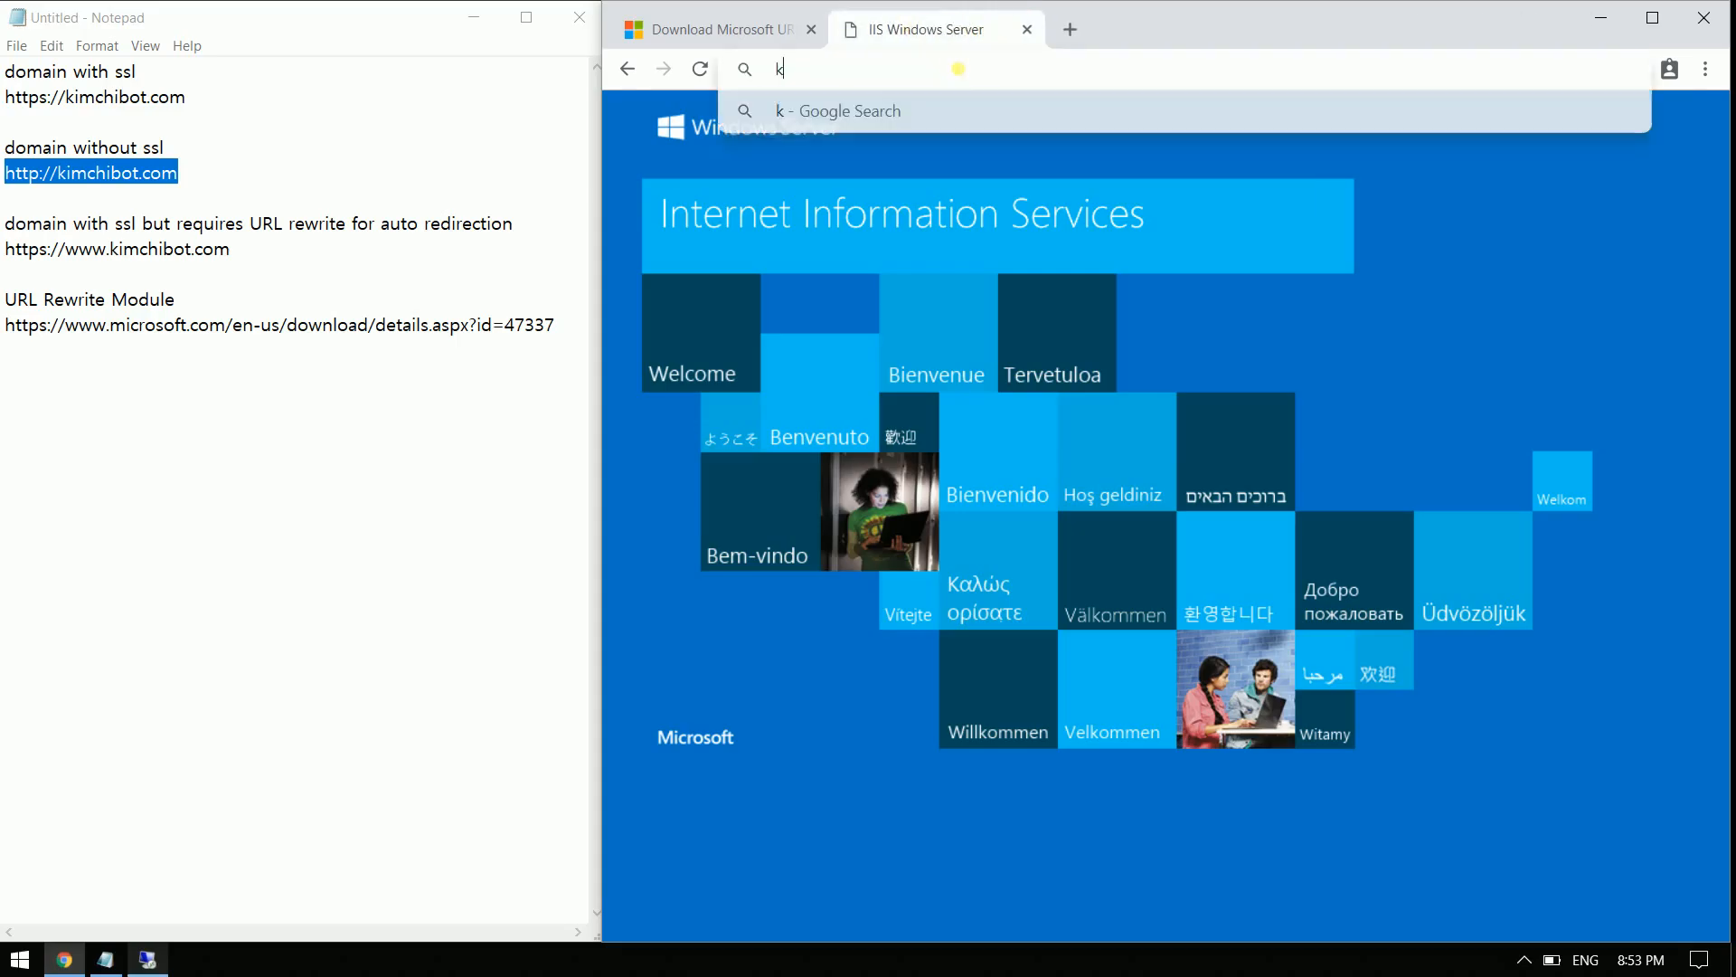
pyautogui.write('imchibot.com')
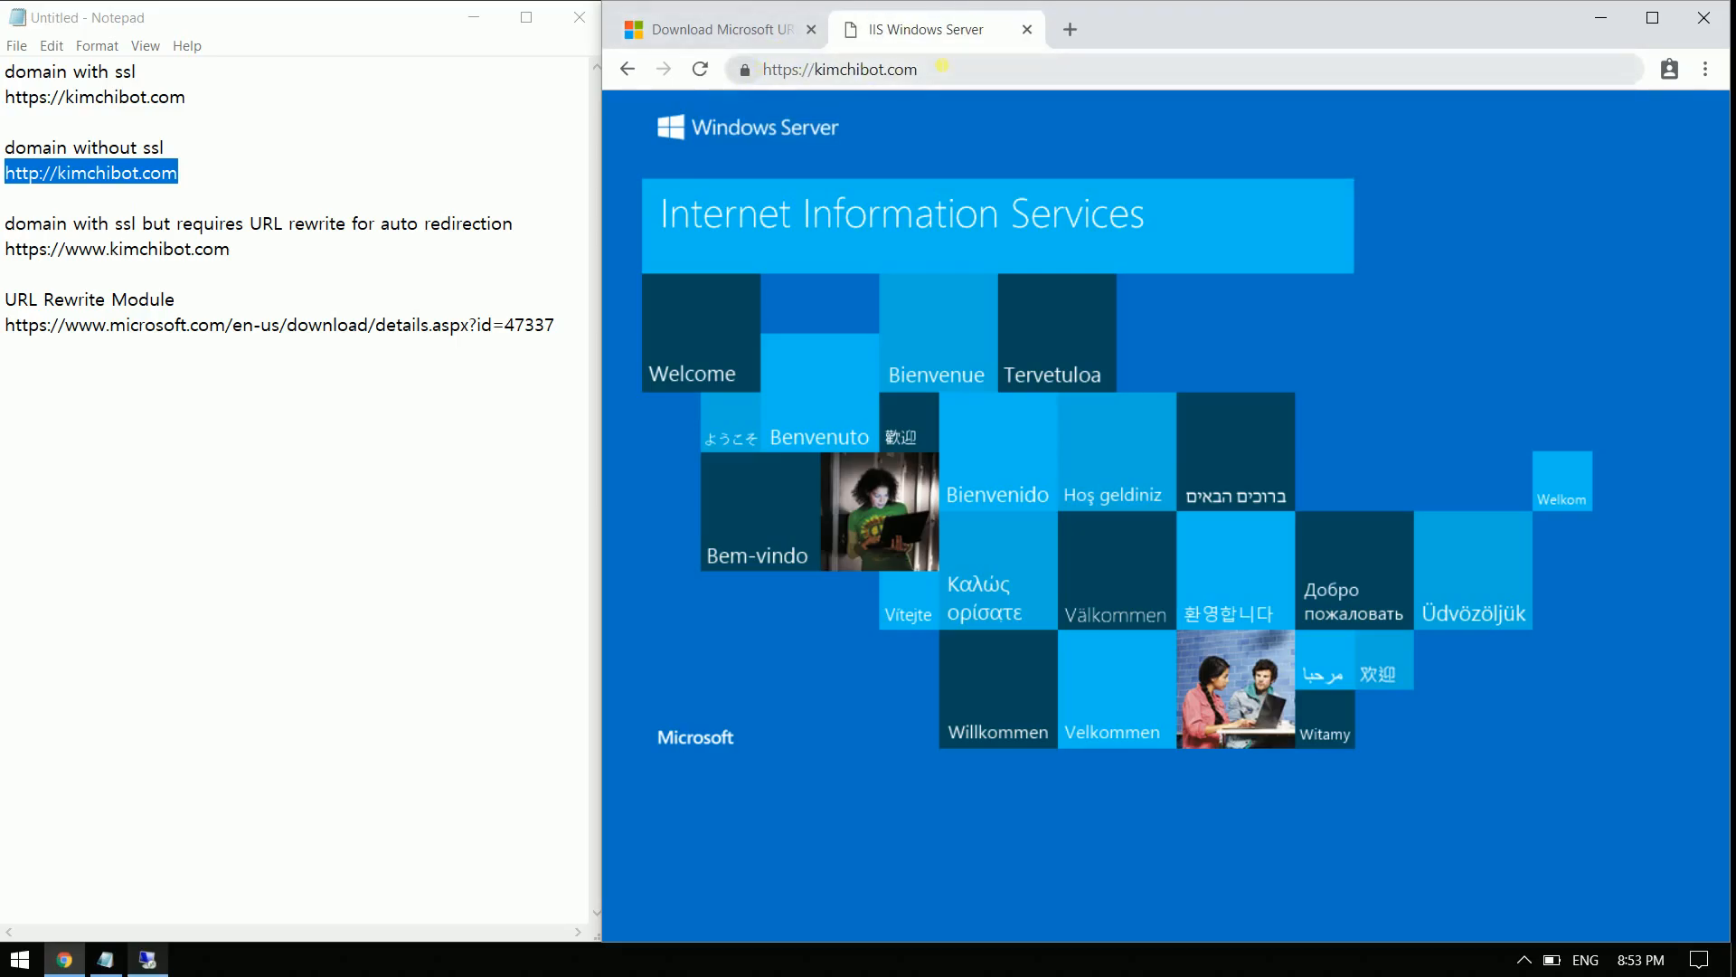
pyautogui.write('www.kim')
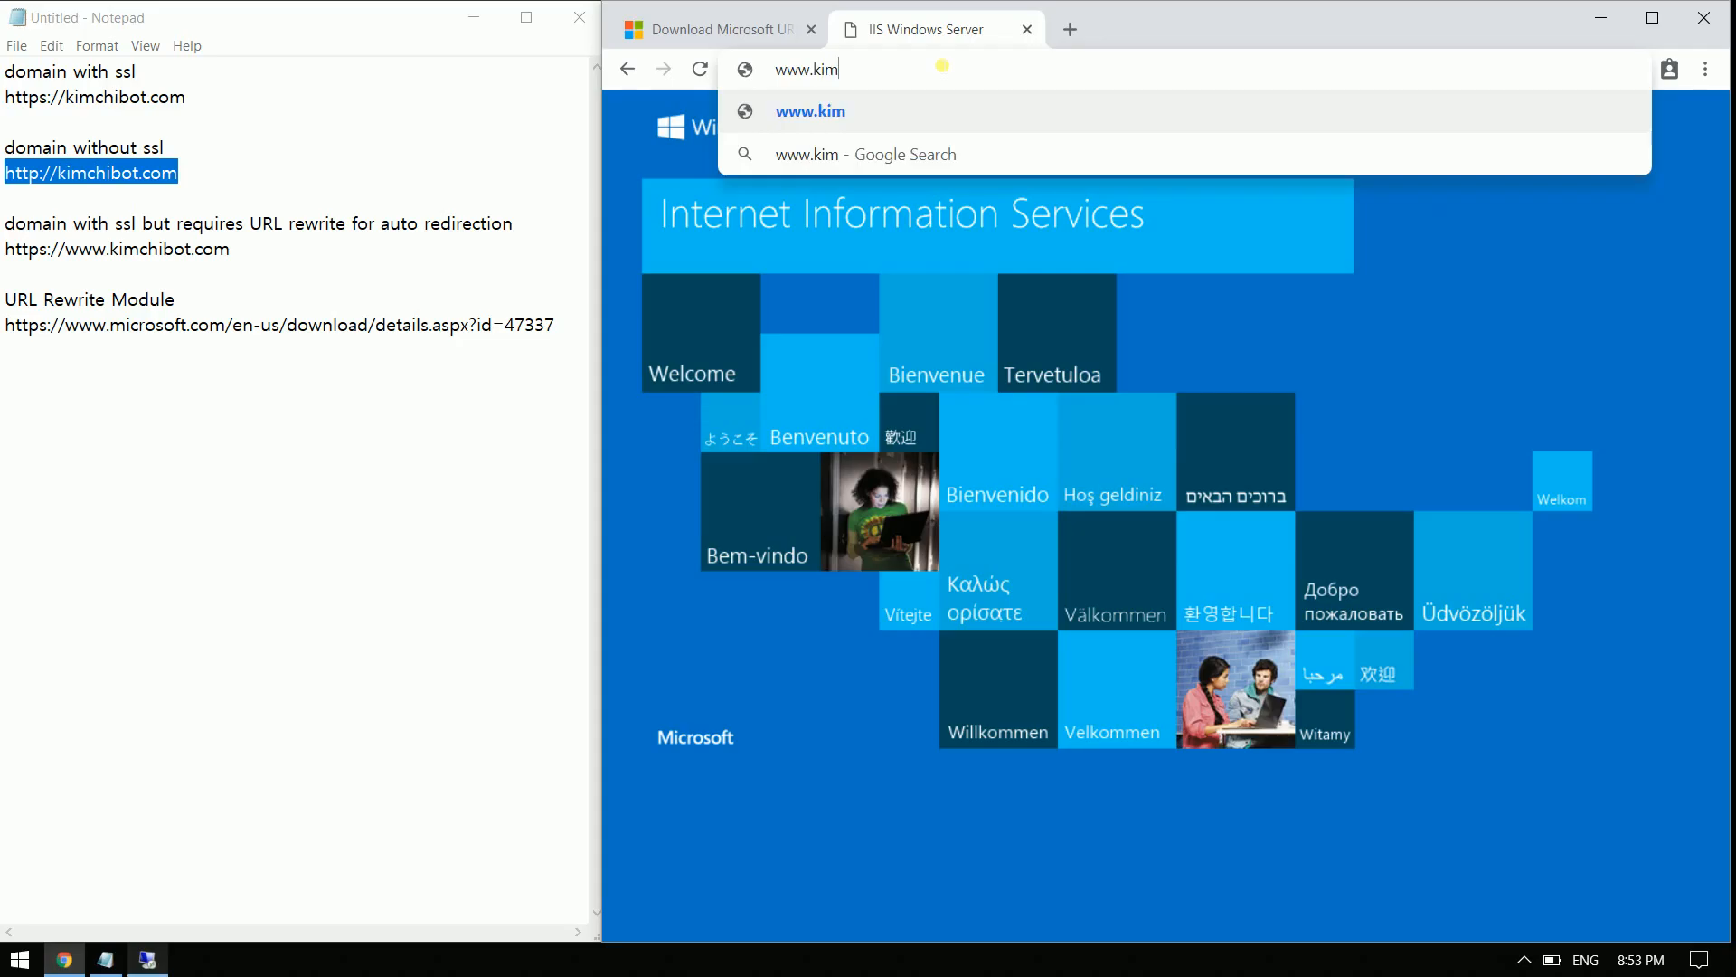
pyautogui.write('chibot.com')
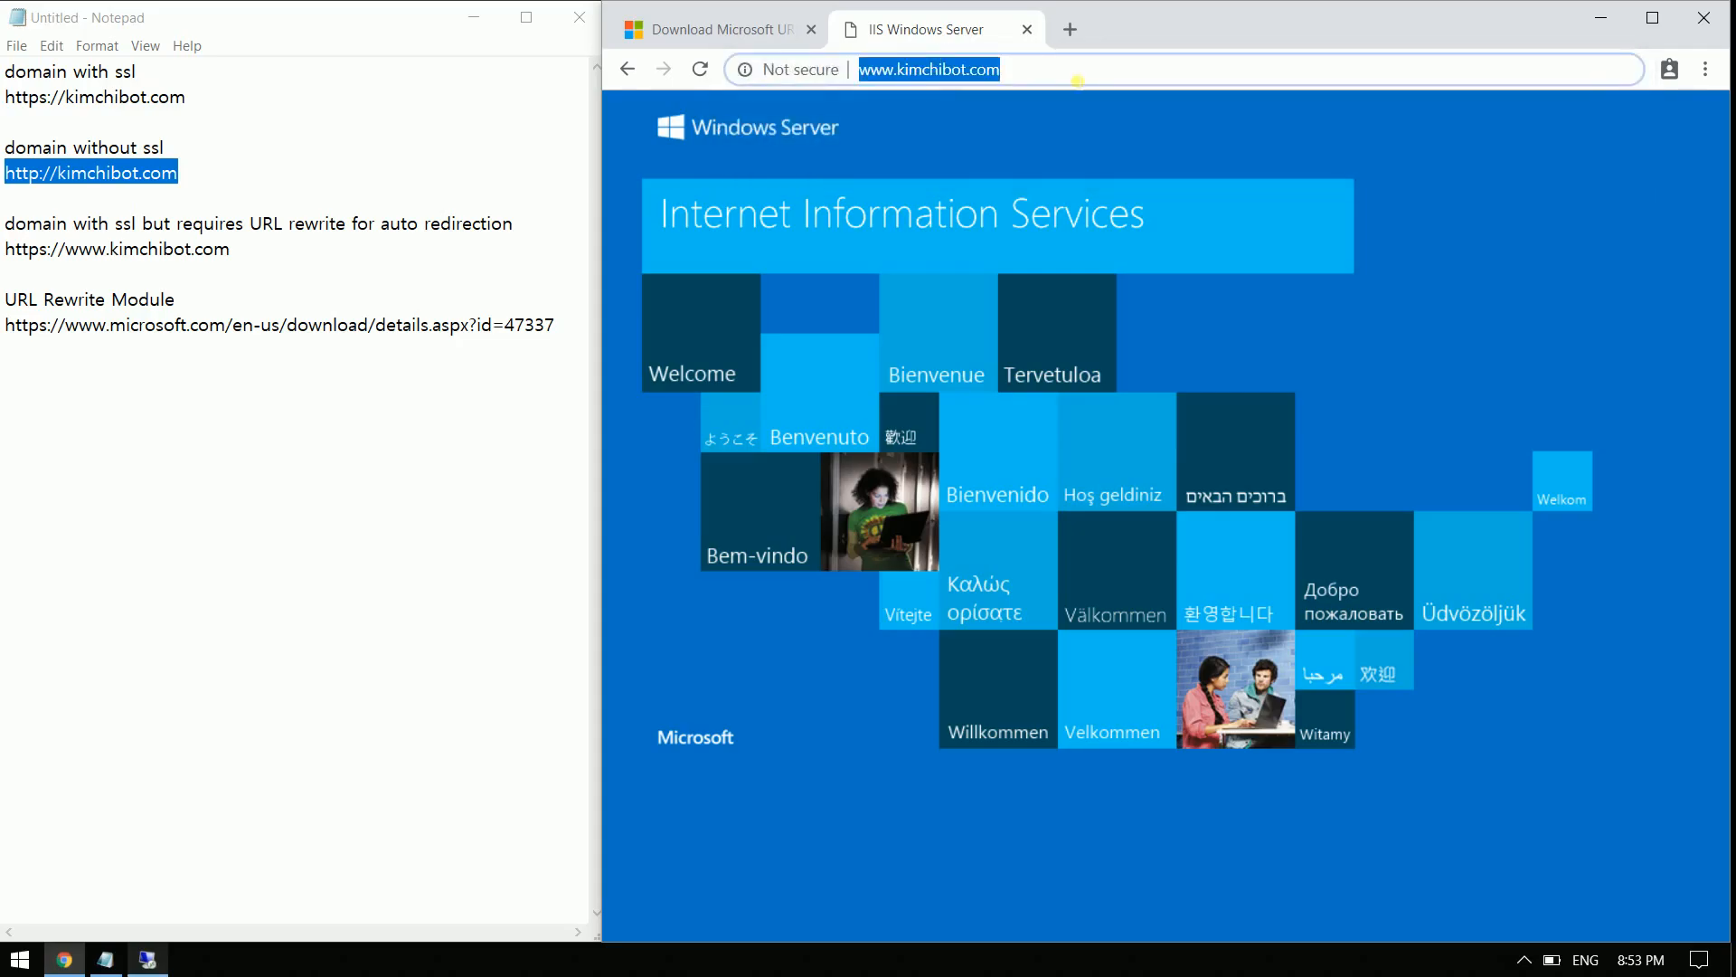
pyautogui.press('Return')
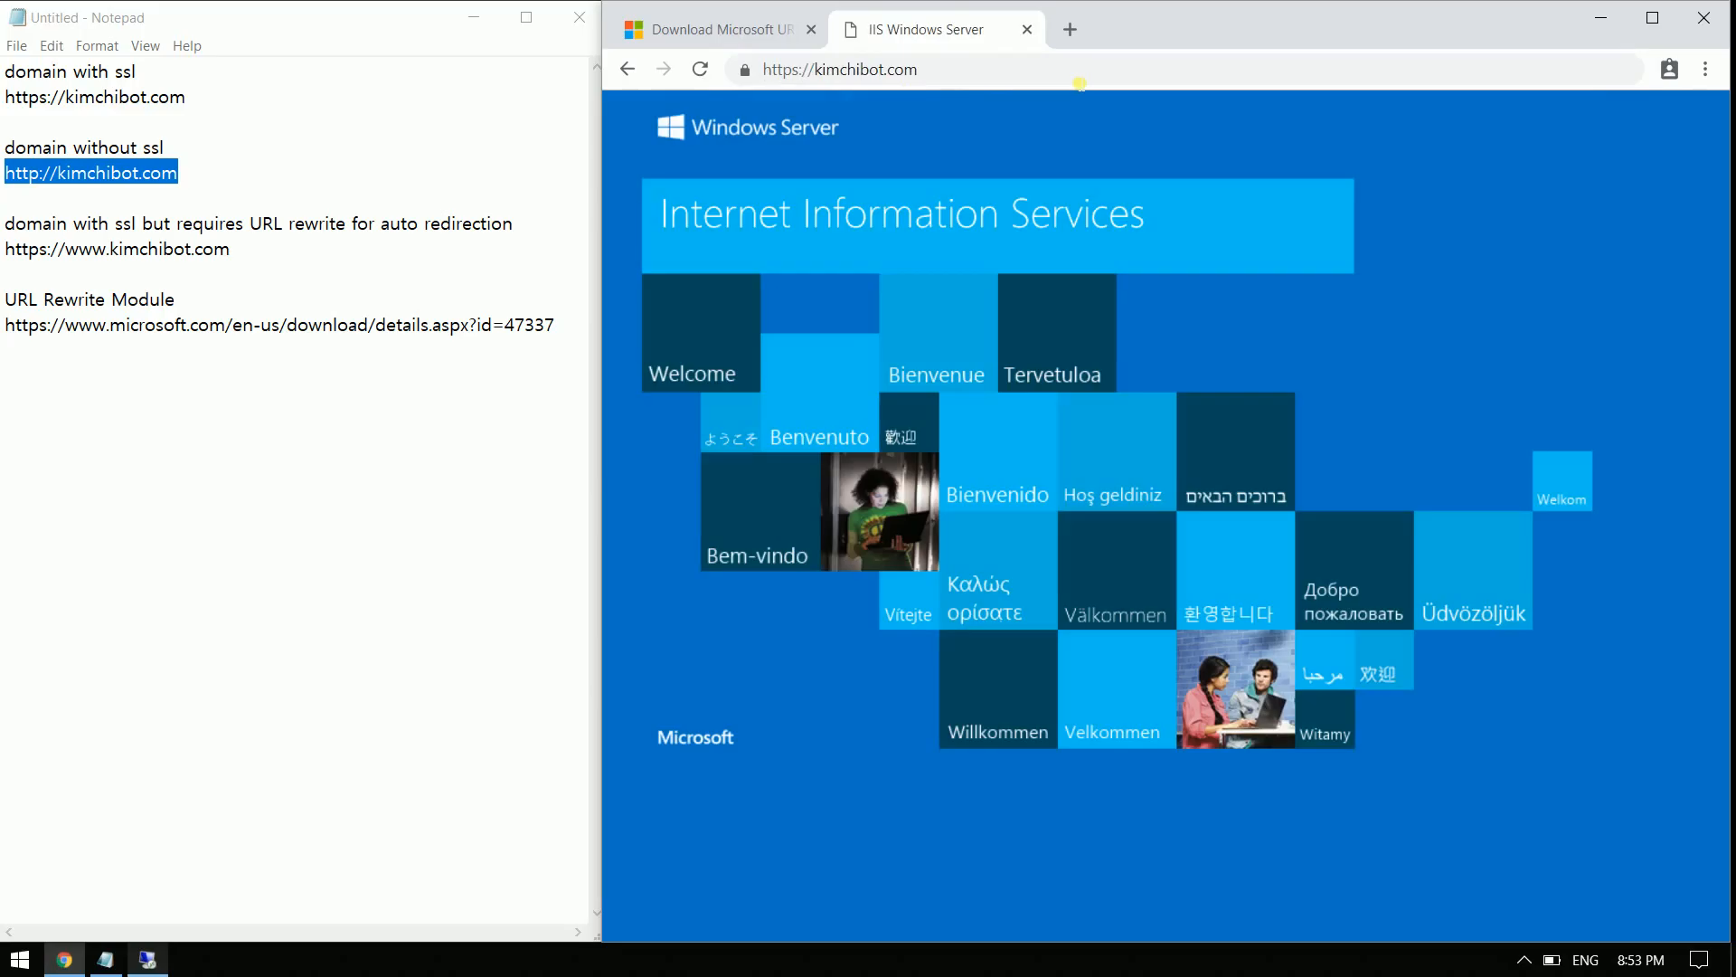
pyautogui.click(839, 69)
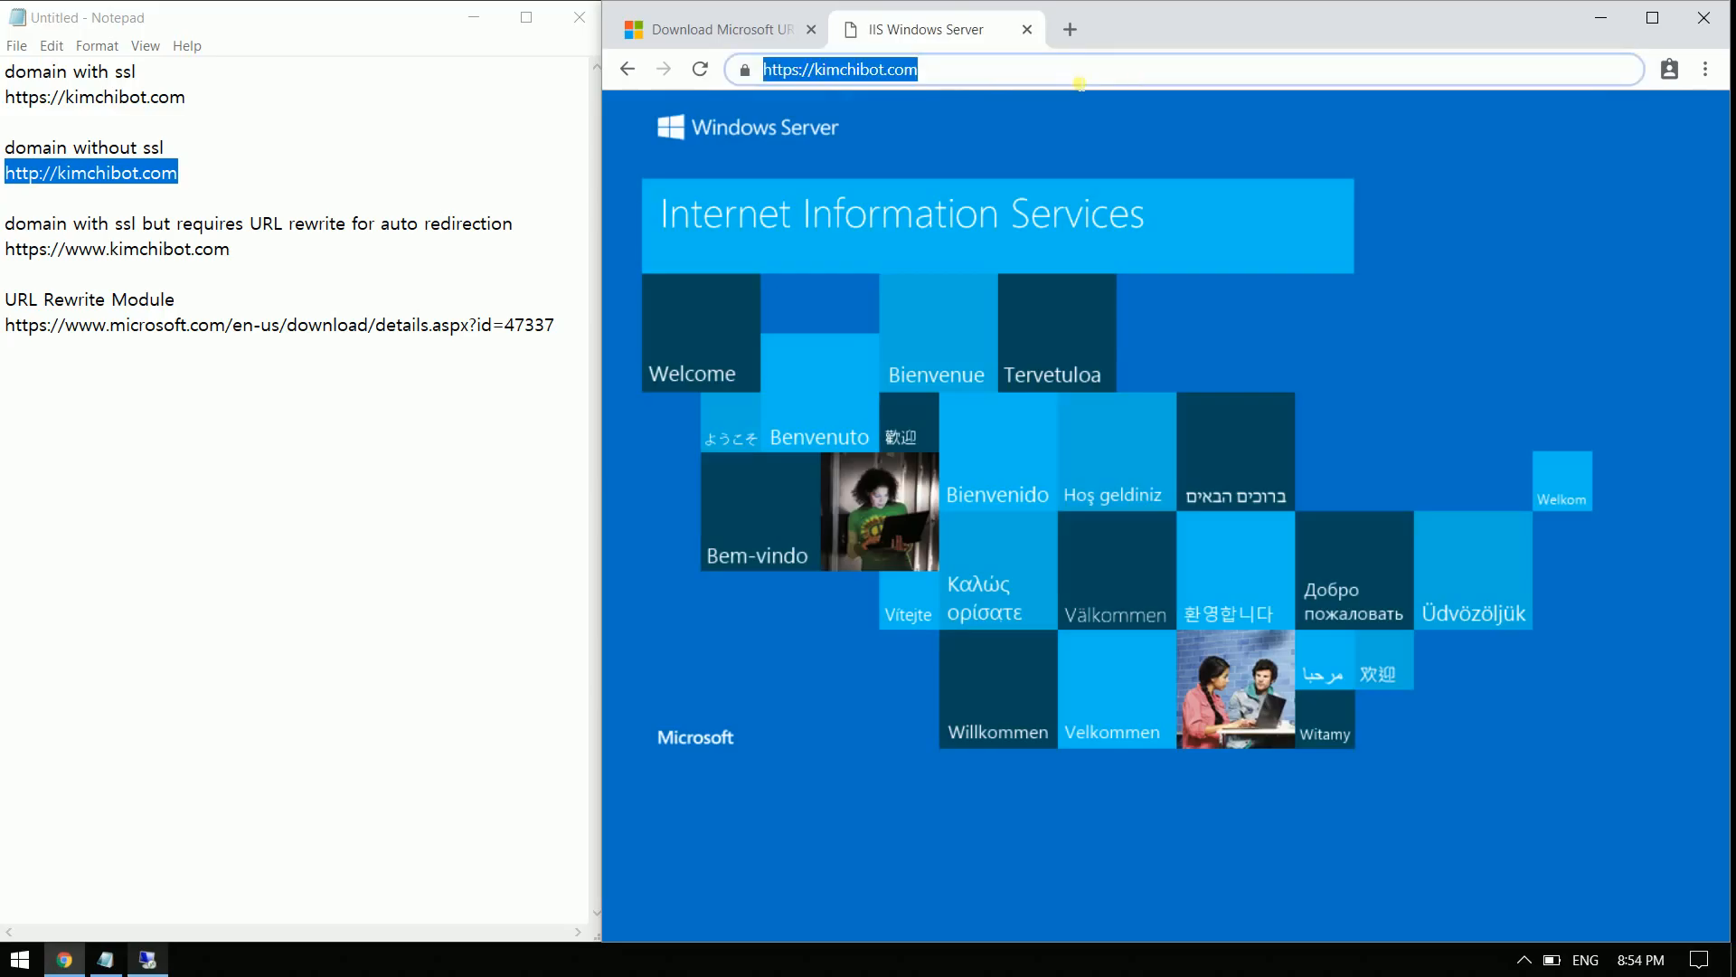